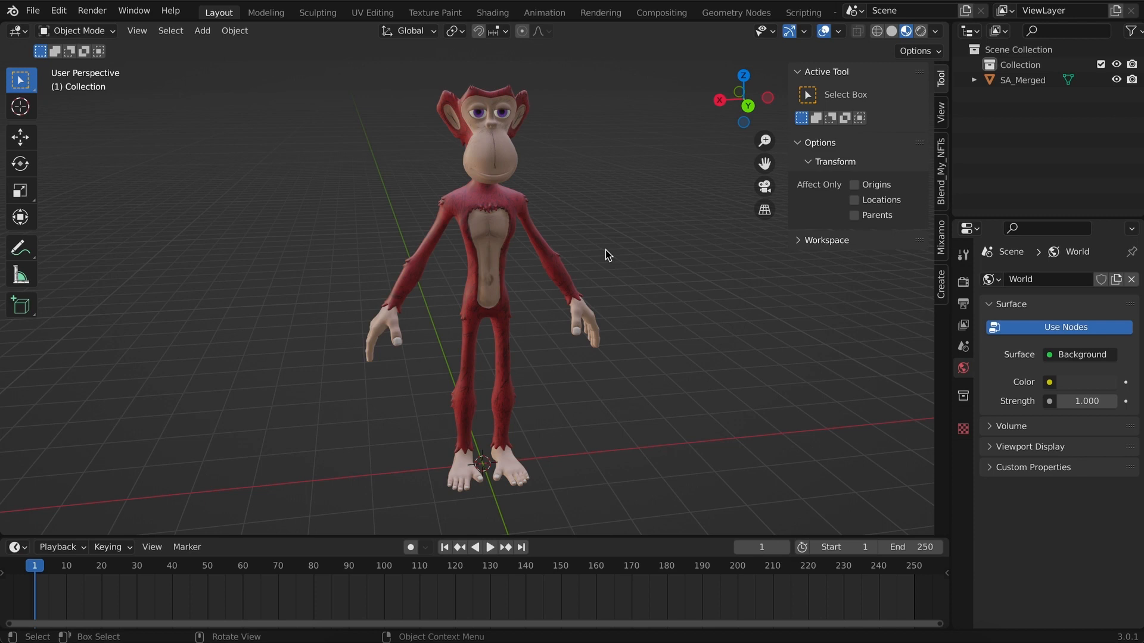
{"action": "mouse_move", "coordinate": [500, 221]}
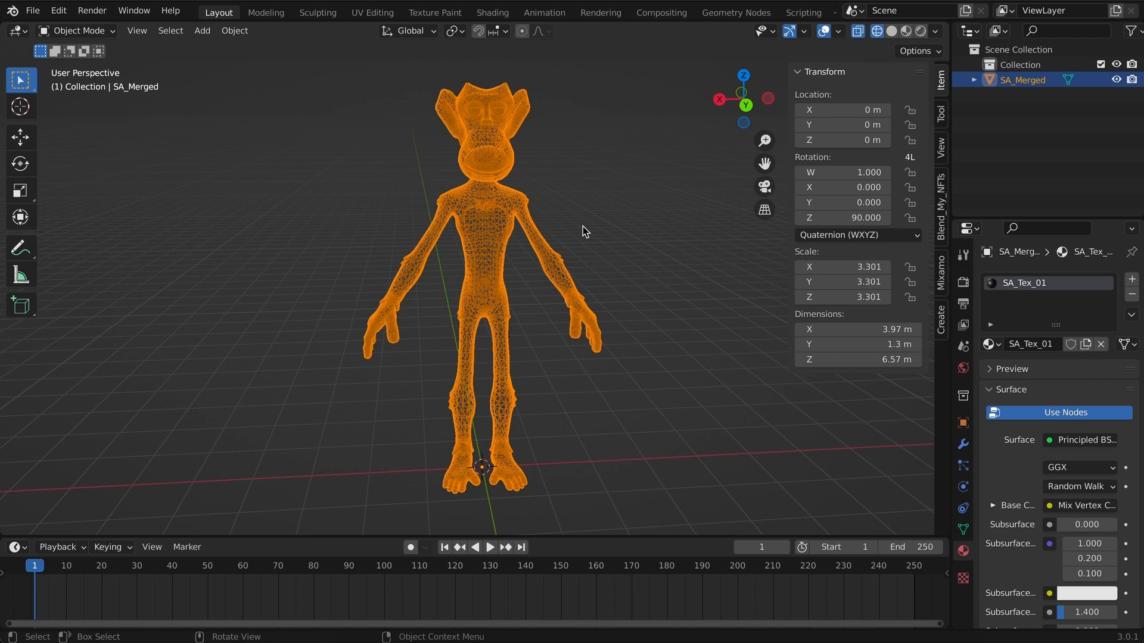
Switch the viewport shading so the SA_Merged ape shows its texture again.
{"action": "key", "text": "z"}
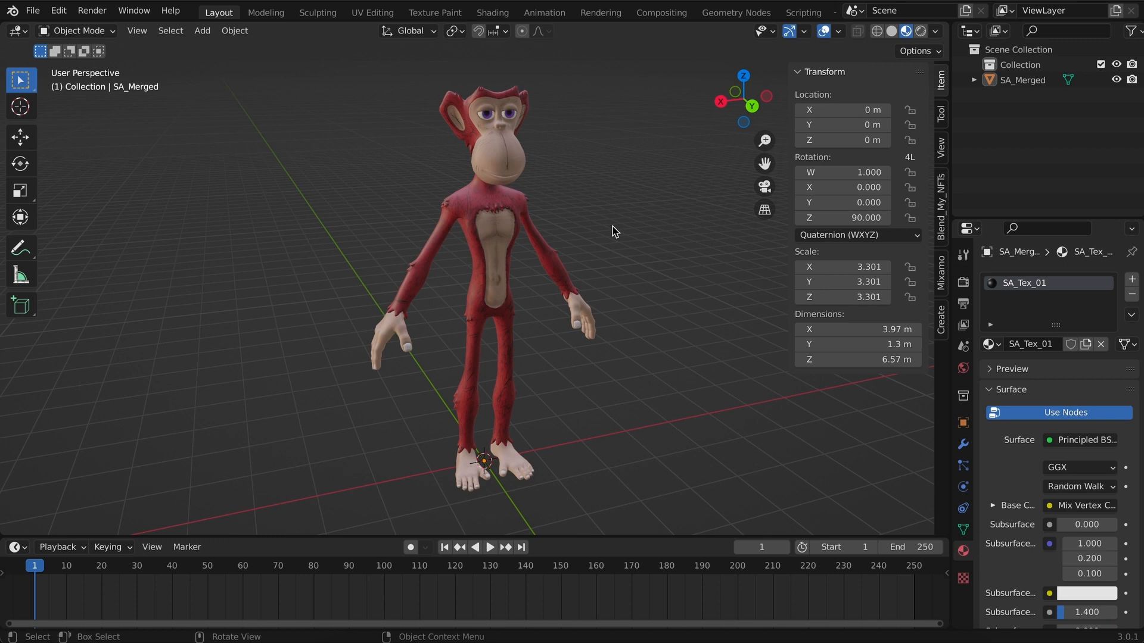
{"action": "mouse_move", "coordinate": [473, 329]}
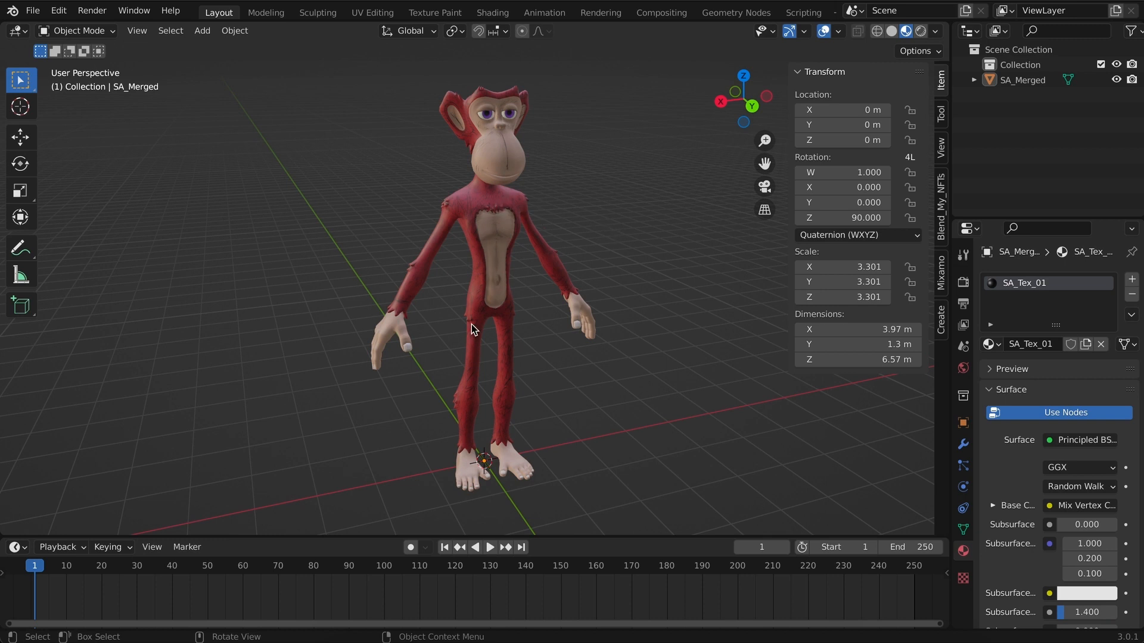
{"action": "mouse_move", "coordinate": [508, 417]}
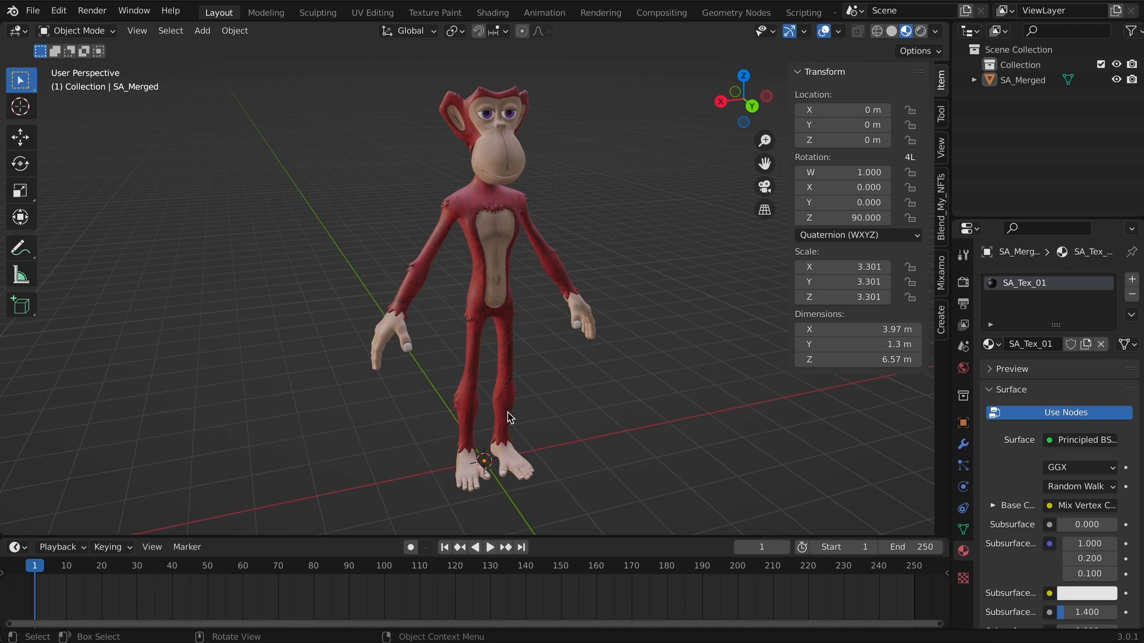
{"action": "mouse_move", "coordinate": [549, 417]}
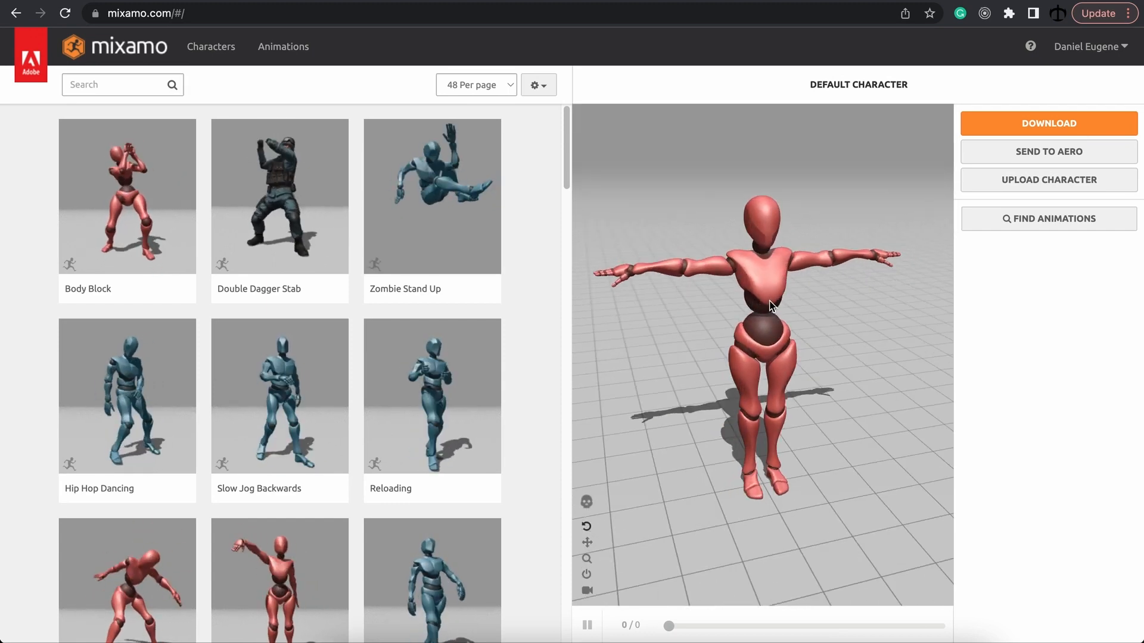
Browse Mixamo's Characters grid, glance at Animations and TurboSquid, and land back on the character list.
{"action": "left_click", "coordinate": [211, 47]}
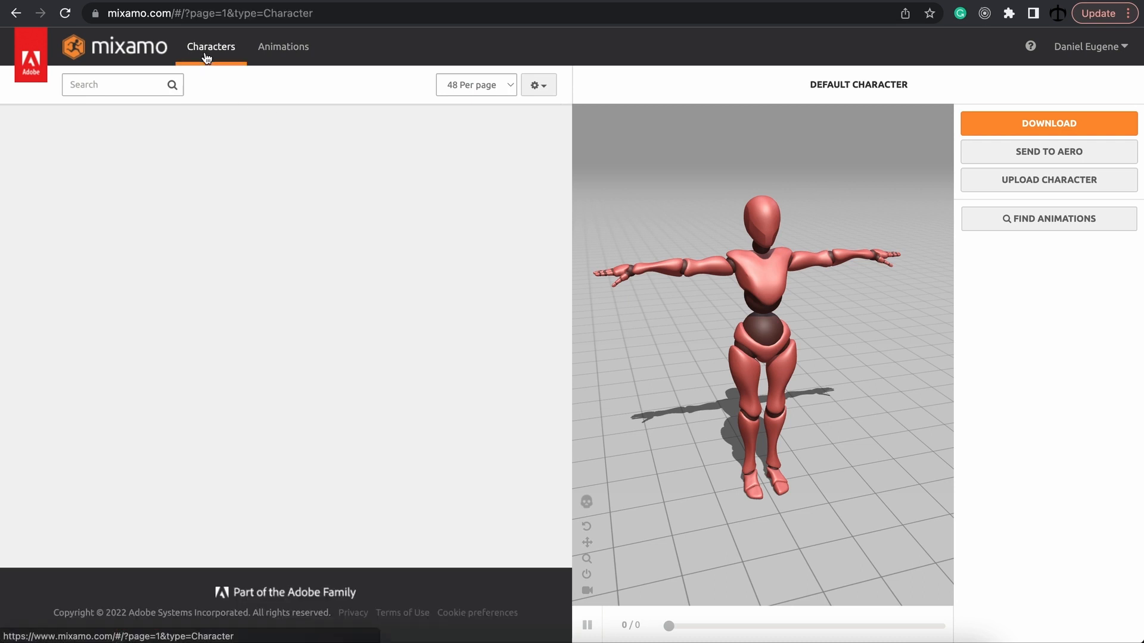
{"action": "left_click", "coordinate": [210, 46]}
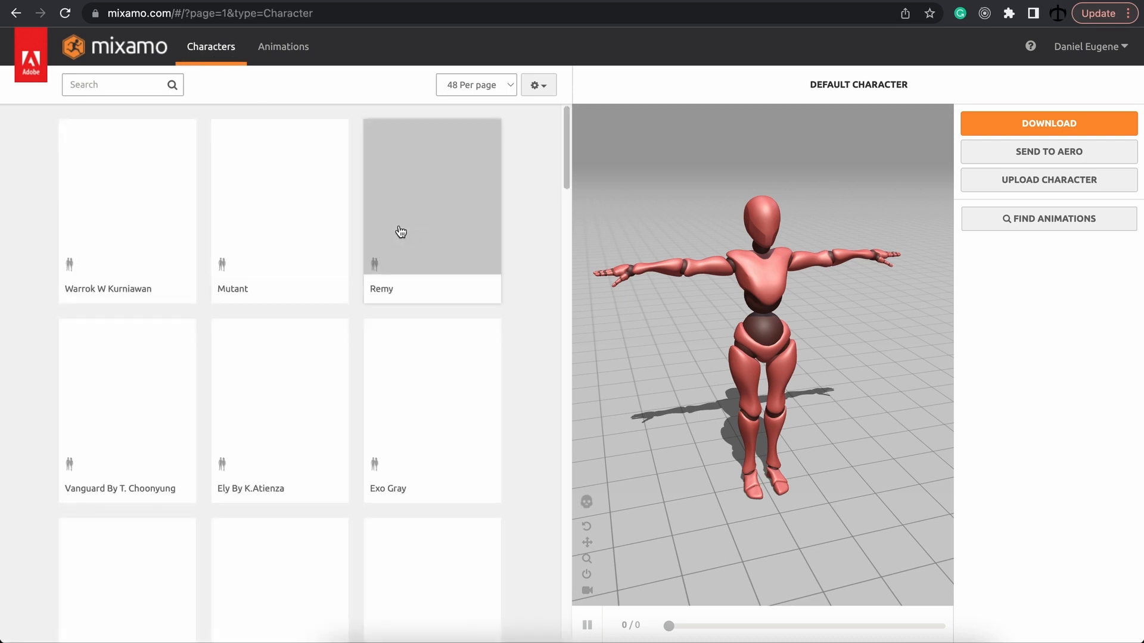
{"action": "scroll", "scroll_direction": "down", "scroll_amount": 3}
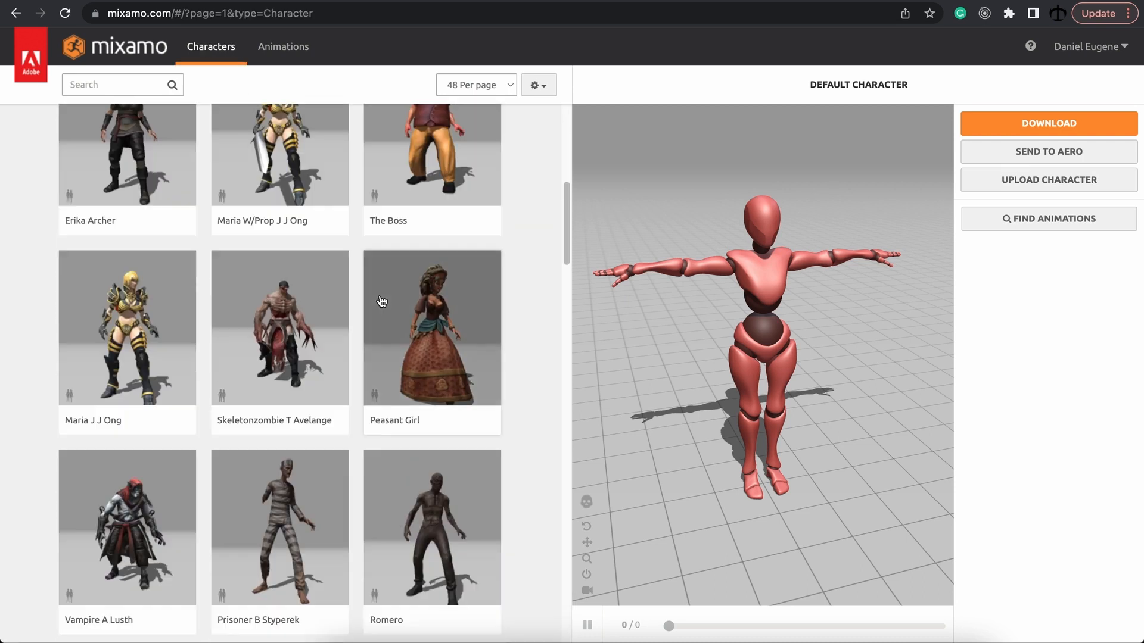
{"action": "scroll", "scroll_direction": "up", "scroll_amount": 3}
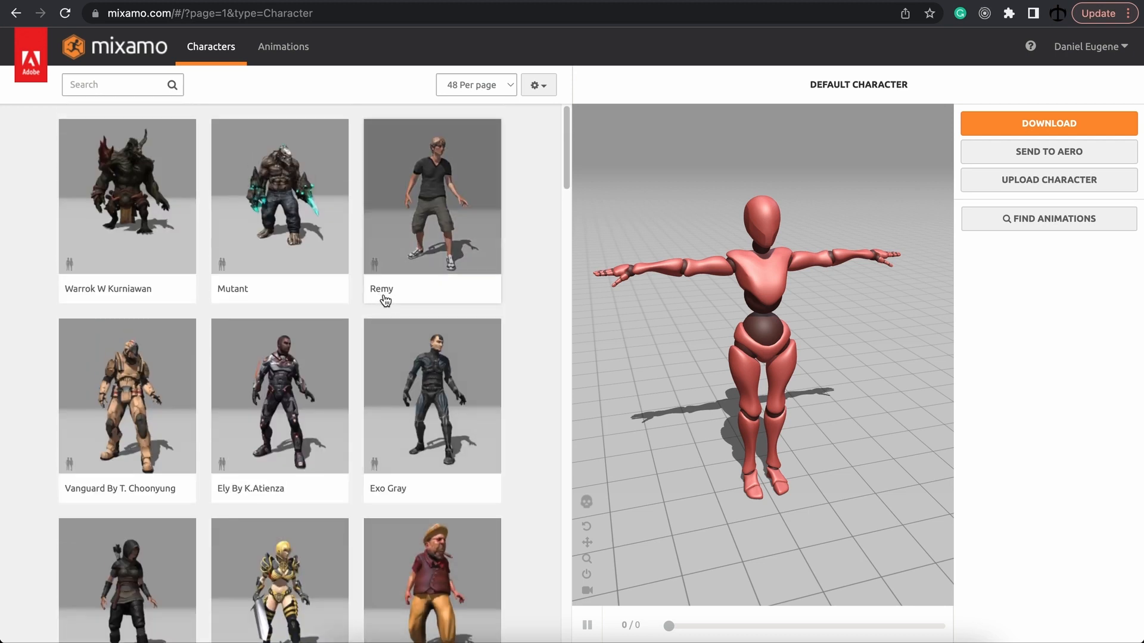
{"action": "left_click", "coordinate": [283, 46]}
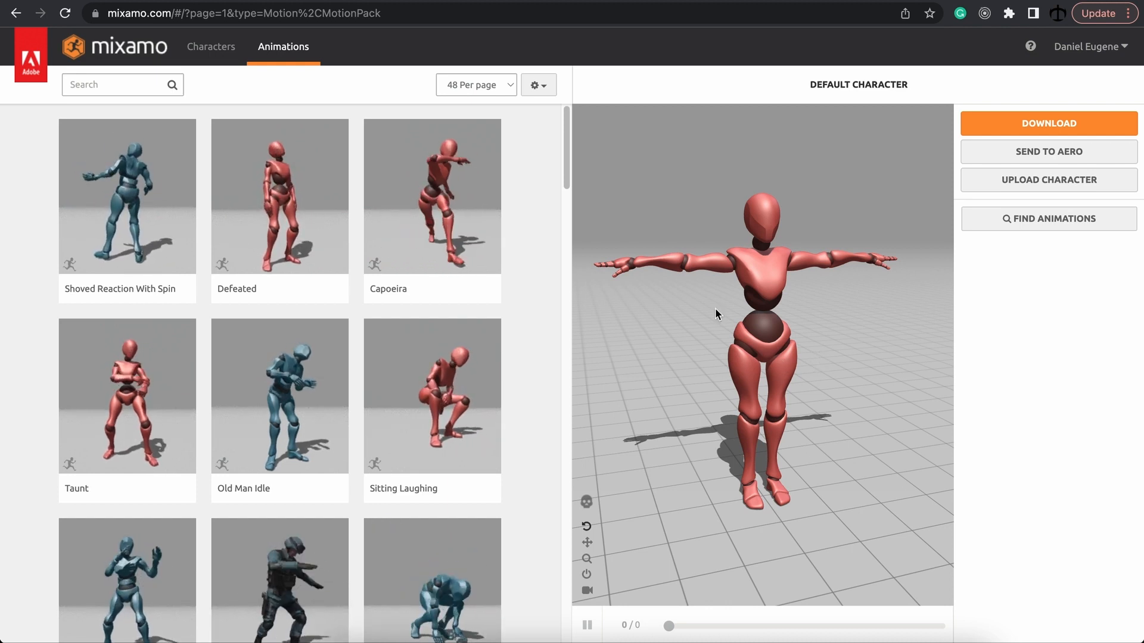
{"action": "left_click", "coordinate": [210, 47]}
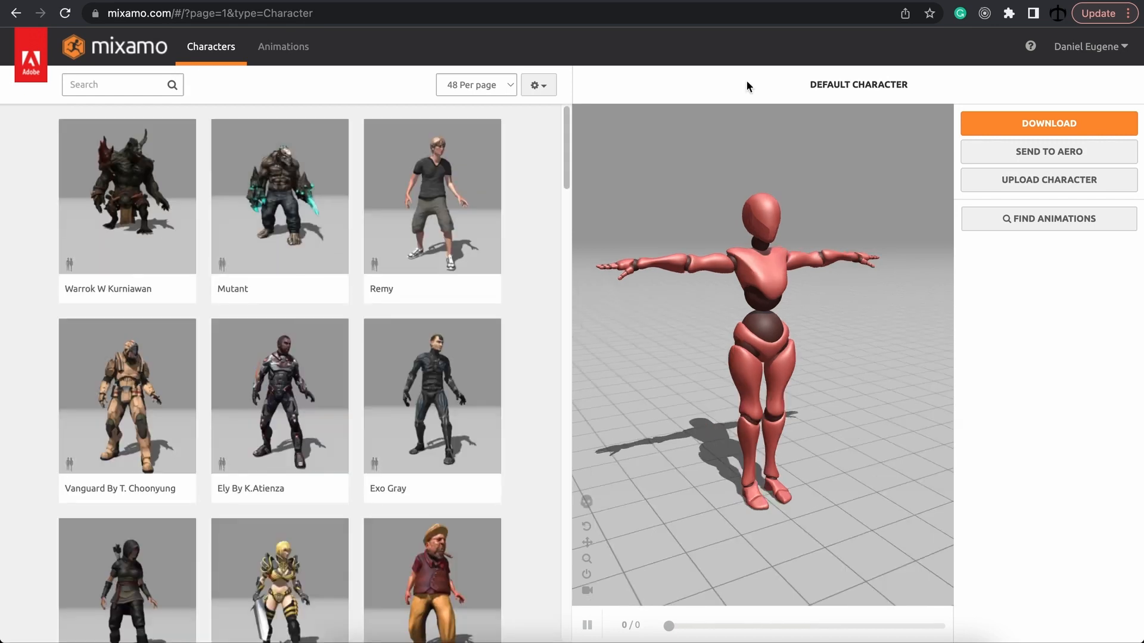
{"action": "mouse_move", "coordinate": [839, 55]}
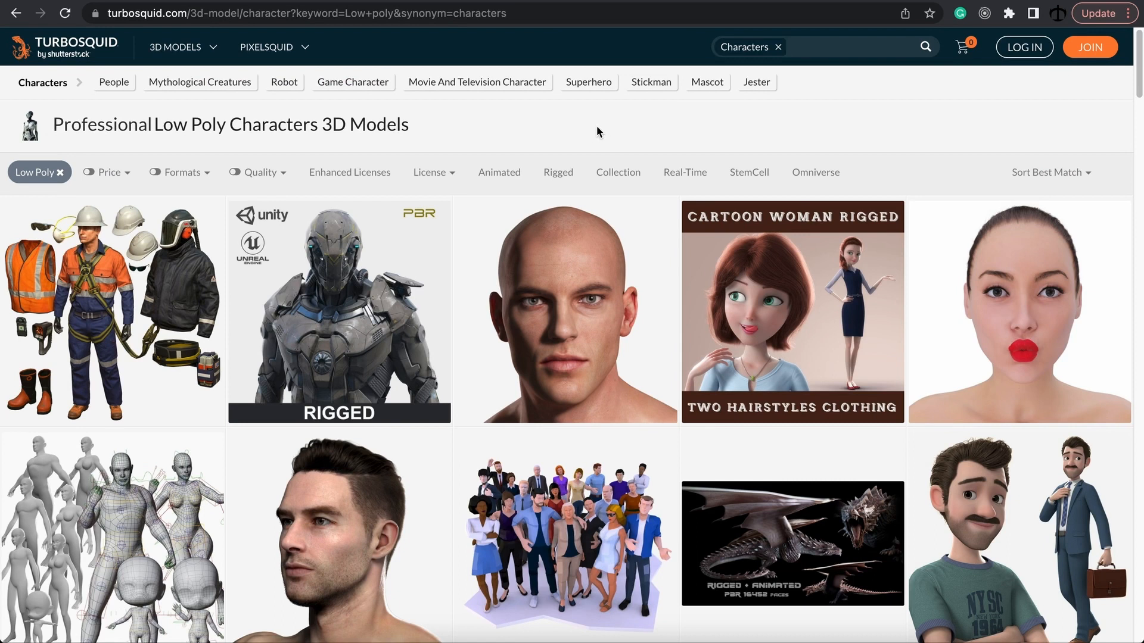
{"action": "left_click", "coordinate": [846, 46]}
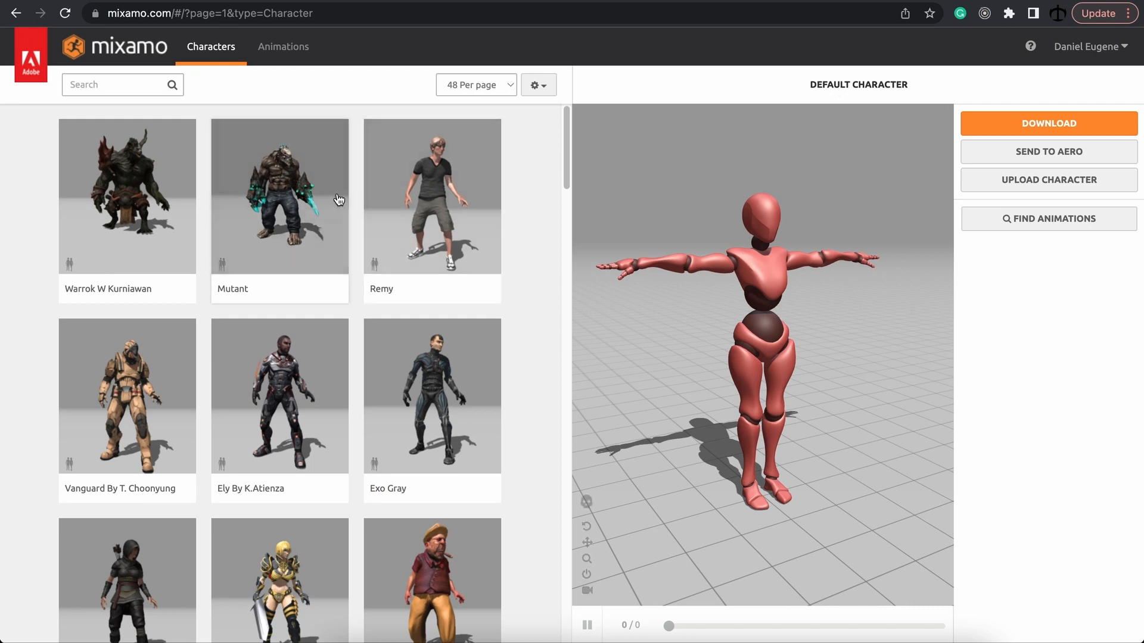
Scroll through the Mixamo character grid once more, then switch back to Blender.
{"action": "scroll", "scroll_direction": "down", "scroll_amount": 3}
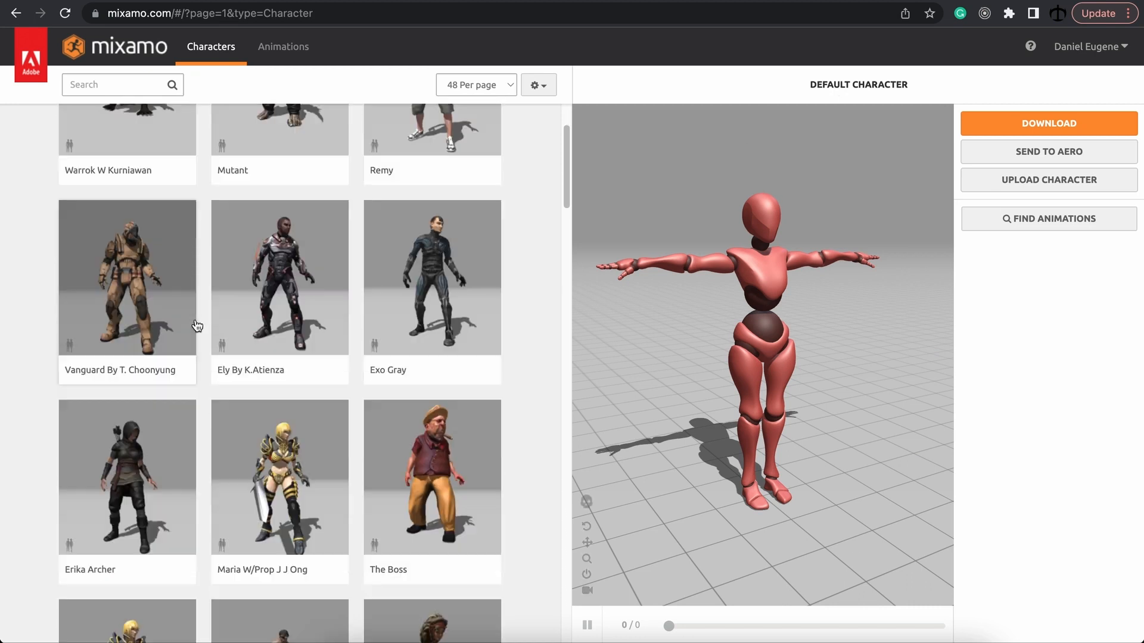
{"action": "scroll", "scroll_direction": "up", "scroll_amount": 3}
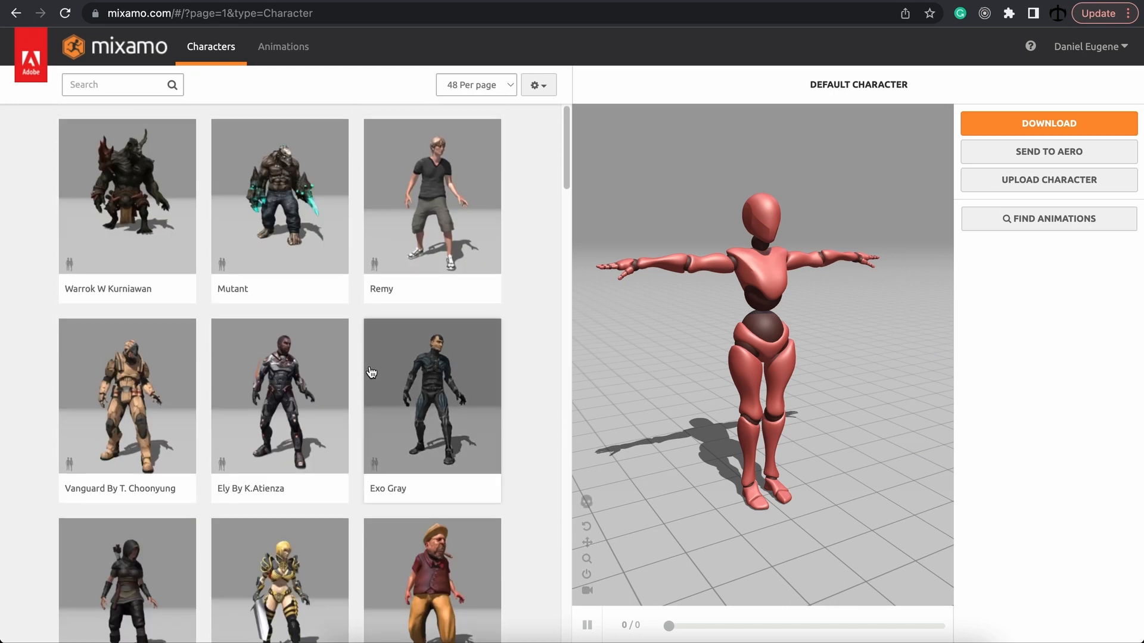
{"action": "mouse_move", "coordinate": [529, 350]}
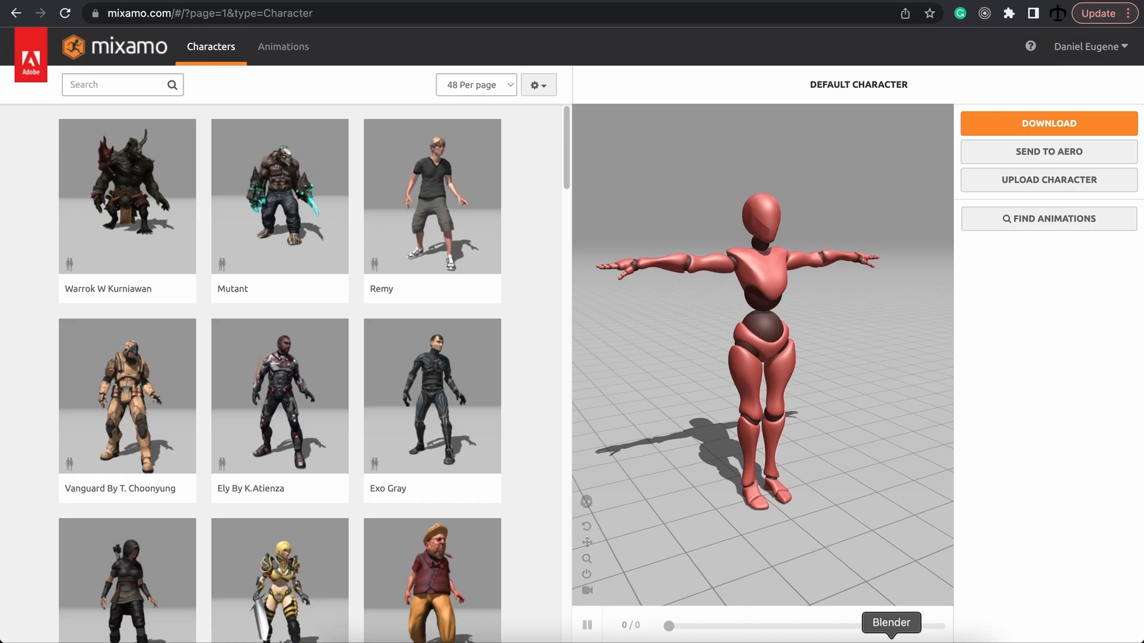
{"action": "left_click", "coordinate": [891, 622]}
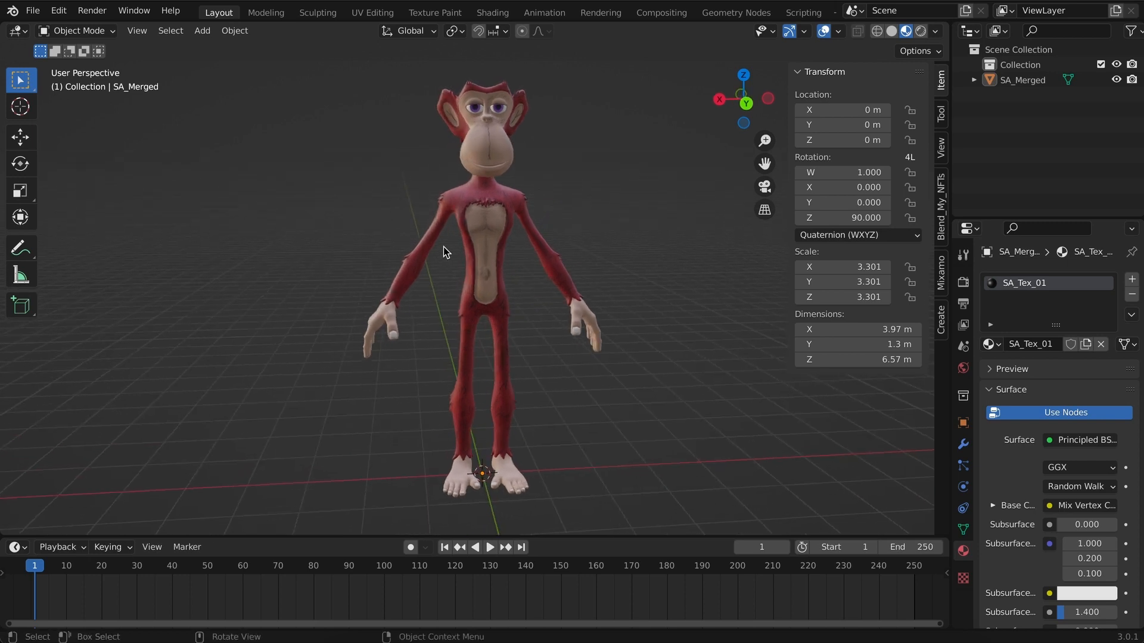
{"action": "mouse_move", "coordinate": [582, 336]}
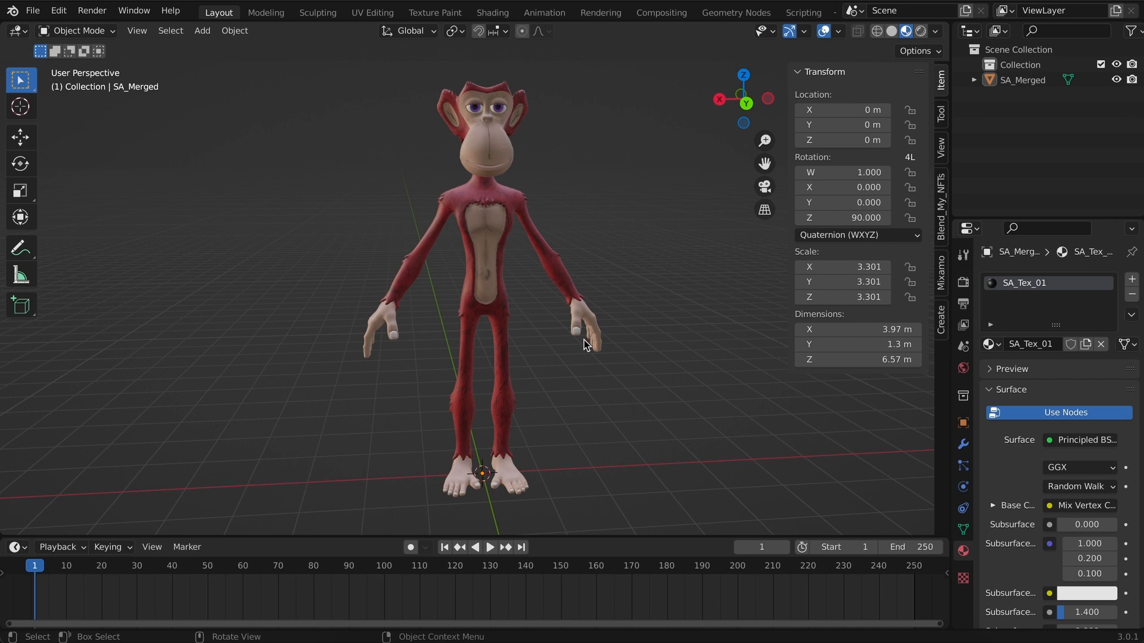
{"action": "mouse_move", "coordinate": [398, 275]}
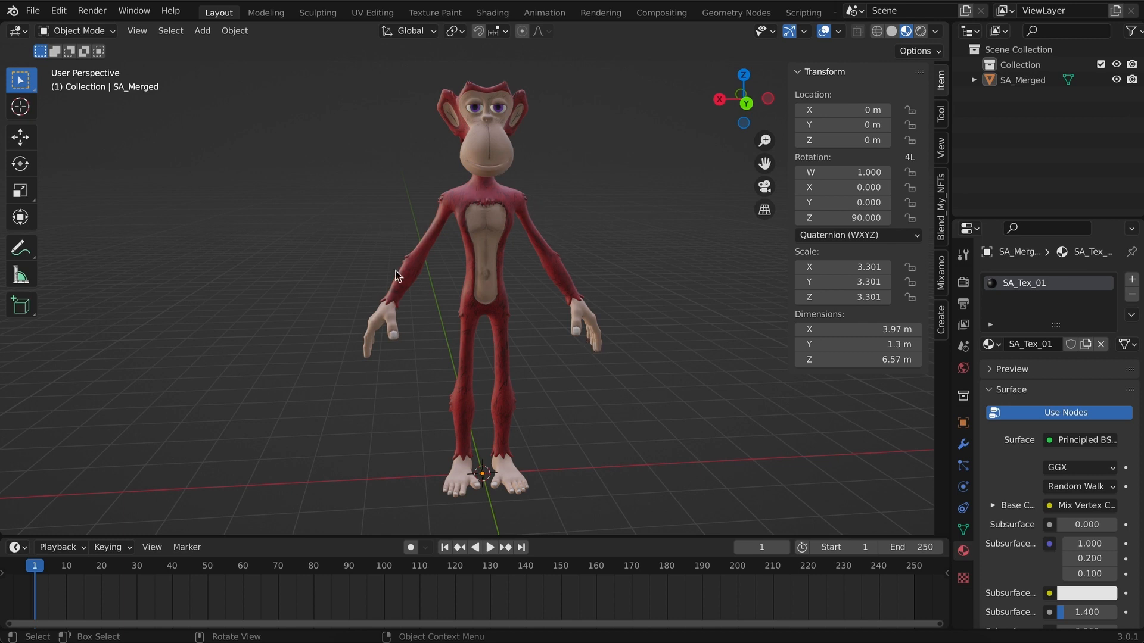
{"action": "mouse_move", "coordinate": [473, 203]}
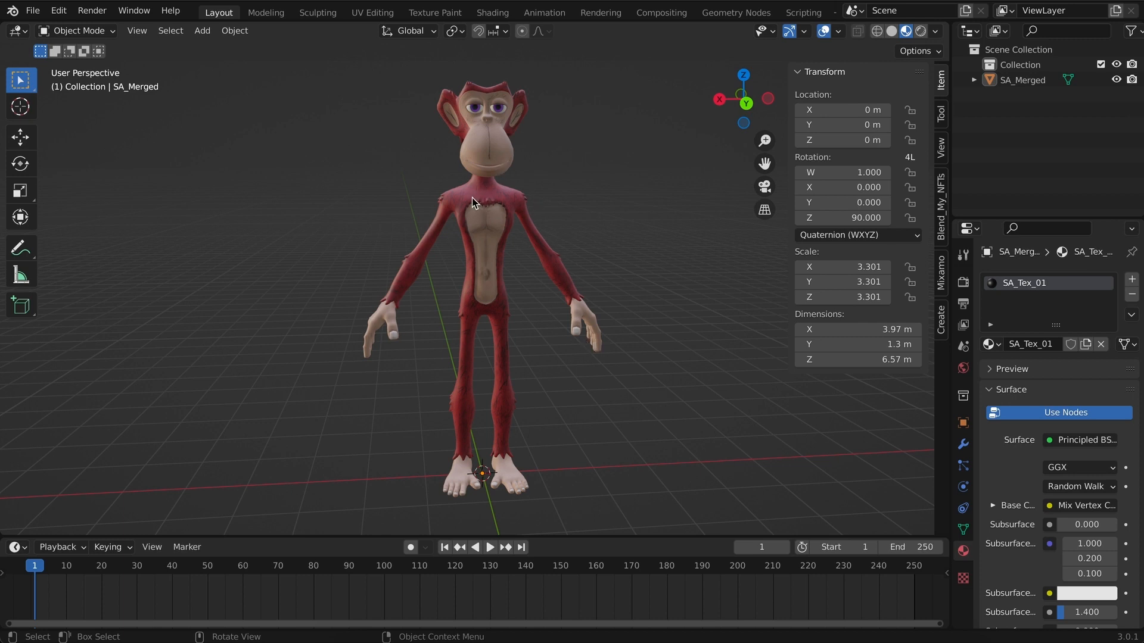
{"action": "mouse_move", "coordinate": [415, 193]}
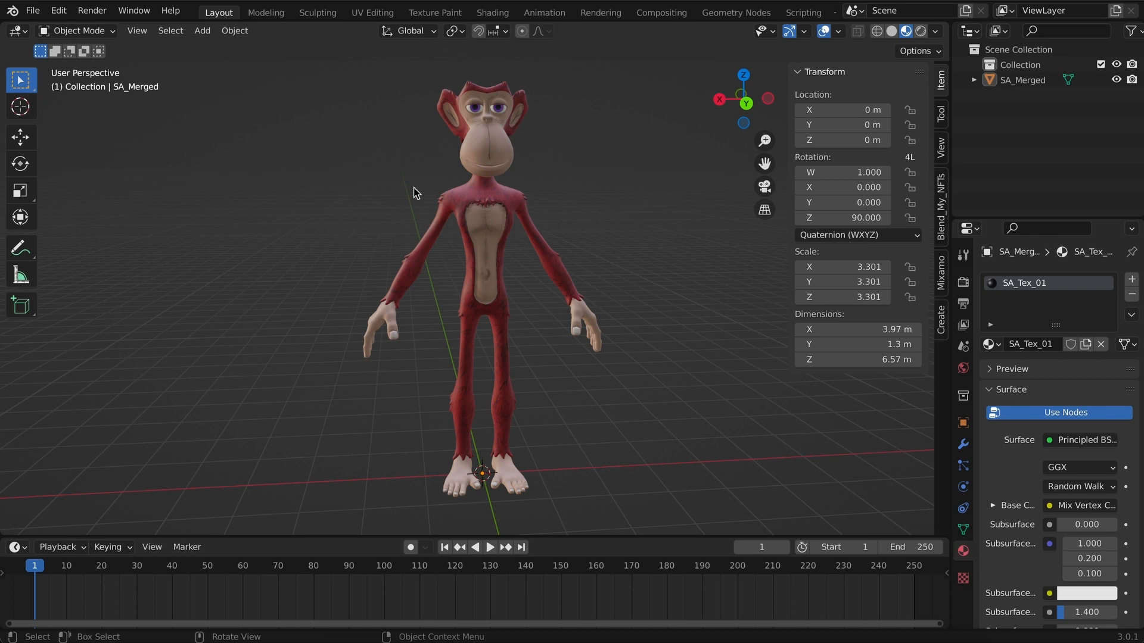
{"action": "mouse_move", "coordinate": [493, 188]}
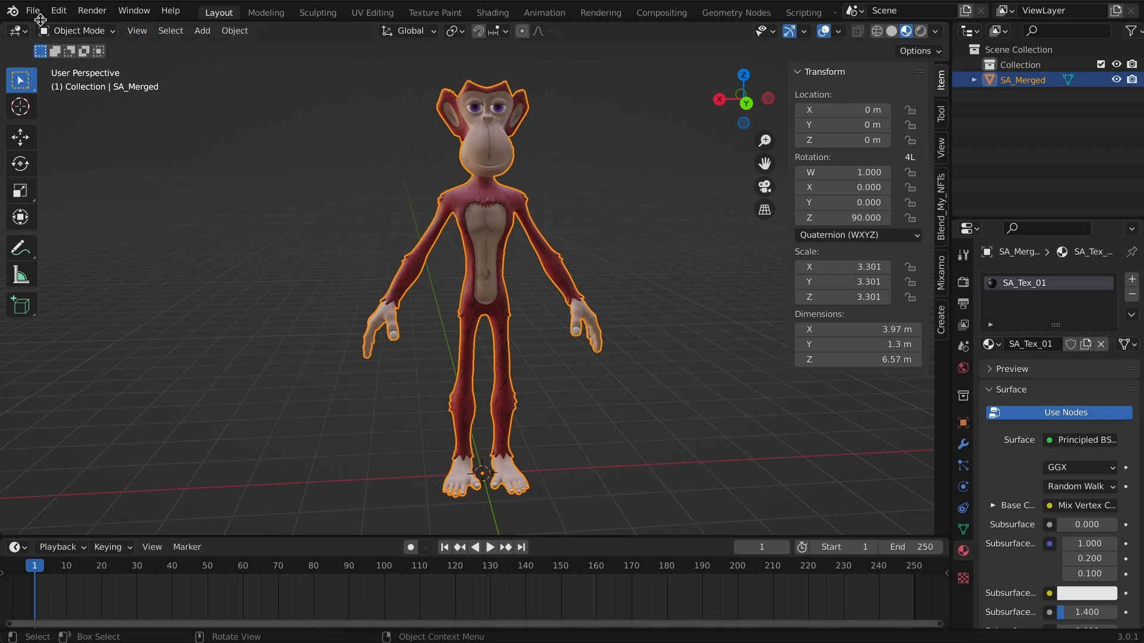
Start an FBX export of SA_Merged with Limit to Selected Objects enabled.
{"action": "left_click", "coordinate": [32, 11]}
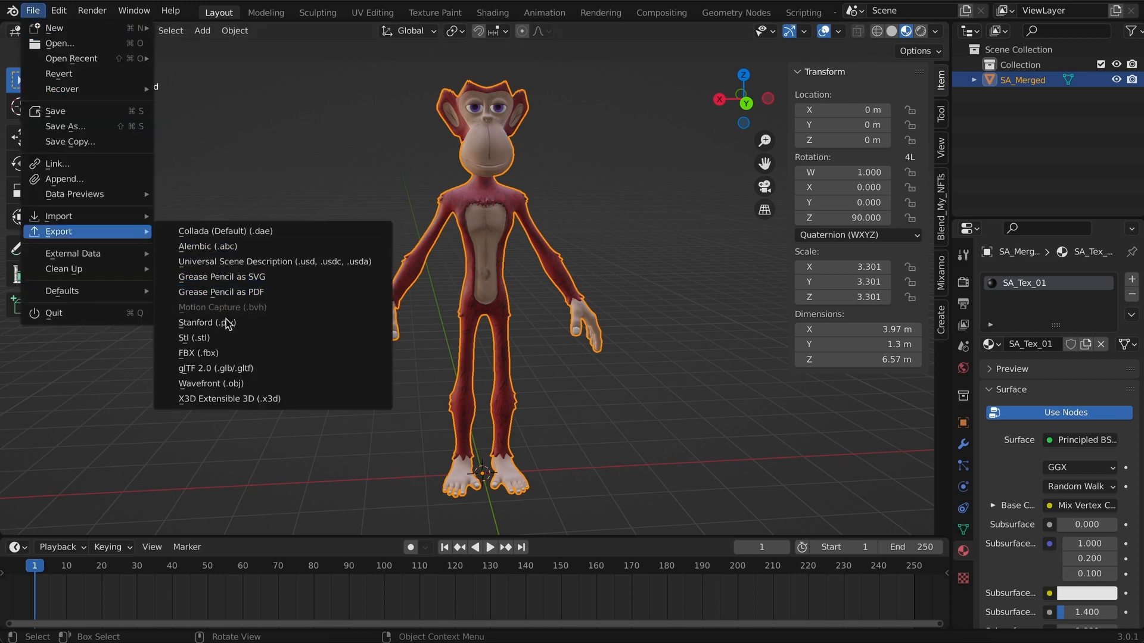
{"action": "left_click", "coordinate": [197, 352]}
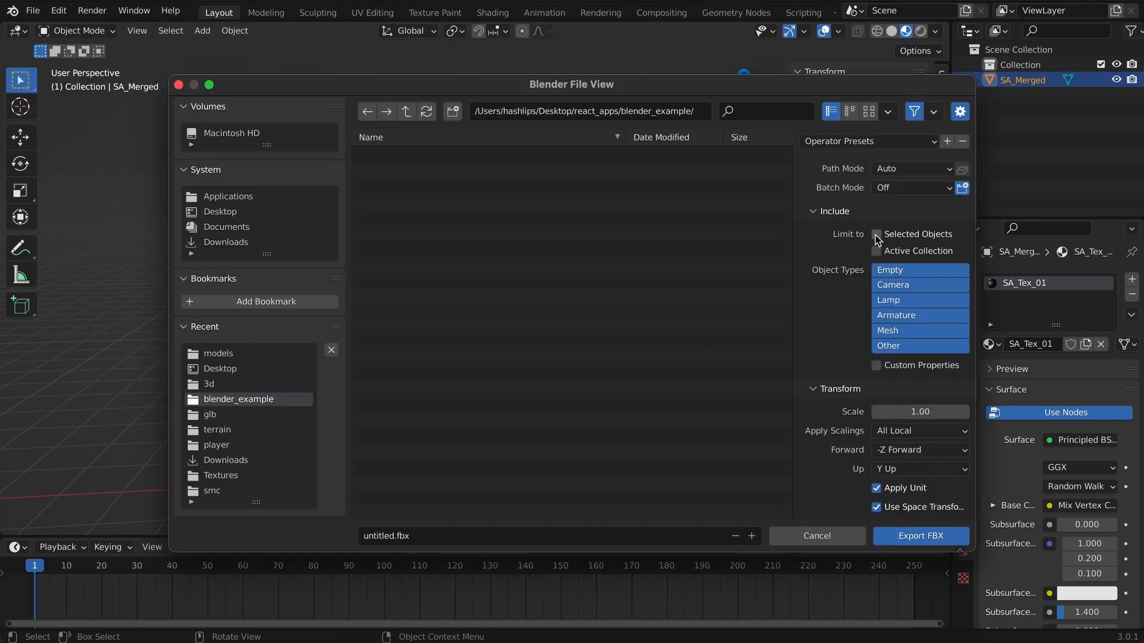
{"action": "left_click", "coordinate": [876, 235]}
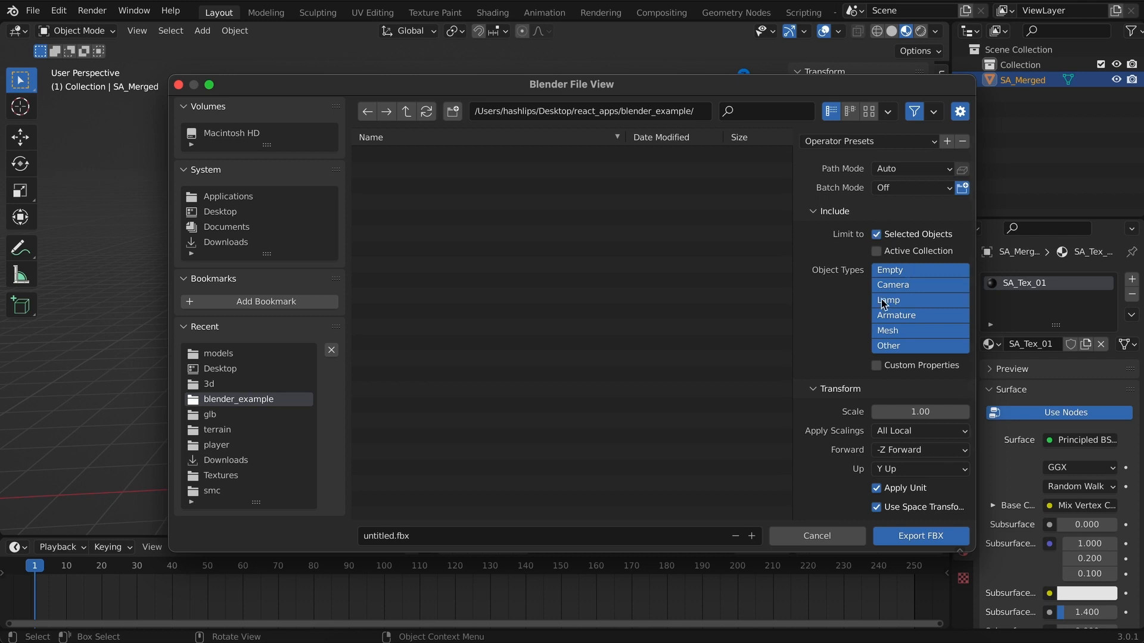
{"action": "left_click", "coordinate": [220, 212]}
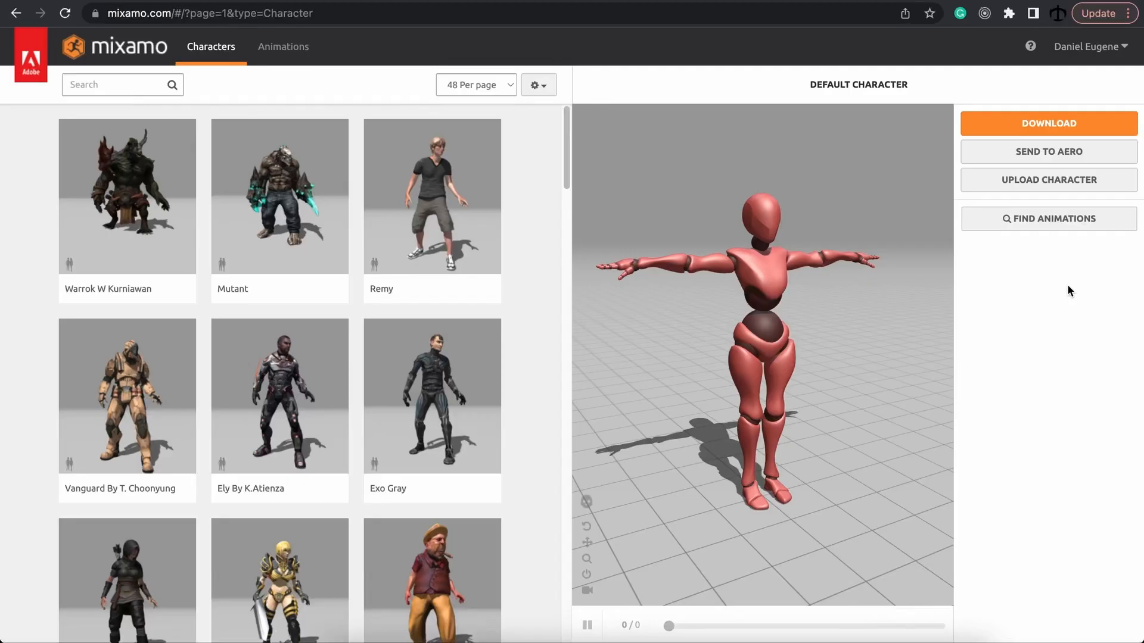
{"action": "mouse_move", "coordinate": [1048, 180]}
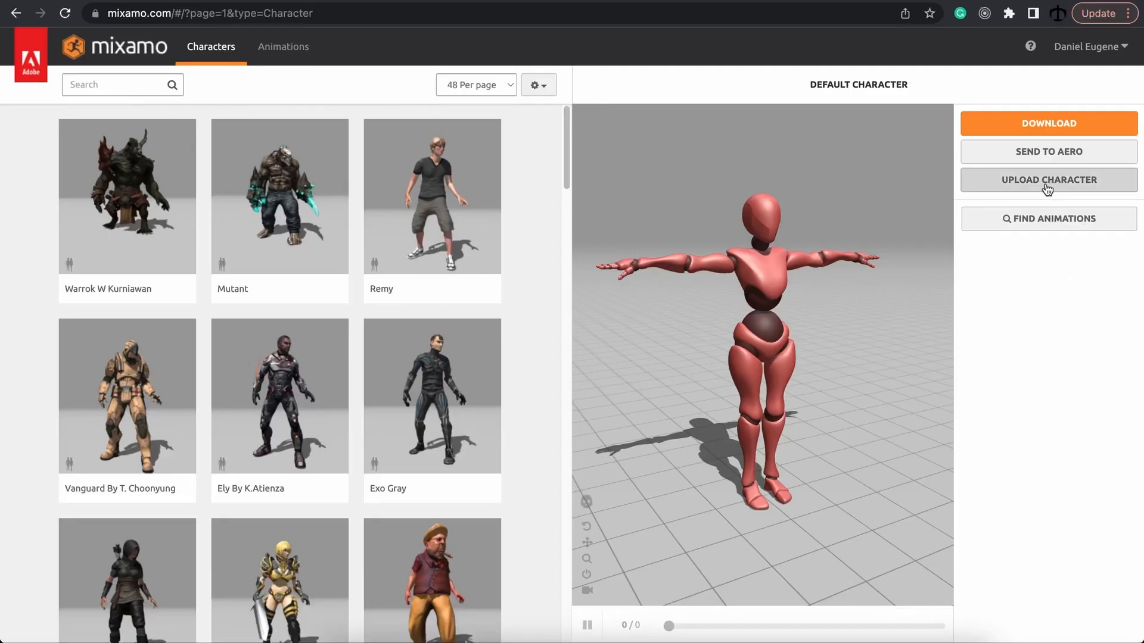
Upload the ape FBX as a custom Mixamo character and confirm it faces front using the Y-axis rotate arrows.
{"action": "left_click", "coordinate": [1047, 180]}
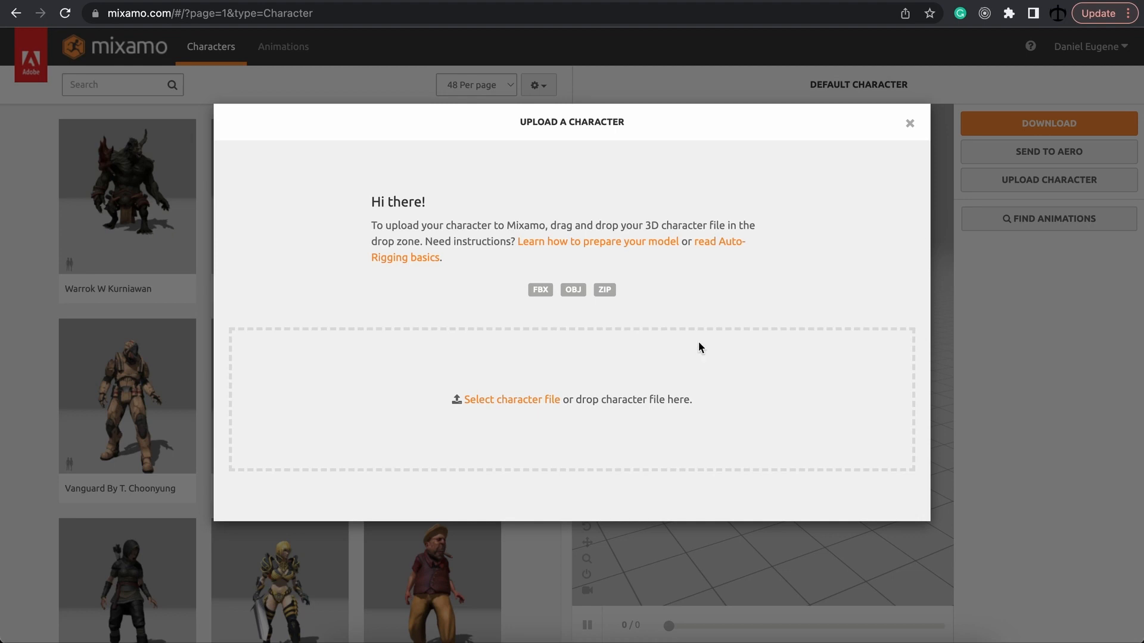
{"action": "mouse_move", "coordinate": [588, 300]}
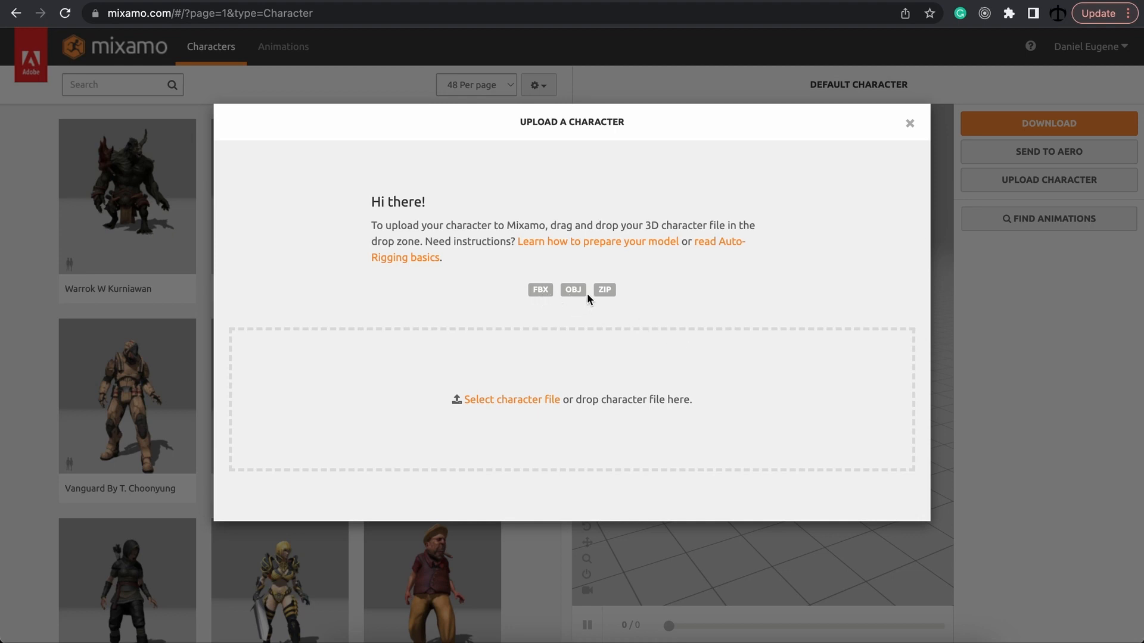
{"action": "mouse_move", "coordinate": [590, 315]}
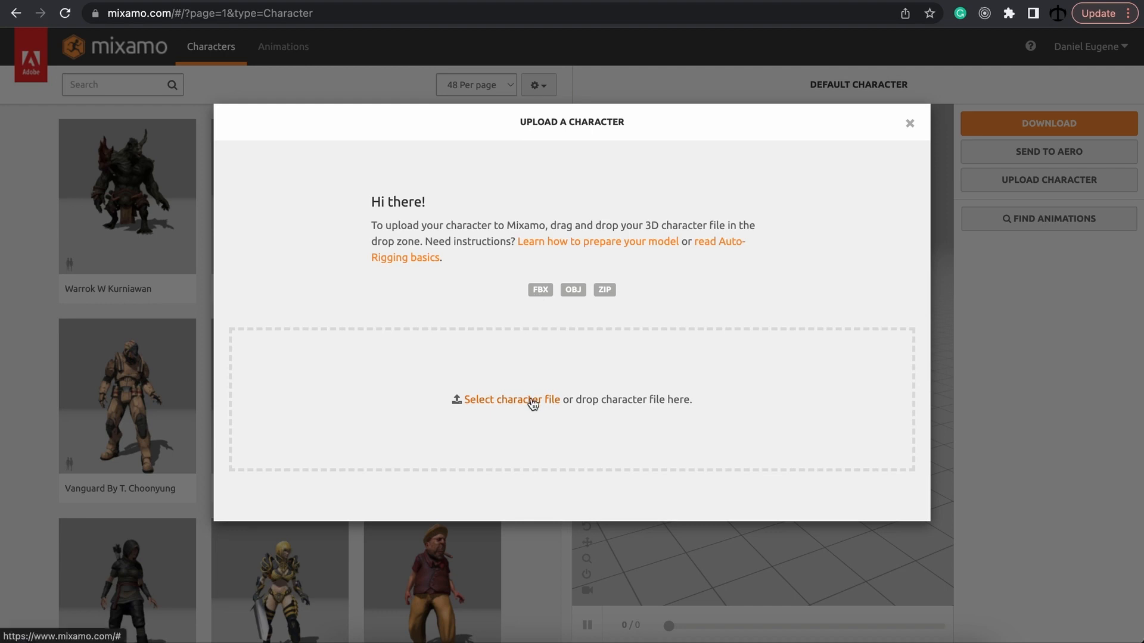
{"action": "left_click", "coordinate": [512, 400]}
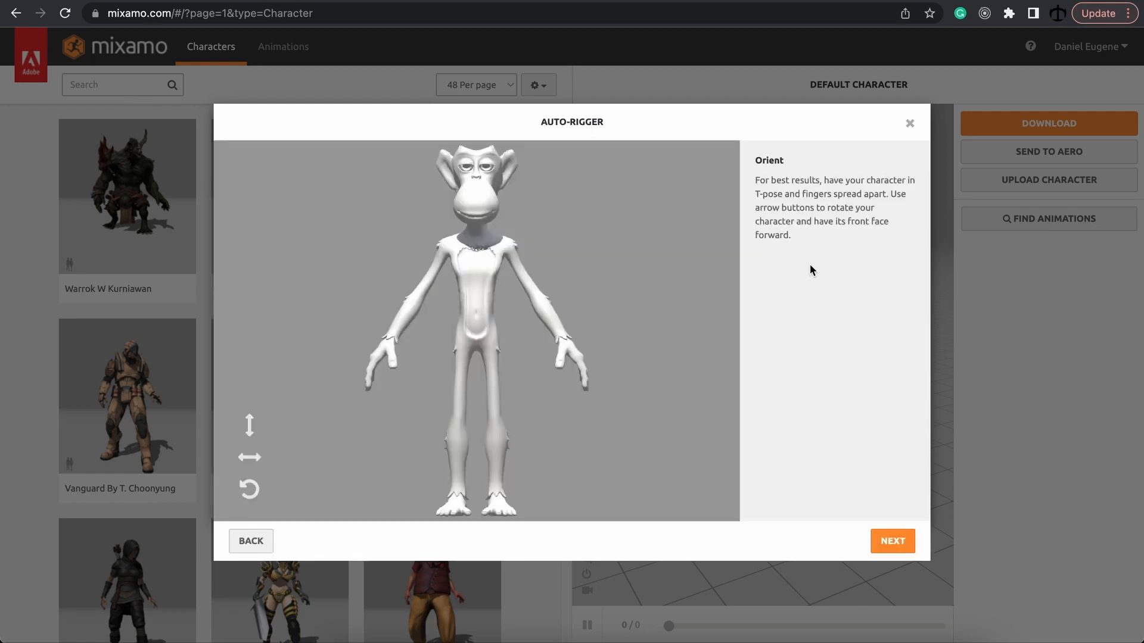
{"action": "mouse_move", "coordinate": [775, 202]}
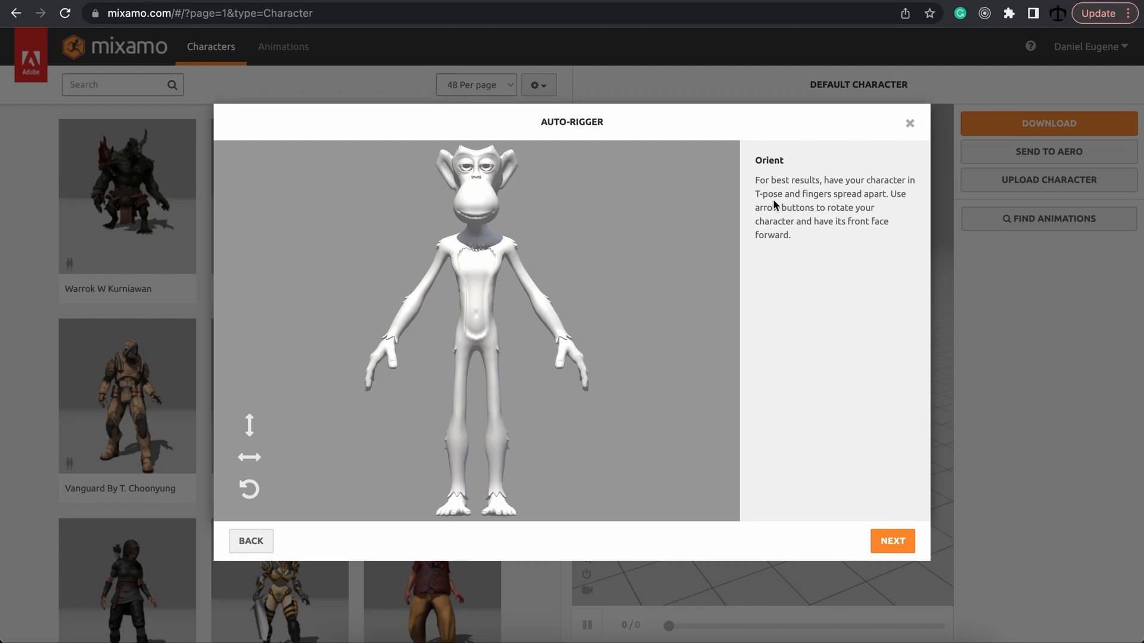
{"action": "mouse_move", "coordinate": [802, 286]}
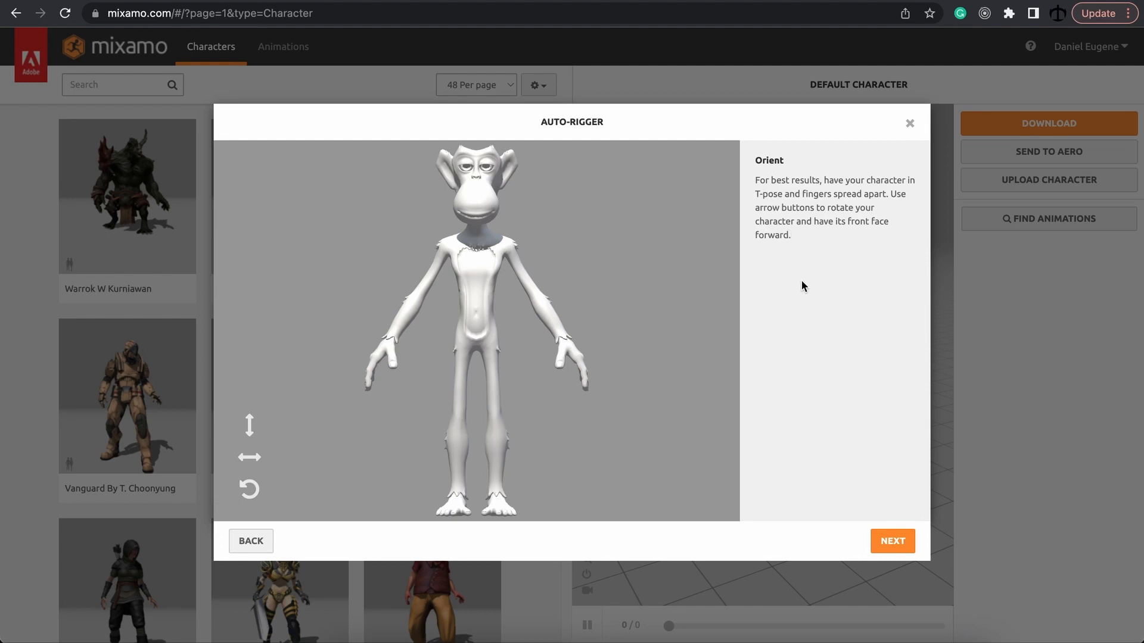
{"action": "mouse_move", "coordinate": [804, 300]}
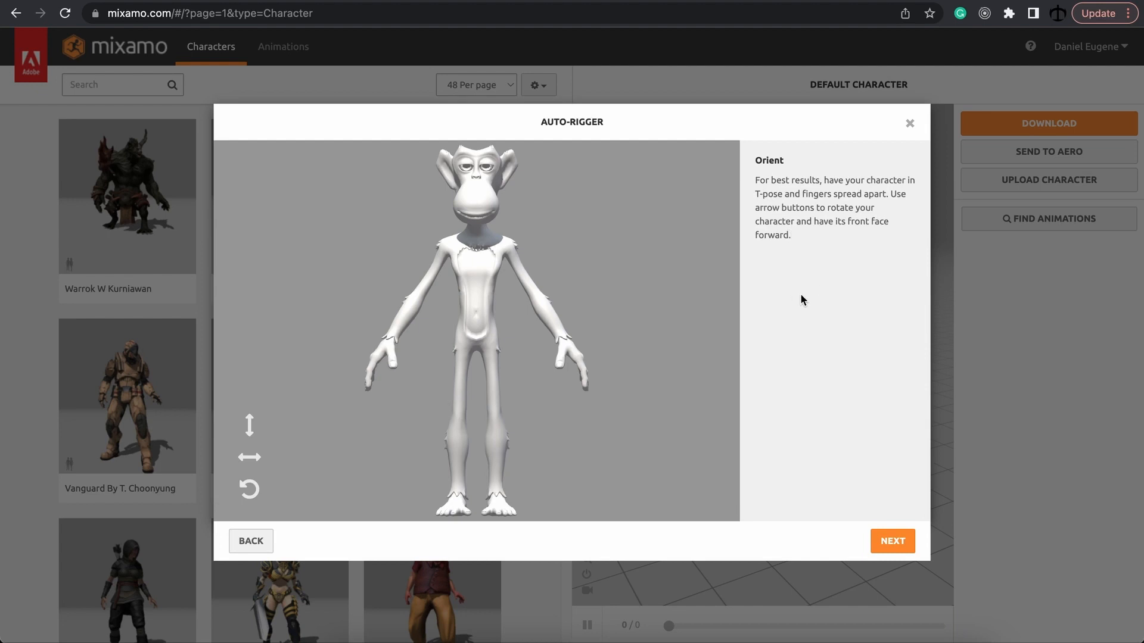
{"action": "mouse_move", "coordinate": [353, 442]}
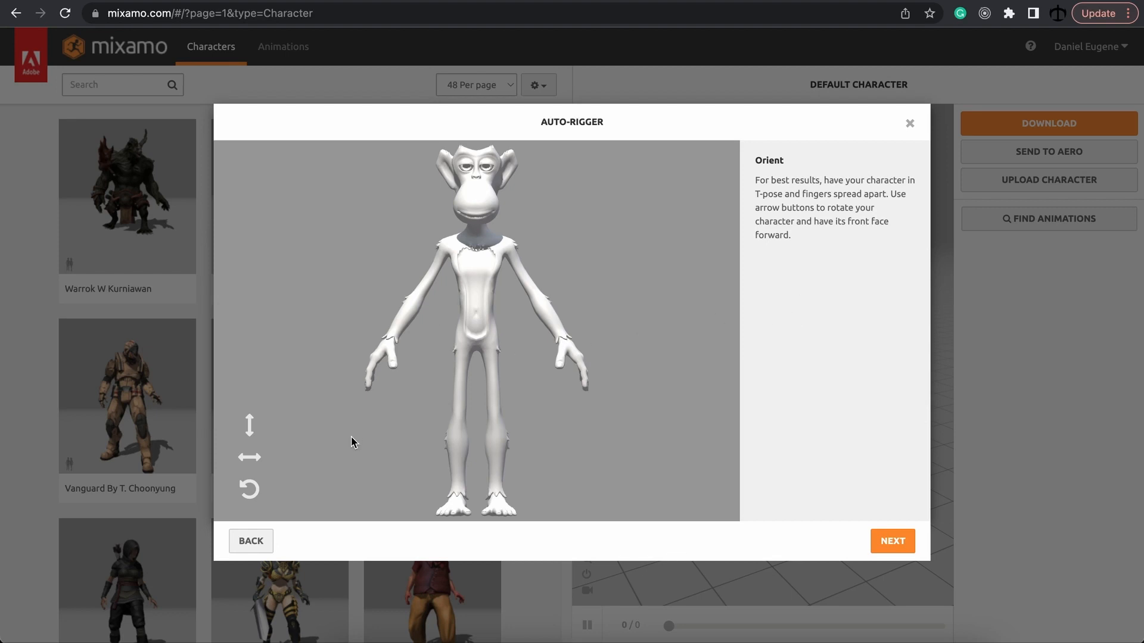
{"action": "left_click", "coordinate": [249, 457]}
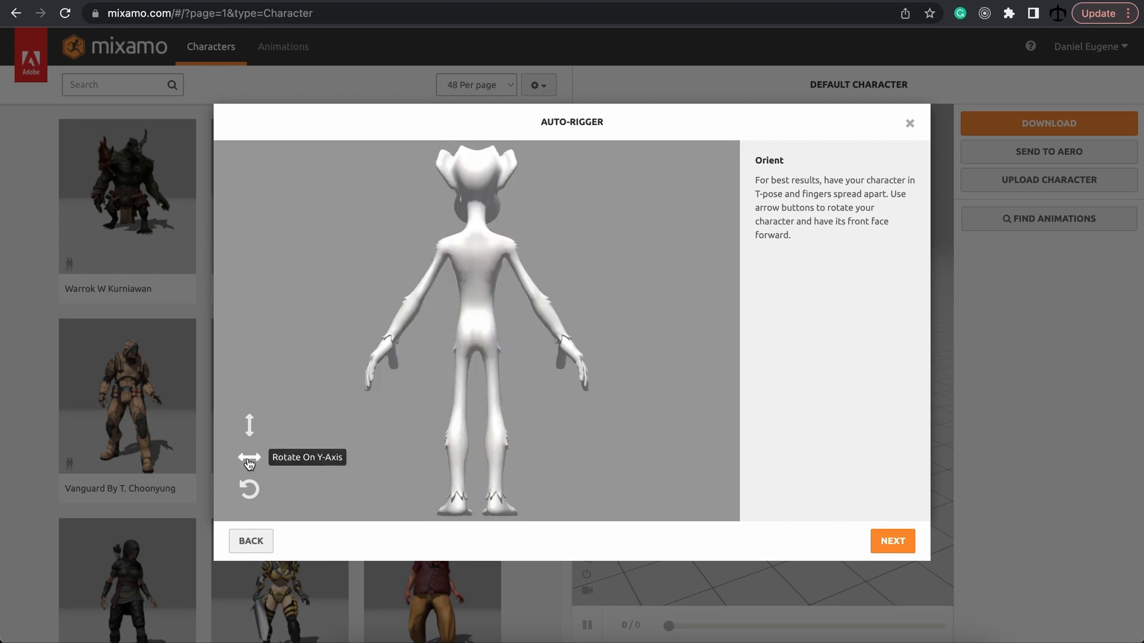
{"action": "left_click", "coordinate": [249, 457]}
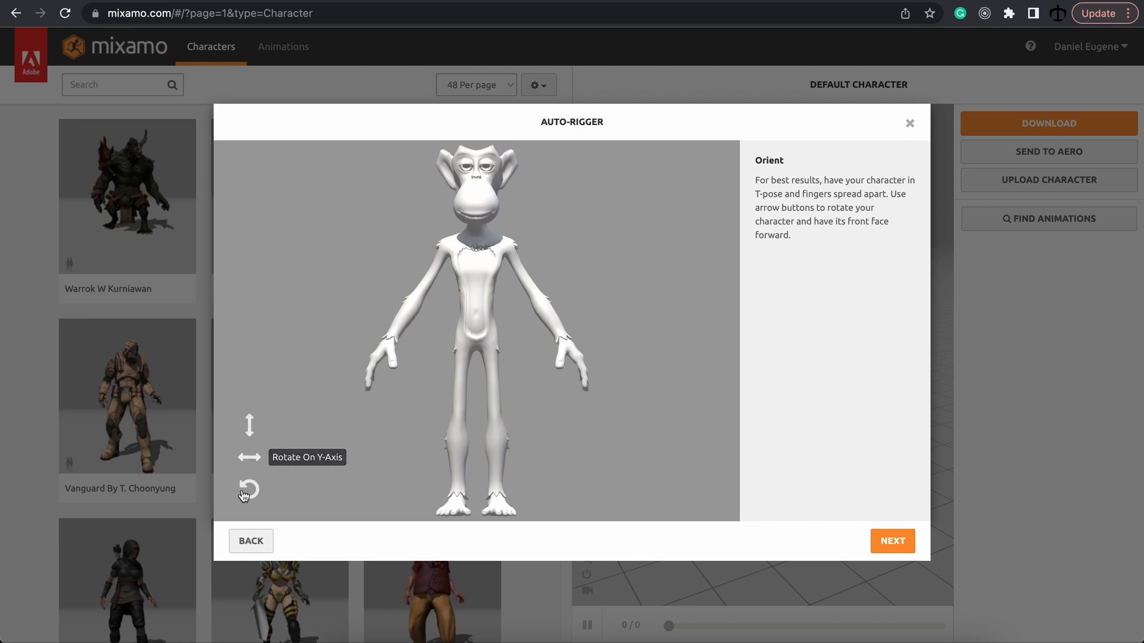
{"action": "mouse_move", "coordinate": [467, 226]}
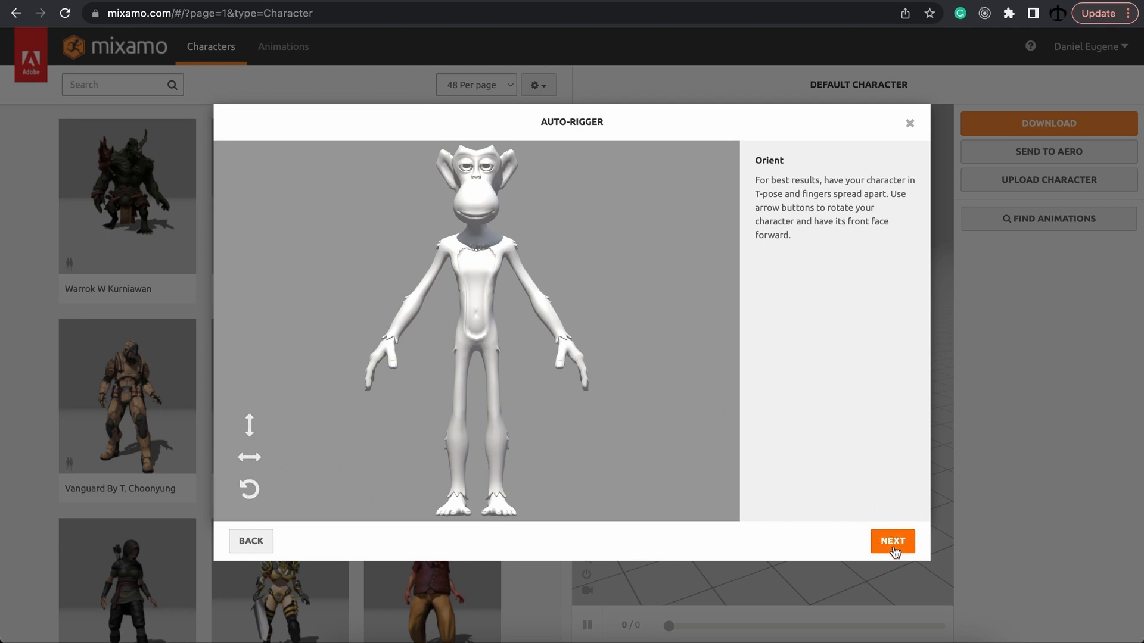
Accept the ape's orientation and advance the auto-rigger to marker placement.
{"action": "left_click", "coordinate": [891, 541]}
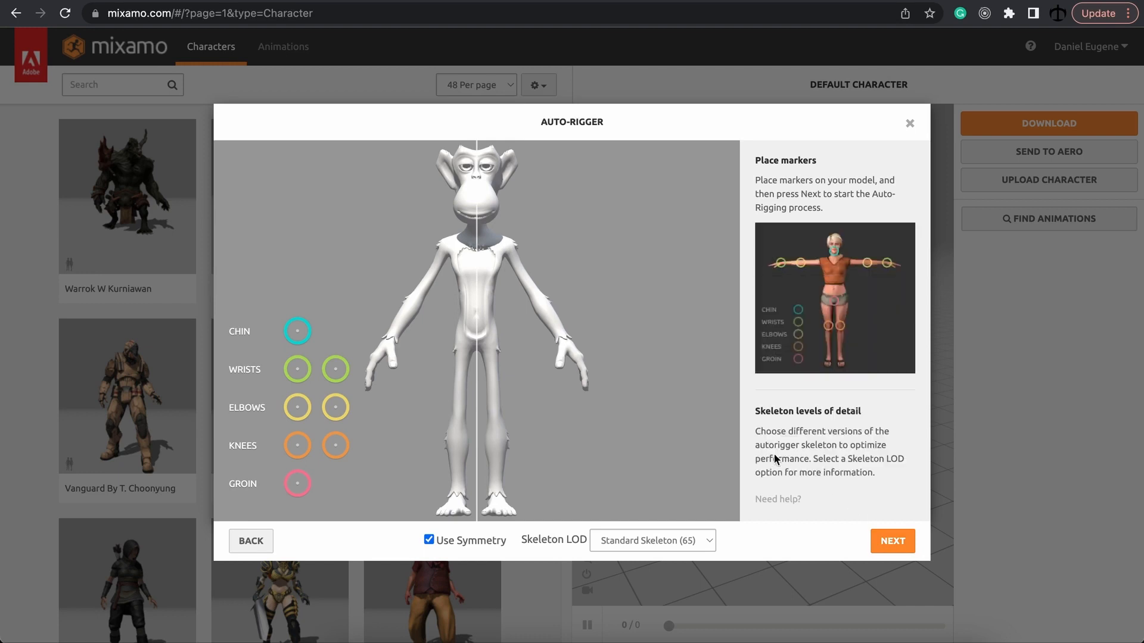
{"action": "mouse_move", "coordinate": [297, 368]}
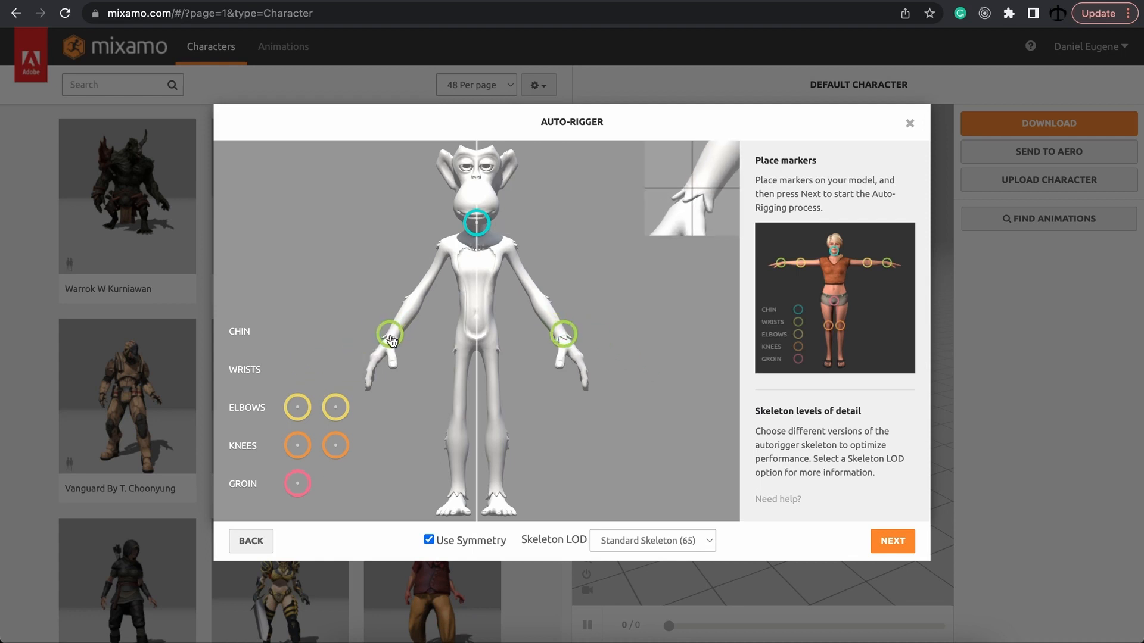
{"action": "mouse_move", "coordinate": [297, 413]}
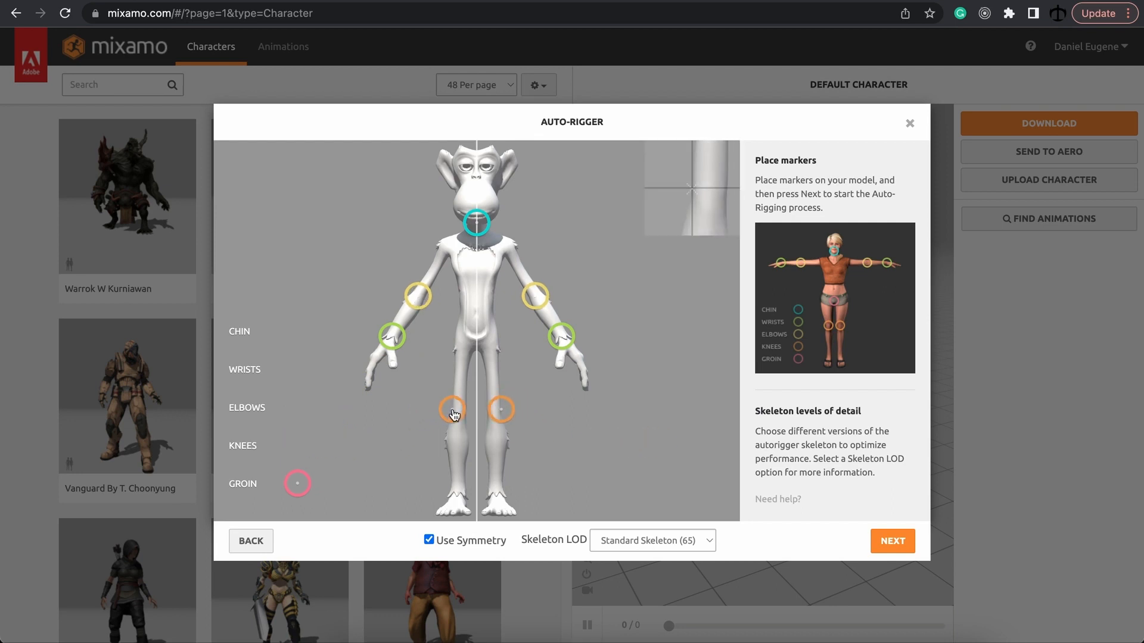
{"action": "mouse_move", "coordinate": [298, 484]}
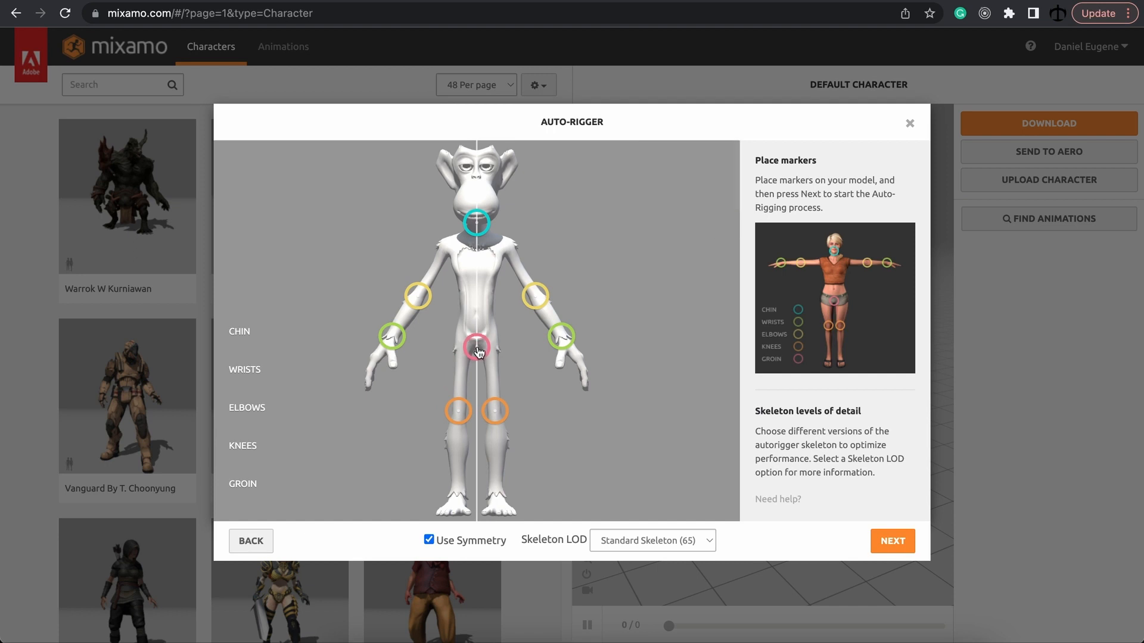
{"action": "mouse_move", "coordinate": [636, 385]}
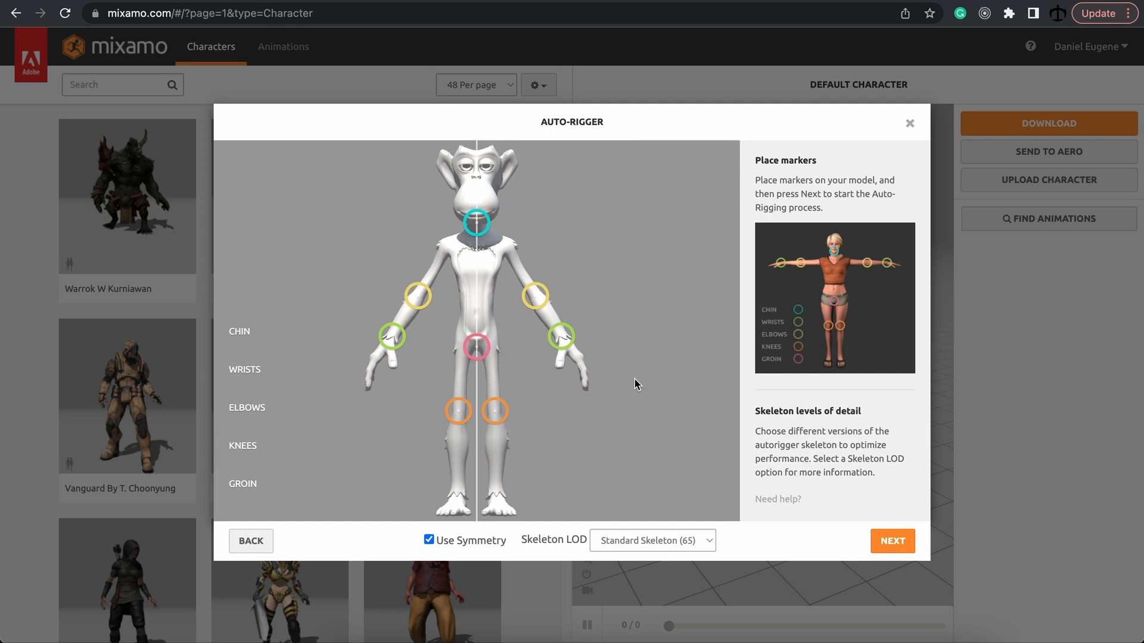
{"action": "mouse_move", "coordinate": [656, 437]}
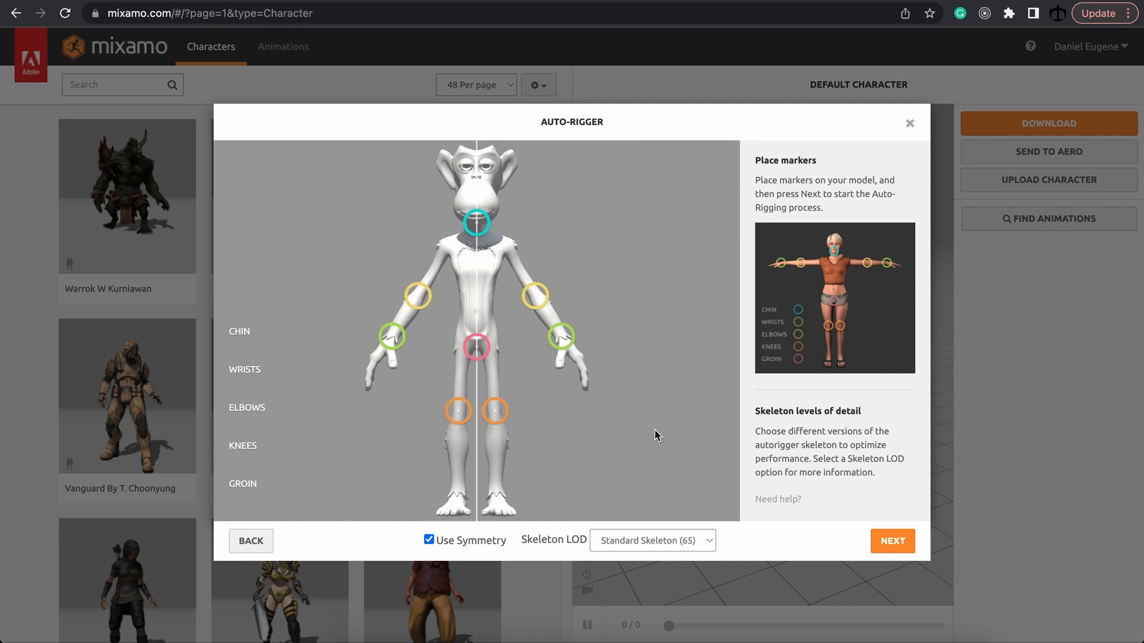
{"action": "mouse_move", "coordinate": [892, 541]}
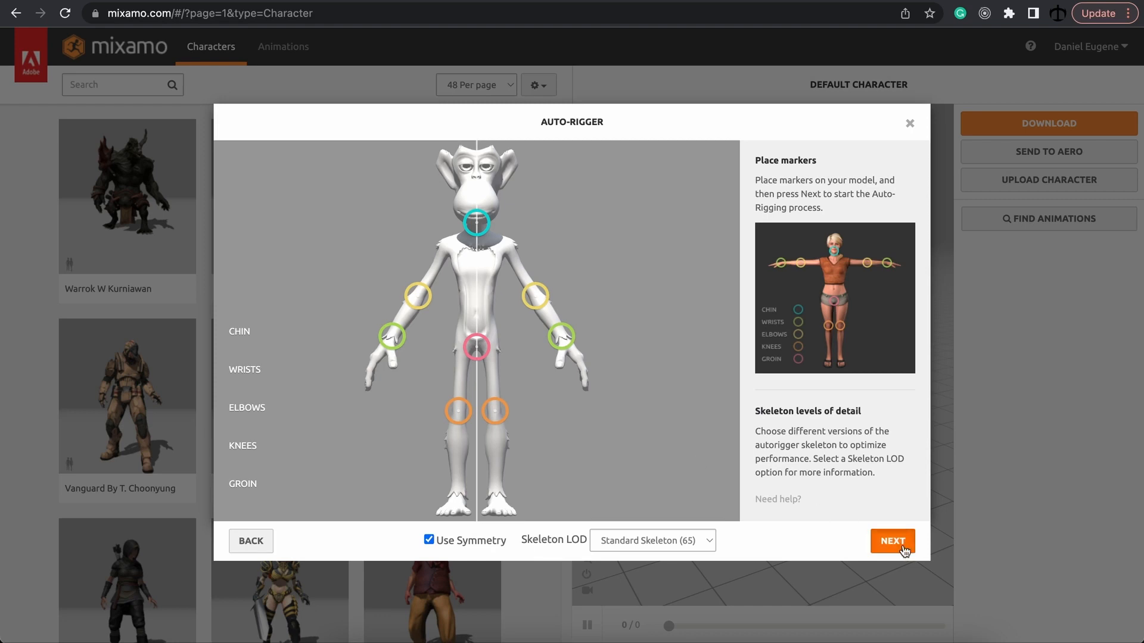
Run the auto-rigger on the marked ape and accept the rigged result as the current character.
{"action": "left_click", "coordinate": [892, 541]}
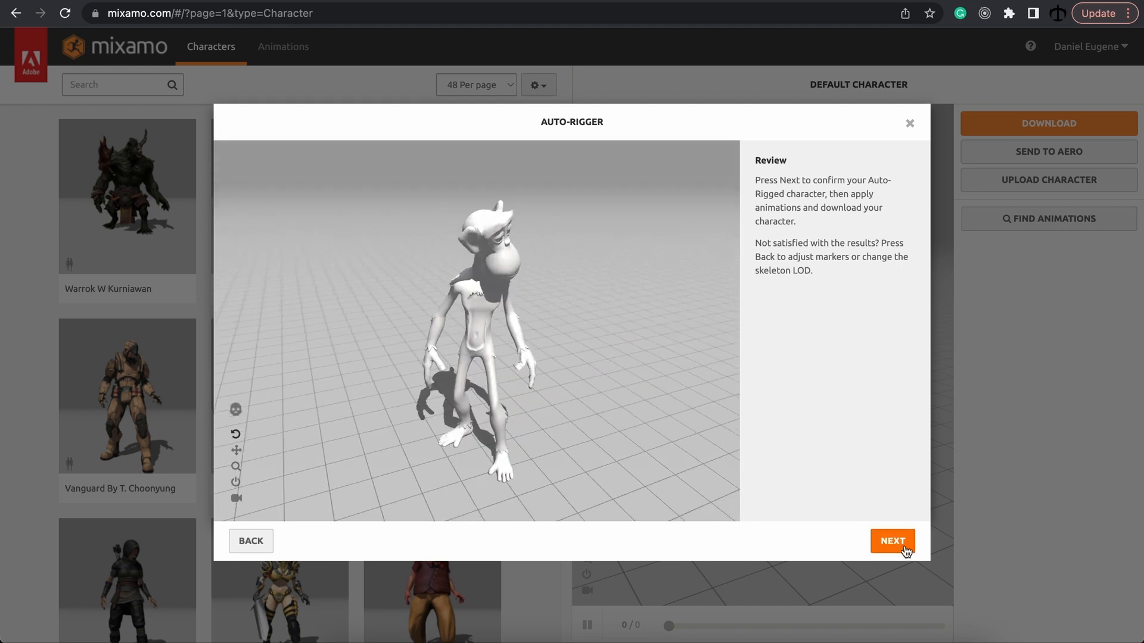
{"action": "left_click", "coordinate": [892, 541]}
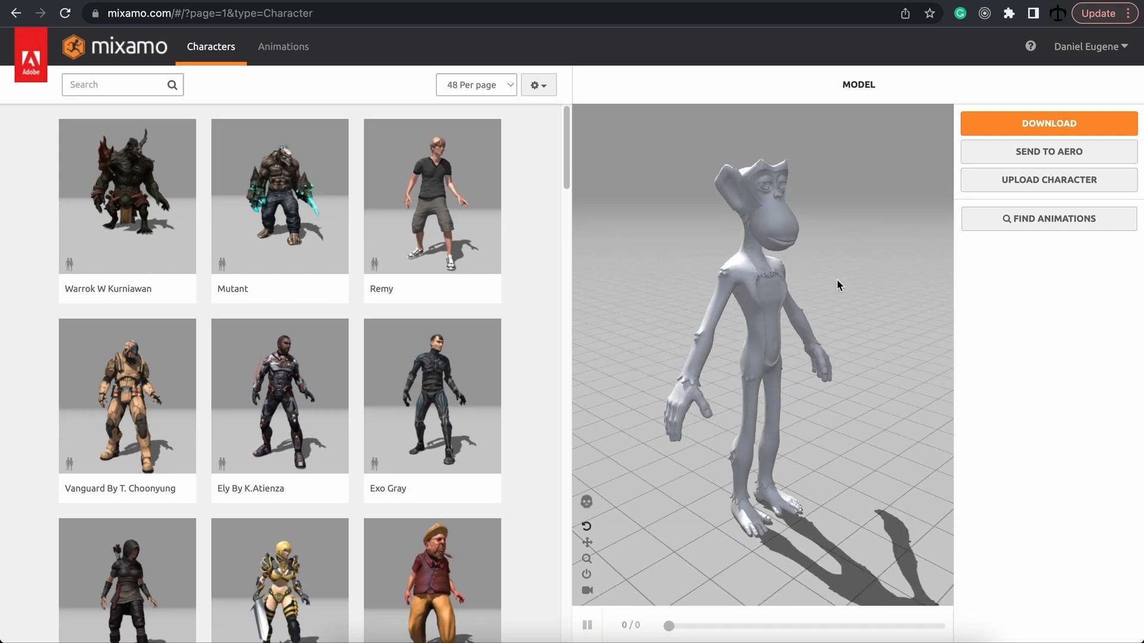
Search the animations for 'walking', apply Walking to the ape and enable In Place.
{"action": "left_click", "coordinate": [283, 46]}
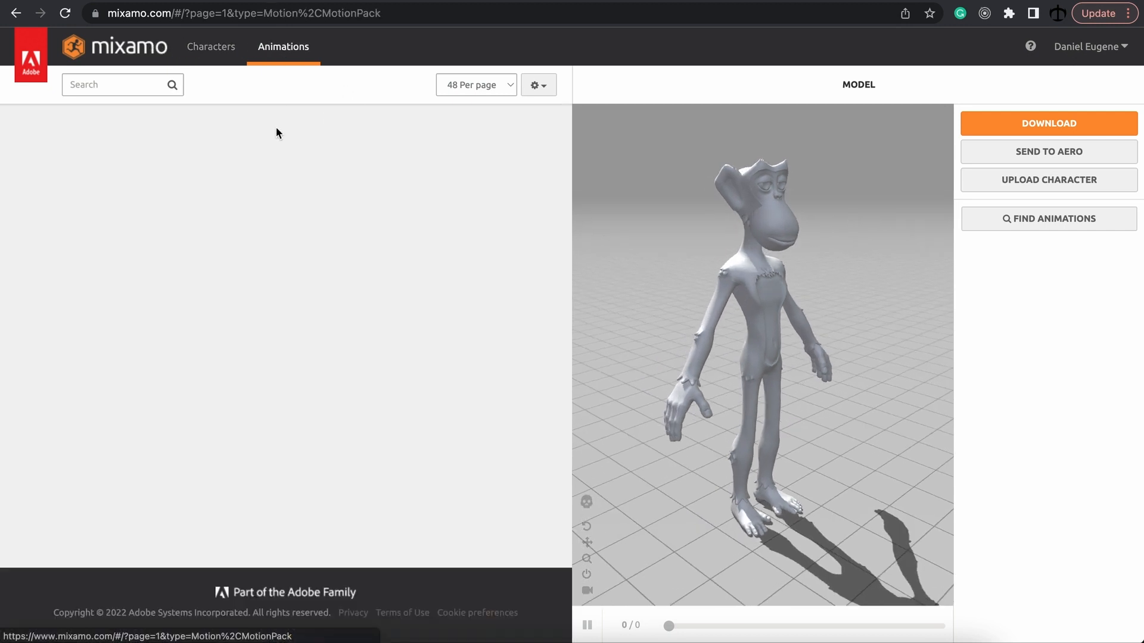
{"action": "left_click", "coordinate": [117, 85]}
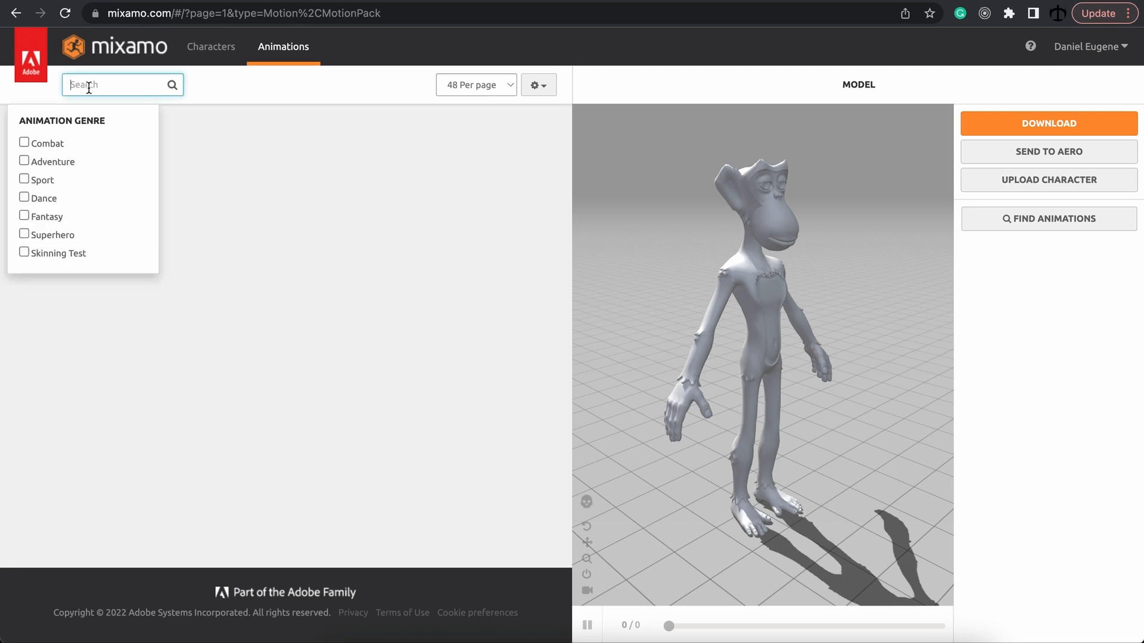
{"action": "type", "text": "walking"}
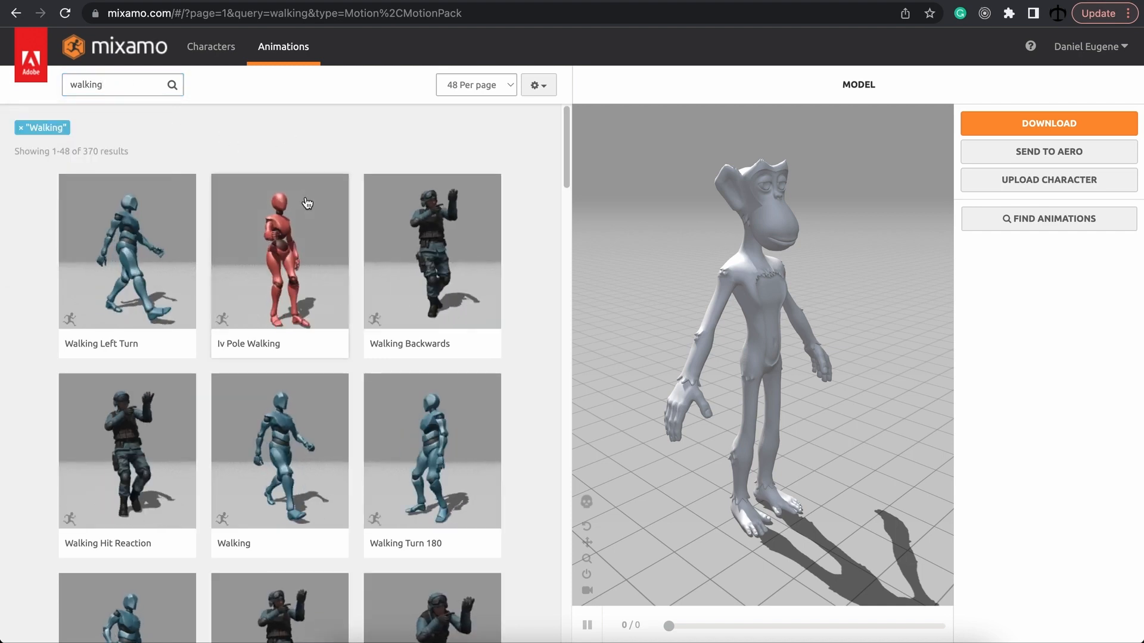
{"action": "scroll", "scroll_direction": "down", "scroll_amount": 3}
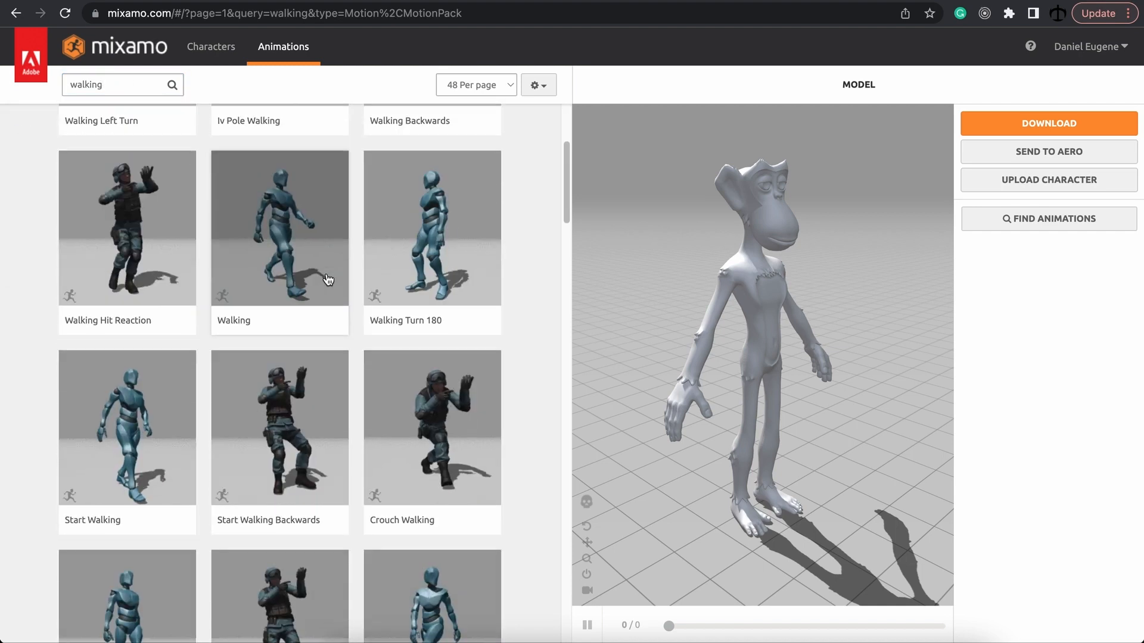
{"action": "left_click", "coordinate": [279, 226]}
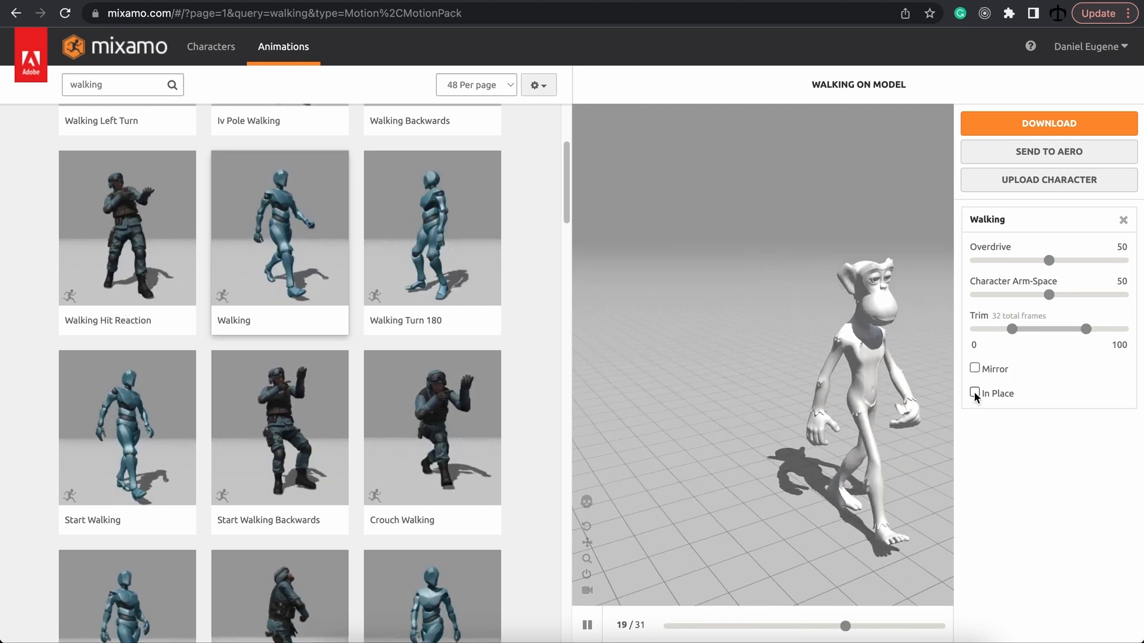
{"action": "left_click", "coordinate": [975, 392]}
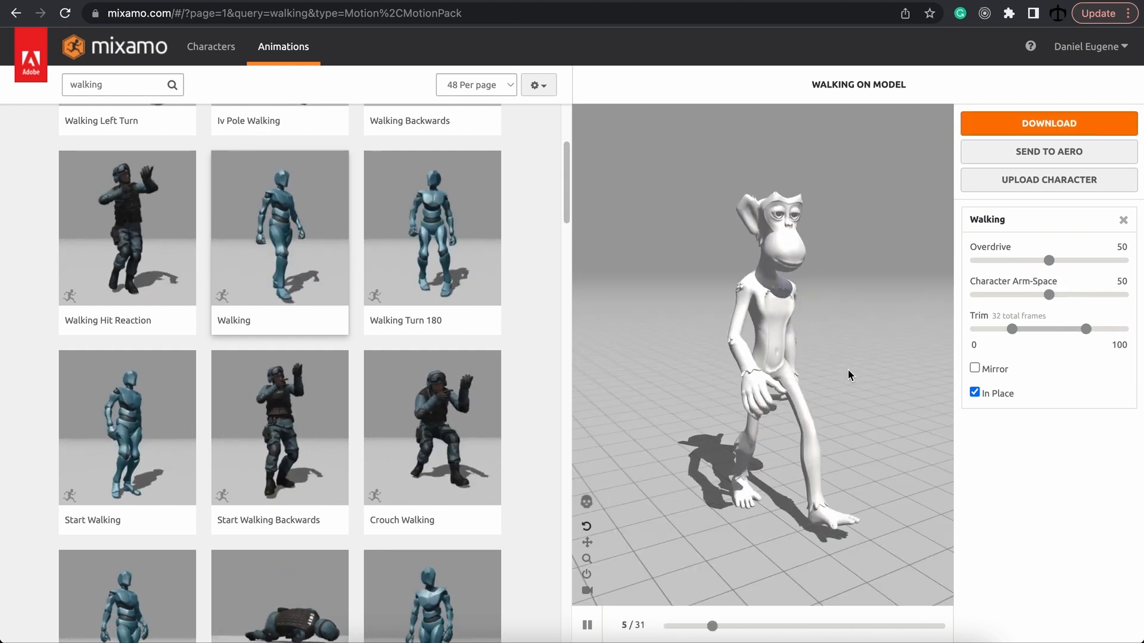
Download the in-place Walking animation as FBX with Skin set to Without Skin.
{"action": "left_click", "coordinate": [1049, 123]}
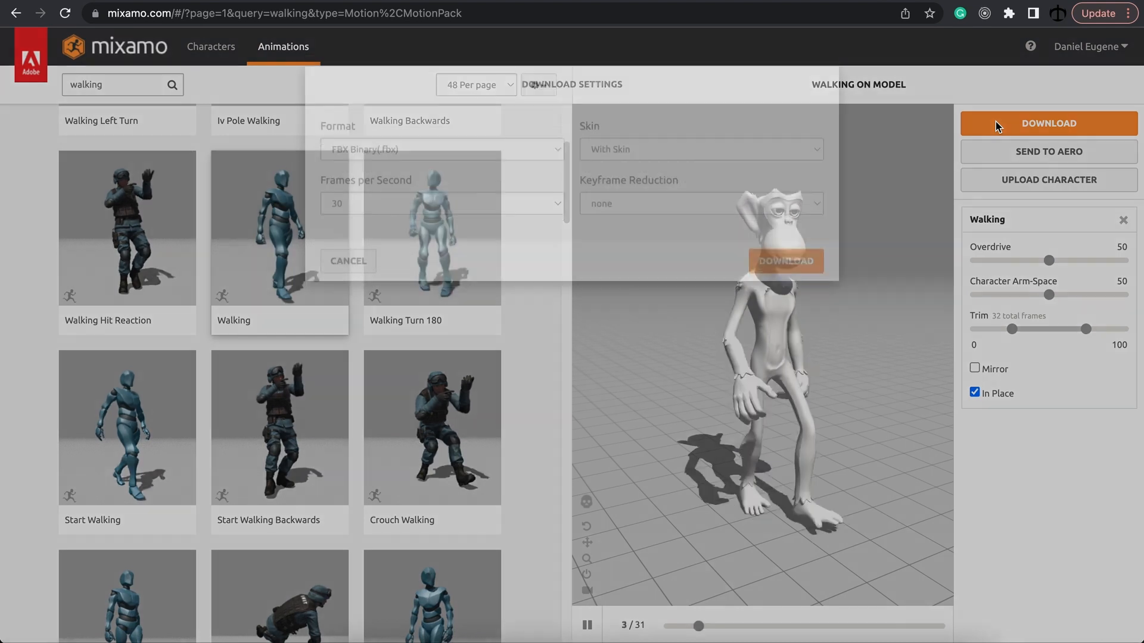
{"action": "left_click", "coordinate": [1047, 123]}
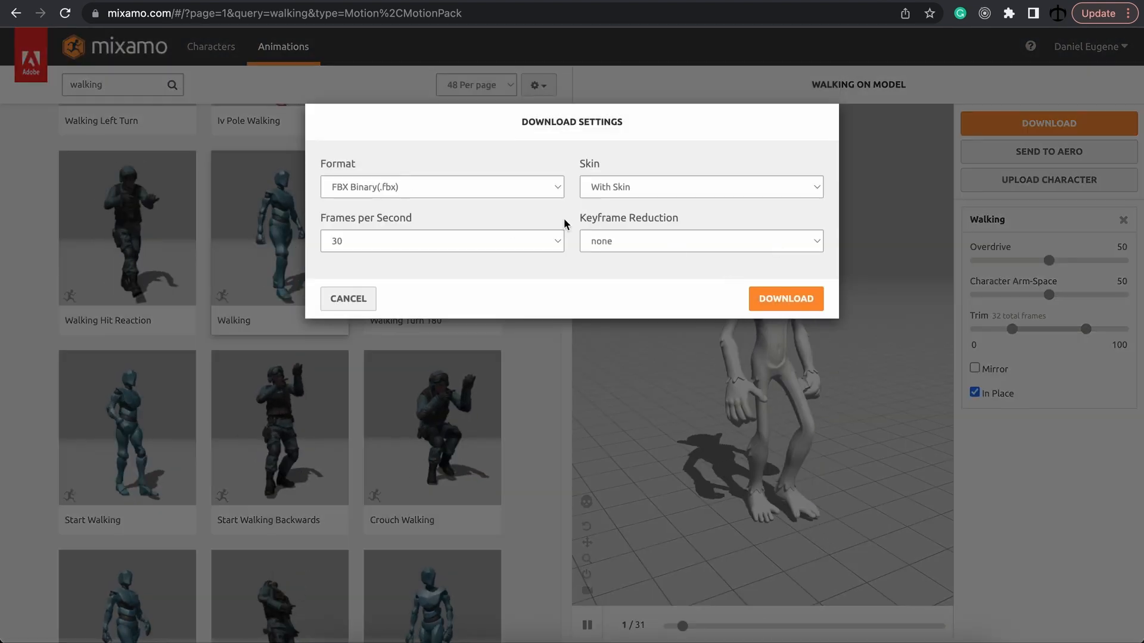
{"action": "mouse_move", "coordinate": [590, 210]}
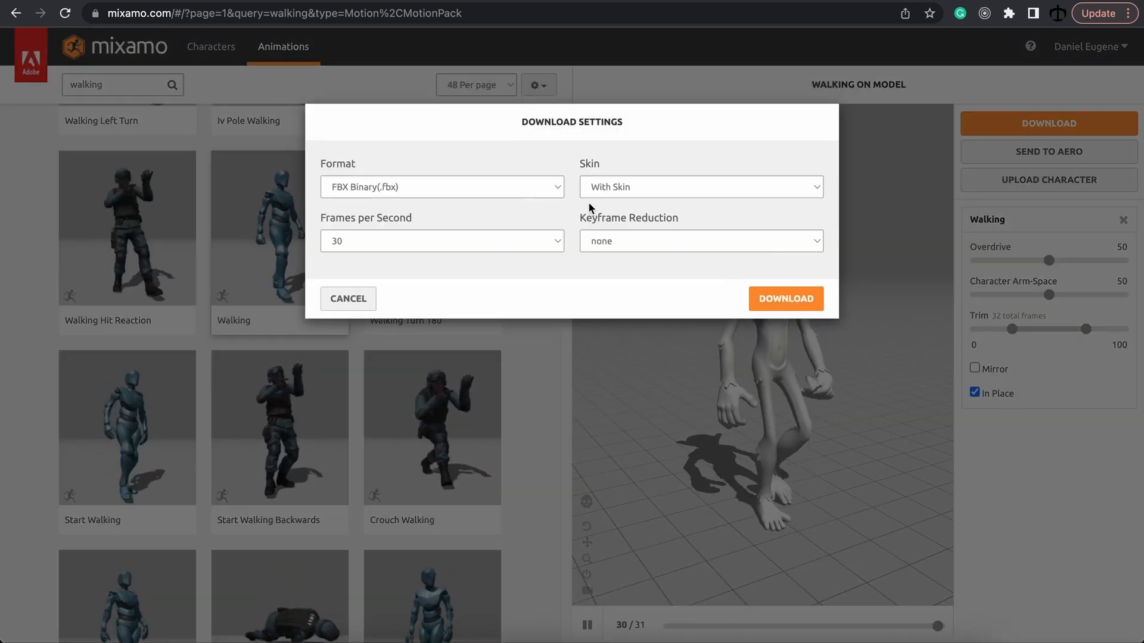
{"action": "mouse_move", "coordinate": [620, 193]}
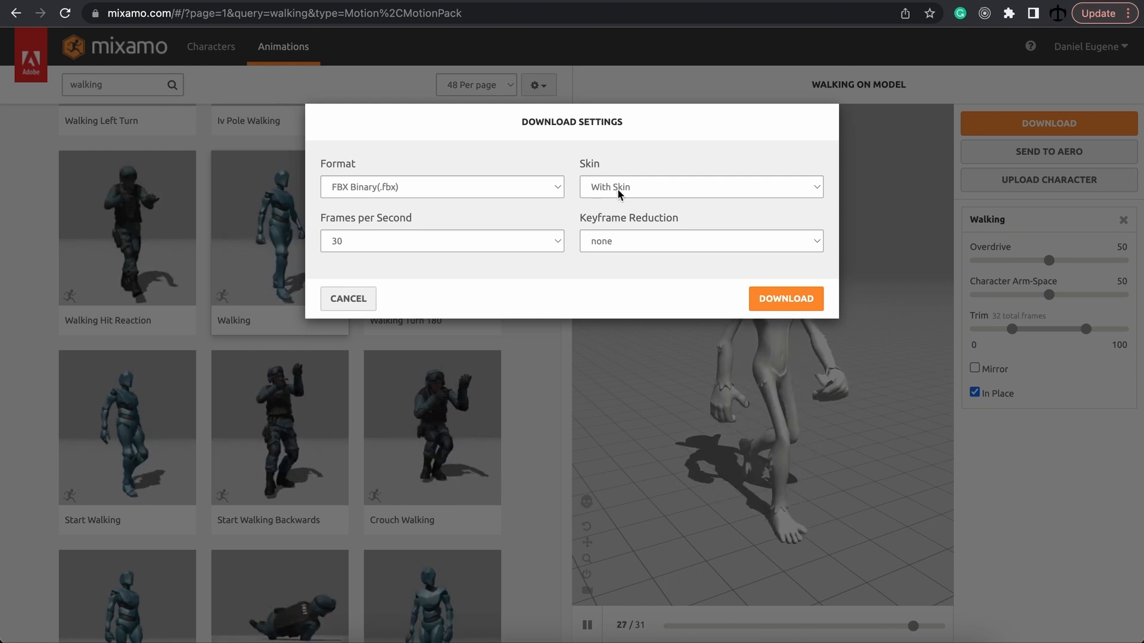
{"action": "left_click", "coordinate": [700, 187]}
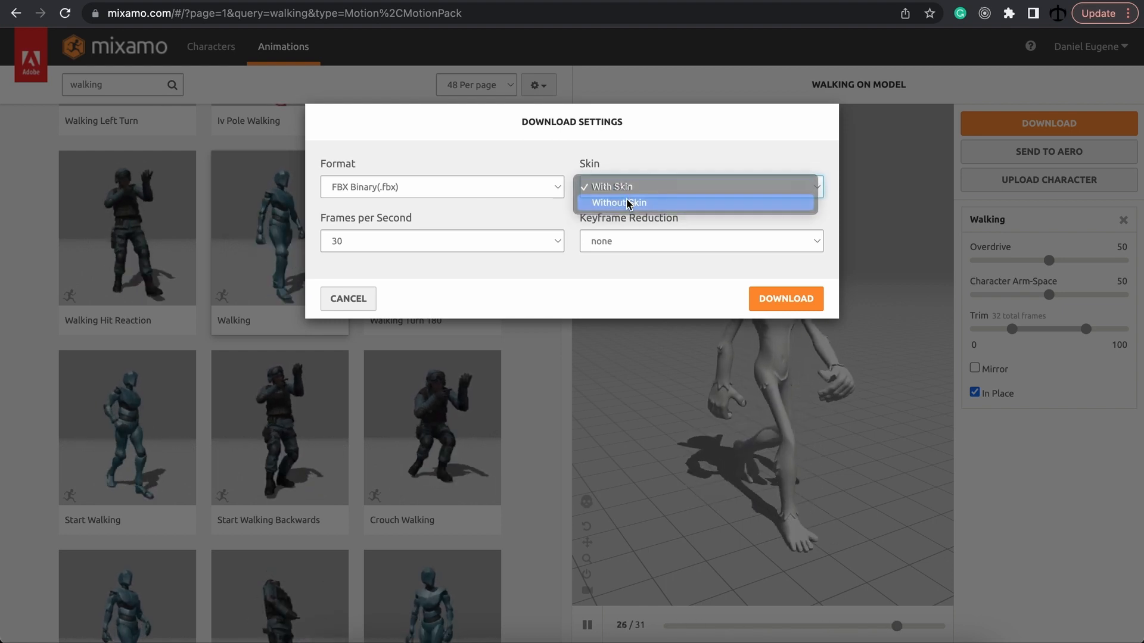
{"action": "left_click", "coordinate": [618, 202]}
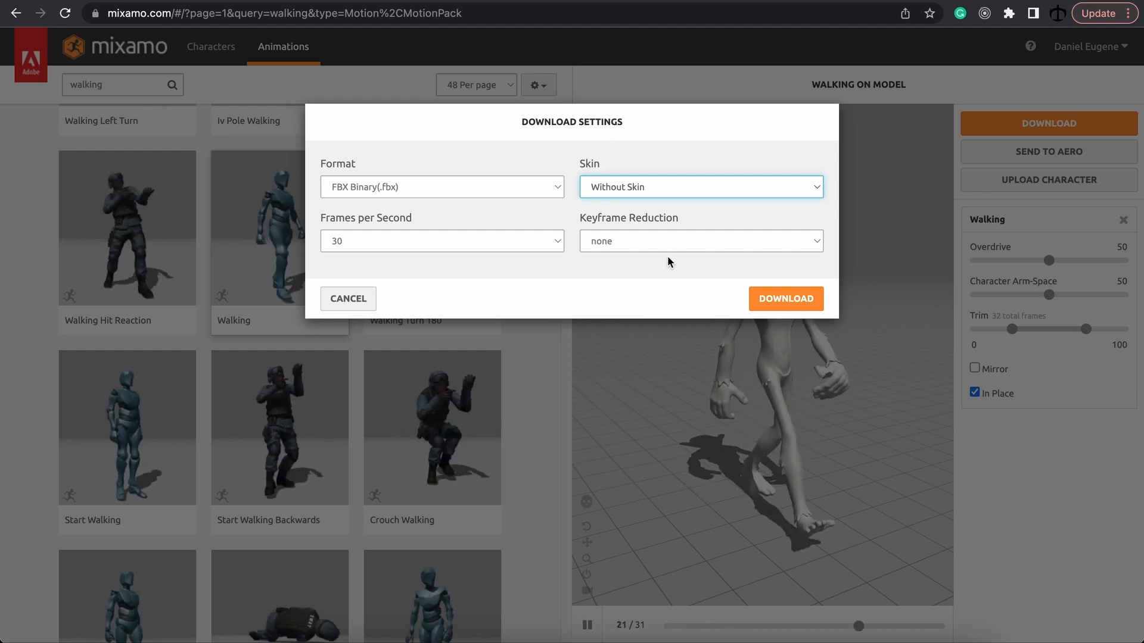
{"action": "left_click", "coordinate": [786, 298]}
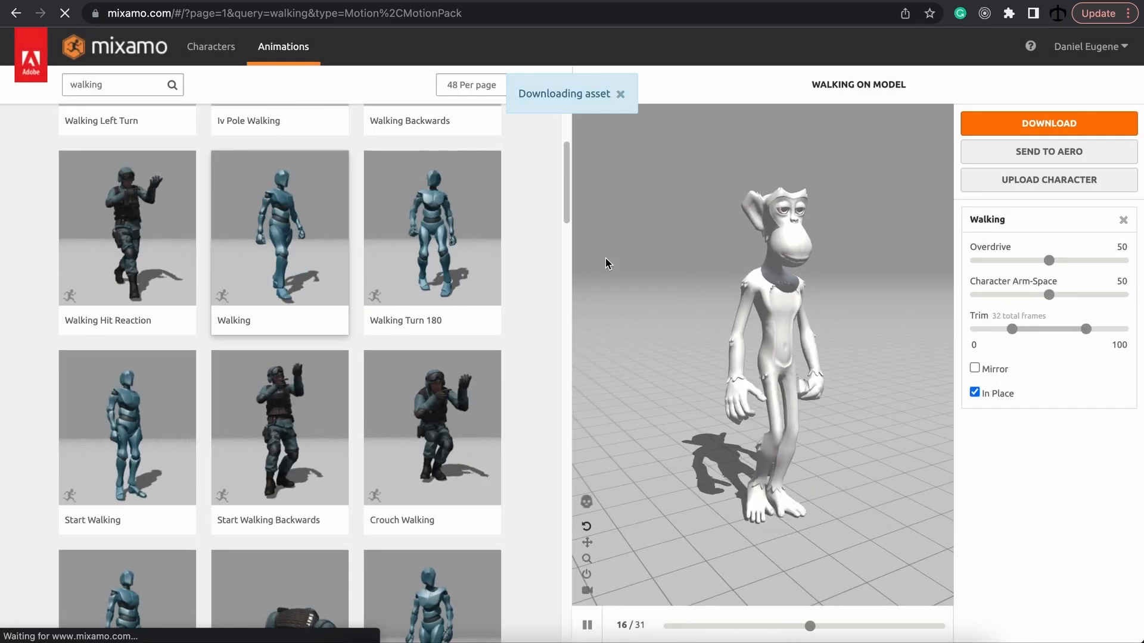
Search 'idle' and try two Idle animations on the ape, keeping the second.
{"action": "left_click", "coordinate": [110, 84]}
{"action": "type", "text": "idle"}
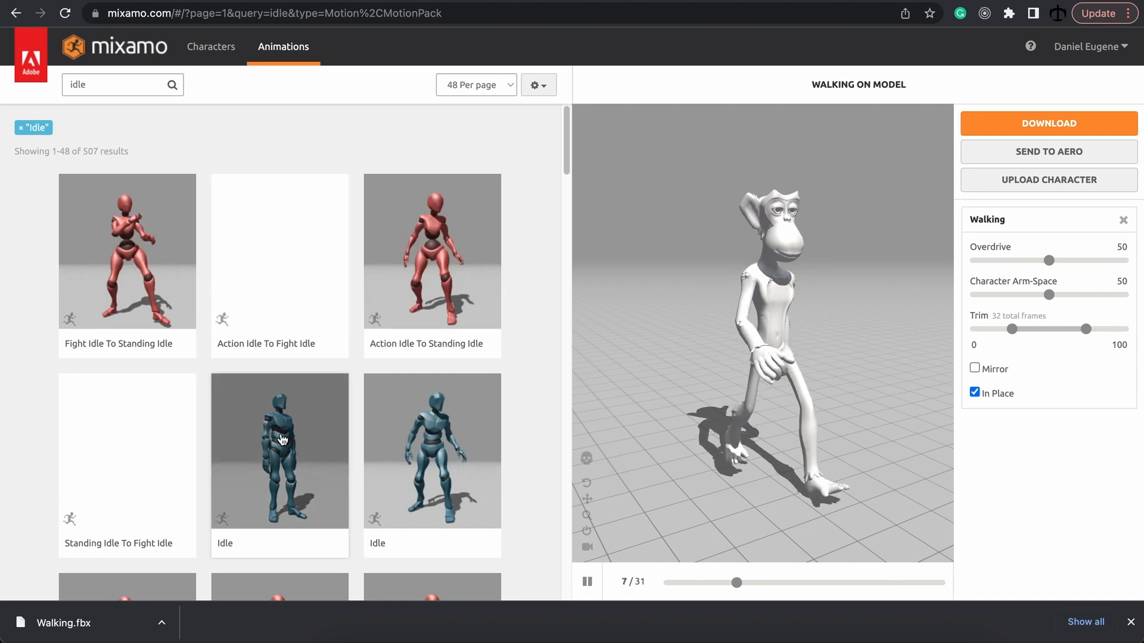
{"action": "left_click", "coordinate": [278, 450]}
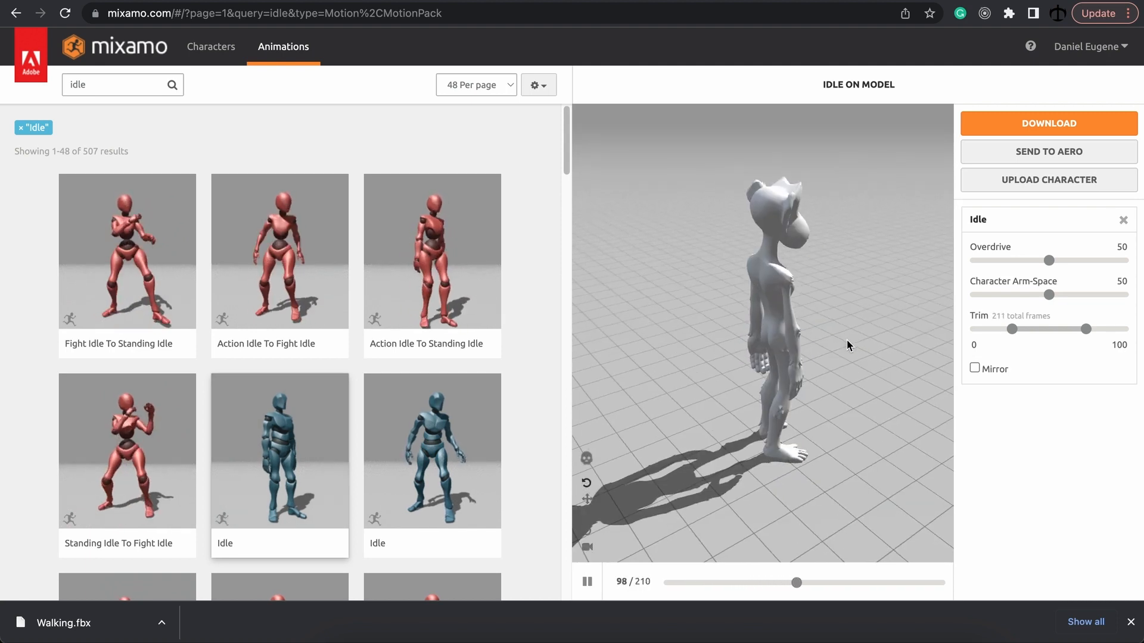
{"action": "scroll", "scroll_direction": "down", "scroll_amount": 3}
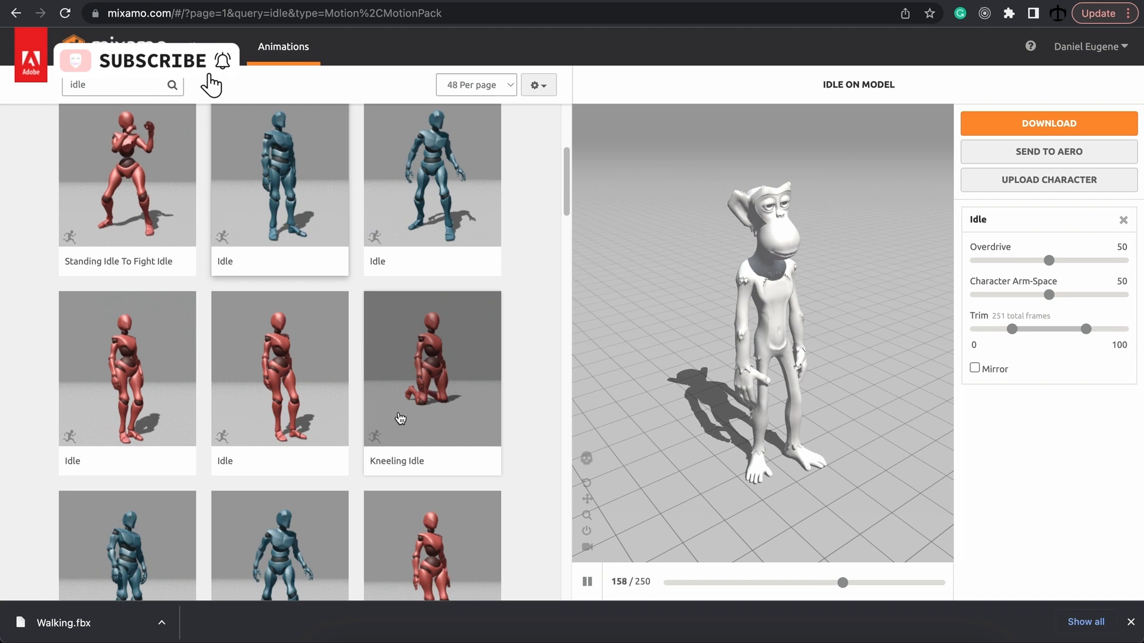
{"action": "scroll", "scroll_direction": "down", "scroll_amount": 3}
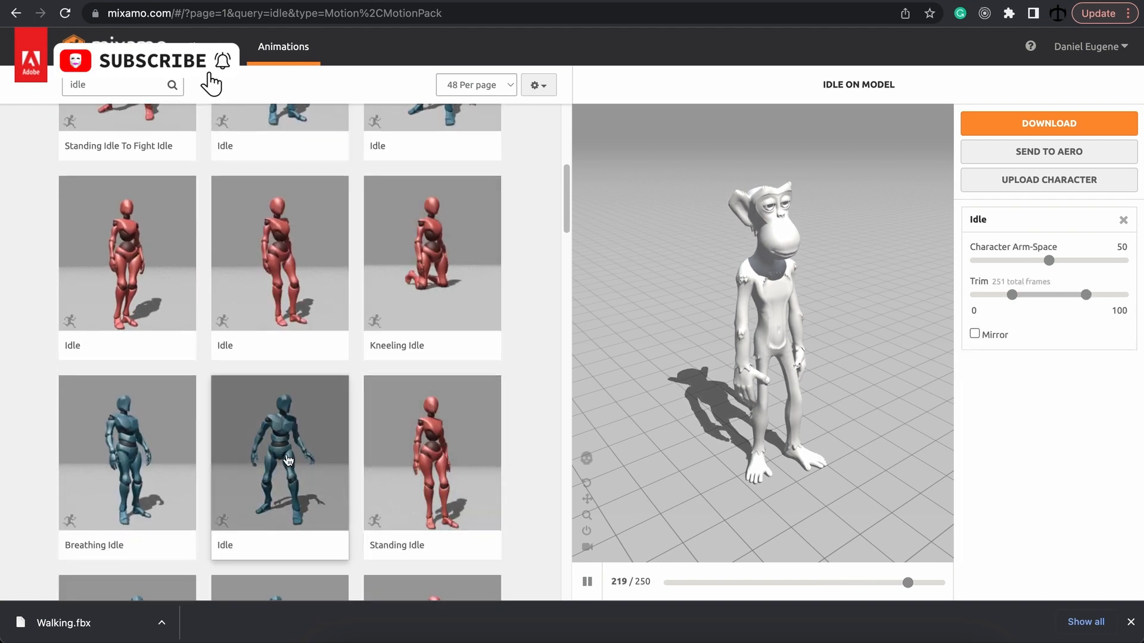
{"action": "left_click", "coordinate": [278, 452]}
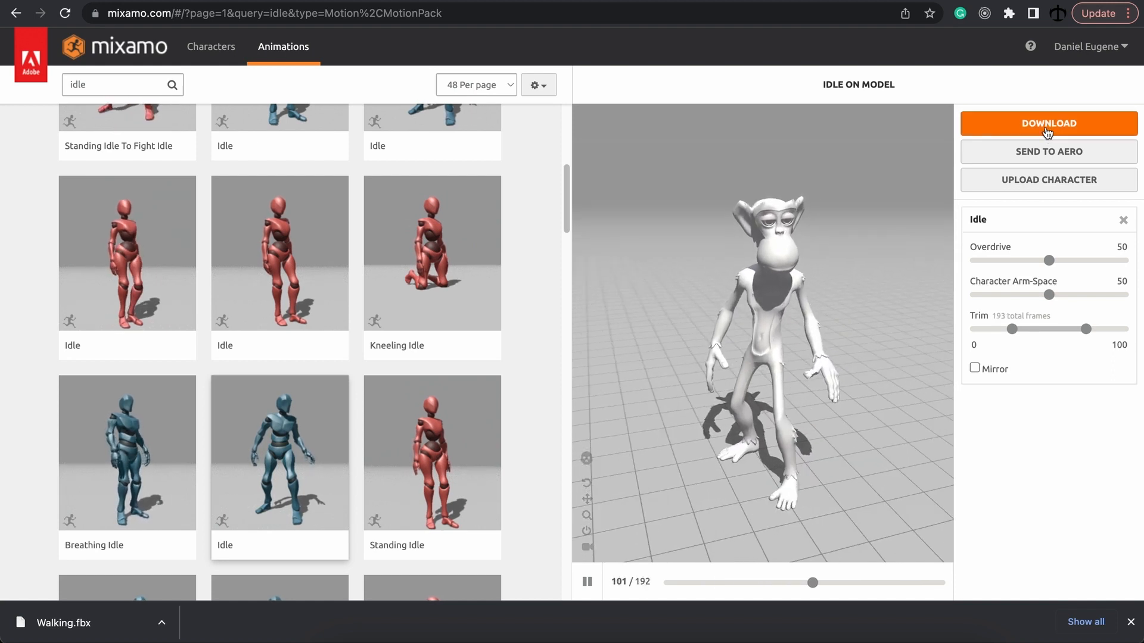
Download the Idle animation as FBX with Skin set to With Skin.
{"action": "left_click", "coordinate": [1047, 123]}
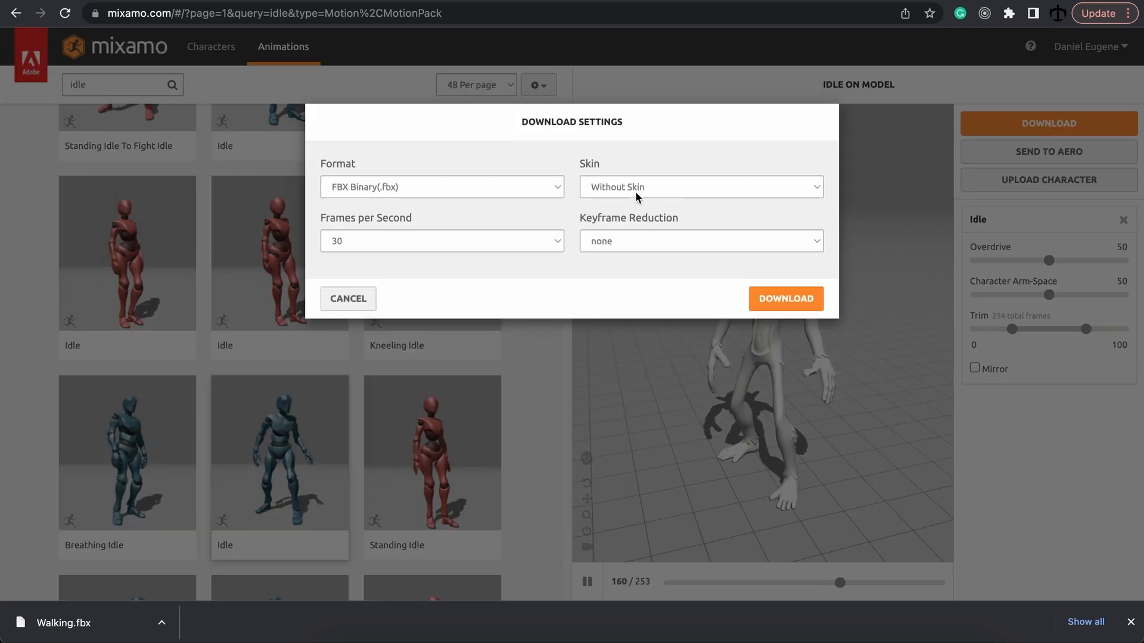
{"action": "left_click", "coordinate": [699, 187]}
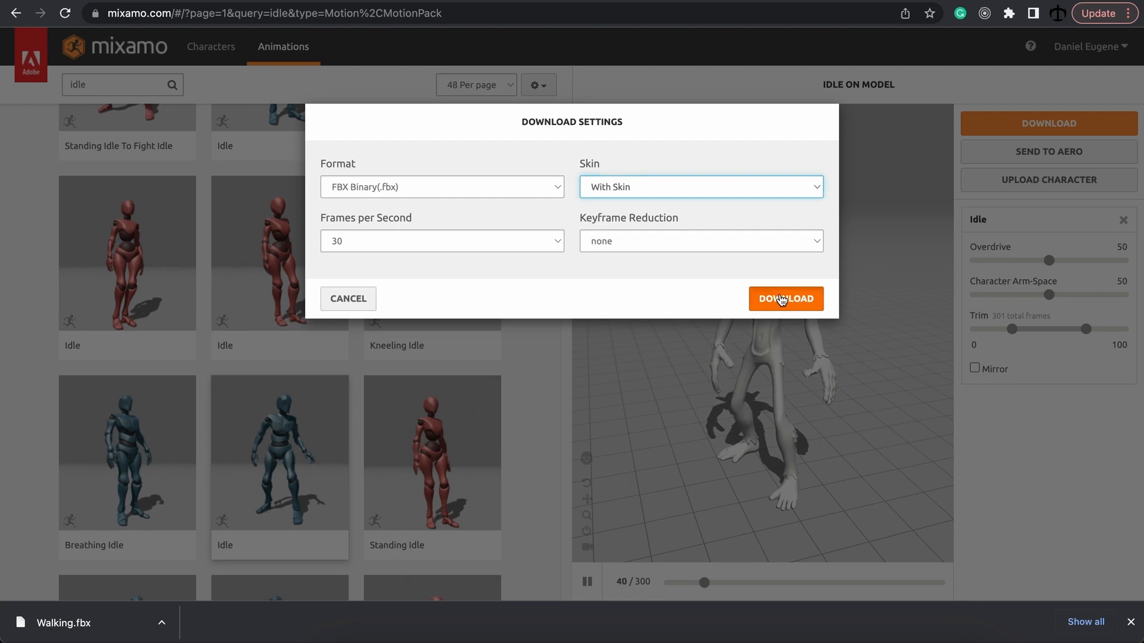
{"action": "left_click", "coordinate": [786, 298]}
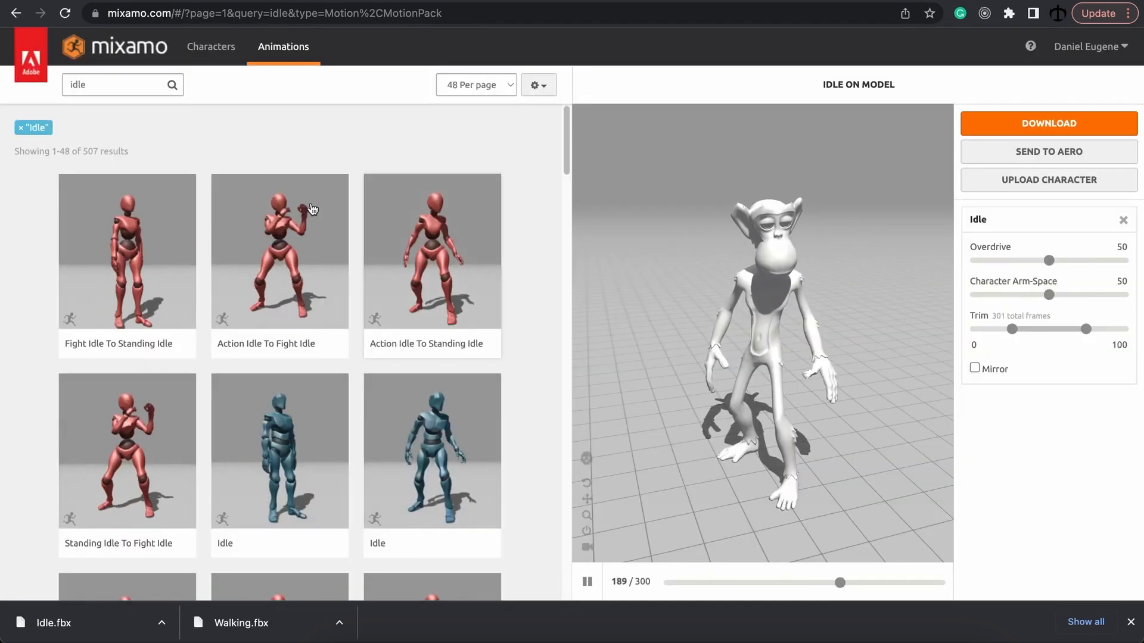
Search 'running' and apply the Running animation to the ape with In Place on.
{"action": "type", "text": "running"}
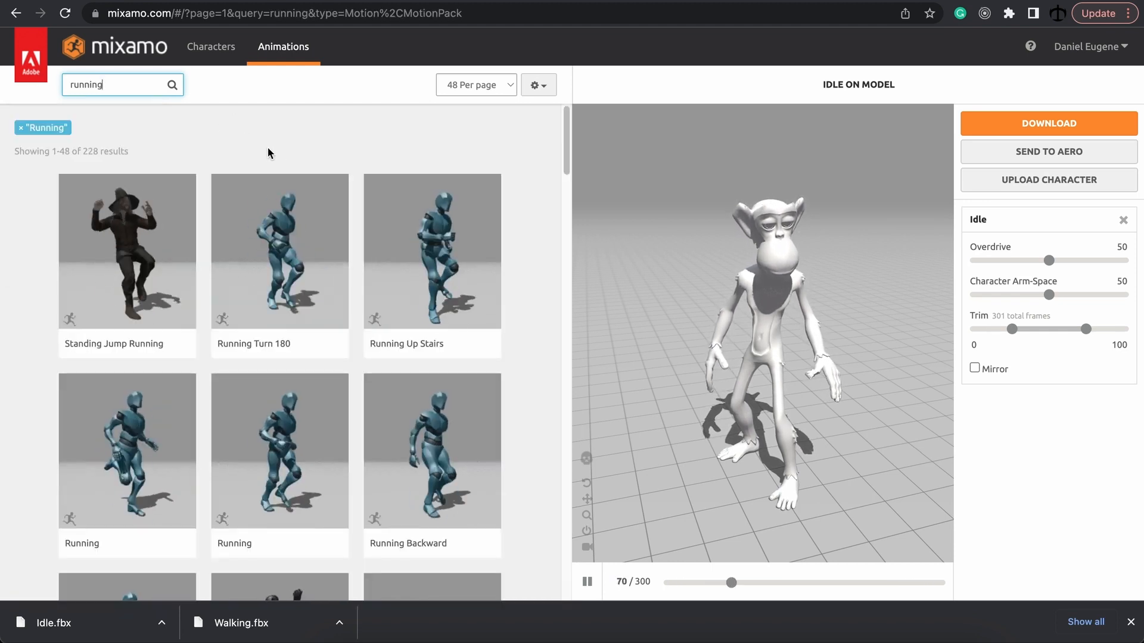
{"action": "scroll", "scroll_direction": "down", "scroll_amount": 3}
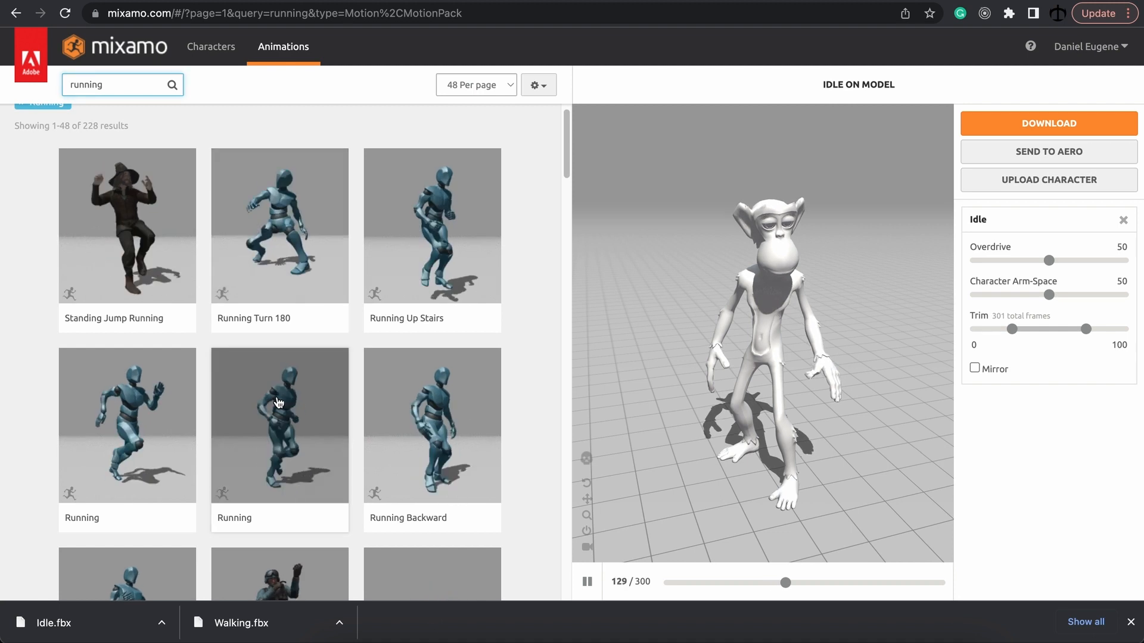
{"action": "left_click", "coordinate": [279, 426]}
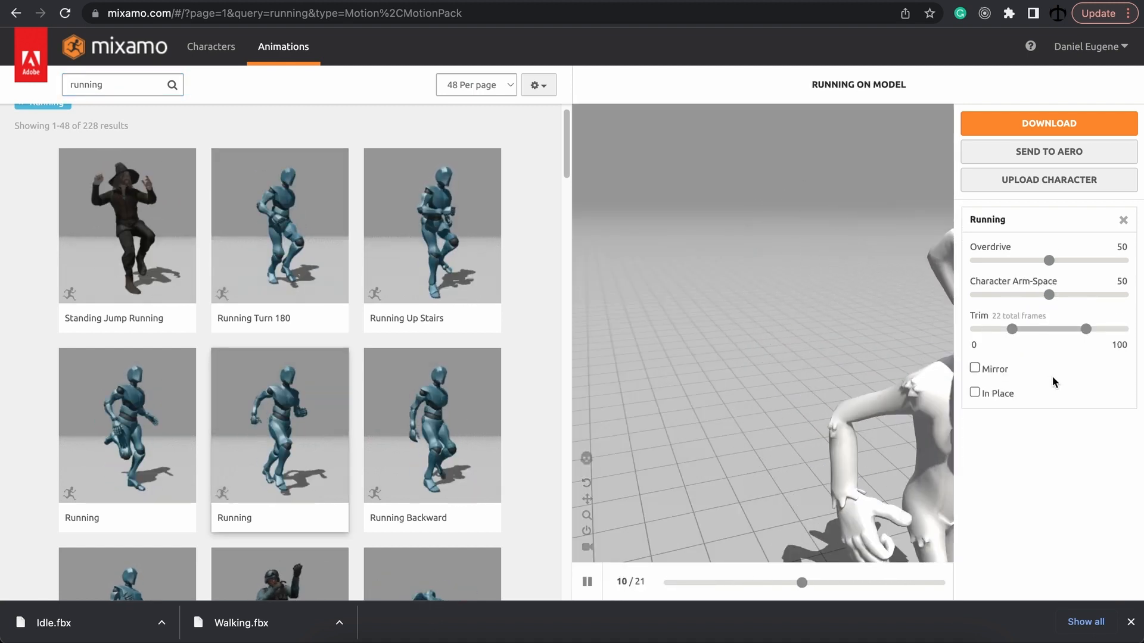
{"action": "left_click", "coordinate": [975, 392]}
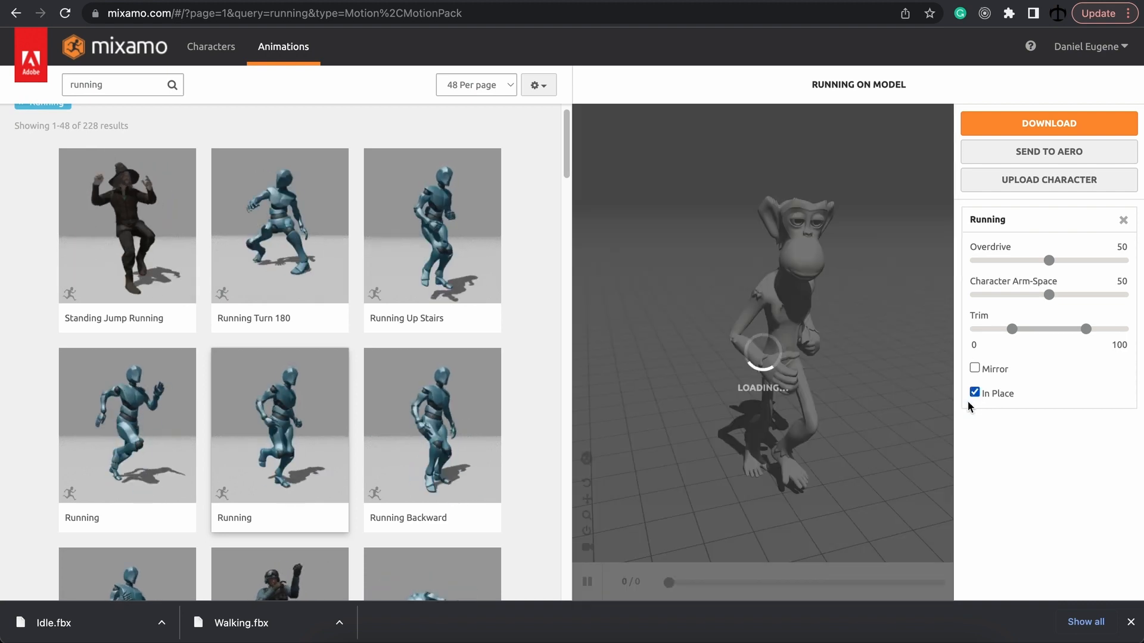
Set the Running download to export without skin.
{"action": "left_click", "coordinate": [1048, 123]}
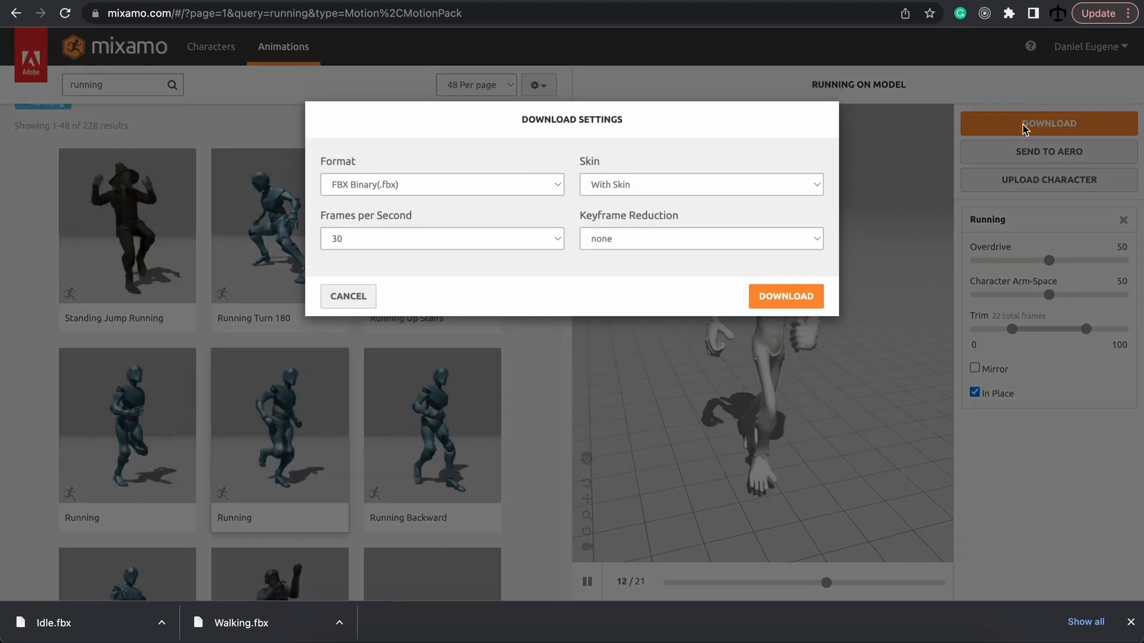
{"action": "left_click", "coordinate": [699, 184]}
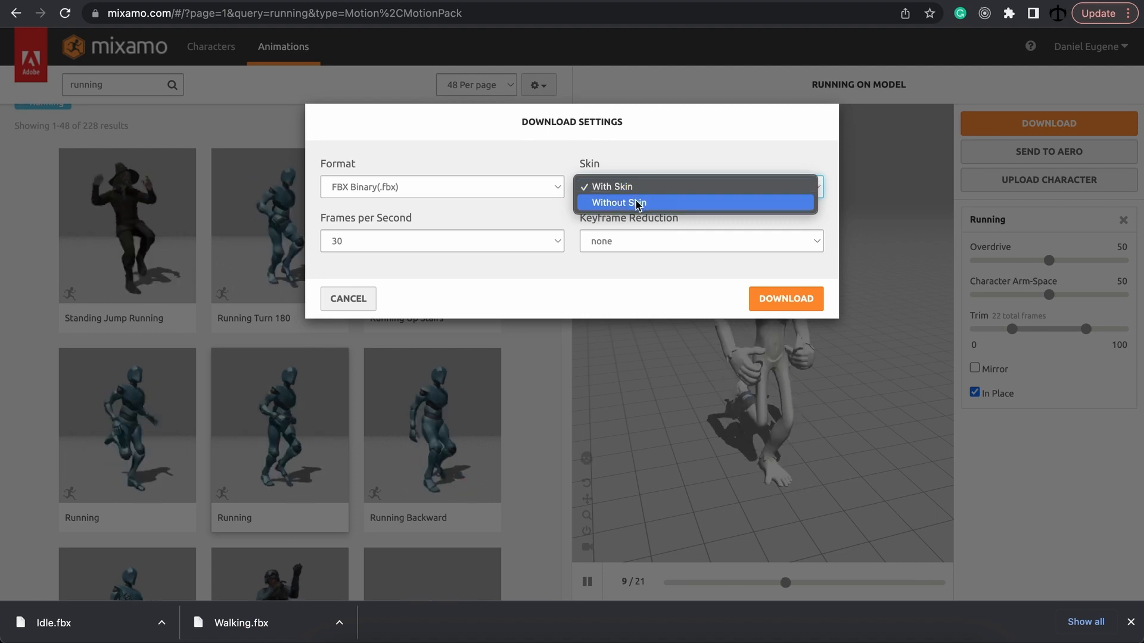
{"action": "left_click", "coordinate": [617, 202]}
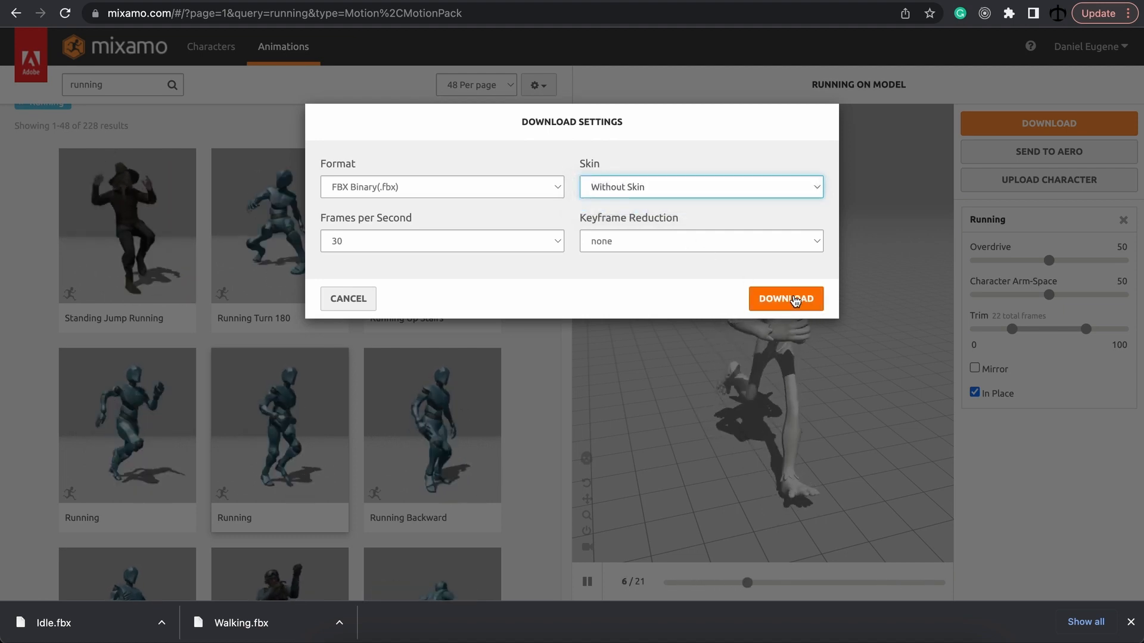
Download Running.fbx, then apply Jumping and download it without skin.
{"action": "left_click", "coordinate": [786, 298]}
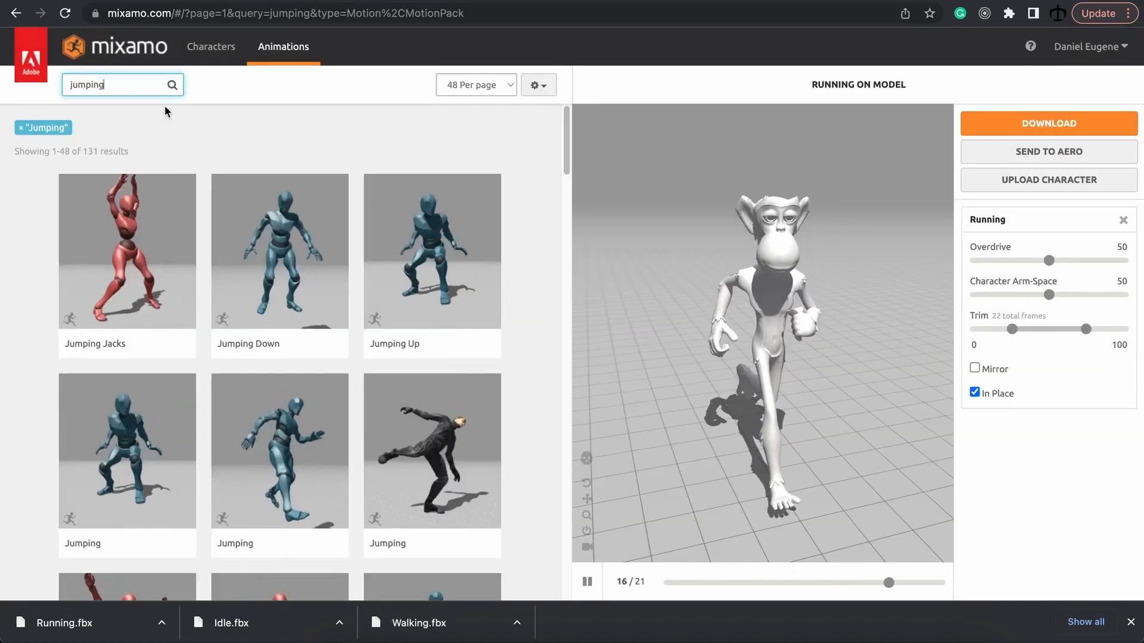
{"action": "left_click", "coordinate": [128, 451]}
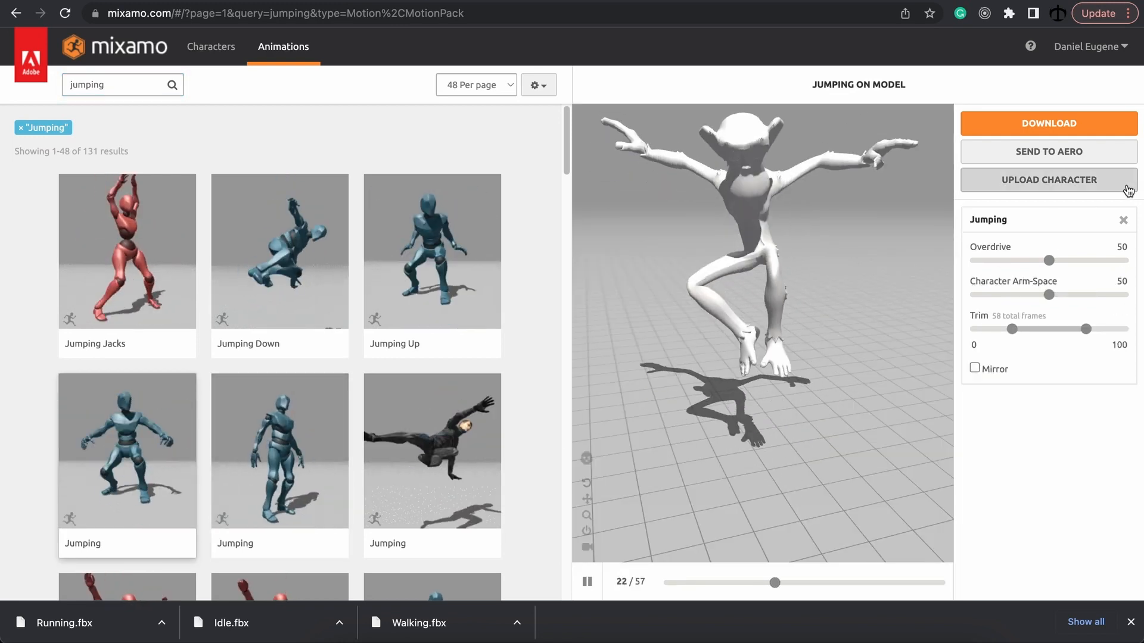
{"action": "left_click", "coordinate": [1048, 123]}
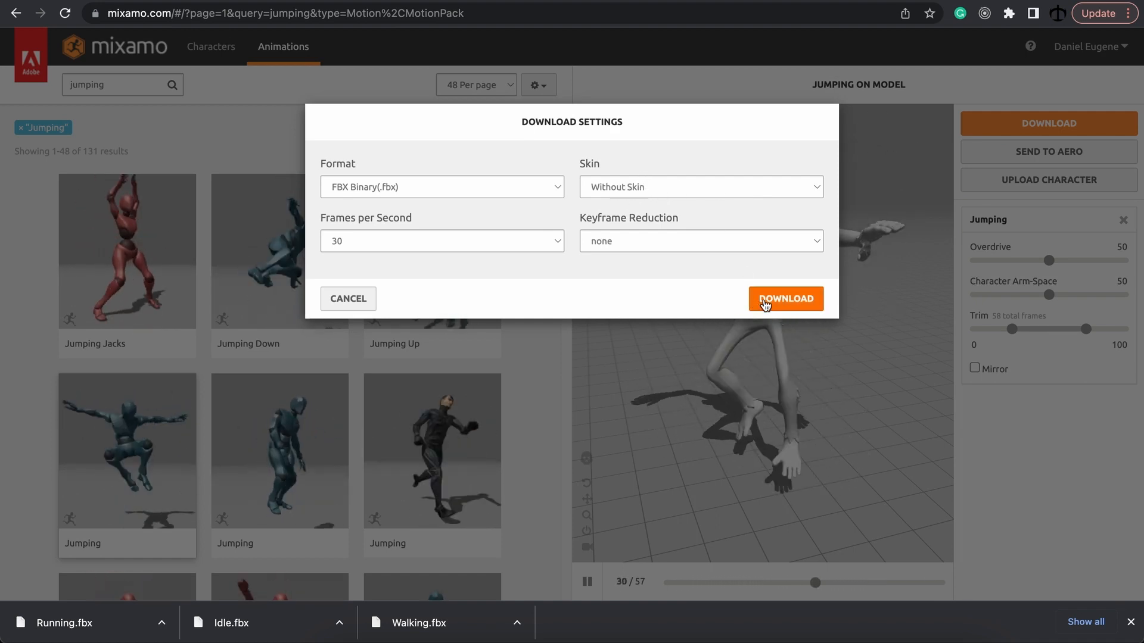
{"action": "left_click", "coordinate": [785, 298]}
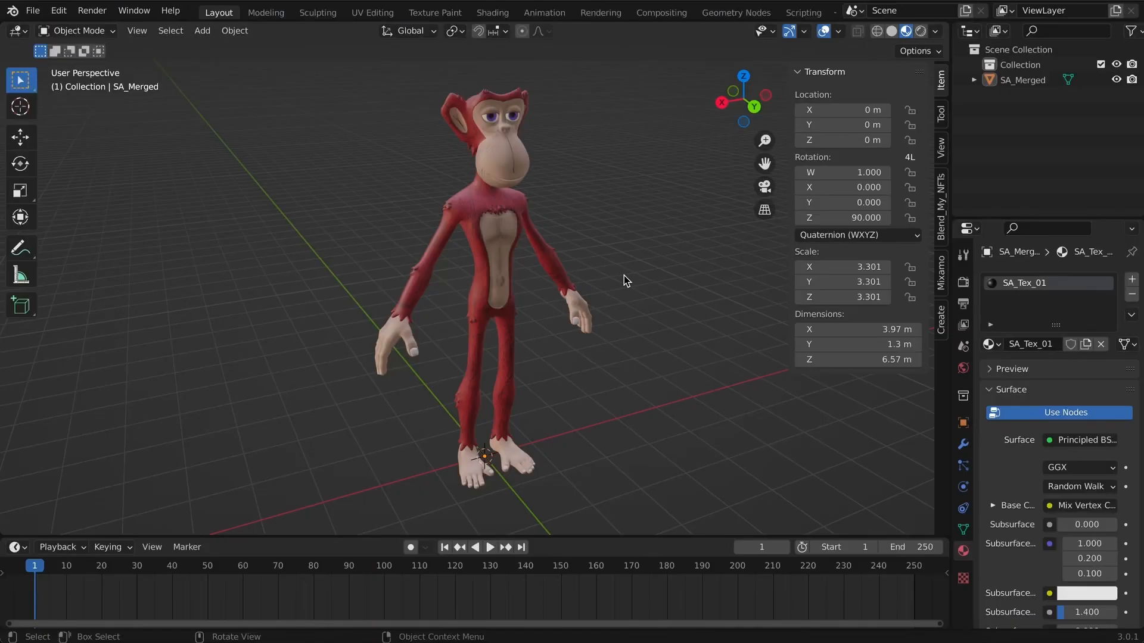
Delete the textured SA_Merged ape from the scene.
{"action": "left_click", "coordinate": [495, 213]}
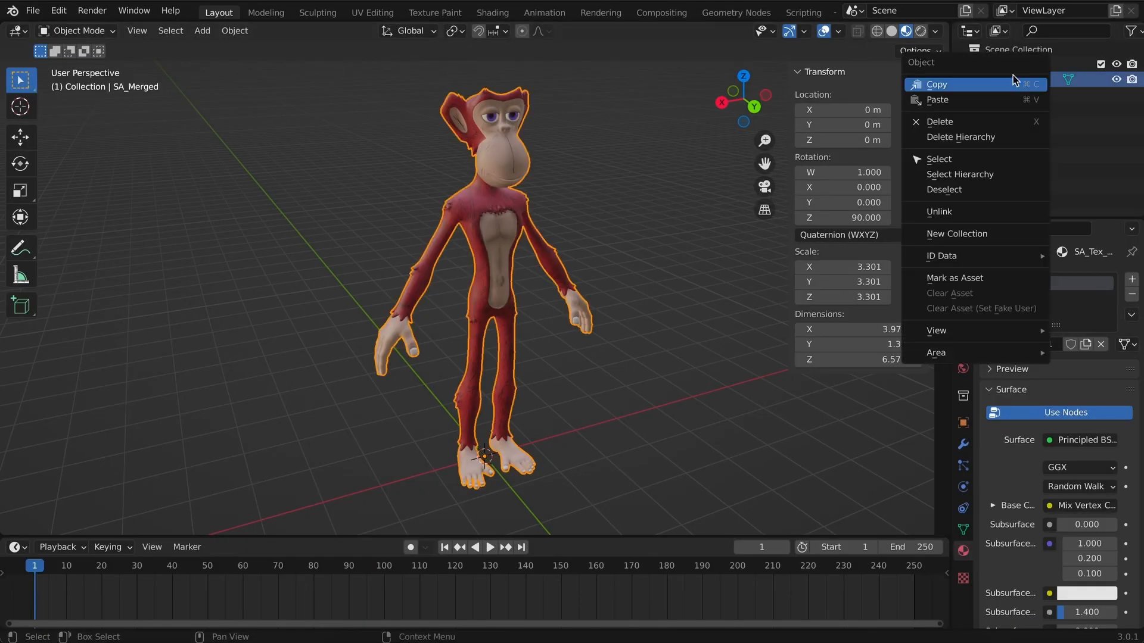
{"action": "left_click", "coordinate": [961, 136]}
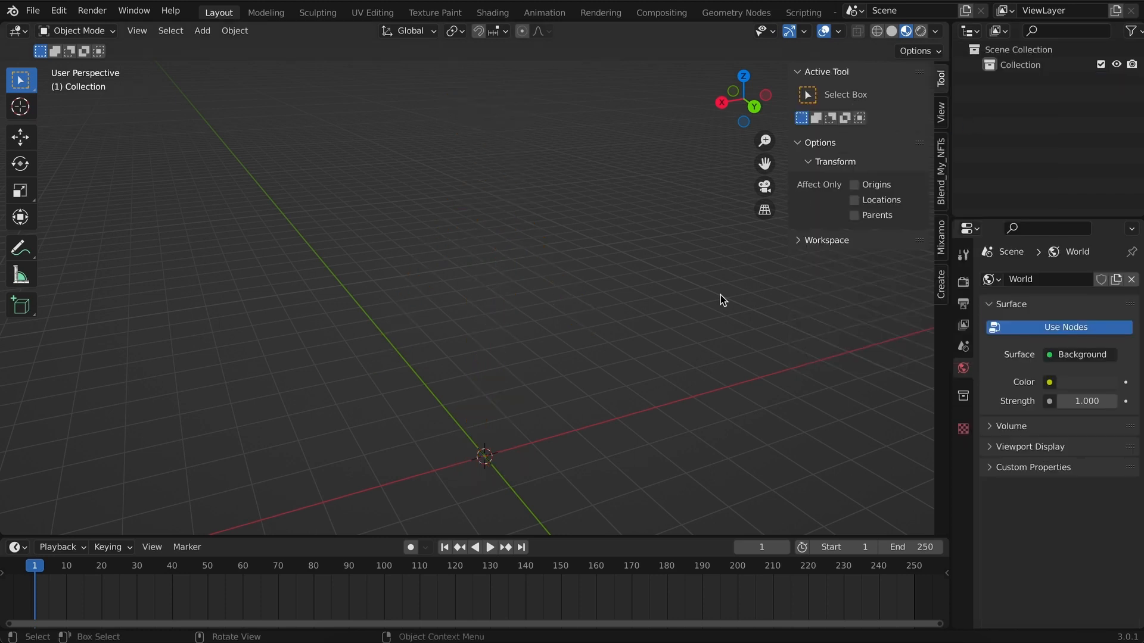
Import a downloaded Mixamo FBX from Downloads, bringing in the rigged ape.
{"action": "left_click", "coordinate": [32, 11]}
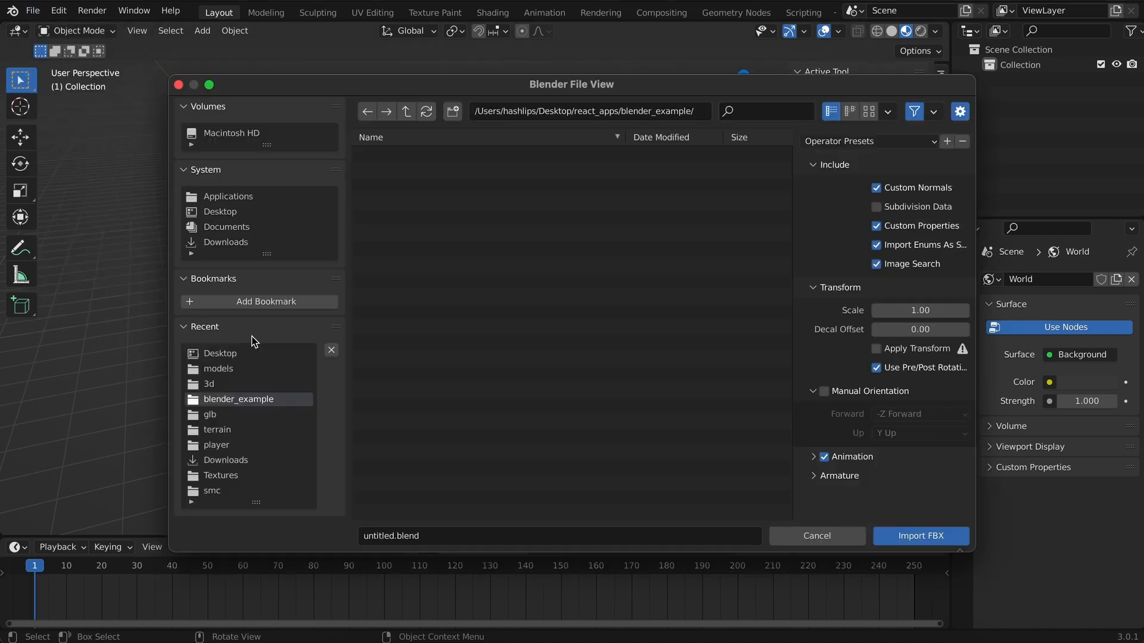
{"action": "left_click", "coordinate": [227, 242]}
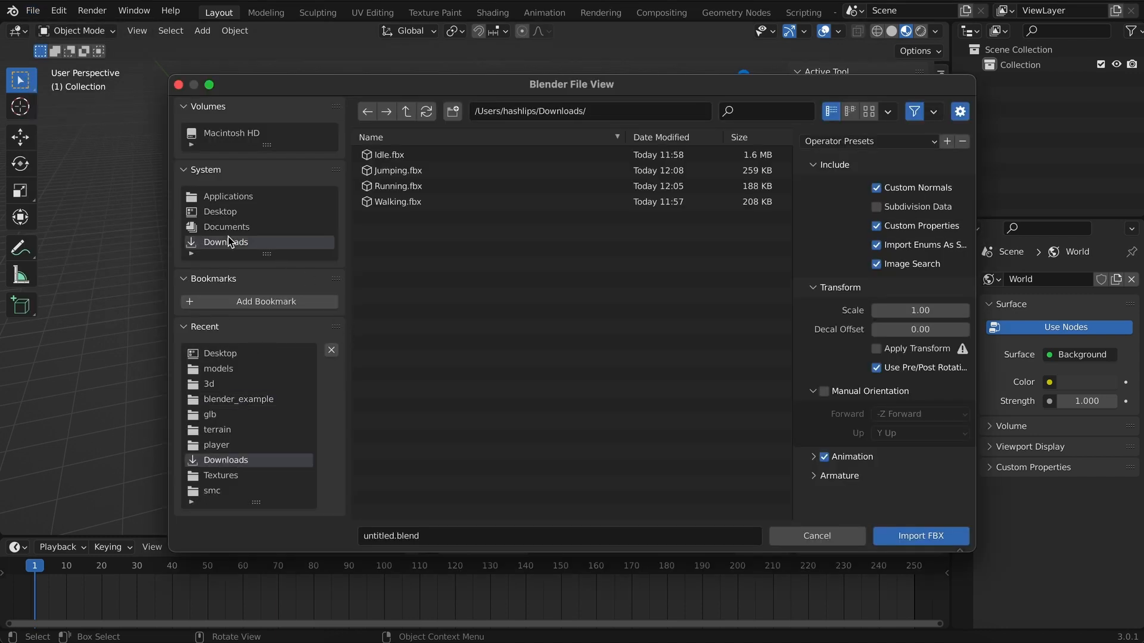
{"action": "left_click", "coordinate": [390, 153]}
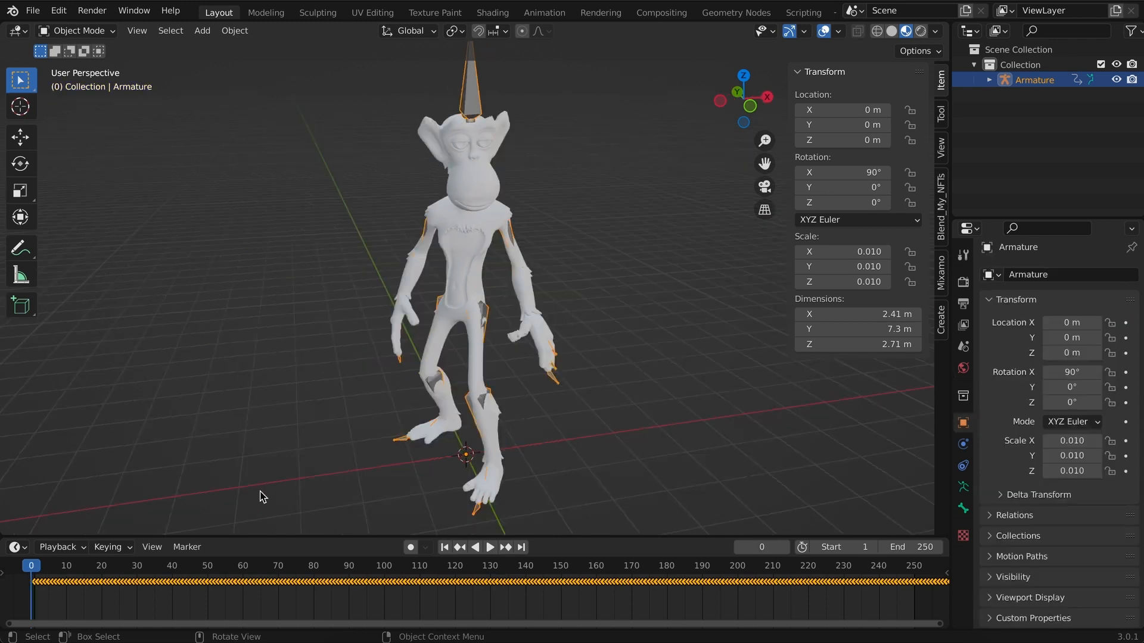
Select the imported ape's SA_Merged body mesh to show its white material.
{"action": "left_click", "coordinate": [490, 547]}
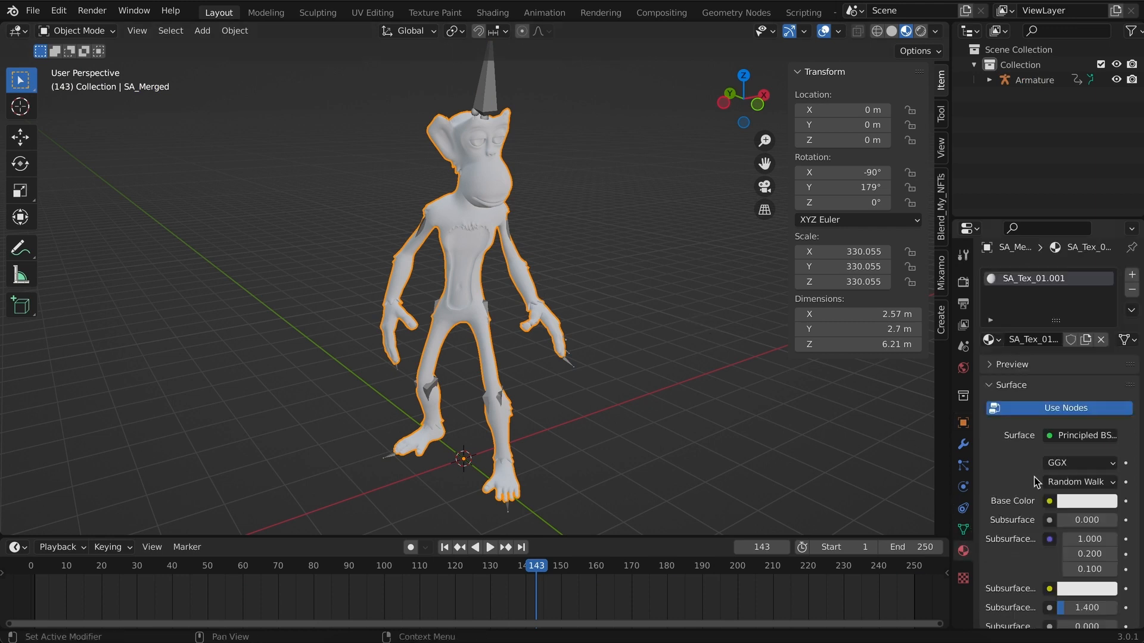
{"action": "mouse_move", "coordinate": [1052, 509]}
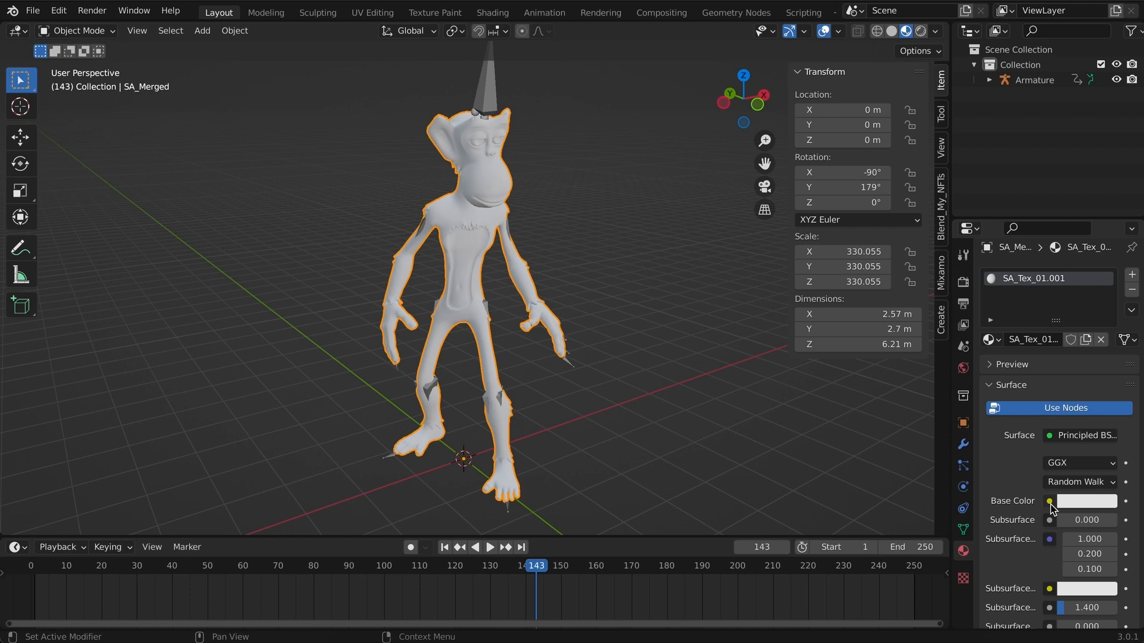
{"action": "mouse_move", "coordinate": [1034, 502]}
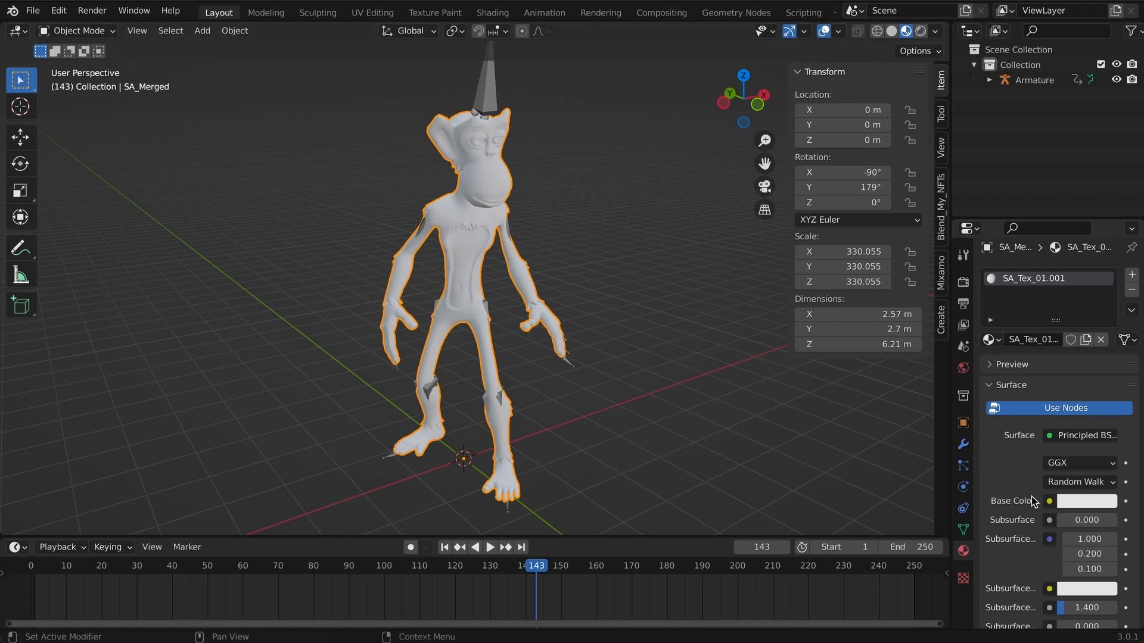
Load SABC.jpg from Downloads as the material's base colour image texture.
{"action": "left_click", "coordinate": [1048, 502]}
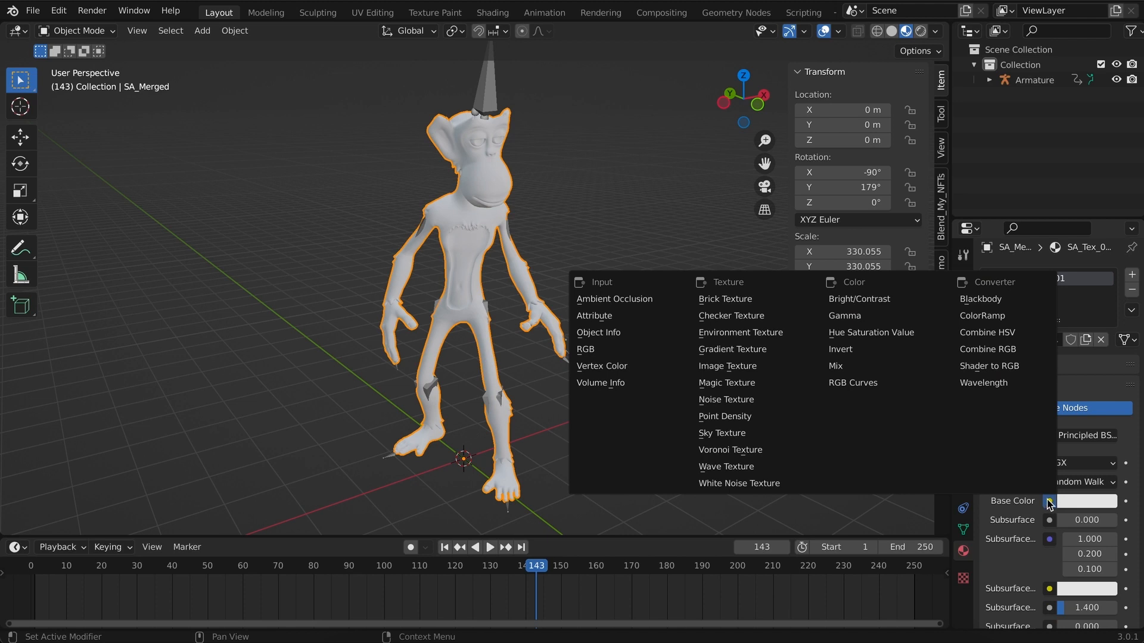
{"action": "mouse_move", "coordinate": [865, 388]}
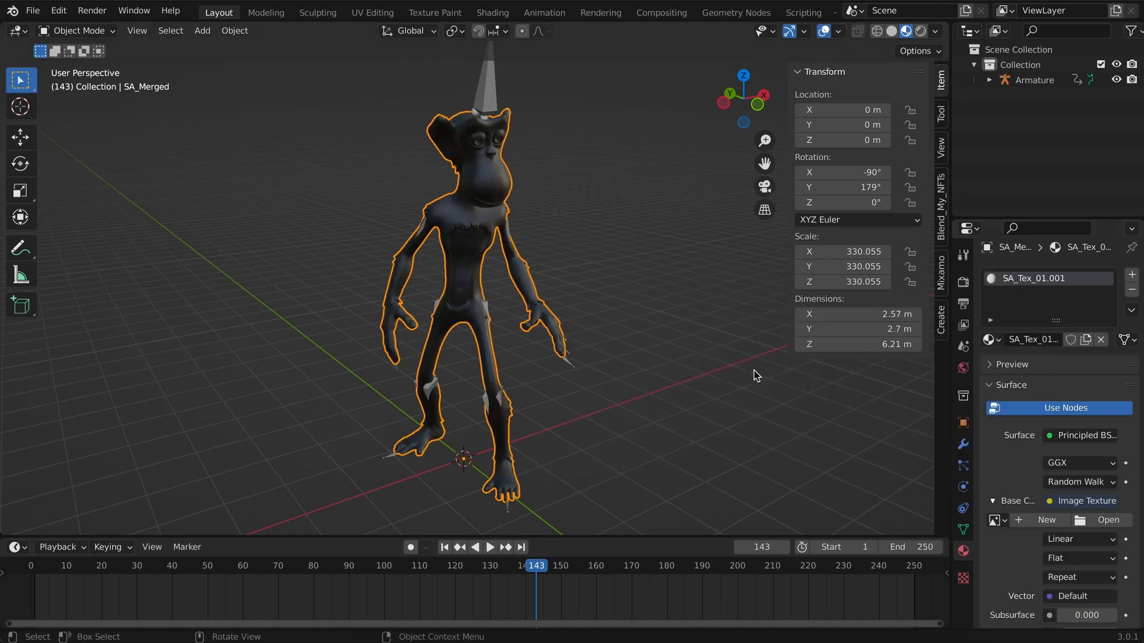
{"action": "mouse_move", "coordinate": [1107, 519]}
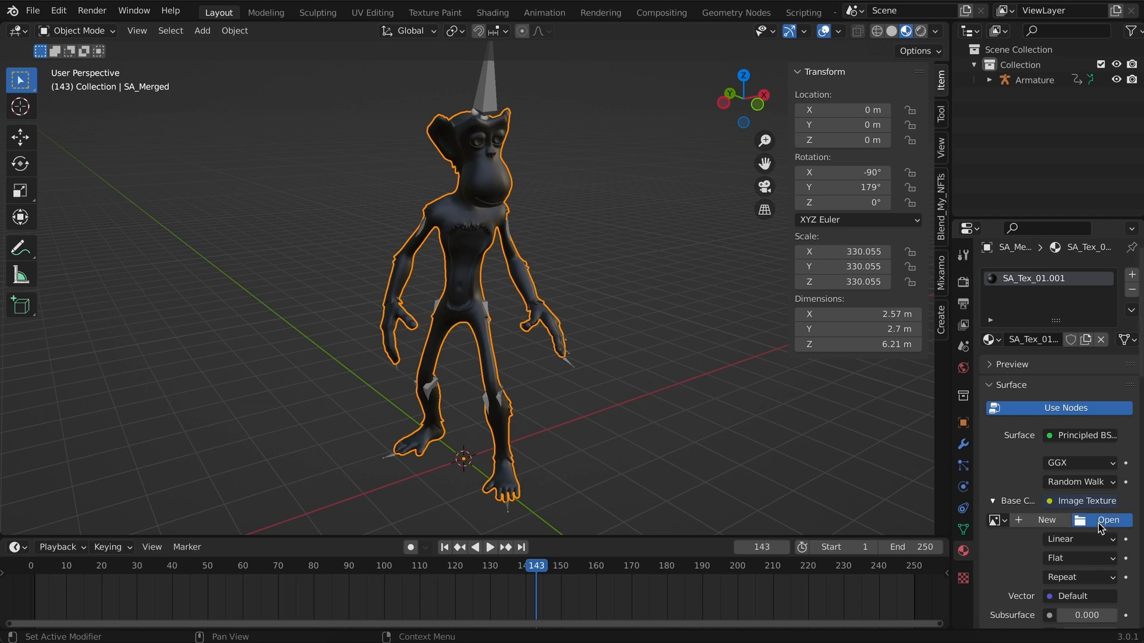
{"action": "left_click", "coordinate": [1107, 520]}
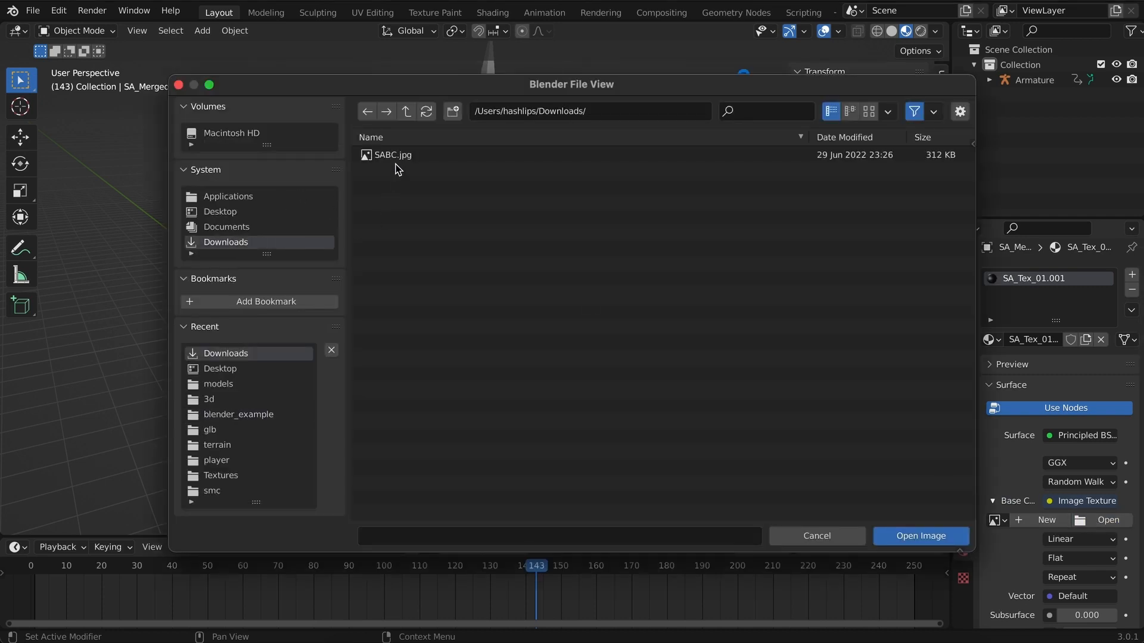
{"action": "left_click", "coordinate": [392, 154]}
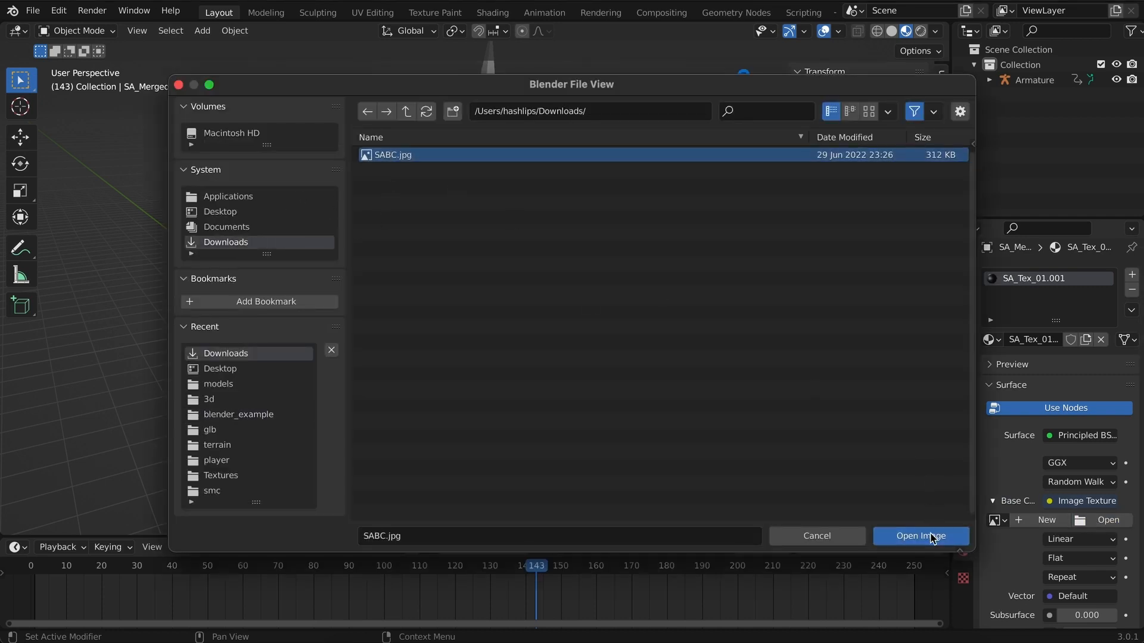
{"action": "left_click", "coordinate": [921, 535]}
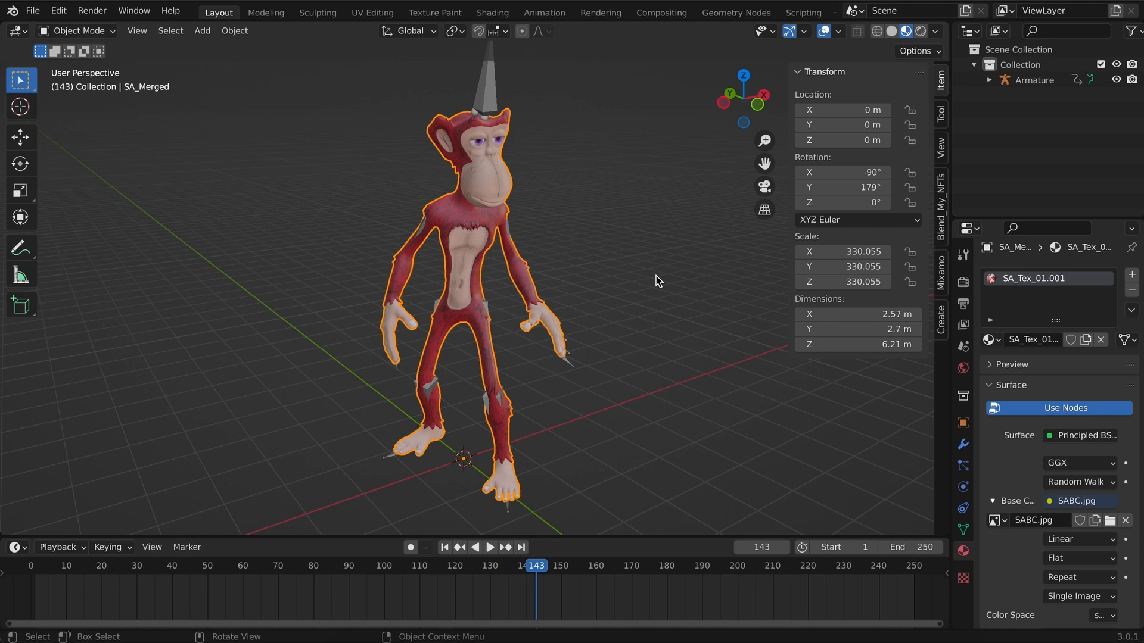
{"action": "mouse_move", "coordinate": [646, 264]}
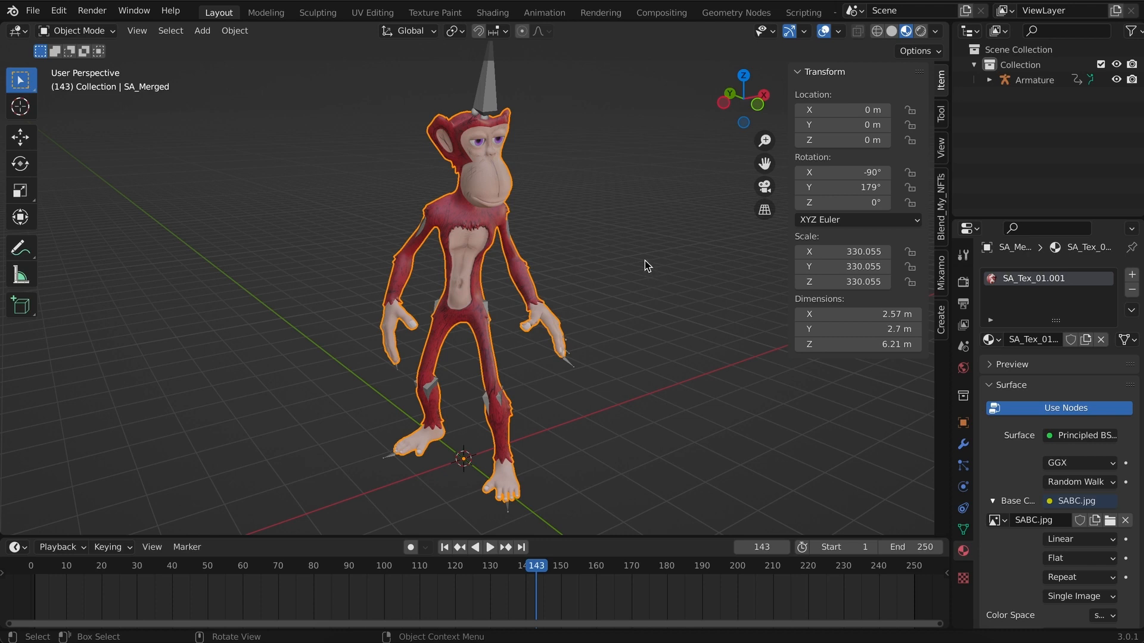
{"action": "mouse_move", "coordinate": [828, 441]}
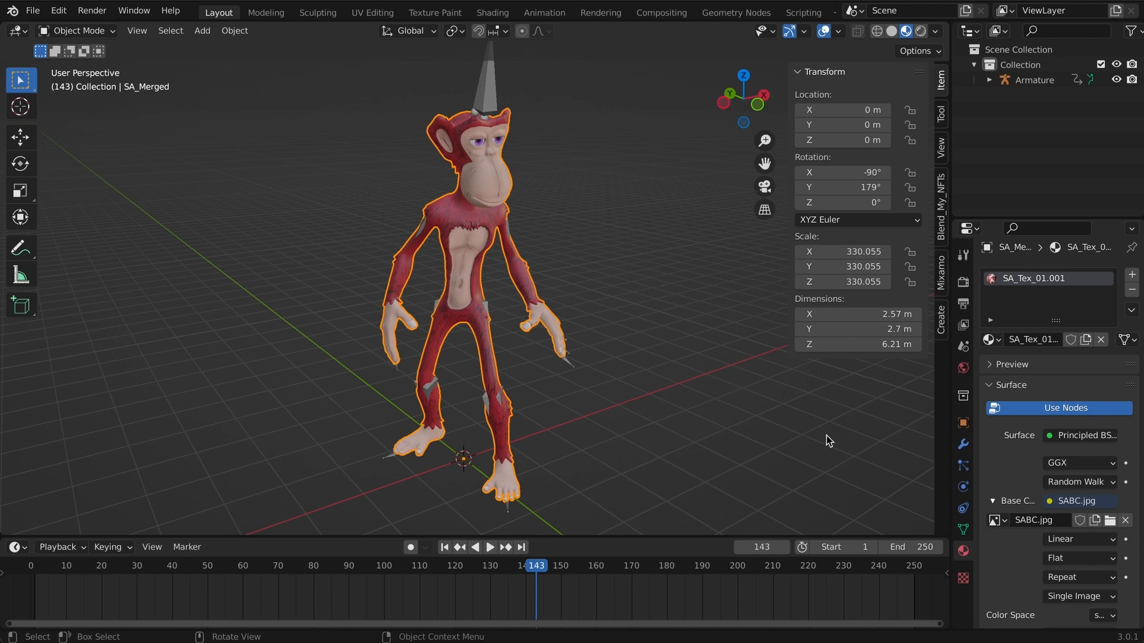
{"action": "mouse_move", "coordinate": [667, 284]}
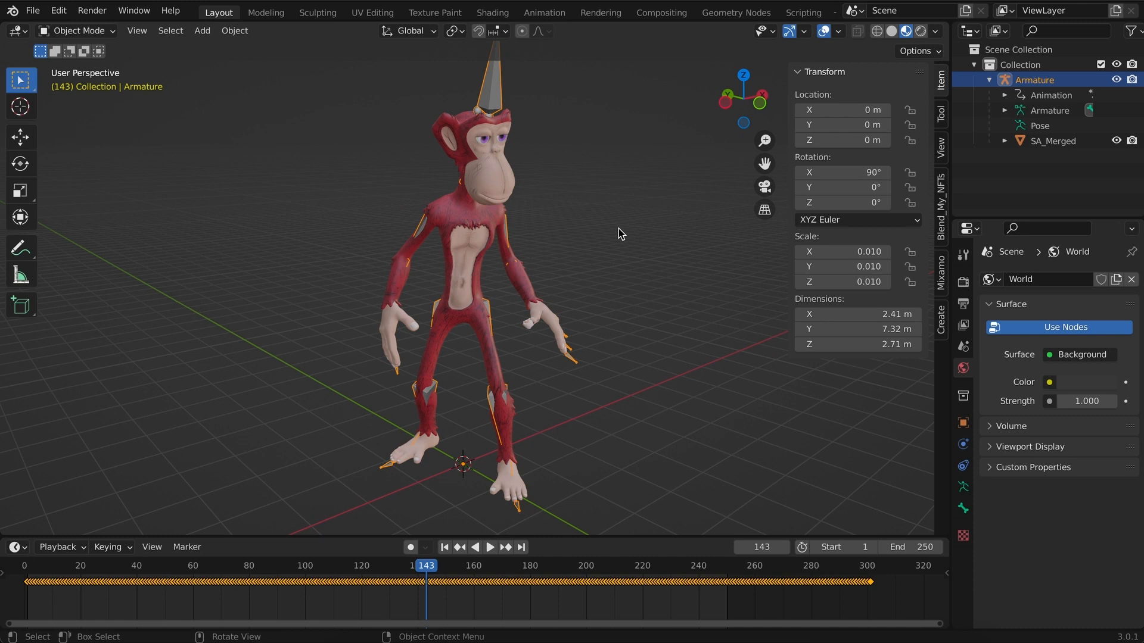
{"action": "mouse_move", "coordinate": [622, 227]}
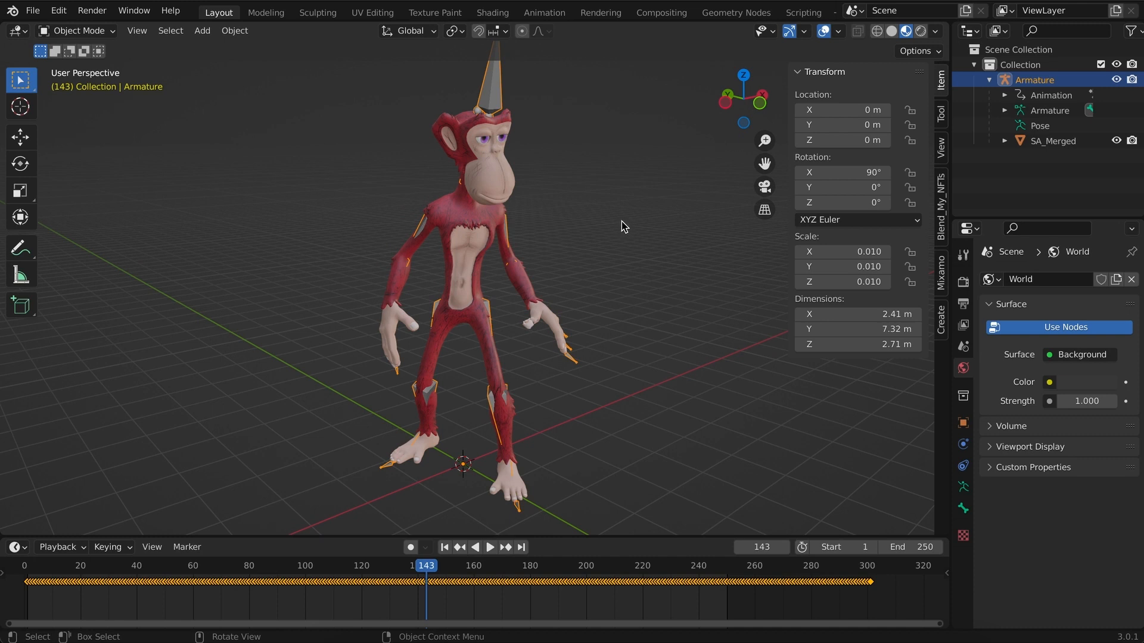
{"action": "mouse_move", "coordinate": [597, 236]}
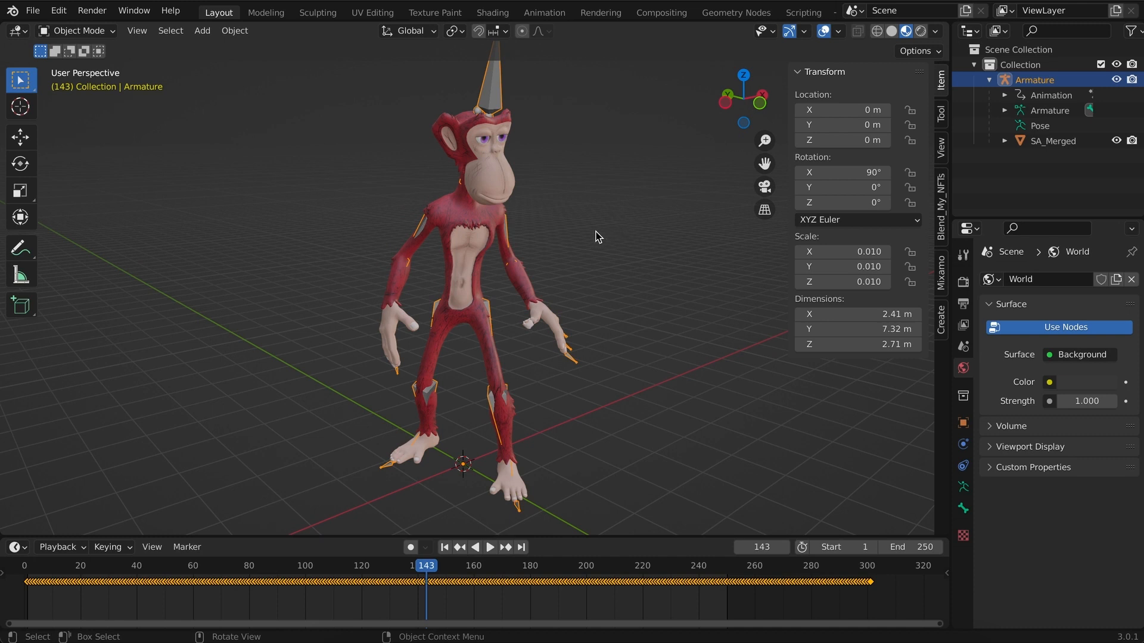
{"action": "mouse_move", "coordinate": [453, 562]}
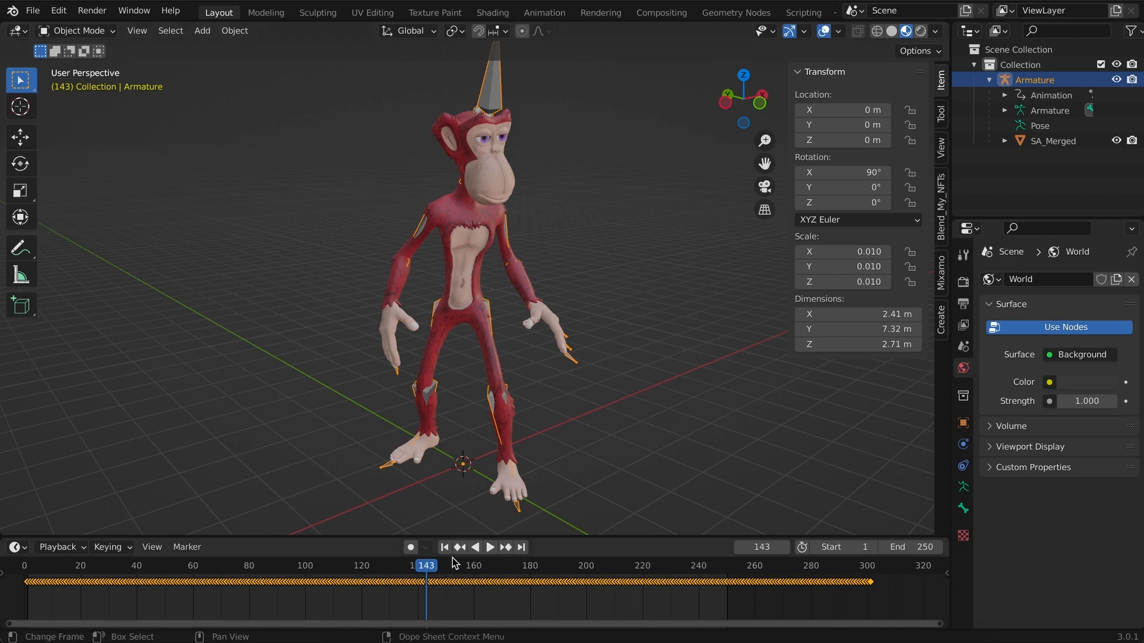
Play and stop the ape's animation, then expand the armature's Animation data.
{"action": "left_click", "coordinate": [490, 547]}
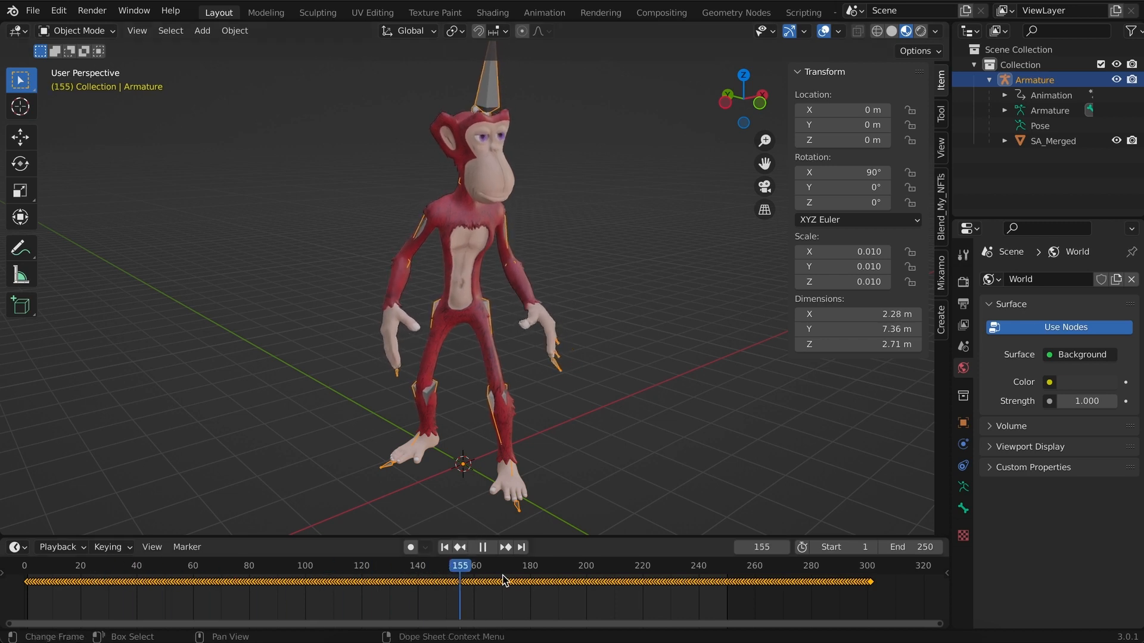
{"action": "left_click", "coordinate": [357, 582]}
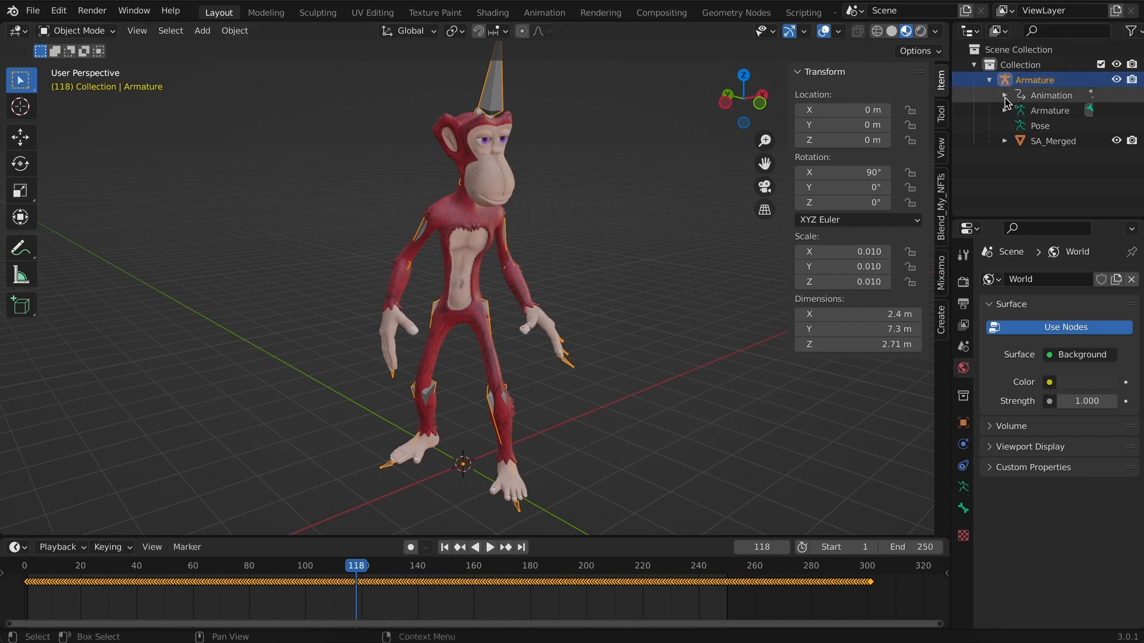
{"action": "left_click", "coordinate": [1019, 96]}
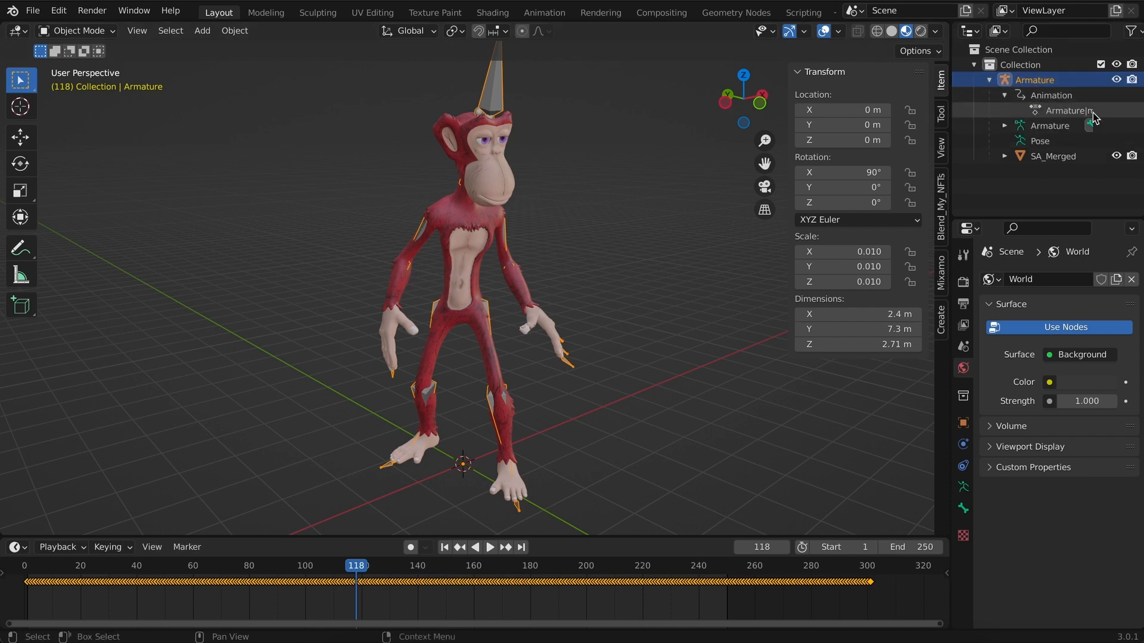
{"action": "mouse_move", "coordinate": [1073, 116]}
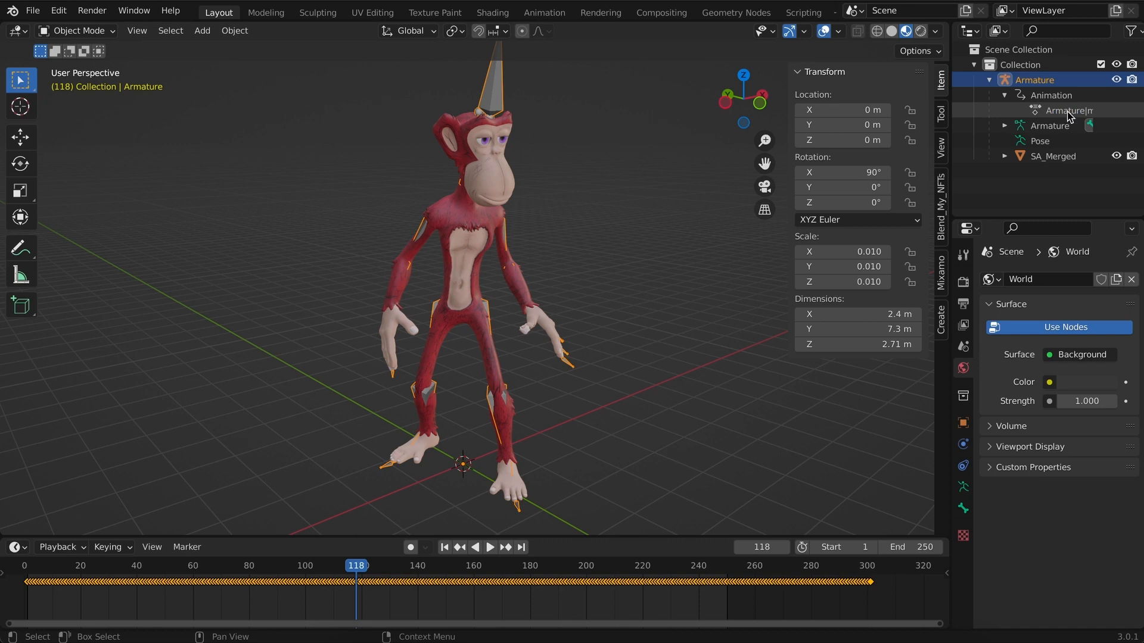
{"action": "mouse_move", "coordinate": [1087, 115]}
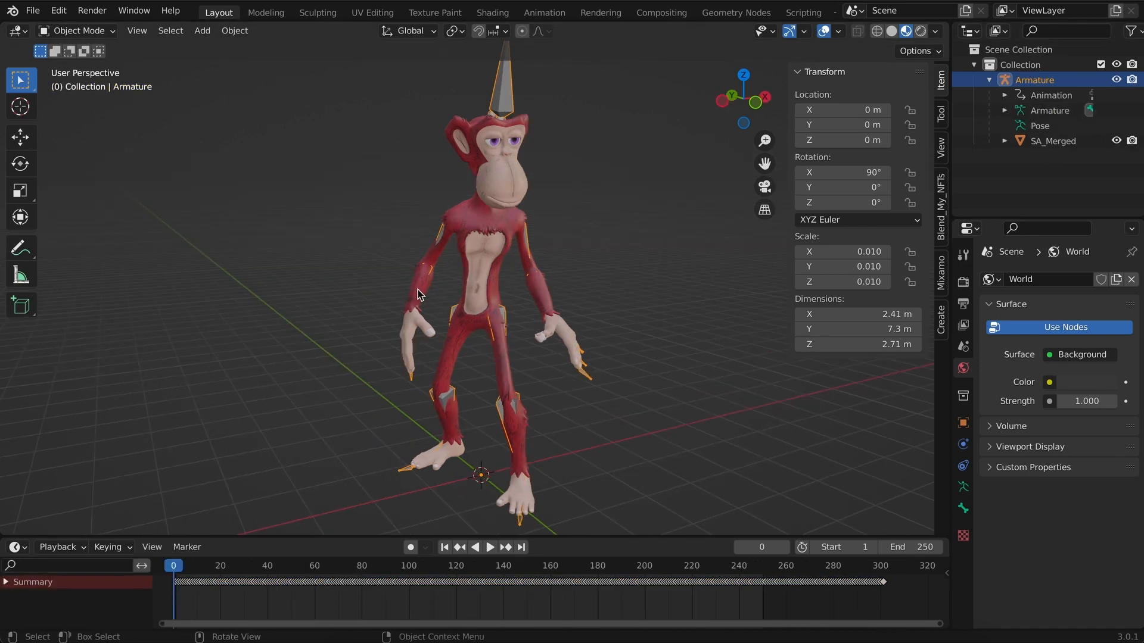
Switch the Dope Sheet to Action Editor mode for the ape's imported action.
{"action": "left_click", "coordinate": [13, 547]}
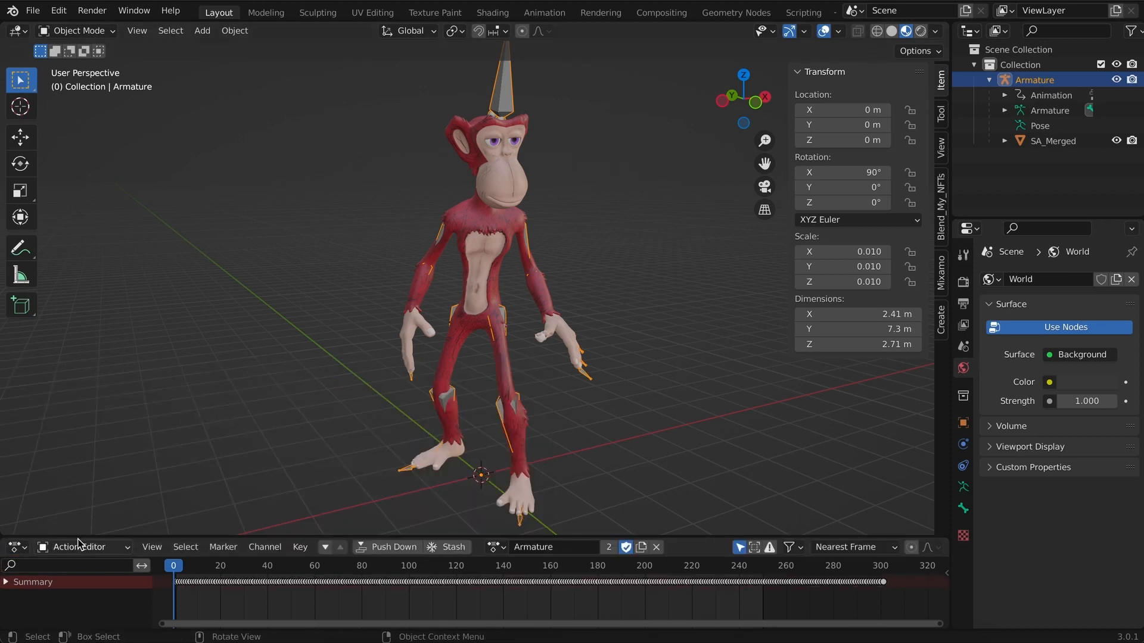
{"action": "left_click", "coordinate": [82, 547]}
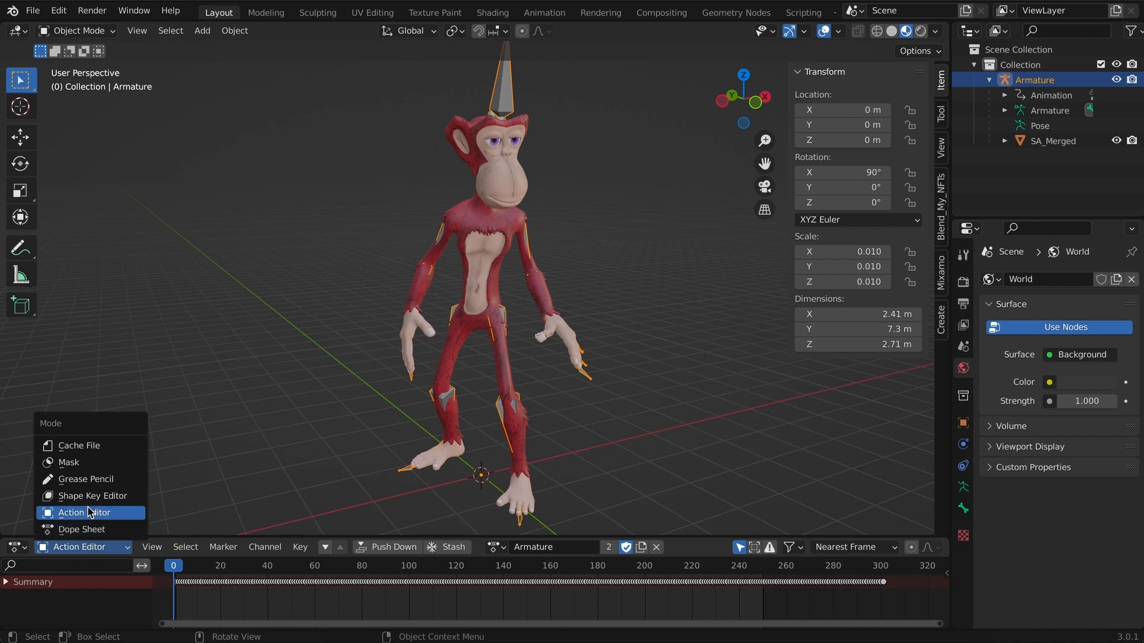
{"action": "left_click", "coordinate": [80, 513]}
{"action": "type", "text": "idle"}
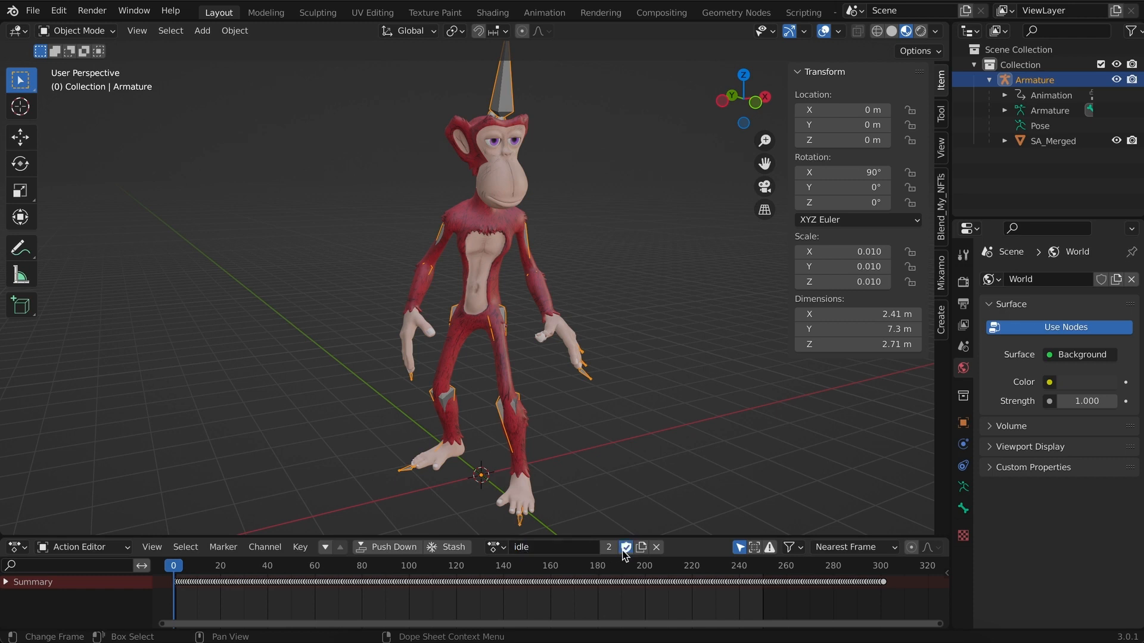
{"action": "mouse_move", "coordinate": [624, 547]}
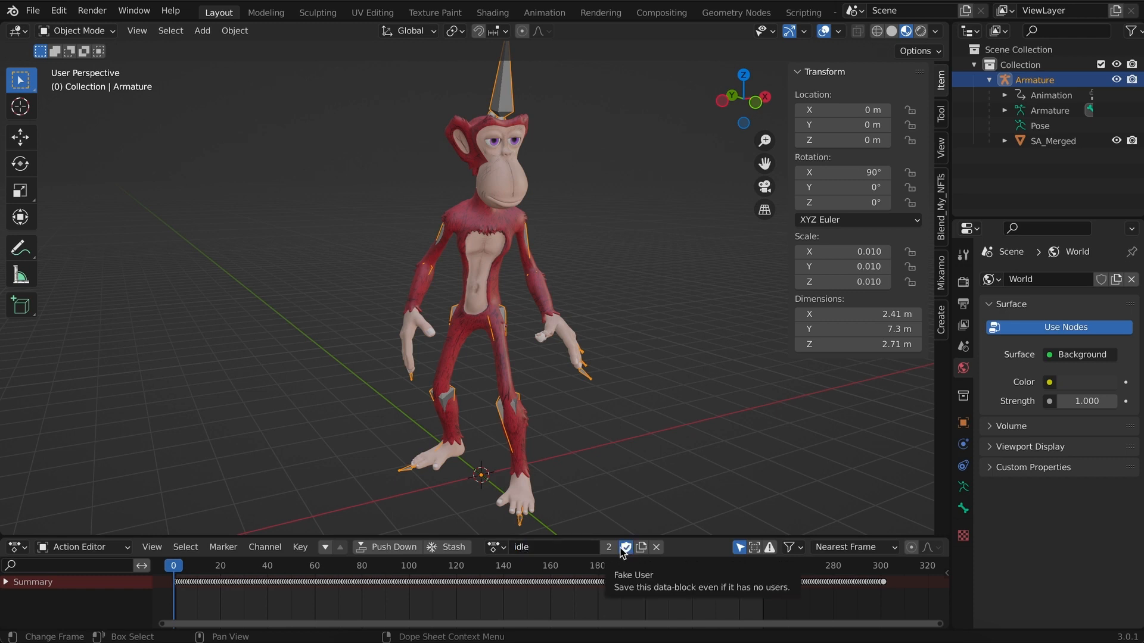
{"action": "mouse_move", "coordinate": [659, 608]}
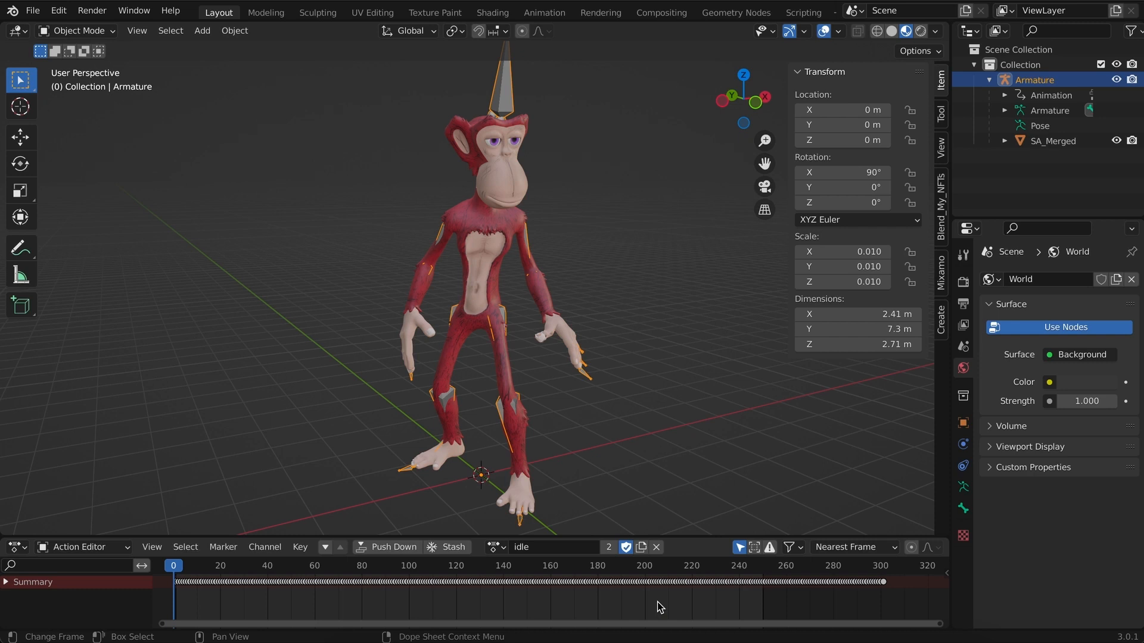
{"action": "mouse_move", "coordinate": [560, 591]}
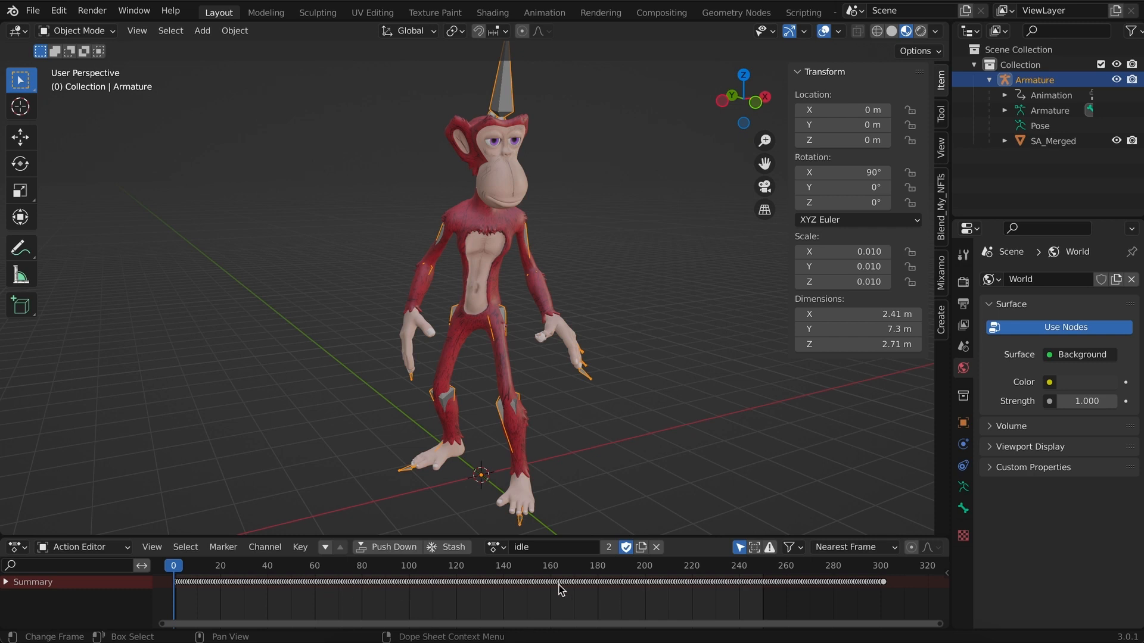
{"action": "mouse_move", "coordinate": [591, 607]}
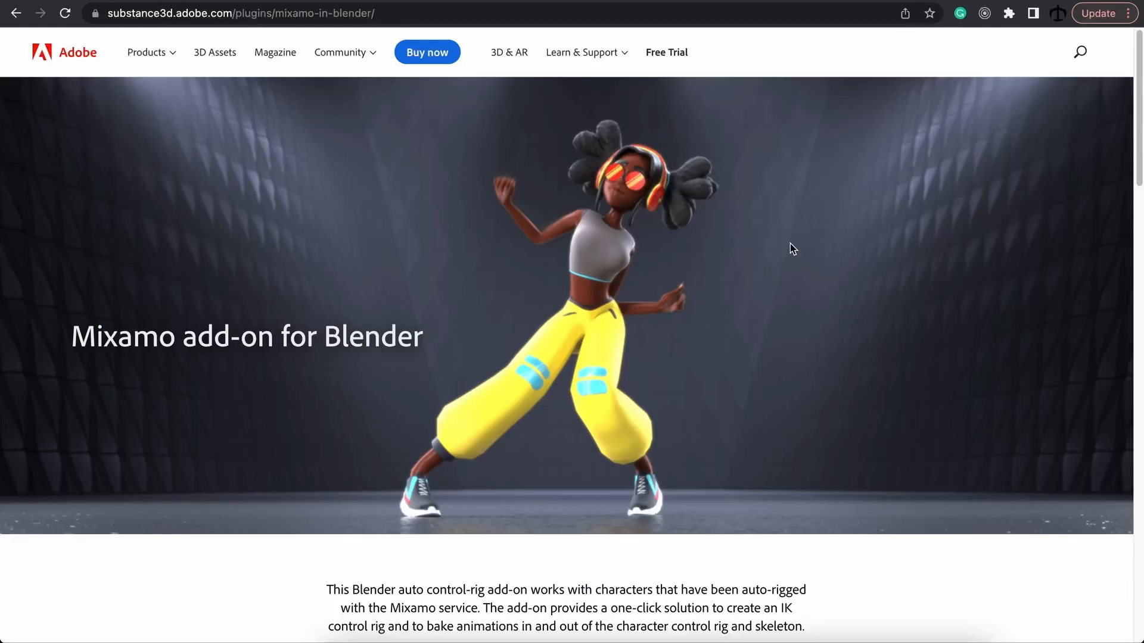
{"action": "mouse_move", "coordinate": [732, 234]}
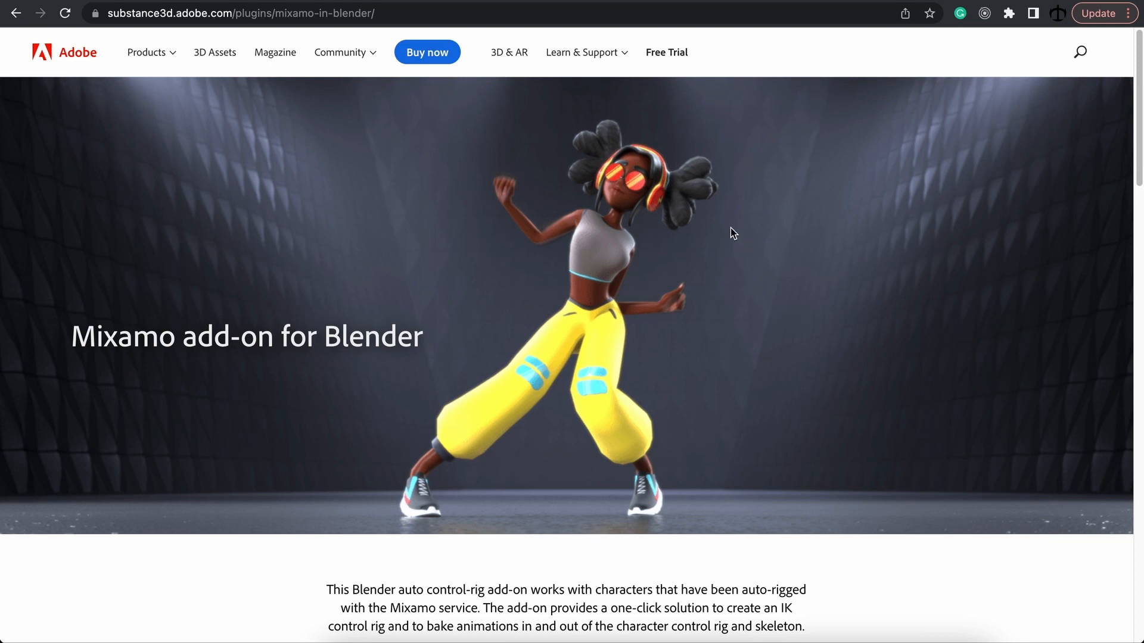
Scroll the Mixamo add-on for Blender page down to the Get the Add-on button.
{"action": "scroll", "scroll_direction": "down", "scroll_amount": 3}
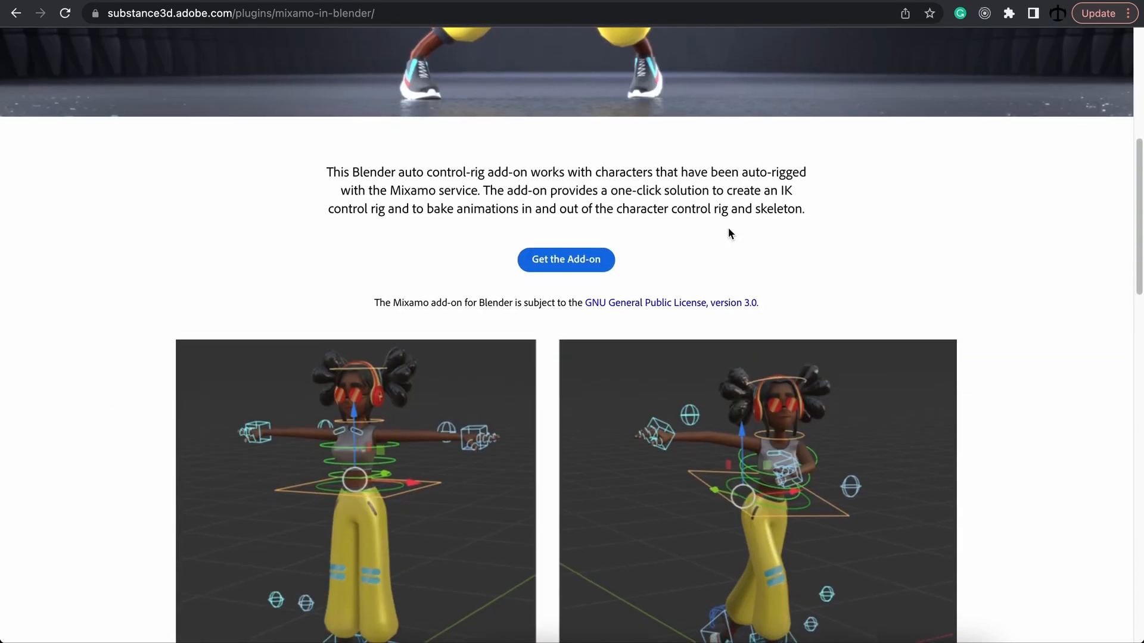
{"action": "scroll", "scroll_direction": "down", "scroll_amount": 3}
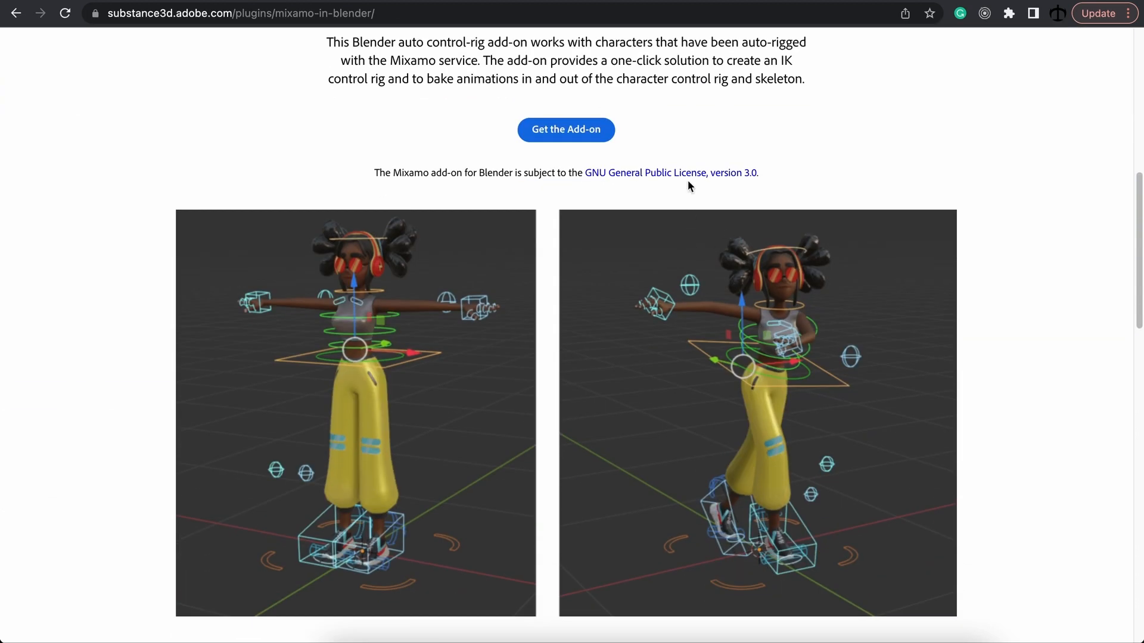
{"action": "mouse_move", "coordinate": [591, 314]}
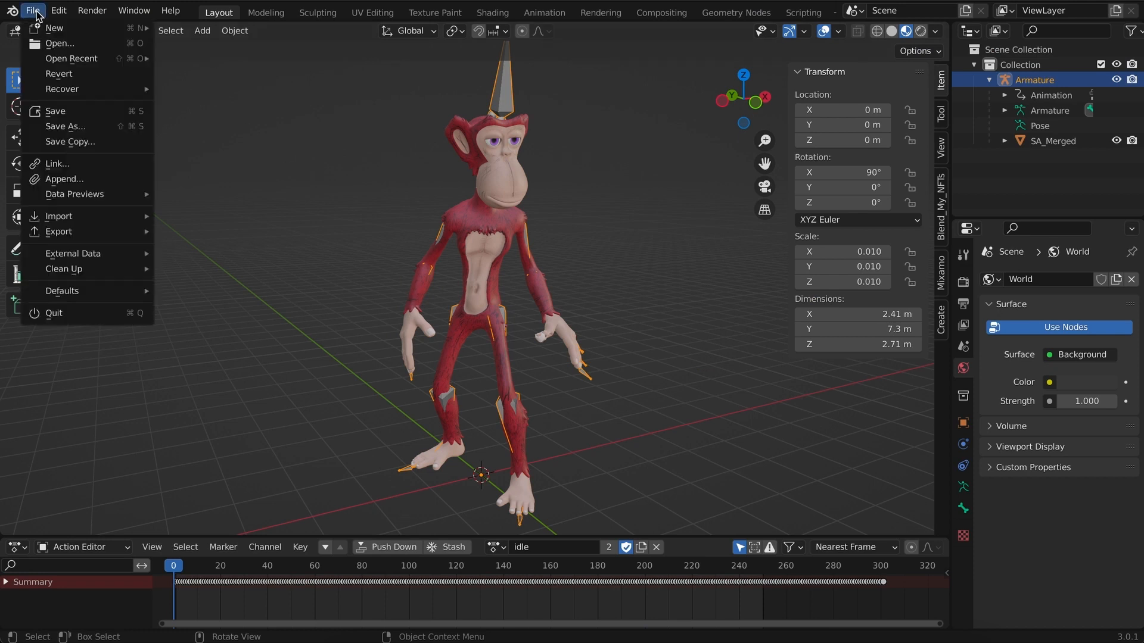
Bring up Preferences on the Add-ons list via the Edit menu.
{"action": "left_click", "coordinate": [57, 11]}
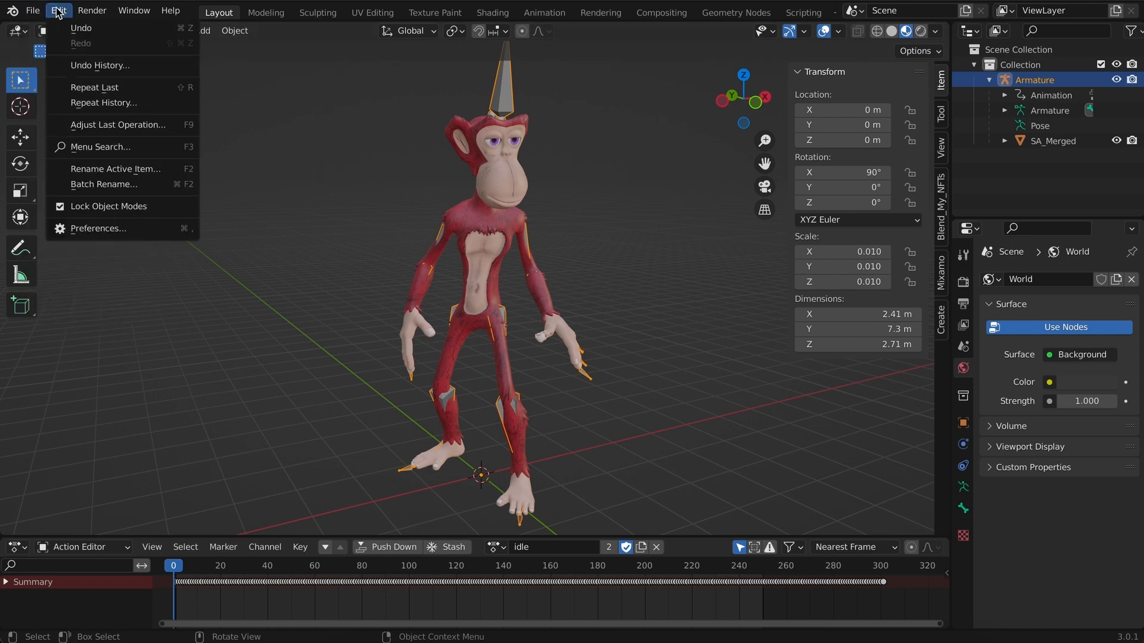
{"action": "left_click", "coordinate": [98, 229]}
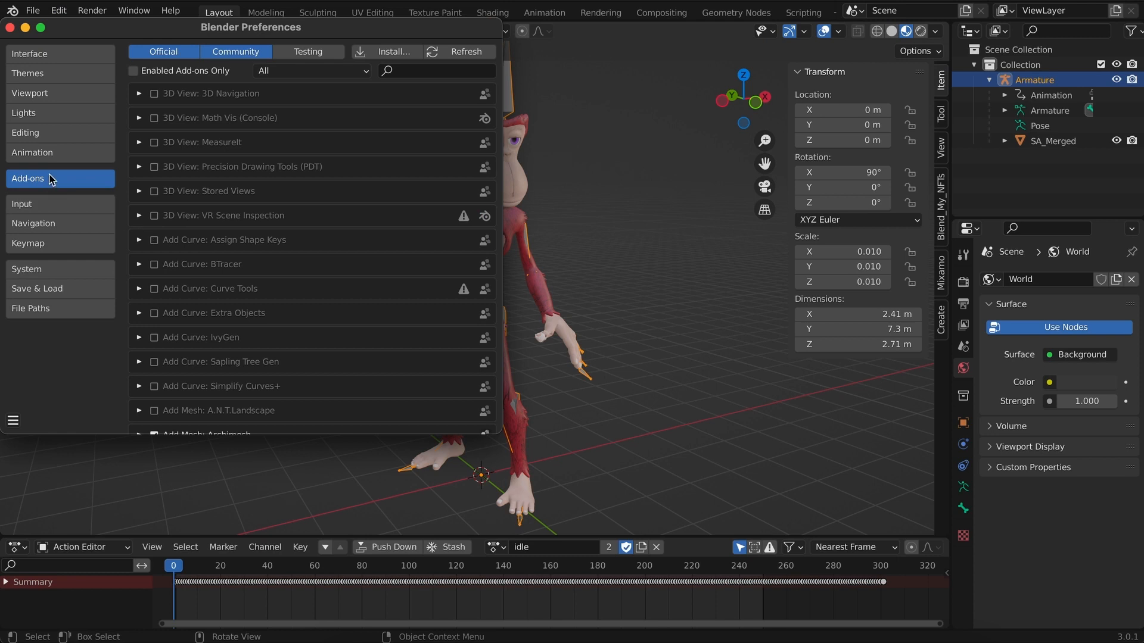
{"action": "left_click", "coordinate": [392, 52]}
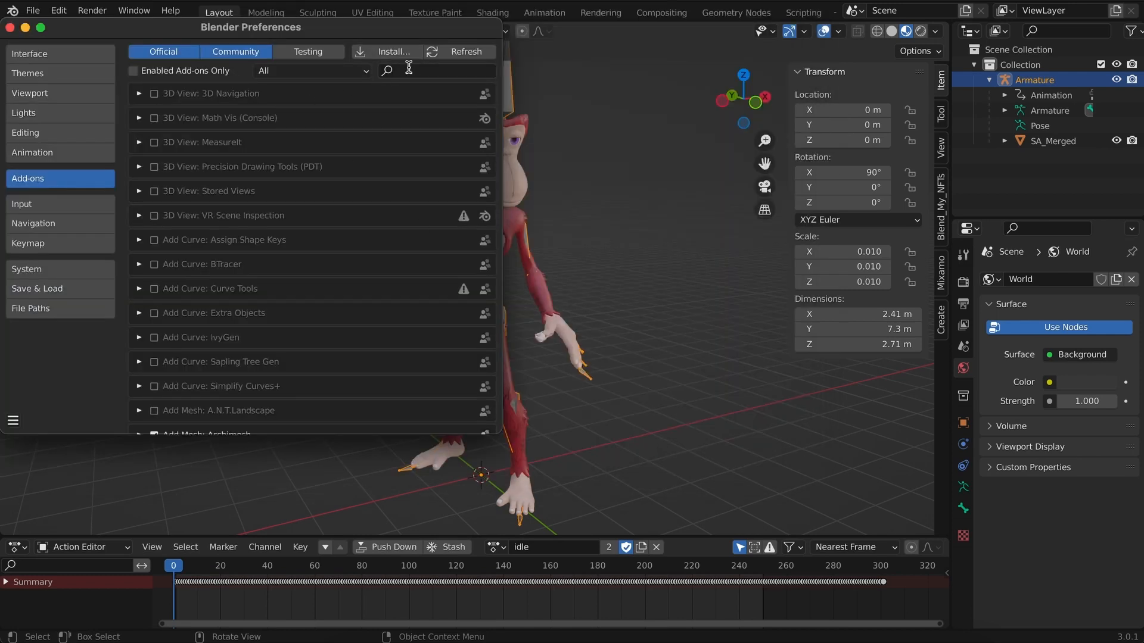
Search 'mi', toggle the Mixamo Rig add-on on, and close Preferences.
{"action": "type", "text": "mi"}
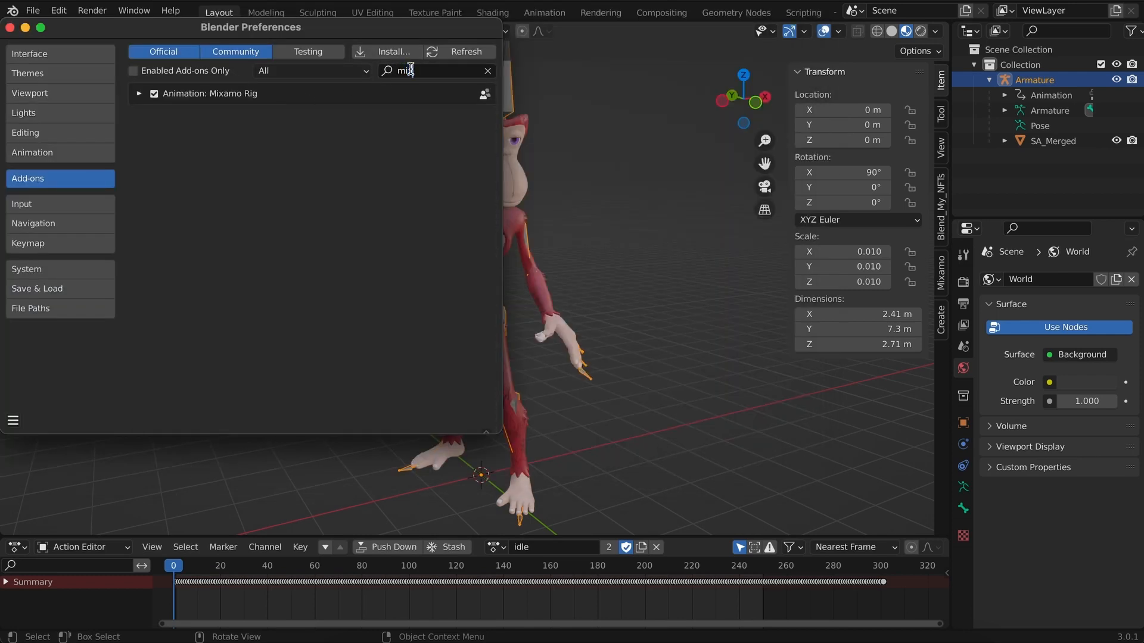
{"action": "left_click", "coordinate": [155, 93]}
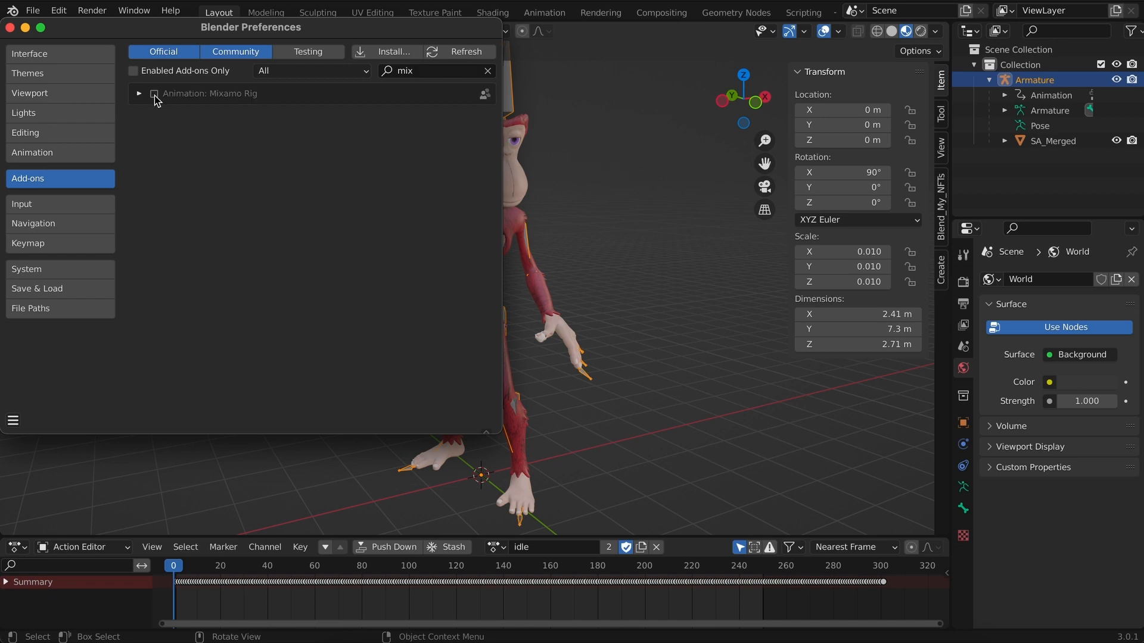
{"action": "left_click", "coordinate": [154, 93]}
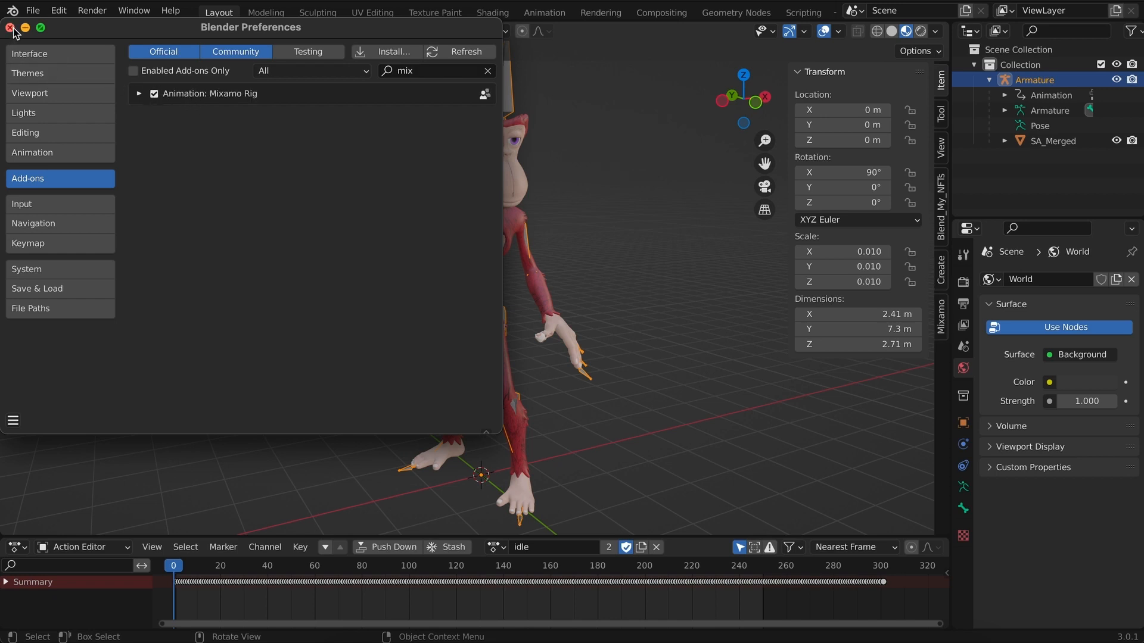
{"action": "left_click", "coordinate": [12, 28]}
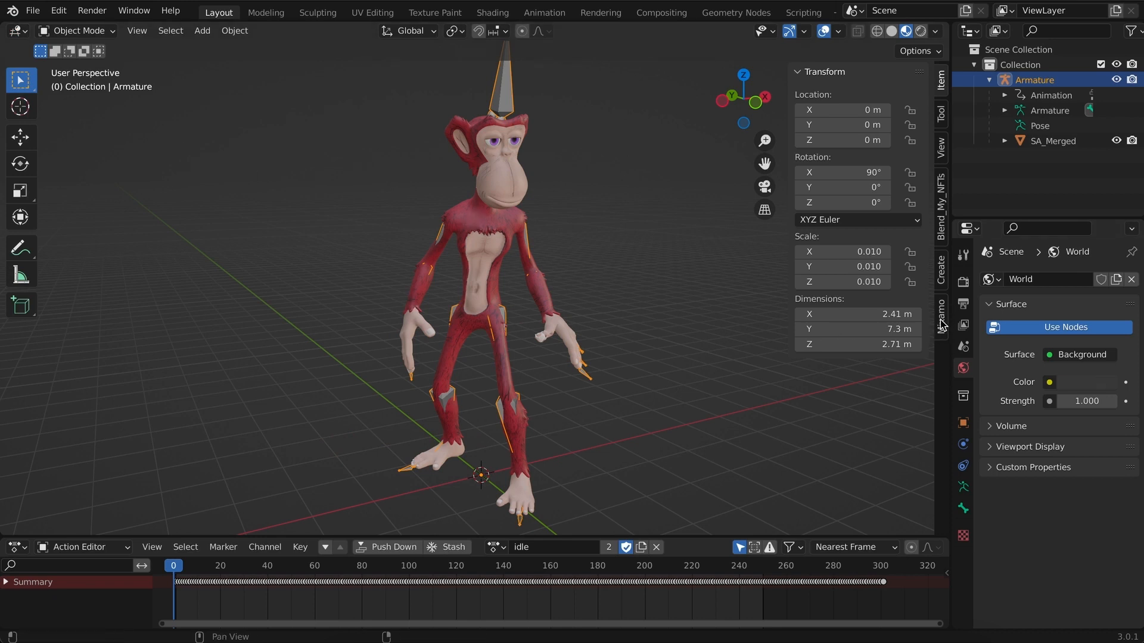
Create a Mixamo control rig with Apply Animation, IK Arms and IK Legs kept on.
{"action": "left_click", "coordinate": [940, 317]}
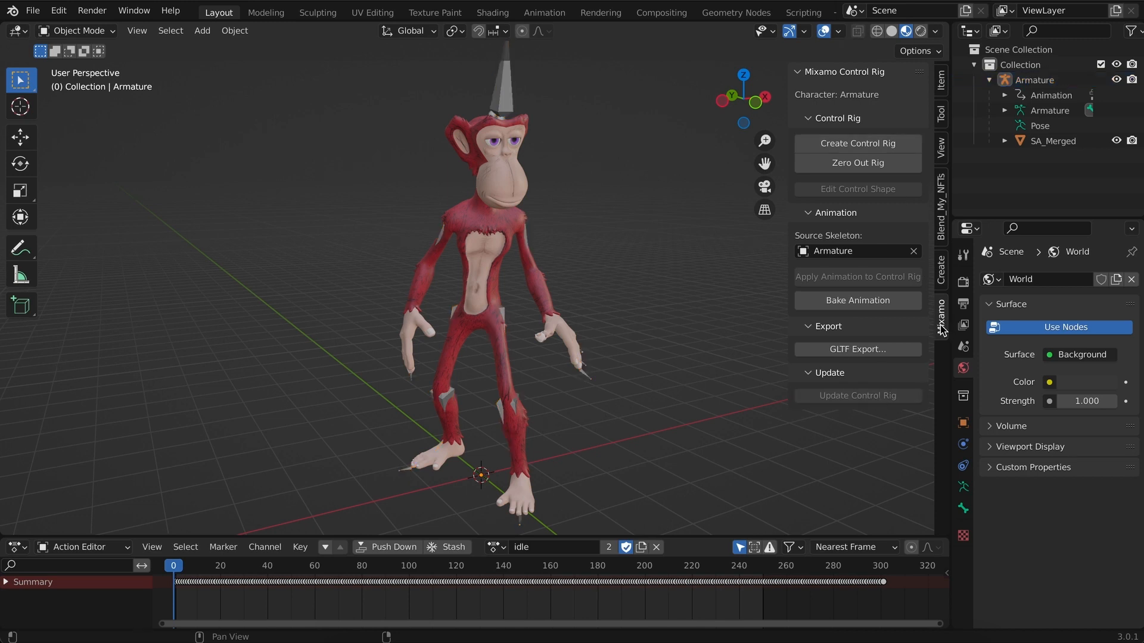
{"action": "mouse_move", "coordinate": [501, 101]}
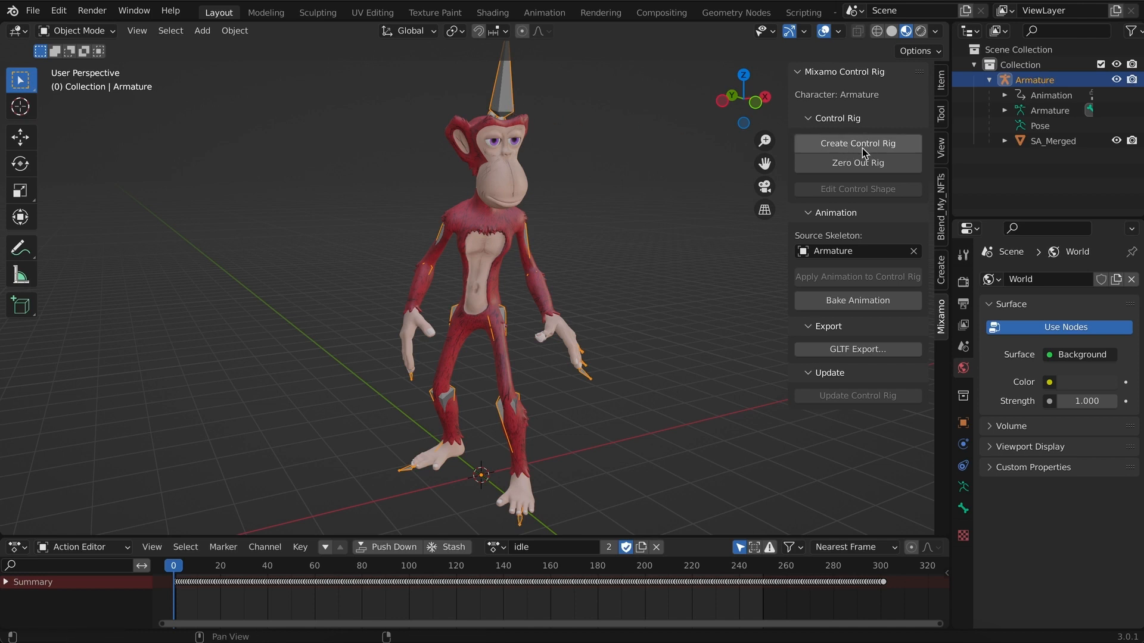
{"action": "left_click", "coordinate": [857, 143]}
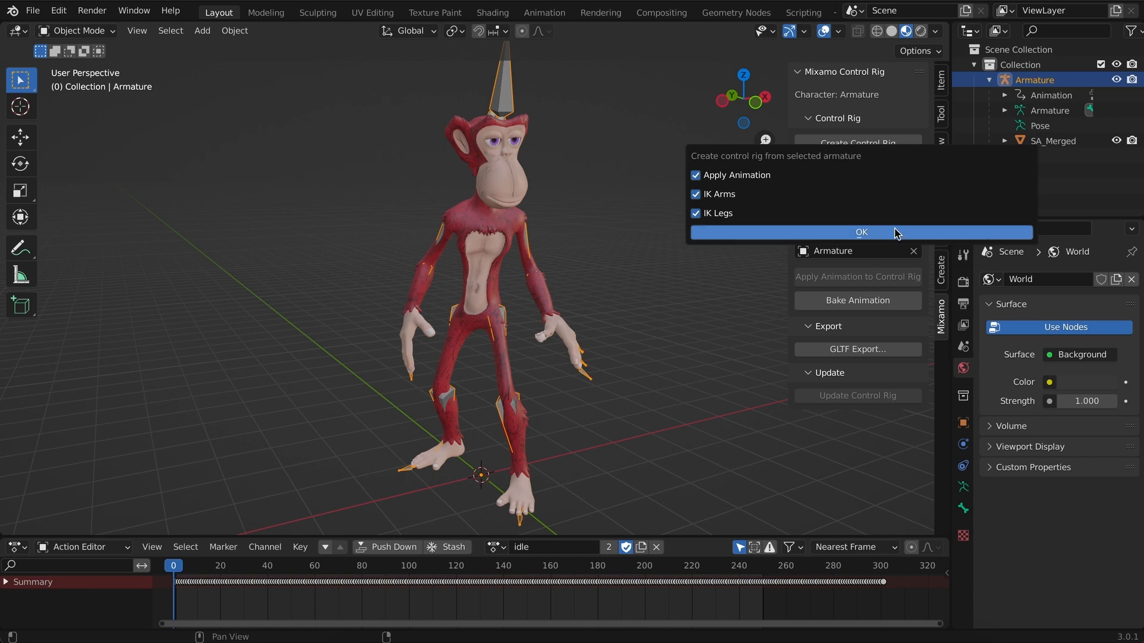
{"action": "left_click", "coordinate": [860, 232]}
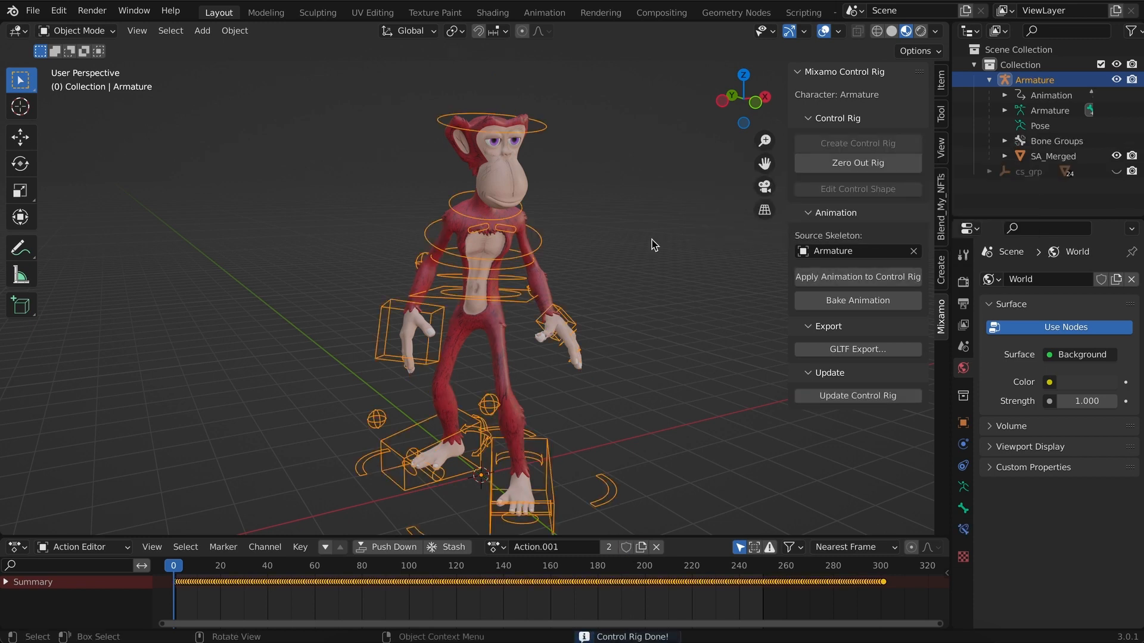
{"action": "mouse_move", "coordinate": [518, 238]}
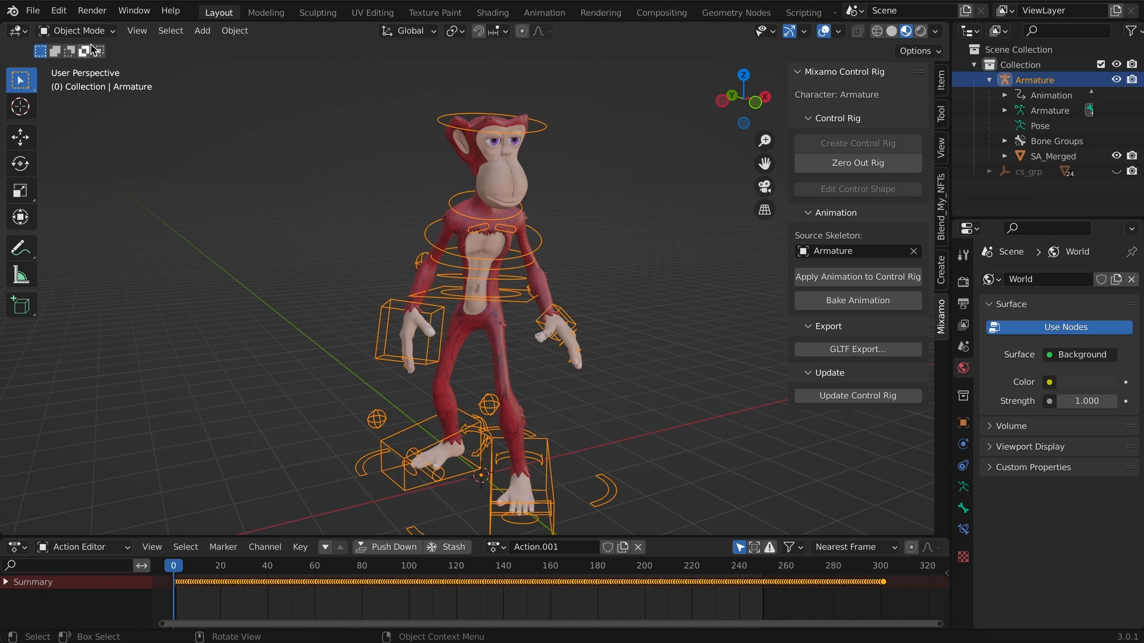
{"action": "left_click", "coordinate": [76, 30]}
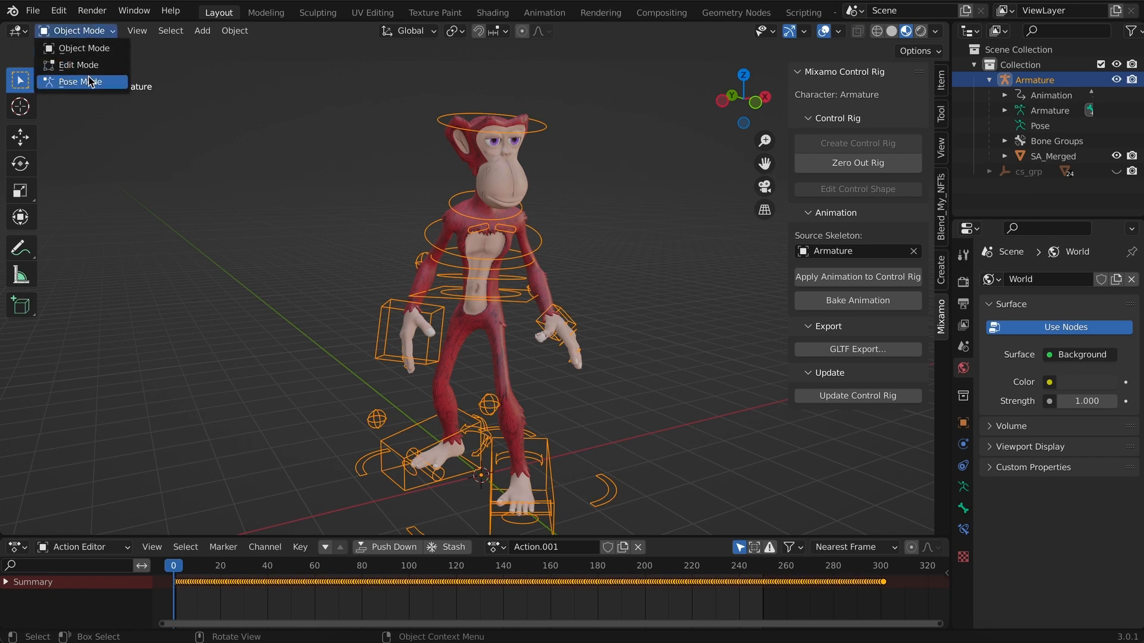
{"action": "left_click", "coordinate": [79, 82]}
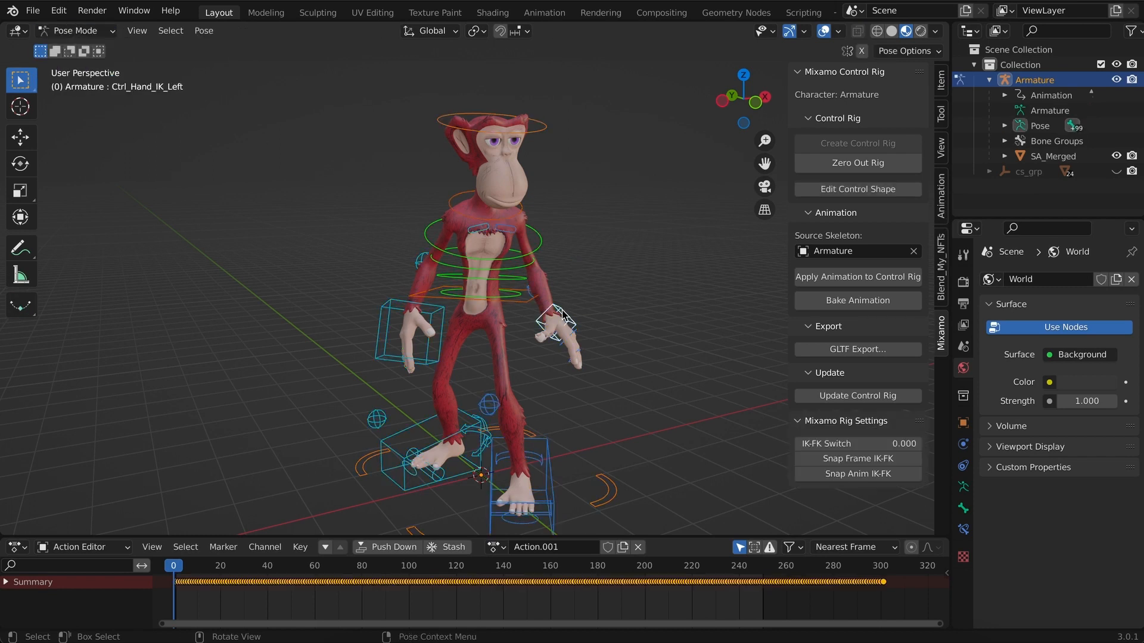
{"action": "key", "text": "g"}
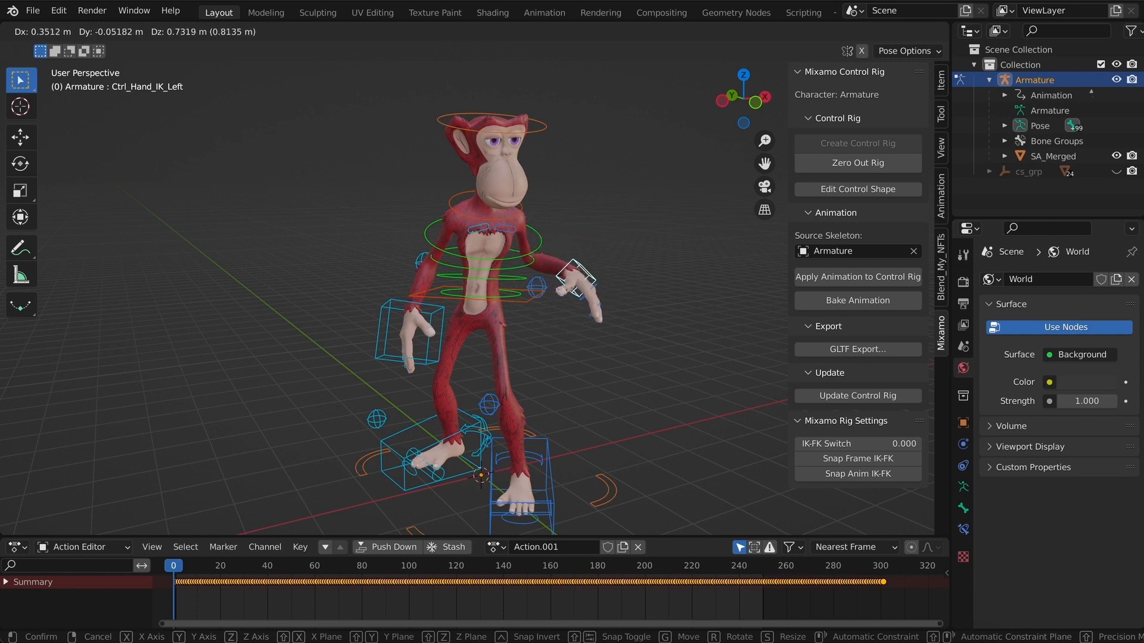
{"action": "left_click", "coordinate": [75, 30]}
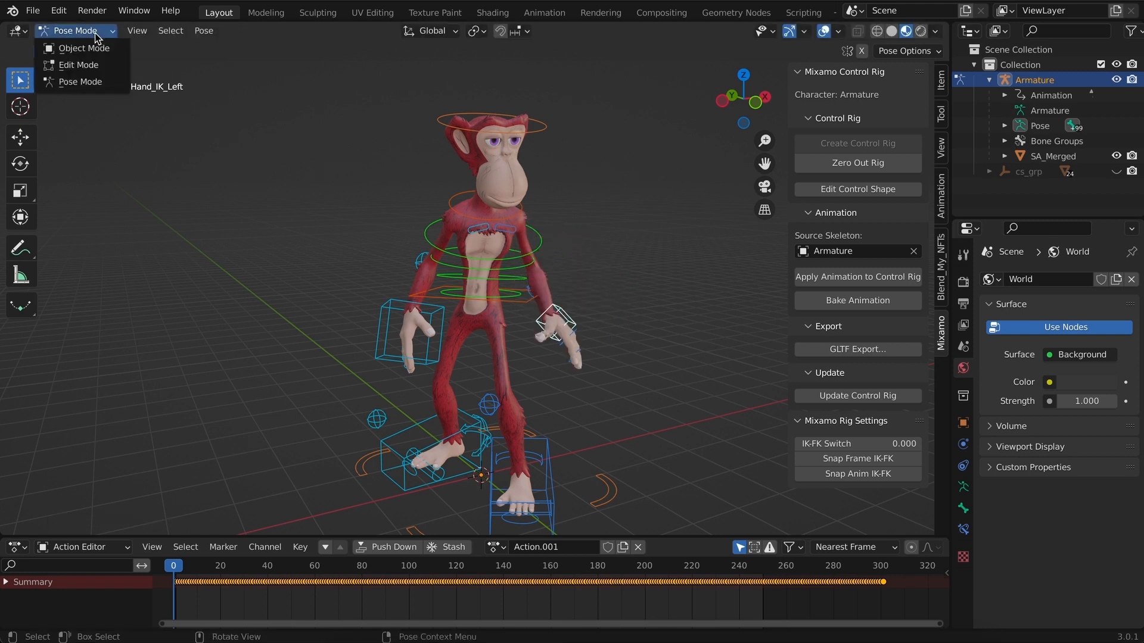
{"action": "left_click", "coordinate": [84, 47]}
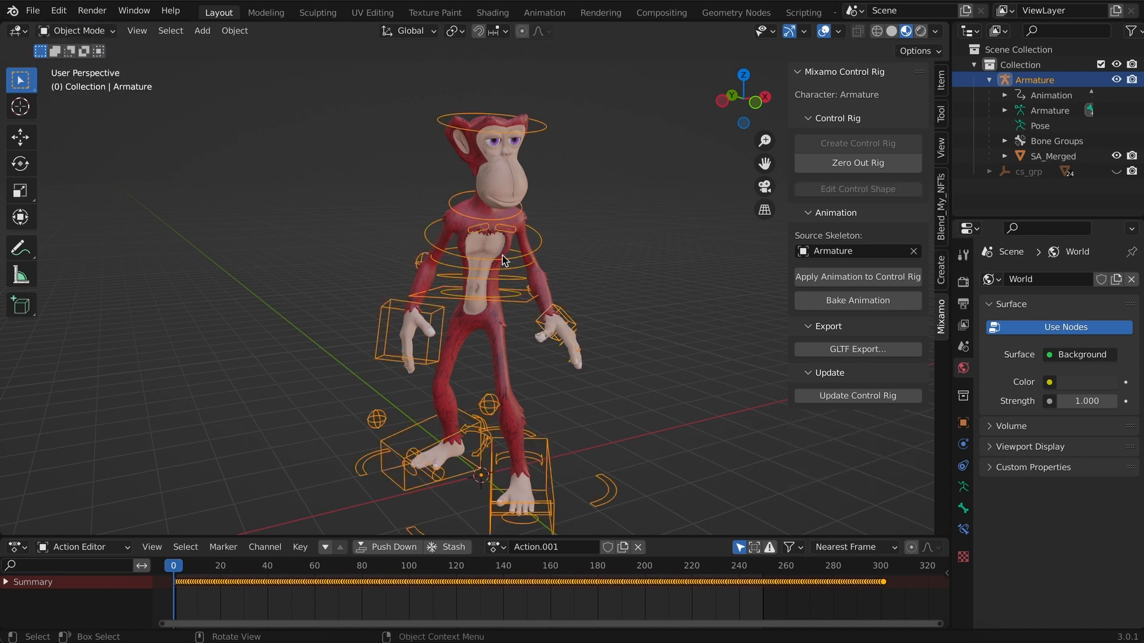
{"action": "mouse_move", "coordinate": [588, 254]}
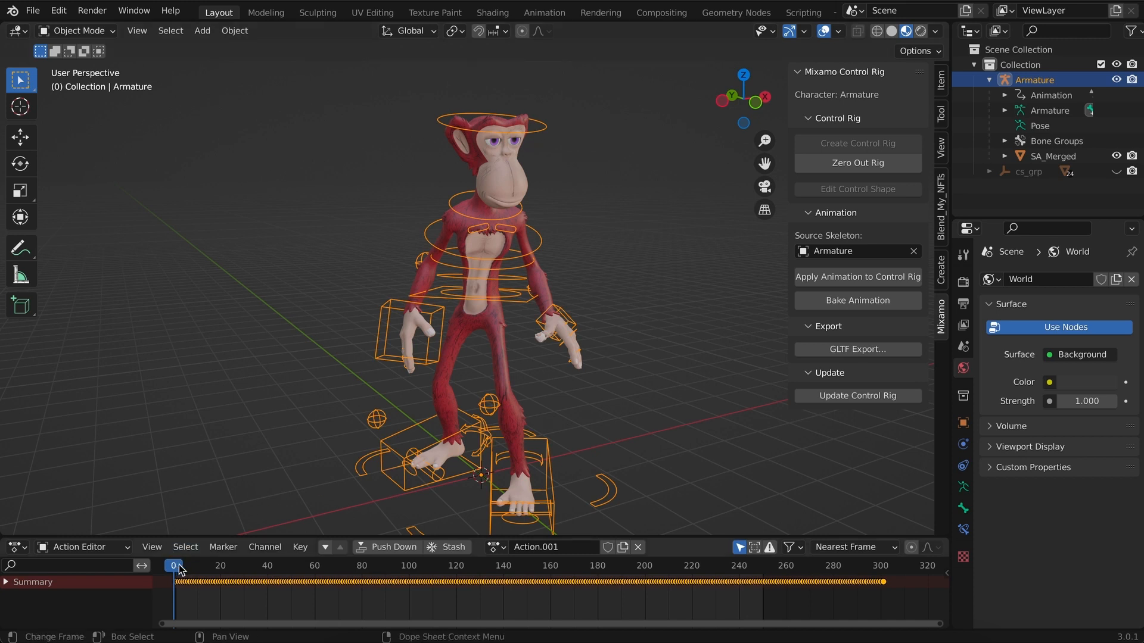
Rename the rig's current action to idle and keep it with a fake user.
{"action": "left_click", "coordinate": [753, 582]}
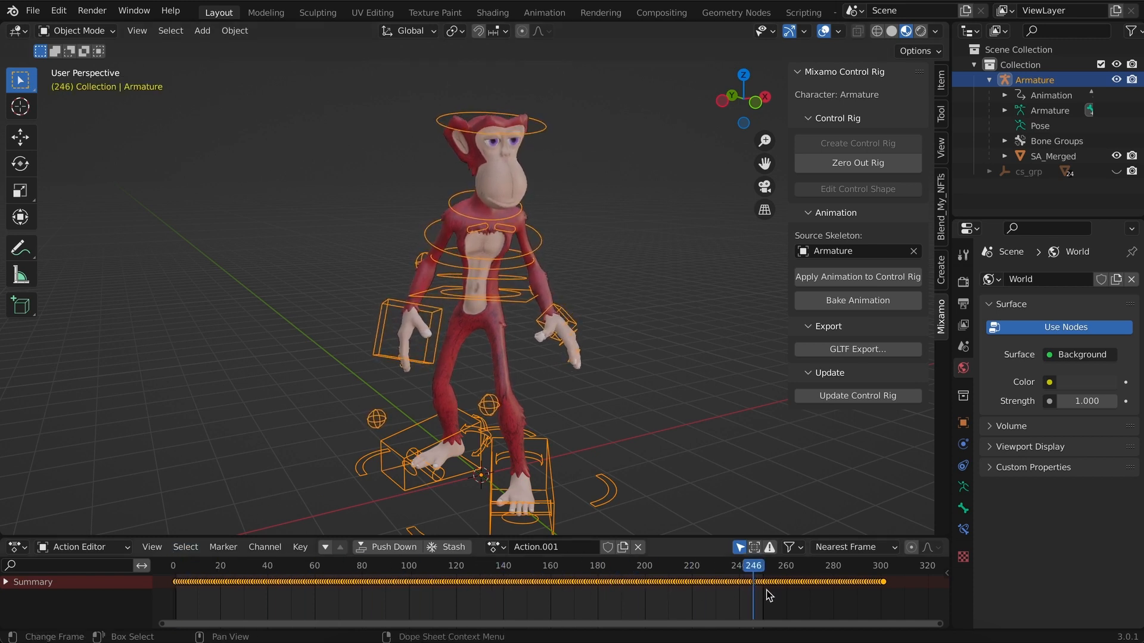
{"action": "left_click", "coordinate": [174, 582]}
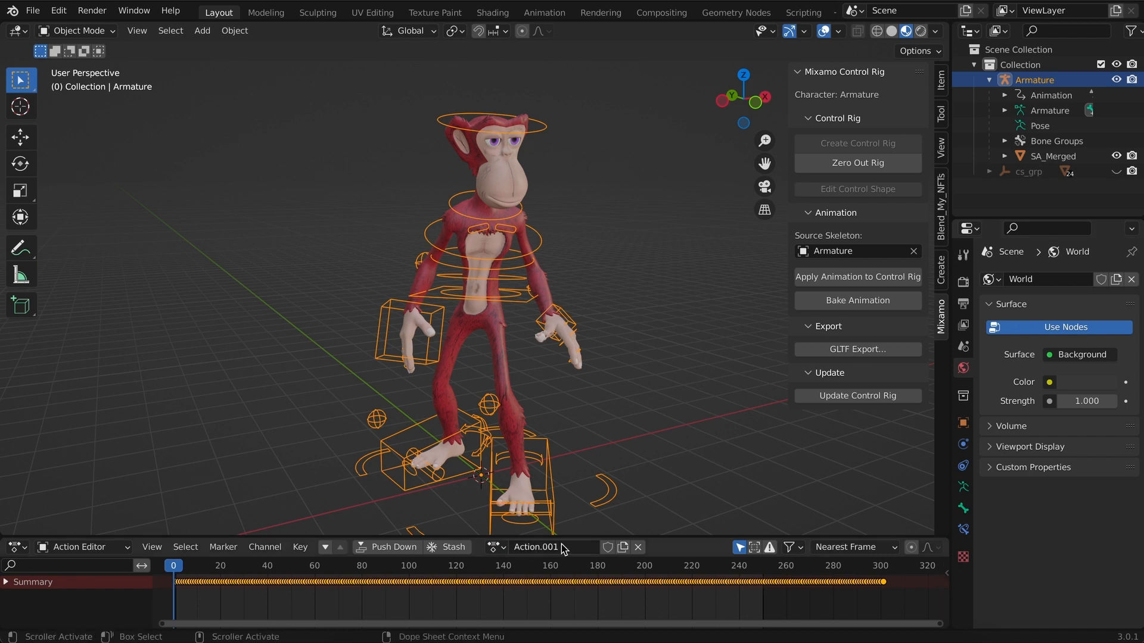
{"action": "double_click", "coordinate": [536, 547]}
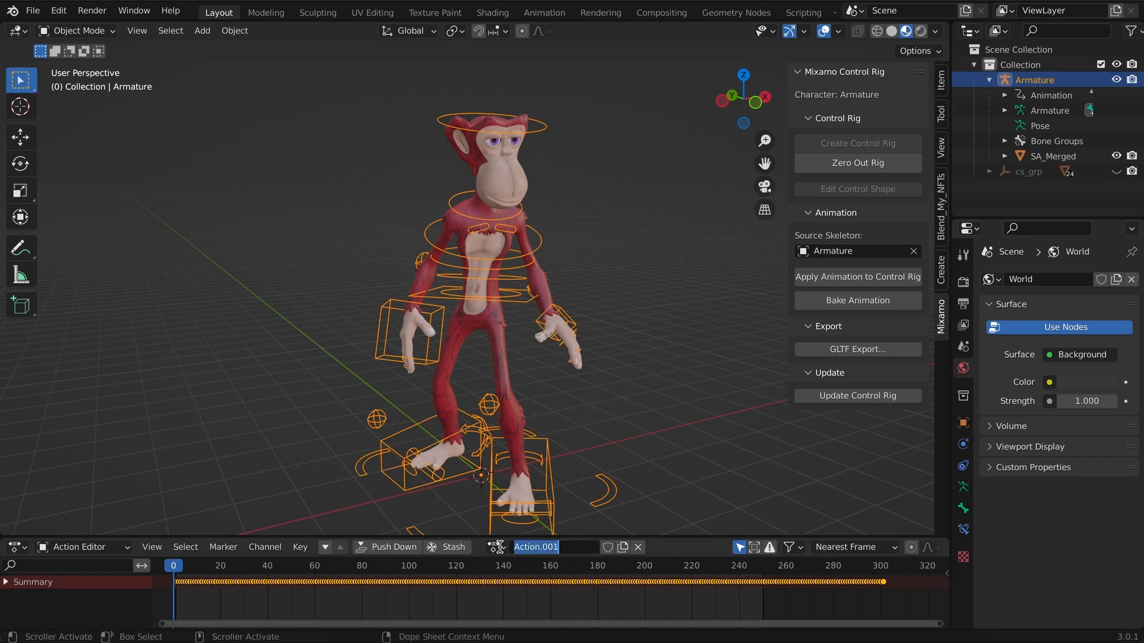
{"action": "mouse_move", "coordinate": [499, 548]}
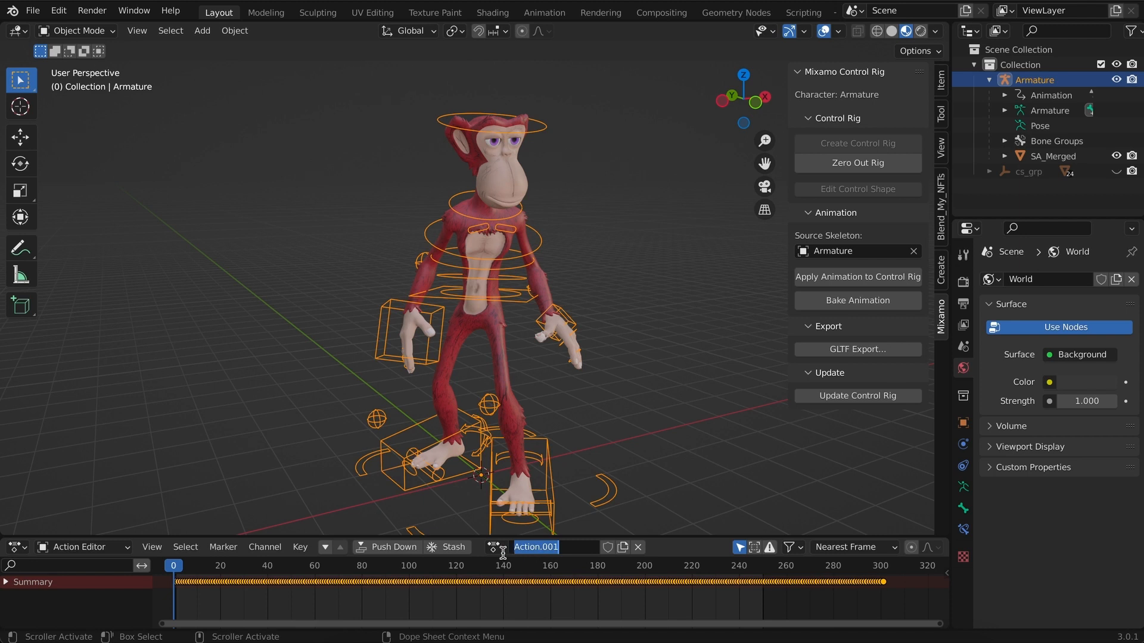
{"action": "left_click", "coordinate": [554, 552]}
{"action": "type", "text": "idle"}
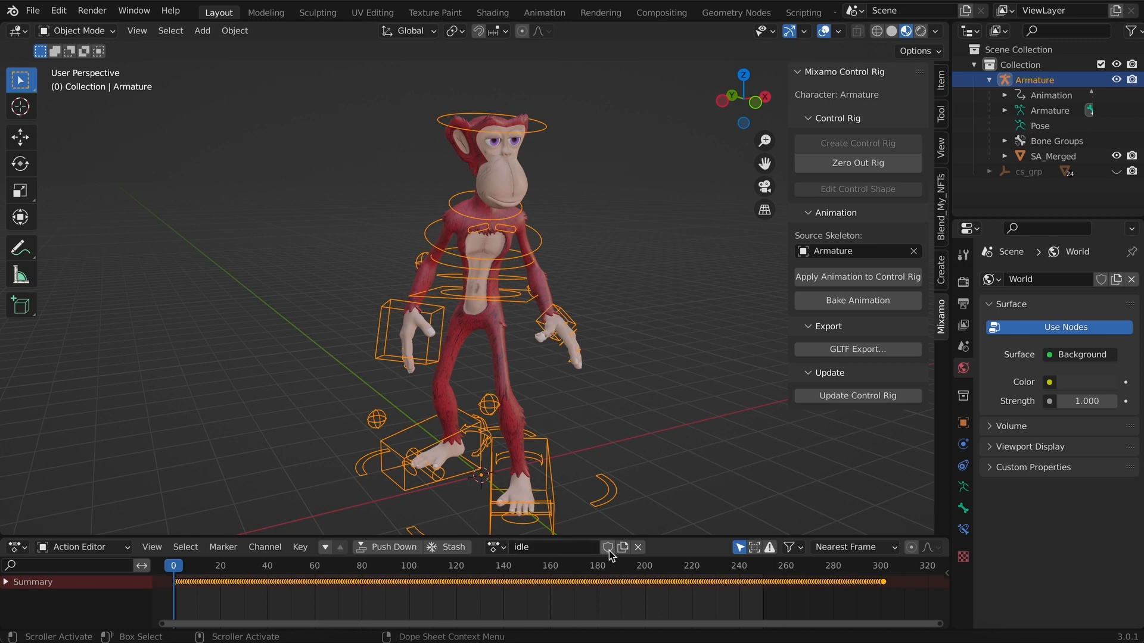
{"action": "left_click", "coordinate": [607, 547]}
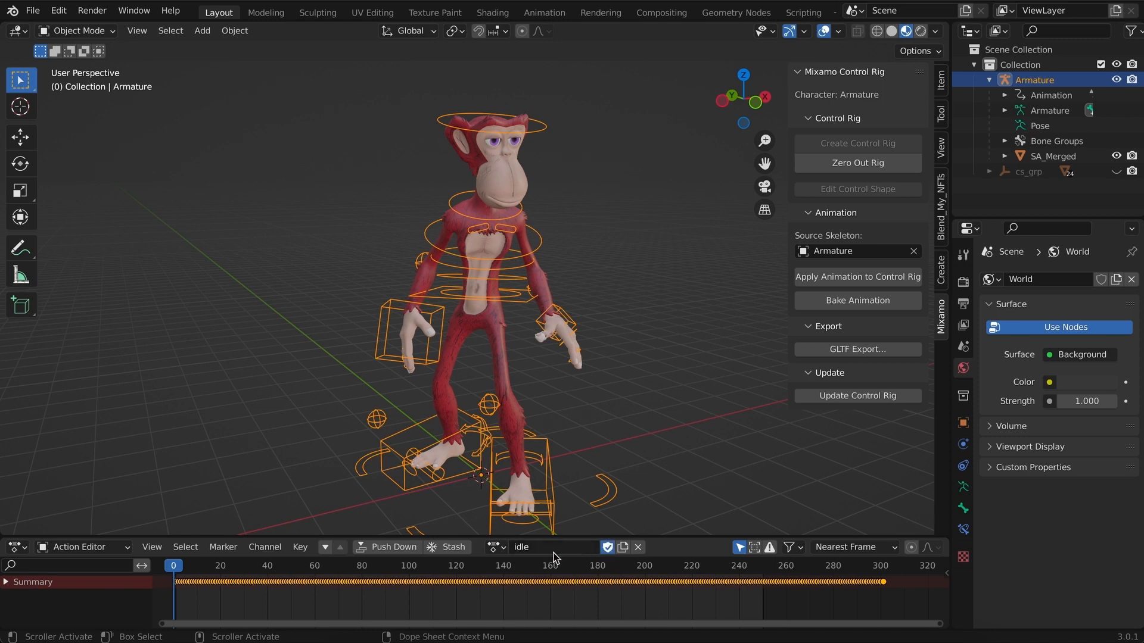
Deselect the scene and import the Walking.fbx animation as a second armature.
{"action": "left_click", "coordinate": [616, 256]}
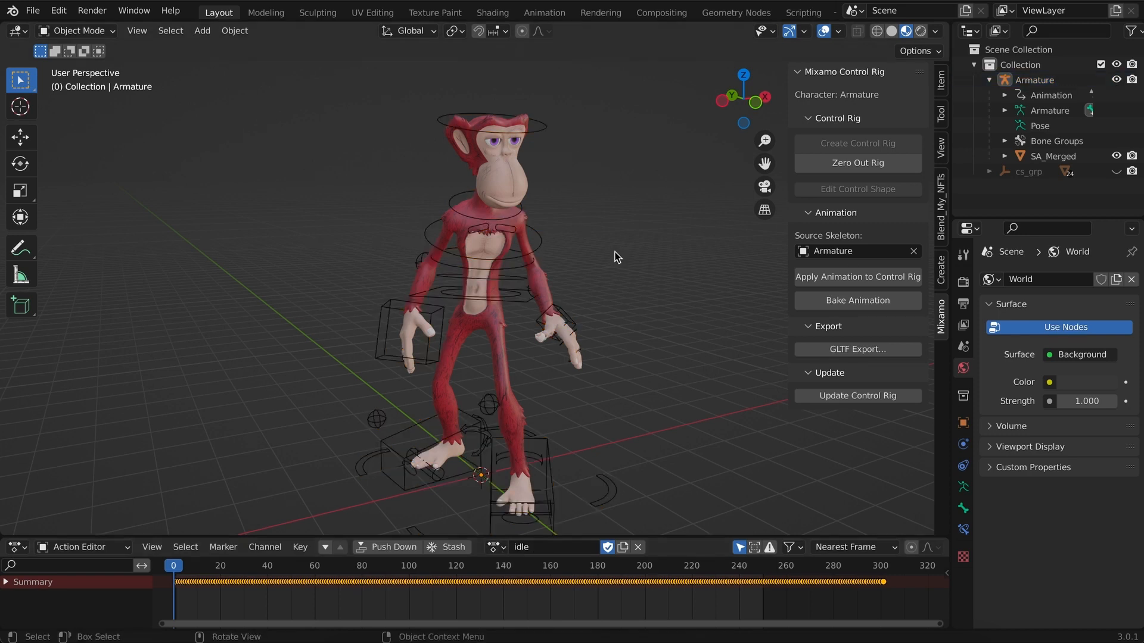
{"action": "mouse_move", "coordinate": [122, 106]}
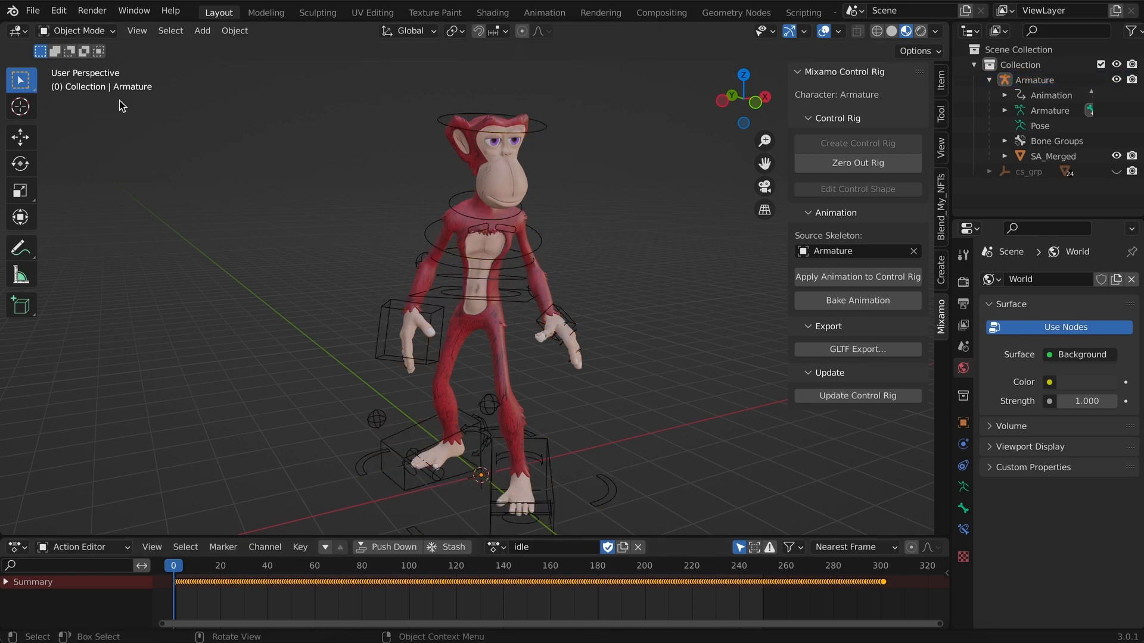
{"action": "left_click", "coordinate": [32, 11]}
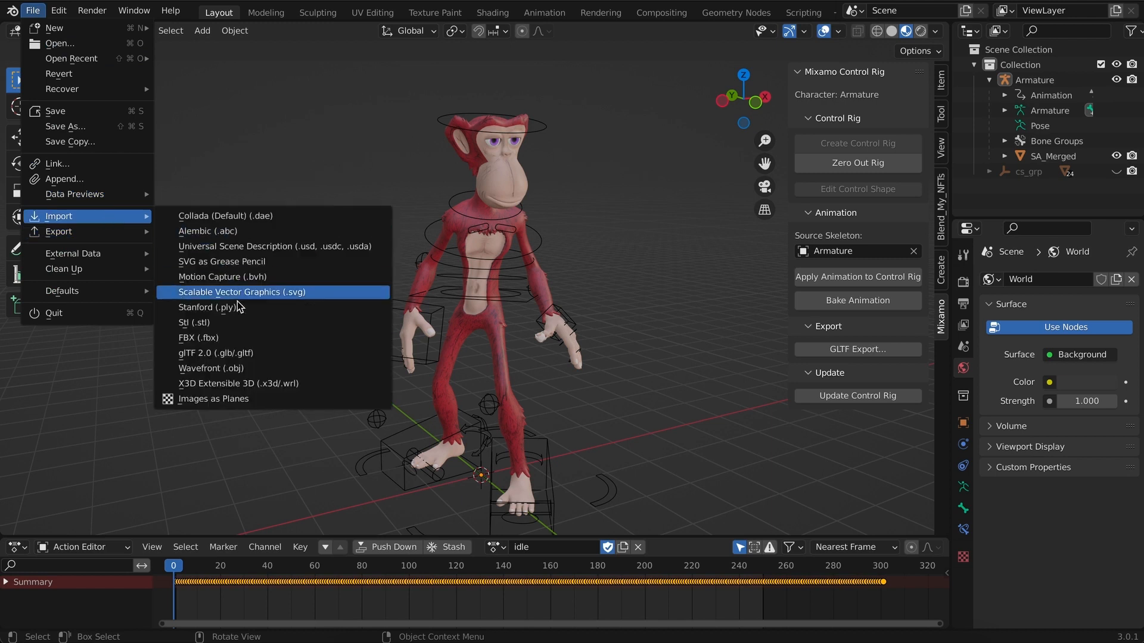
{"action": "left_click", "coordinate": [199, 337]}
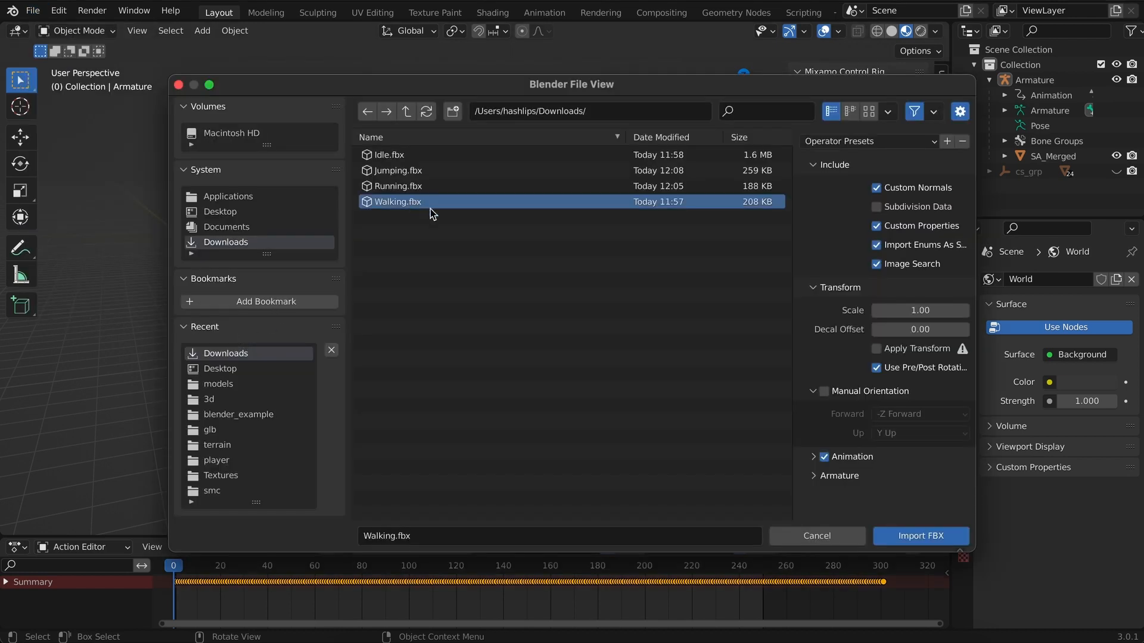
{"action": "left_click", "coordinate": [920, 535]}
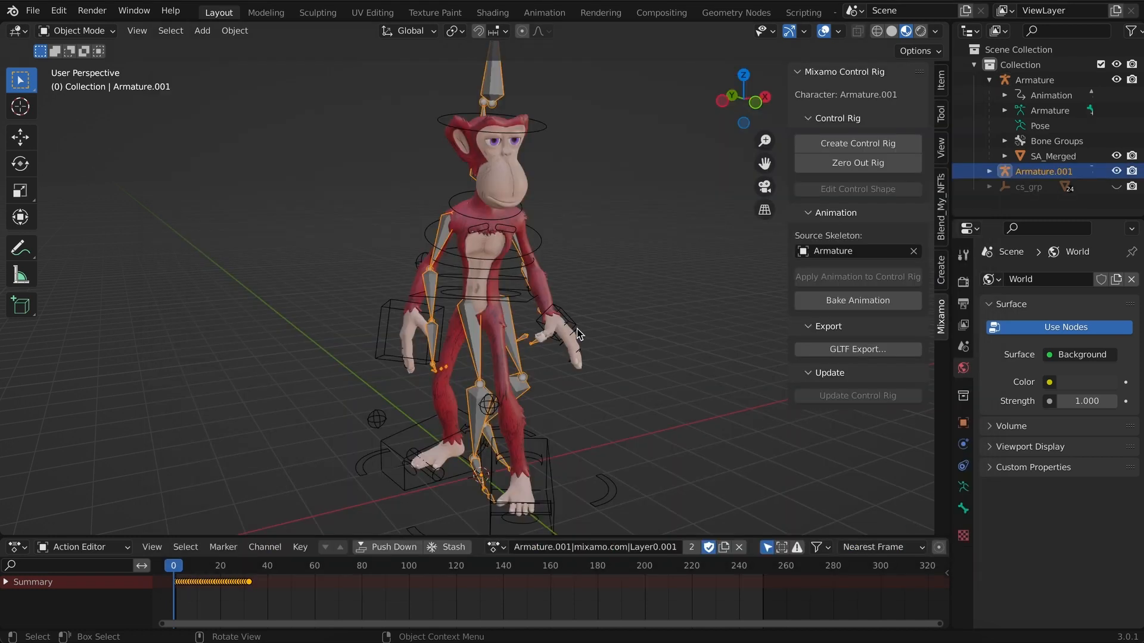
{"action": "mouse_move", "coordinate": [500, 89]}
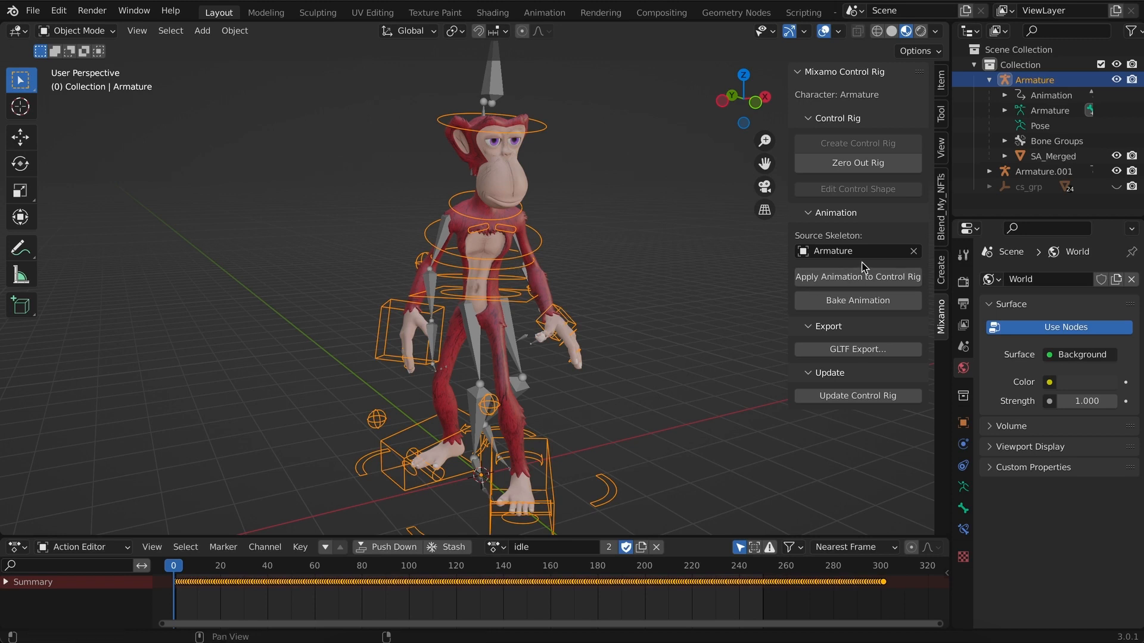
{"action": "mouse_move", "coordinate": [914, 252]}
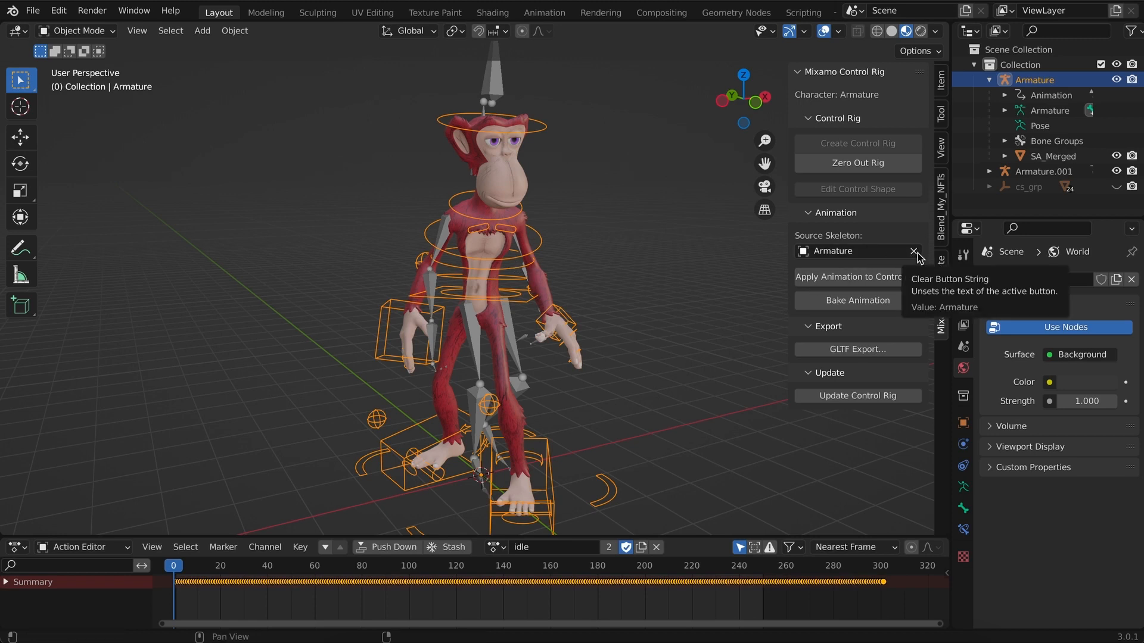
With Armature.001 as Mixamo source skeleton, apply the walk animation to the control rig.
{"action": "left_click", "coordinate": [913, 252]}
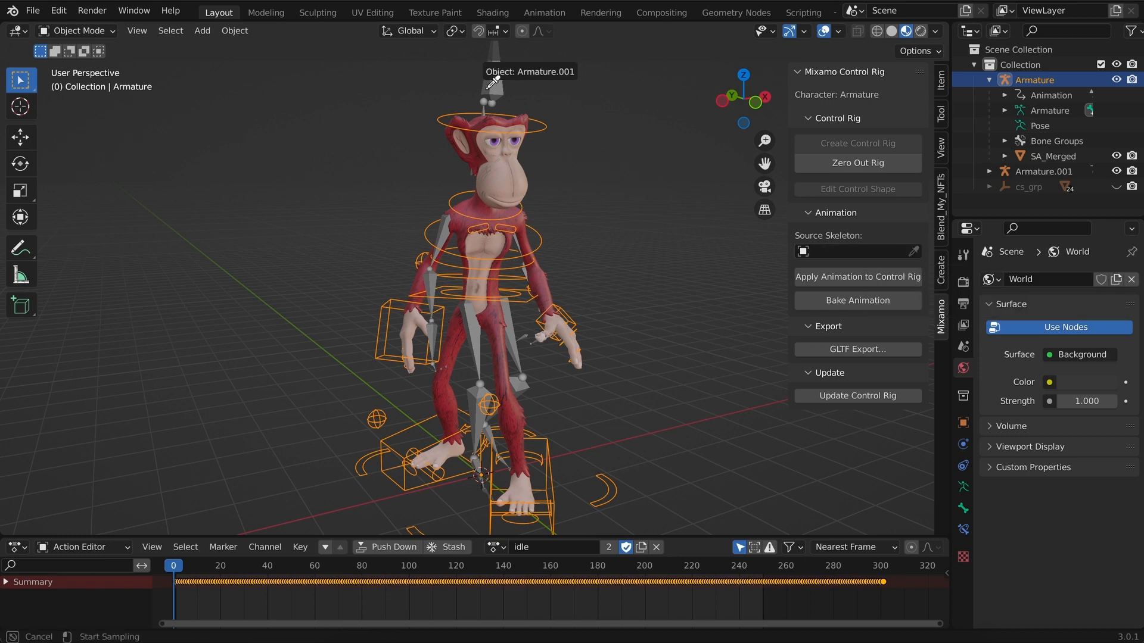
{"action": "mouse_move", "coordinate": [495, 79]}
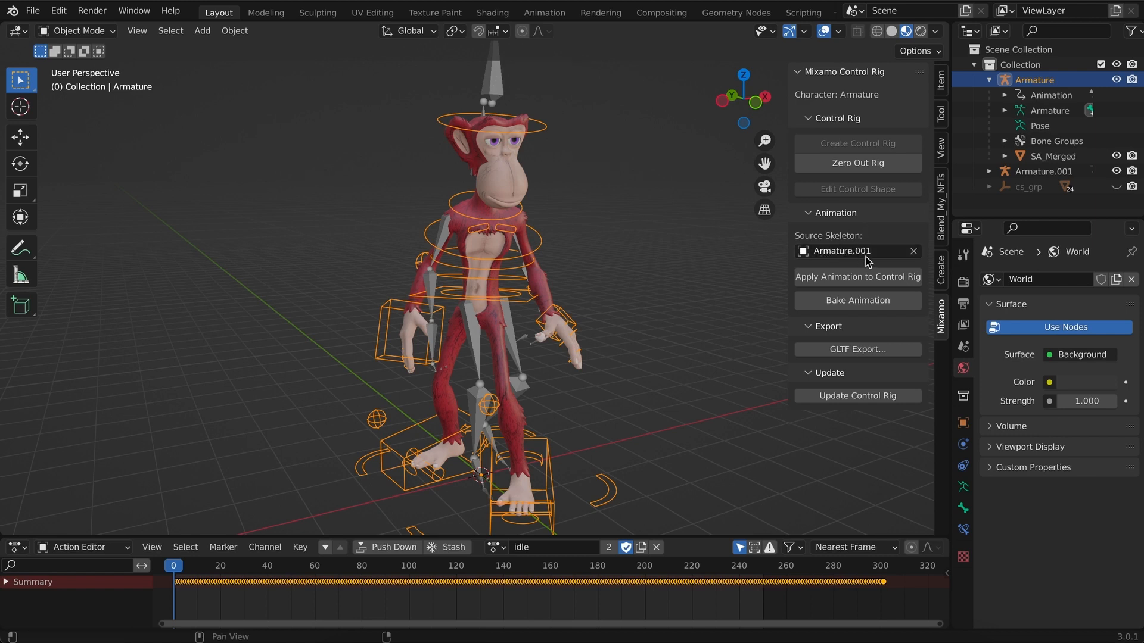
{"action": "mouse_move", "coordinate": [839, 252]}
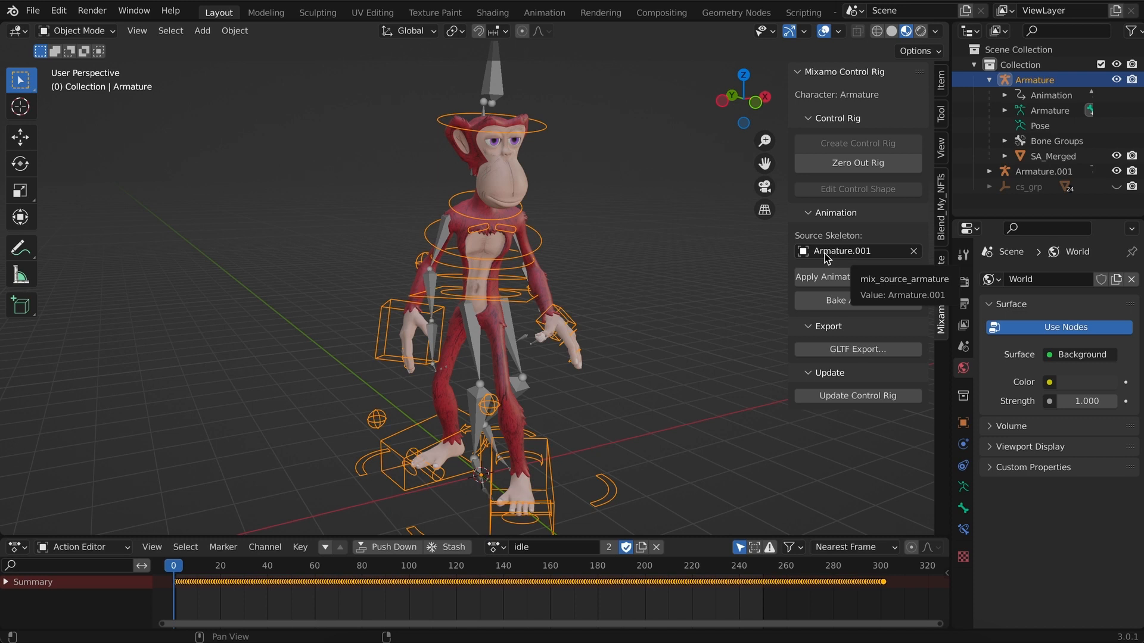
{"action": "mouse_move", "coordinate": [836, 279]}
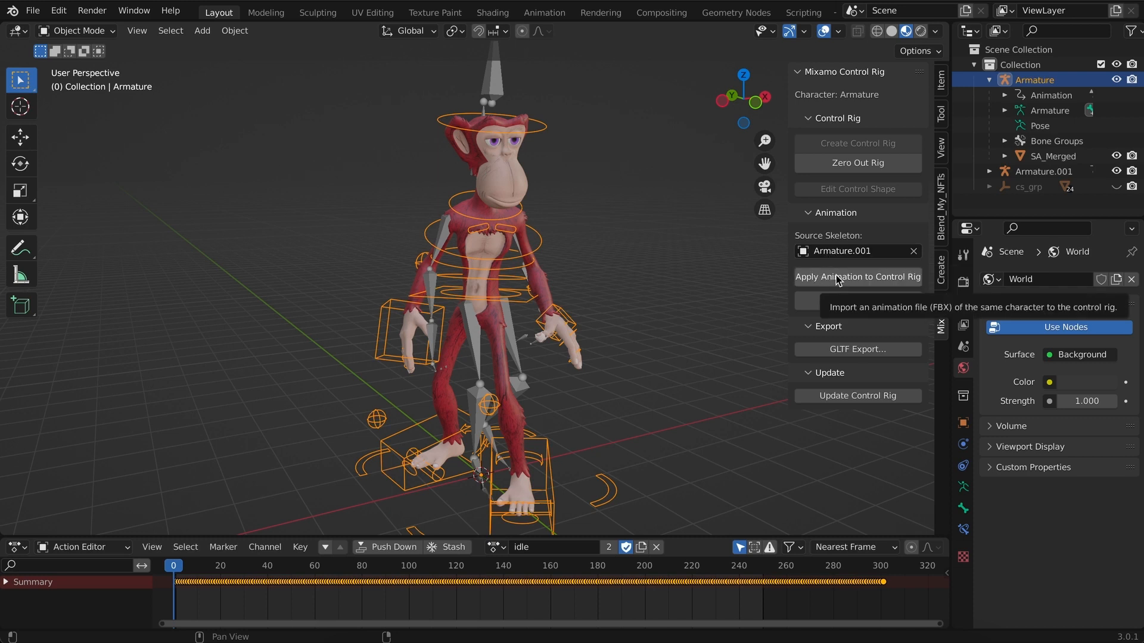
{"action": "left_click", "coordinate": [858, 276]}
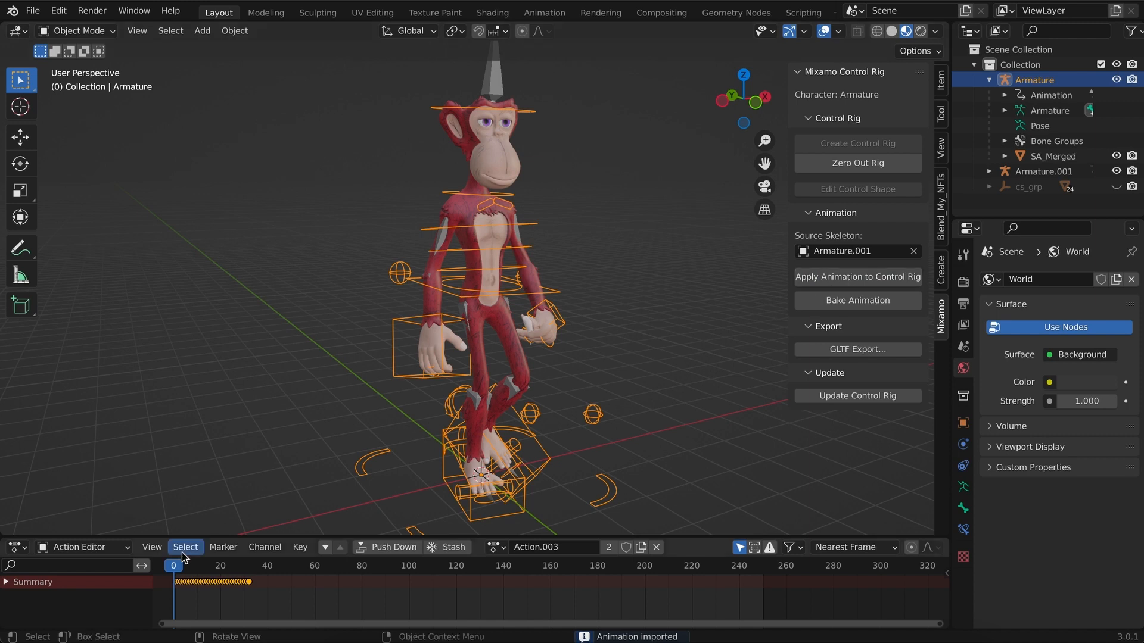
Rename the new walk action to walking and keep it with a fake user.
{"action": "left_click", "coordinate": [253, 565]}
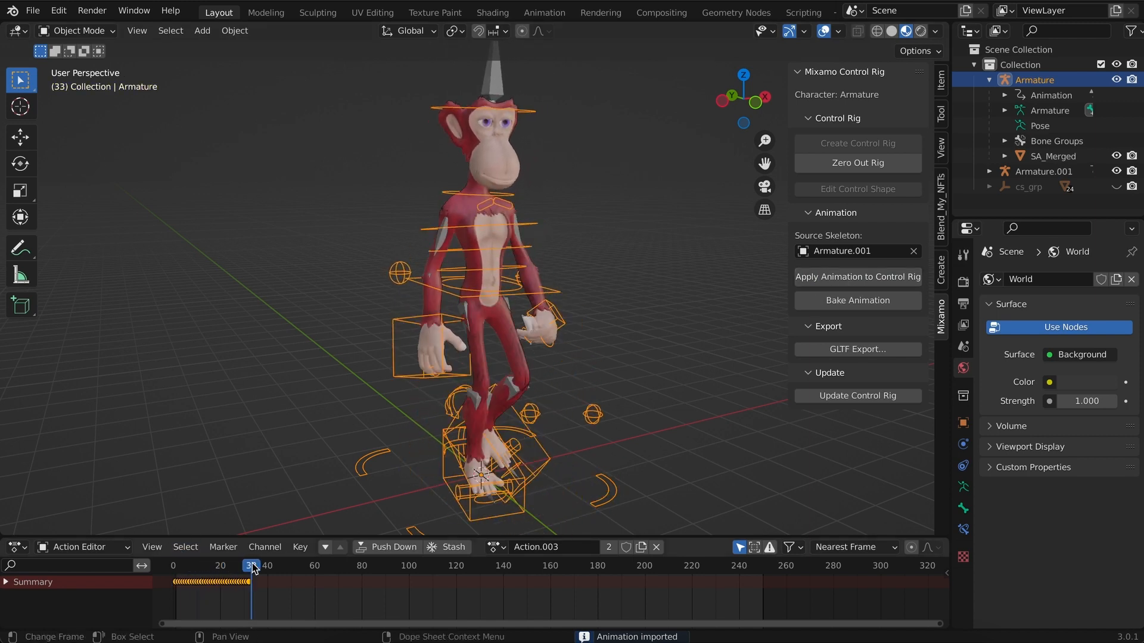
{"action": "left_click", "coordinate": [174, 565]}
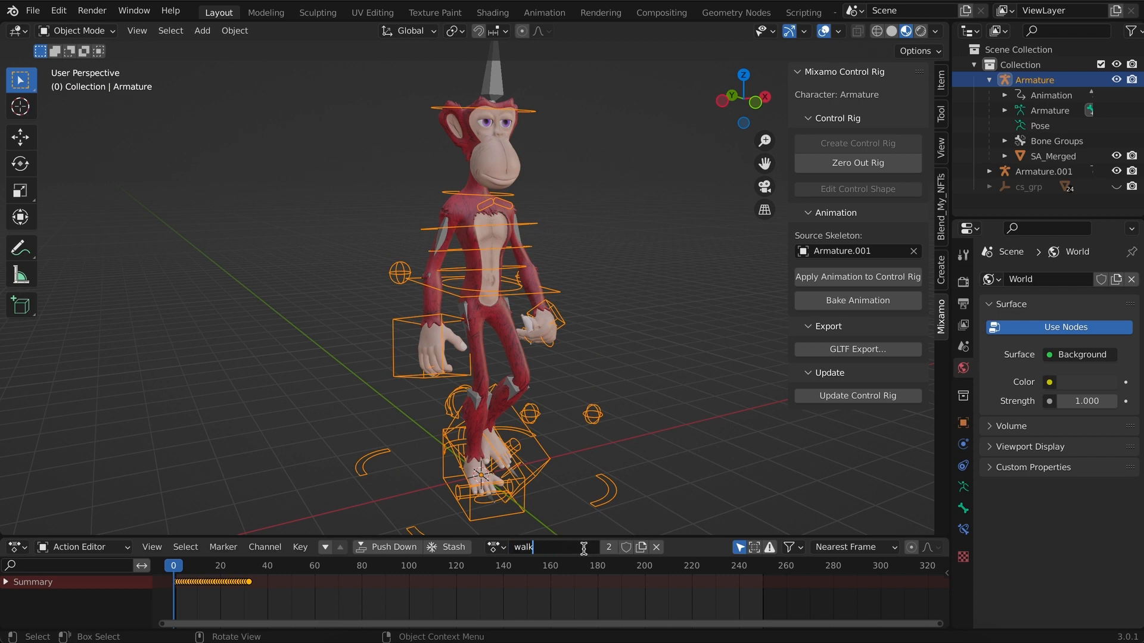
{"action": "type", "text": "walking.002"}
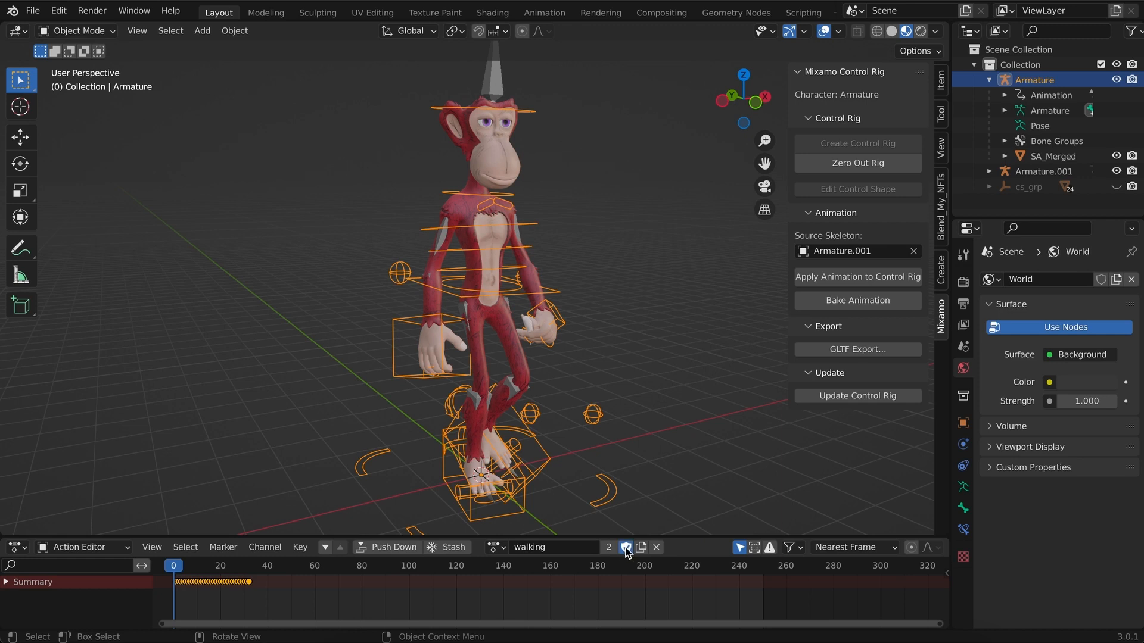
{"action": "left_click", "coordinate": [625, 547]}
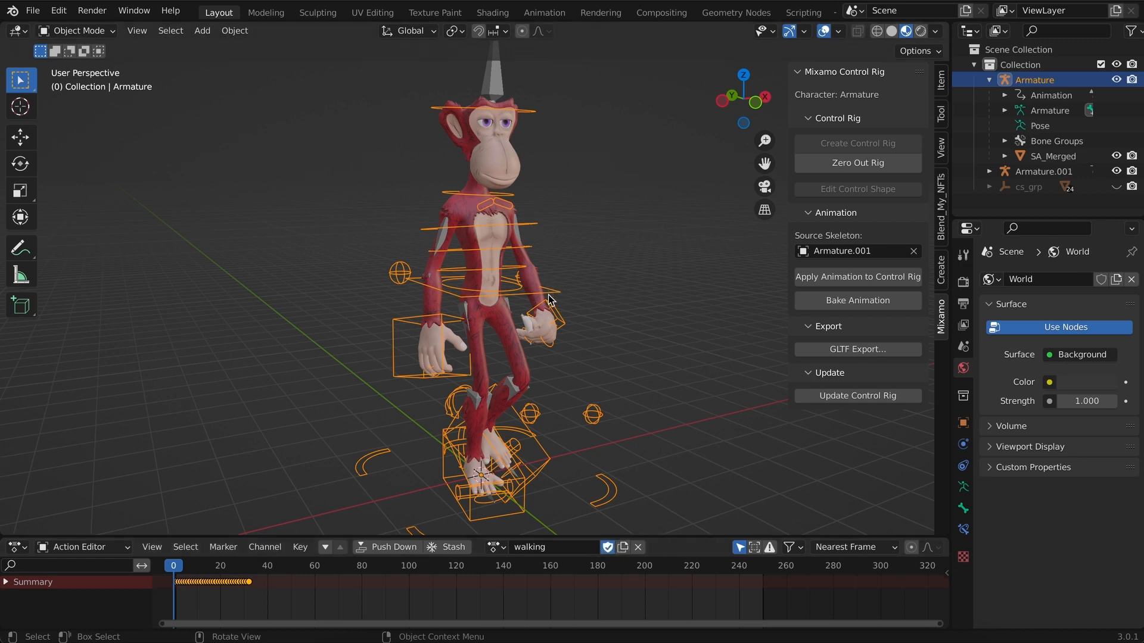
{"action": "left_click", "coordinate": [261, 565]}
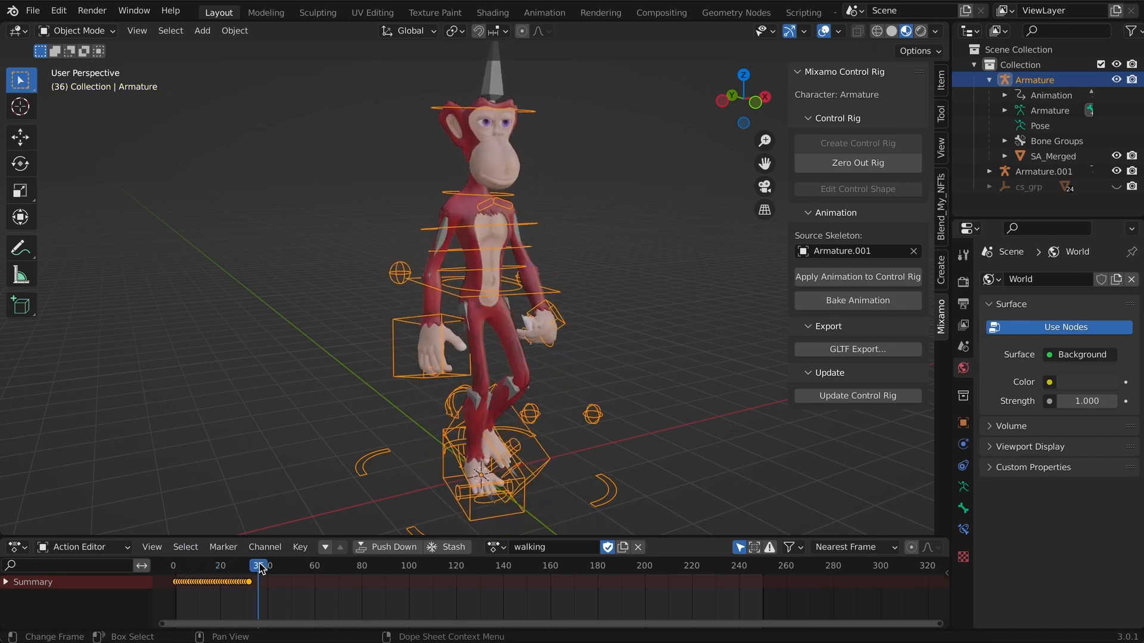
{"action": "left_click", "coordinate": [172, 565]}
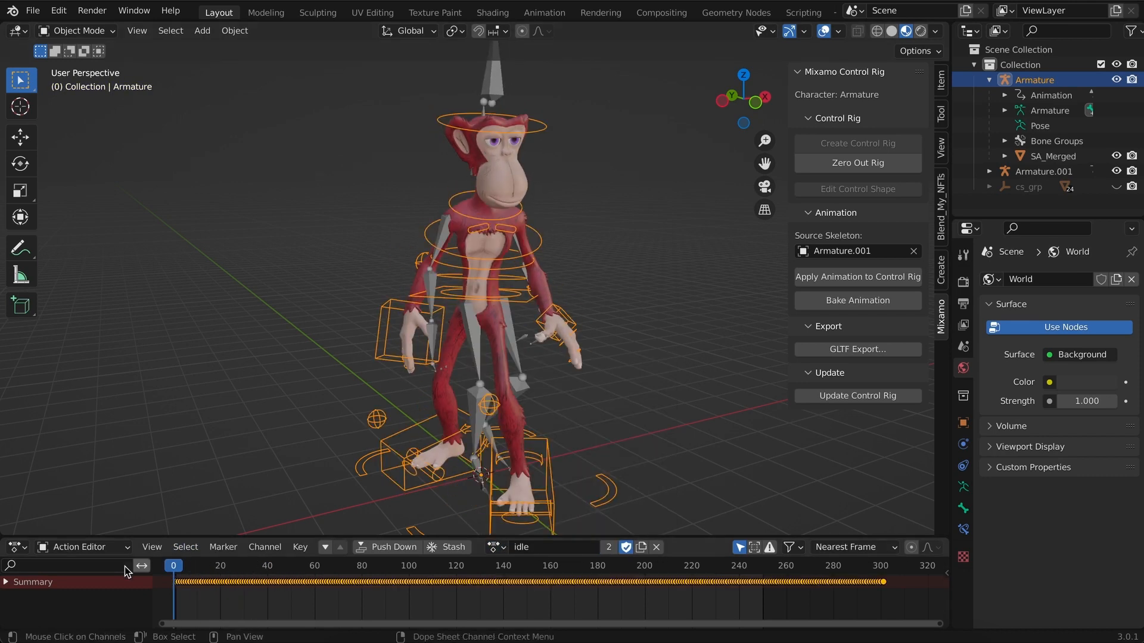
Delete the leftover Armature.001 skeleton and reassign the walking action to the rig.
{"action": "left_click", "coordinate": [812, 565]}
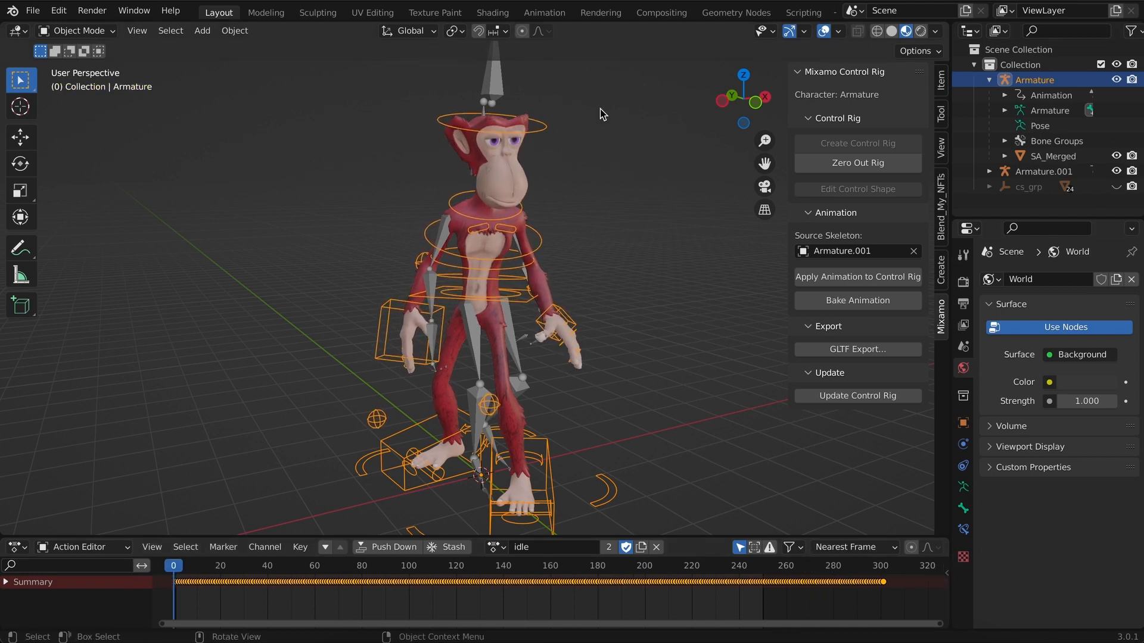
{"action": "left_click", "coordinate": [1045, 170]}
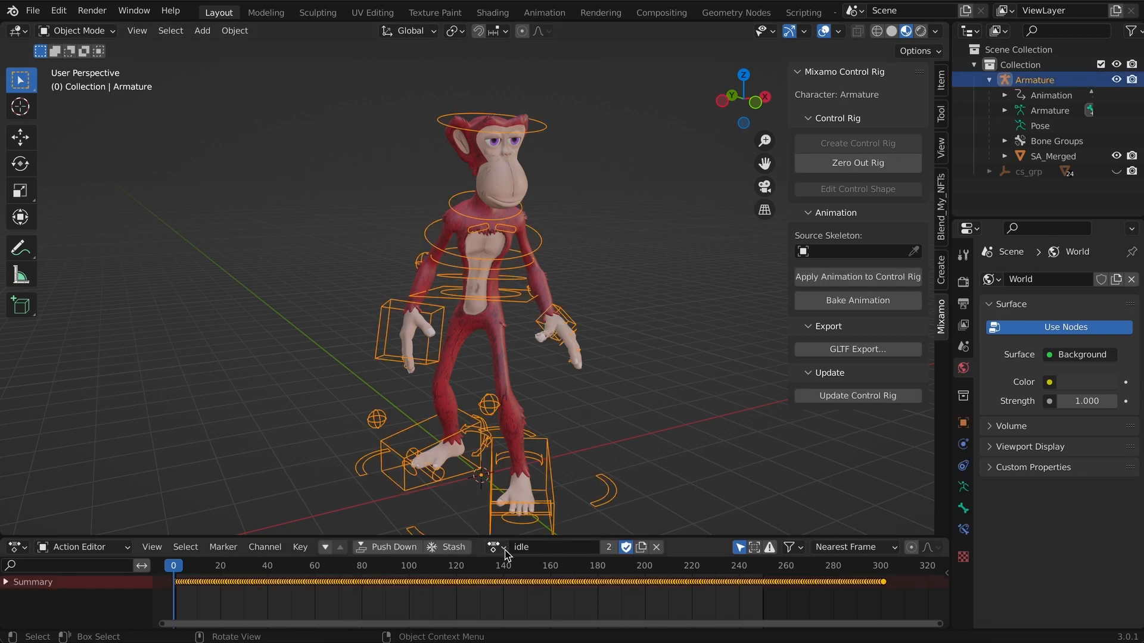
{"action": "left_click", "coordinate": [495, 547]}
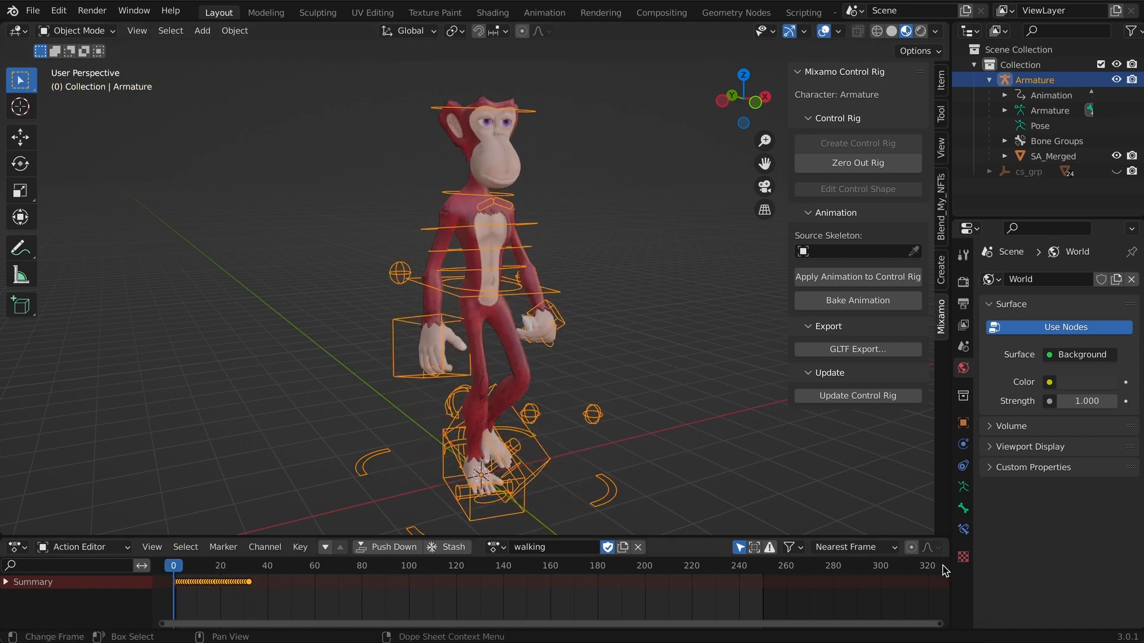
{"action": "left_click", "coordinate": [33, 11]}
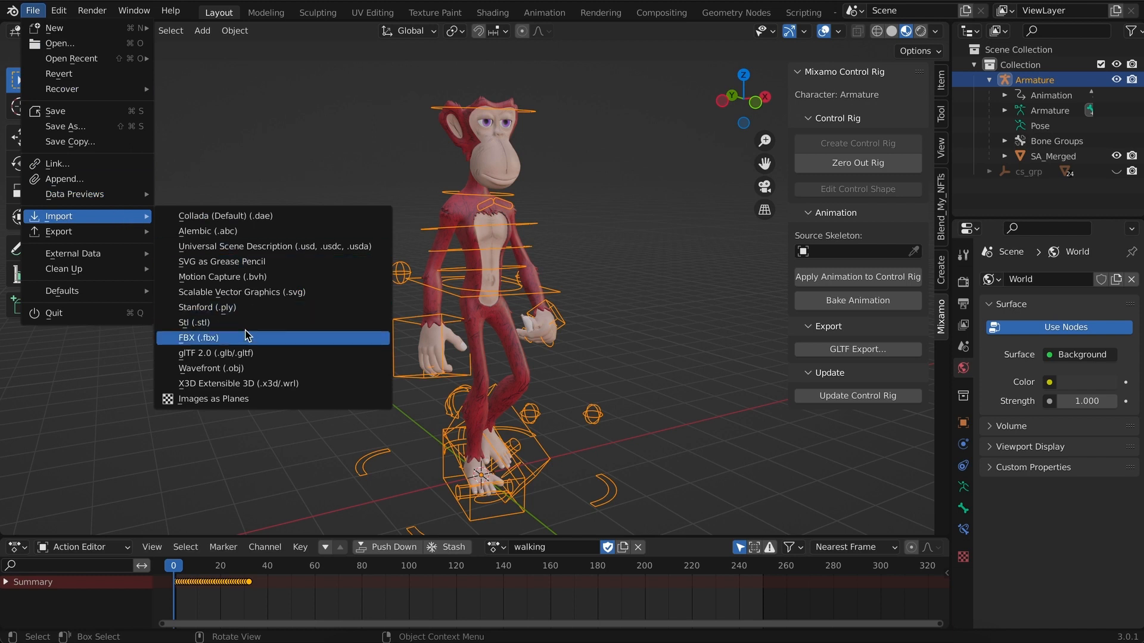
Import the Running.fbx animation skeleton into the scene.
{"action": "left_click", "coordinate": [199, 338]}
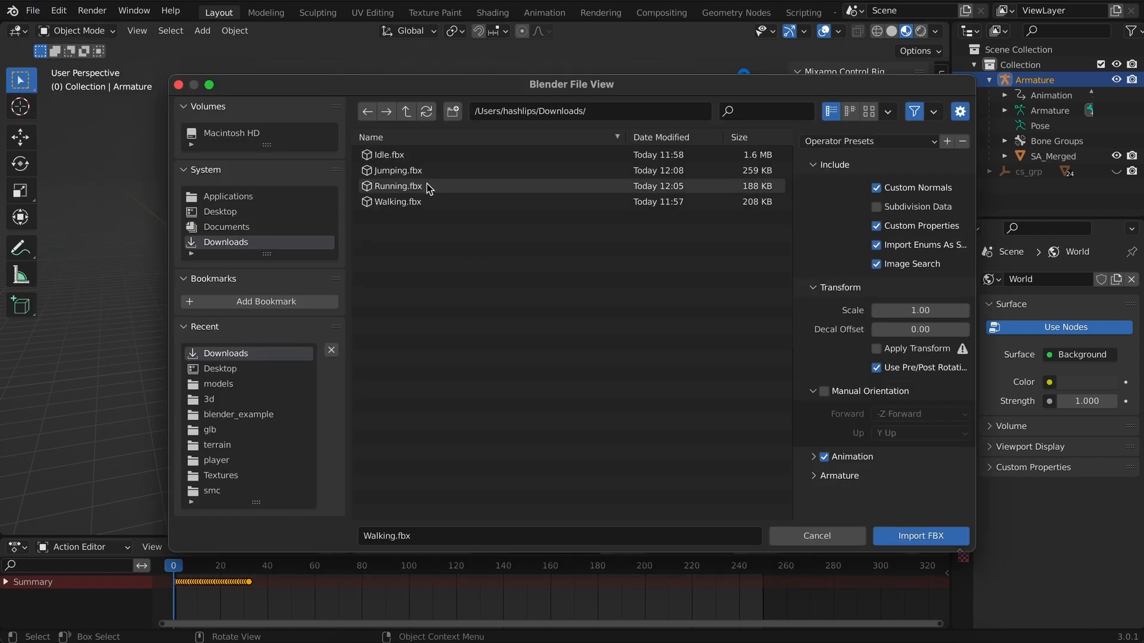
{"action": "left_click", "coordinate": [398, 186]}
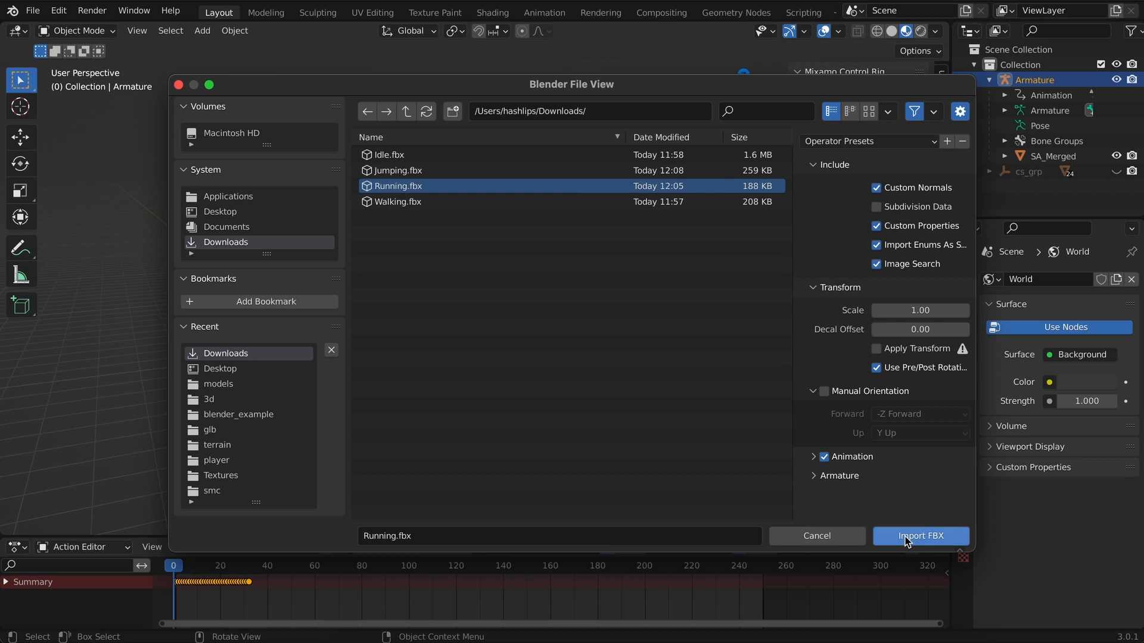
{"action": "left_click", "coordinate": [920, 535]}
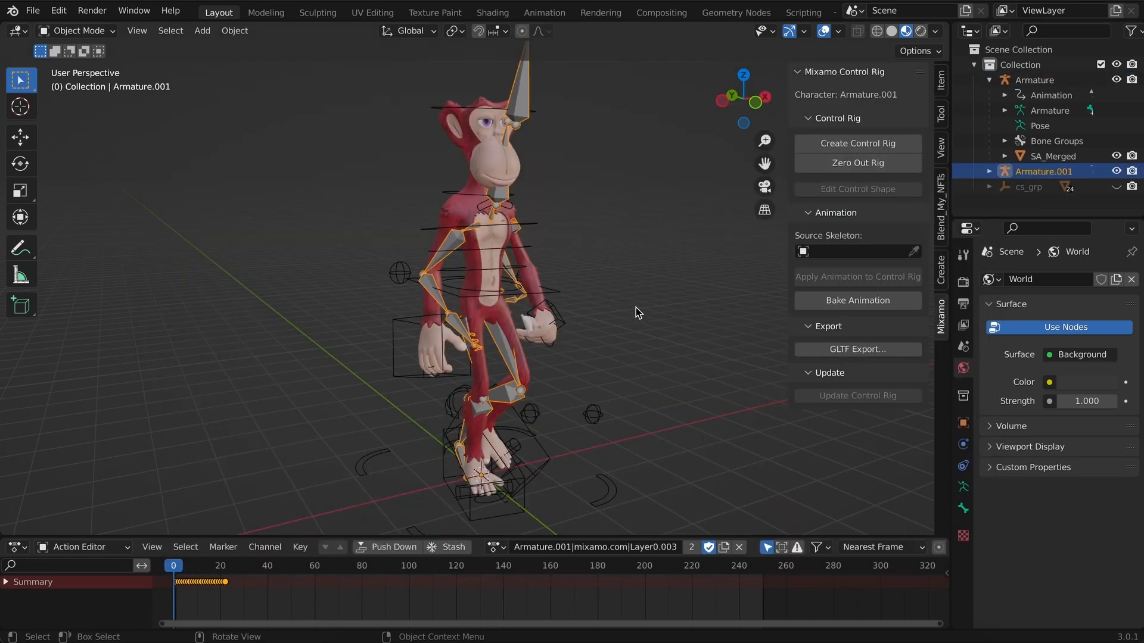
{"action": "mouse_move", "coordinate": [533, 231]}
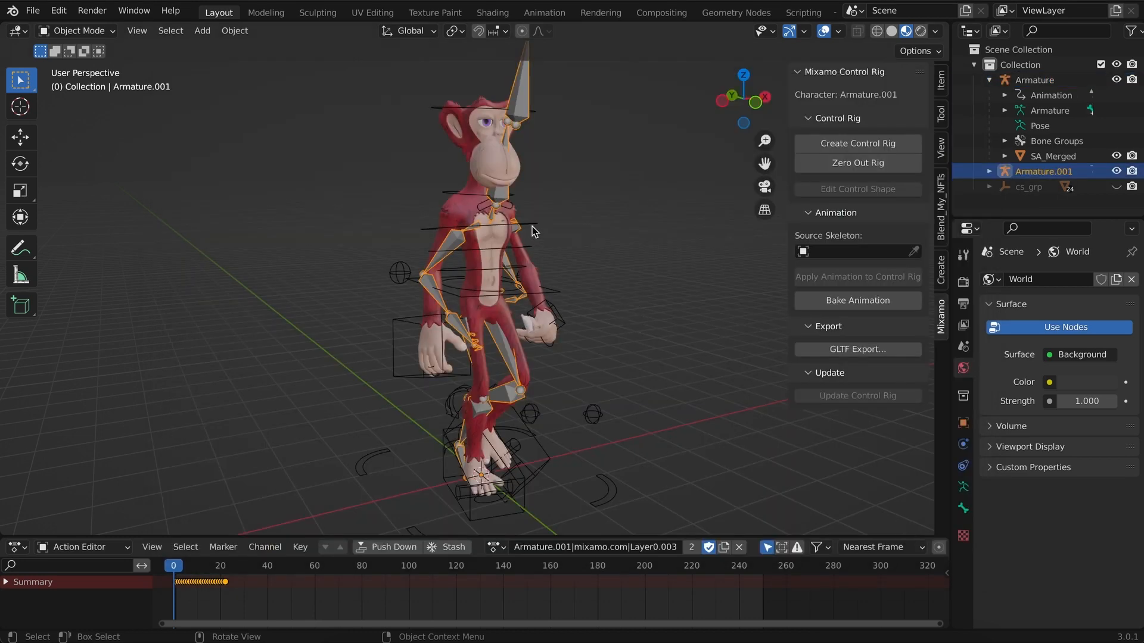
Apply Armature.001's running motion to the ape's control rig and name the action running.
{"action": "left_click", "coordinate": [1034, 80]}
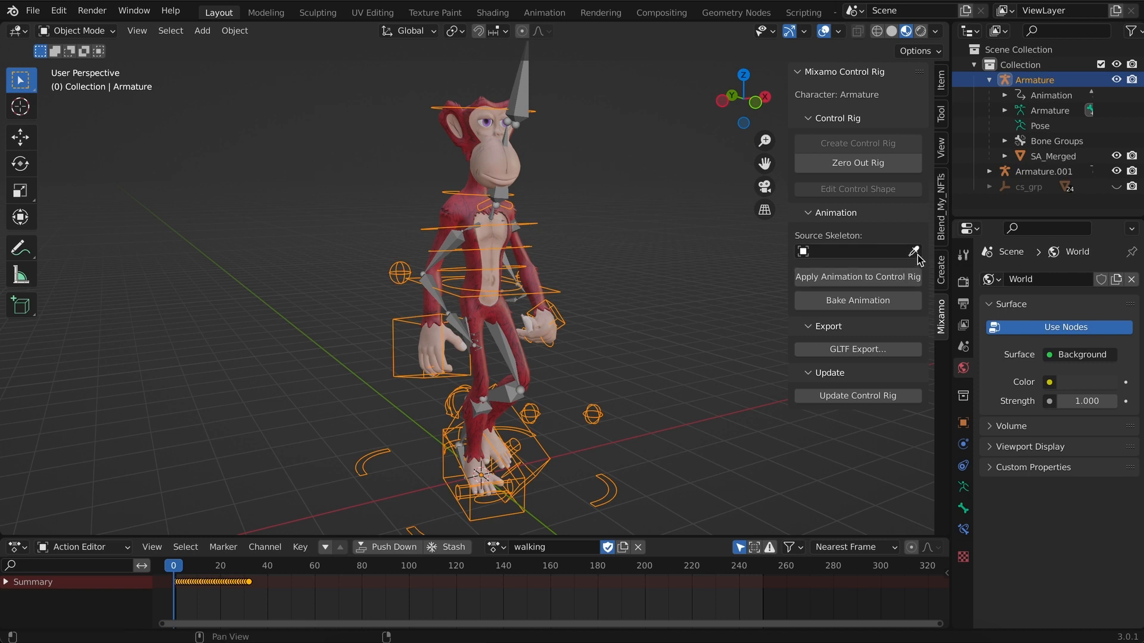
{"action": "left_click", "coordinate": [916, 251]}
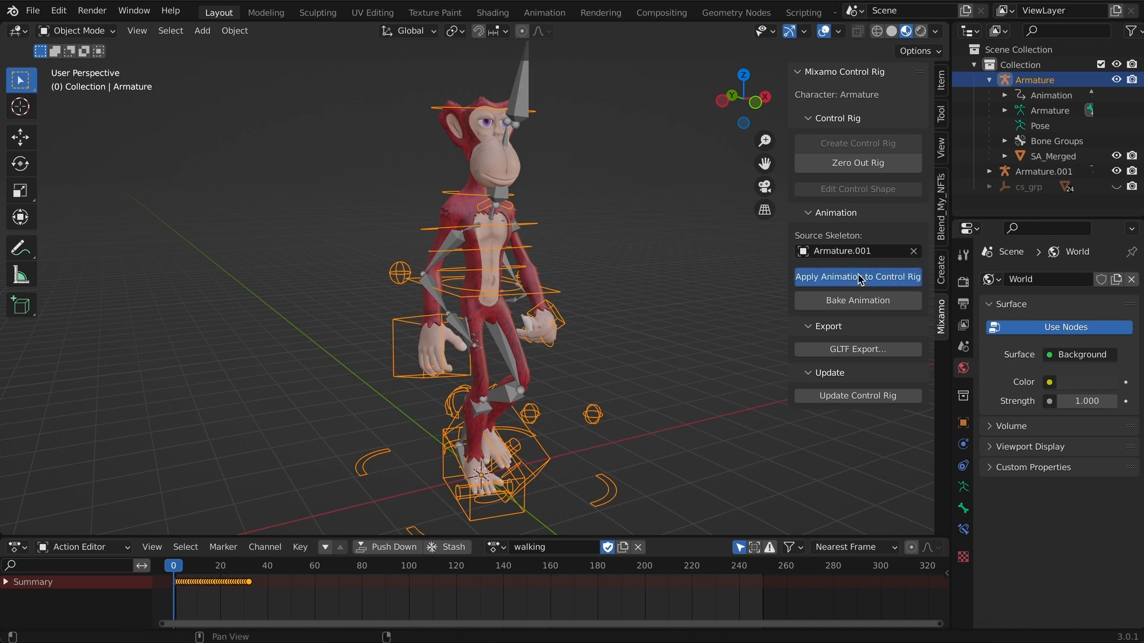
{"action": "left_click", "coordinate": [857, 276]}
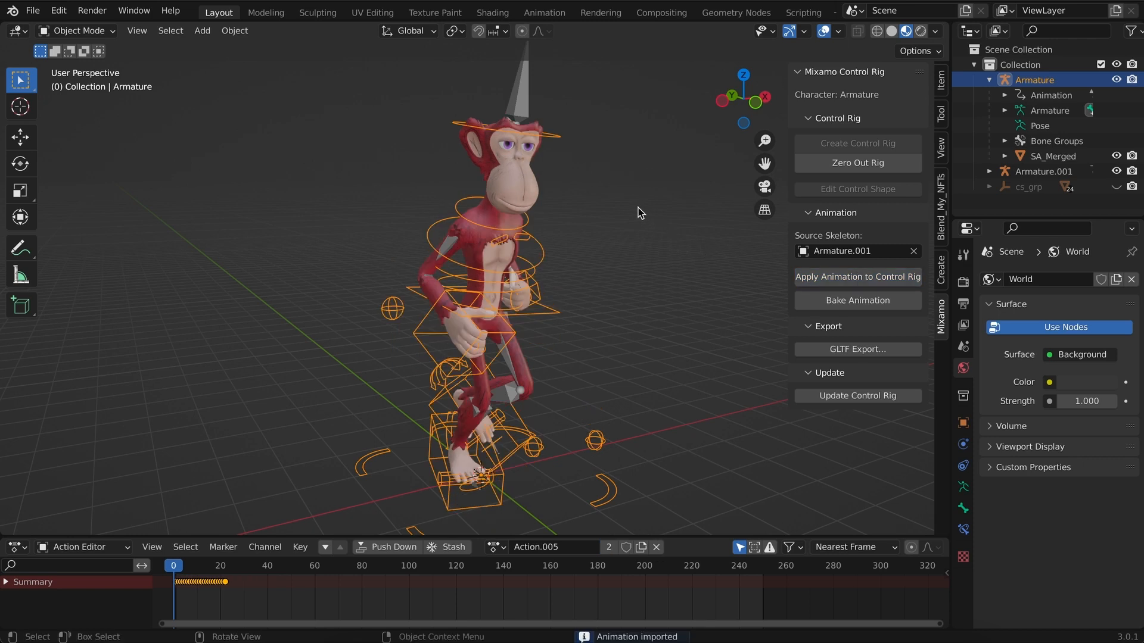
{"action": "double_click", "coordinate": [540, 547]}
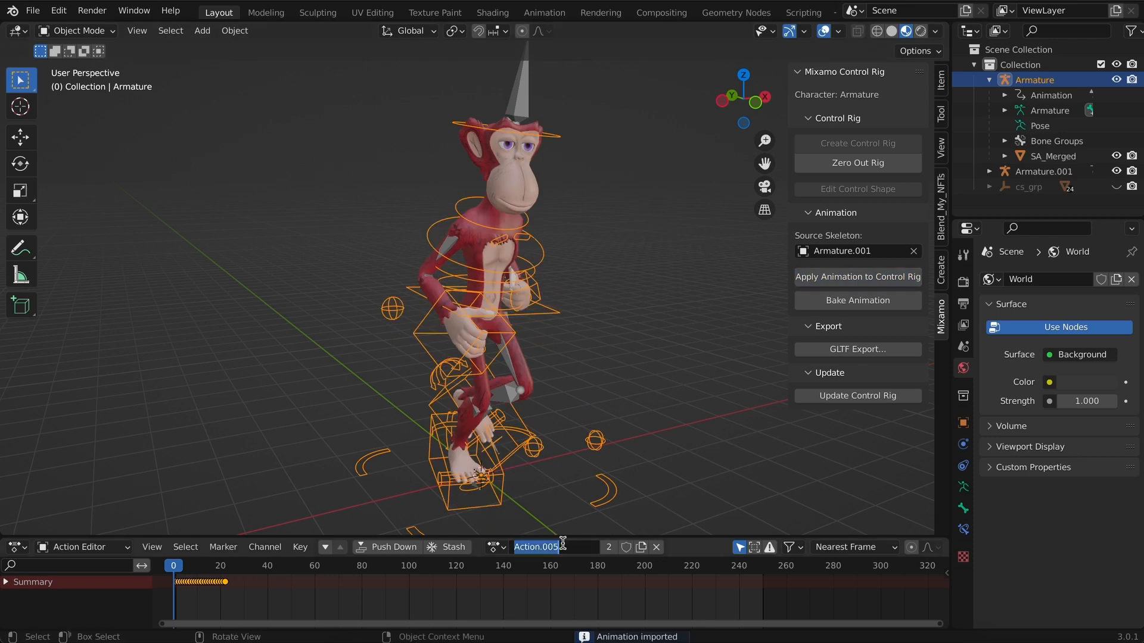
{"action": "type", "text": "running"}
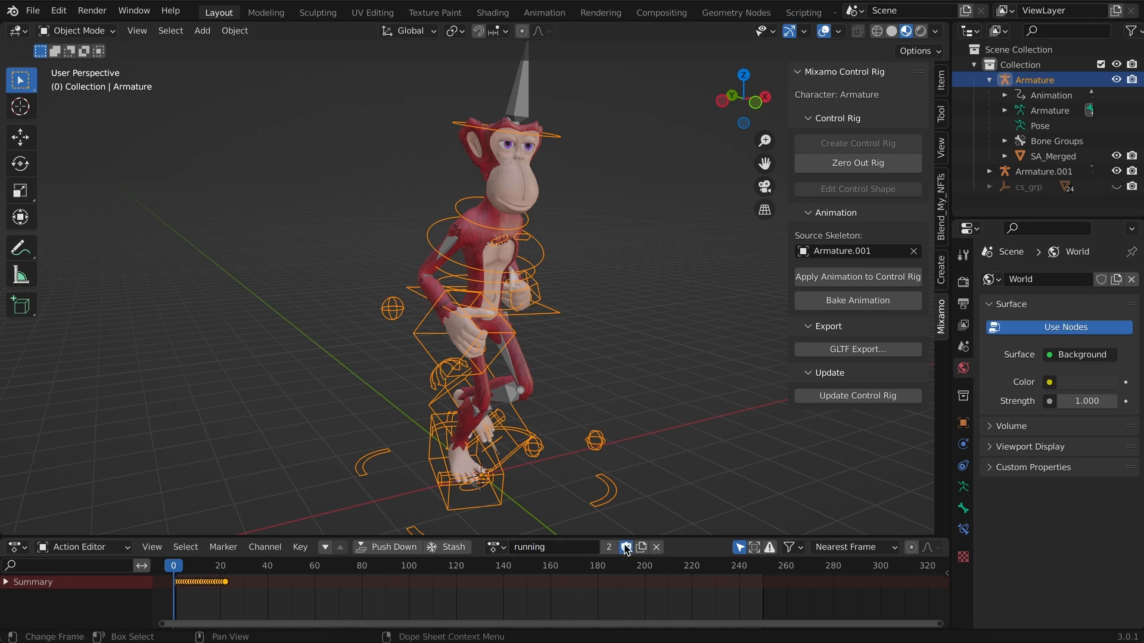
{"action": "right_click", "coordinate": [1047, 171]}
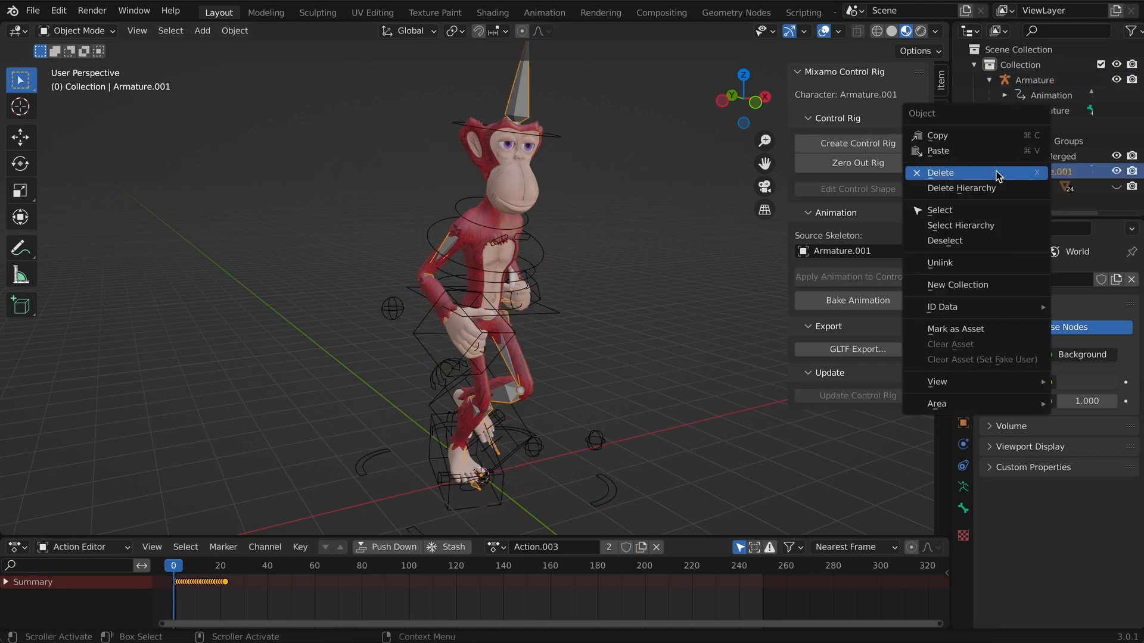
Delete the imported running skeleton and scrub the rig's jump action in the timeline.
{"action": "left_click", "coordinate": [940, 172]}
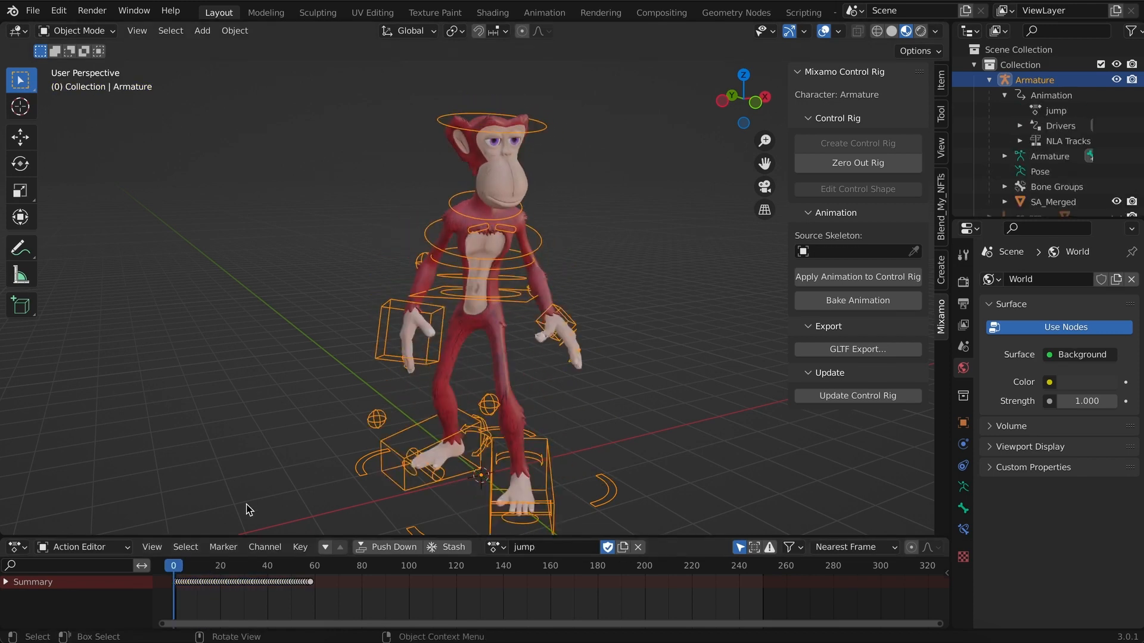
{"action": "left_click", "coordinate": [300, 565]}
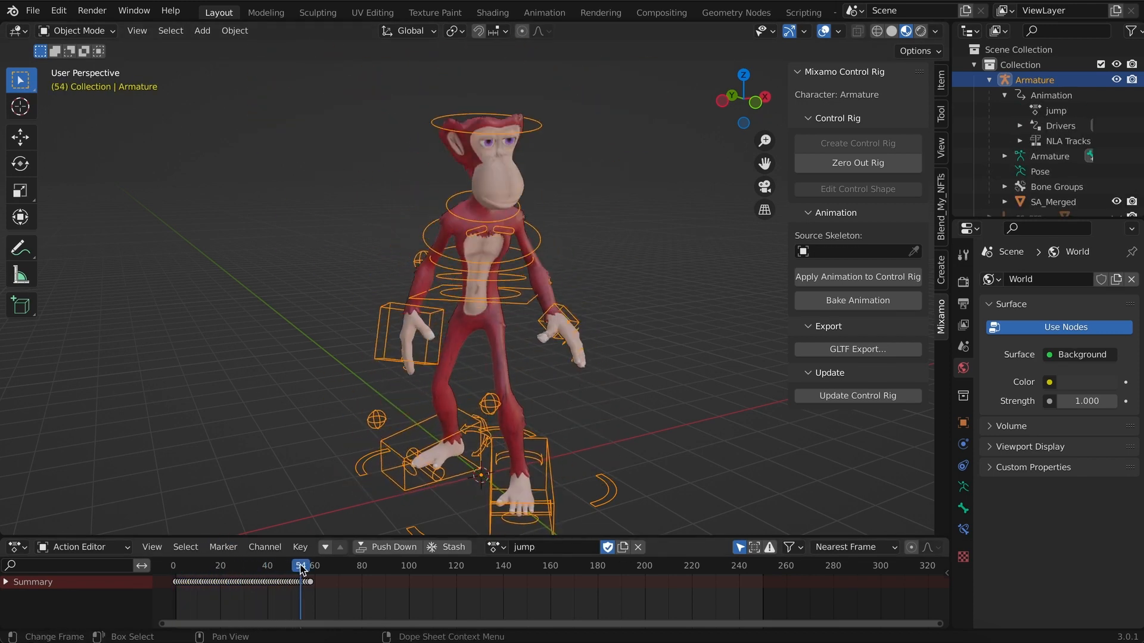
{"action": "left_click", "coordinate": [174, 565]}
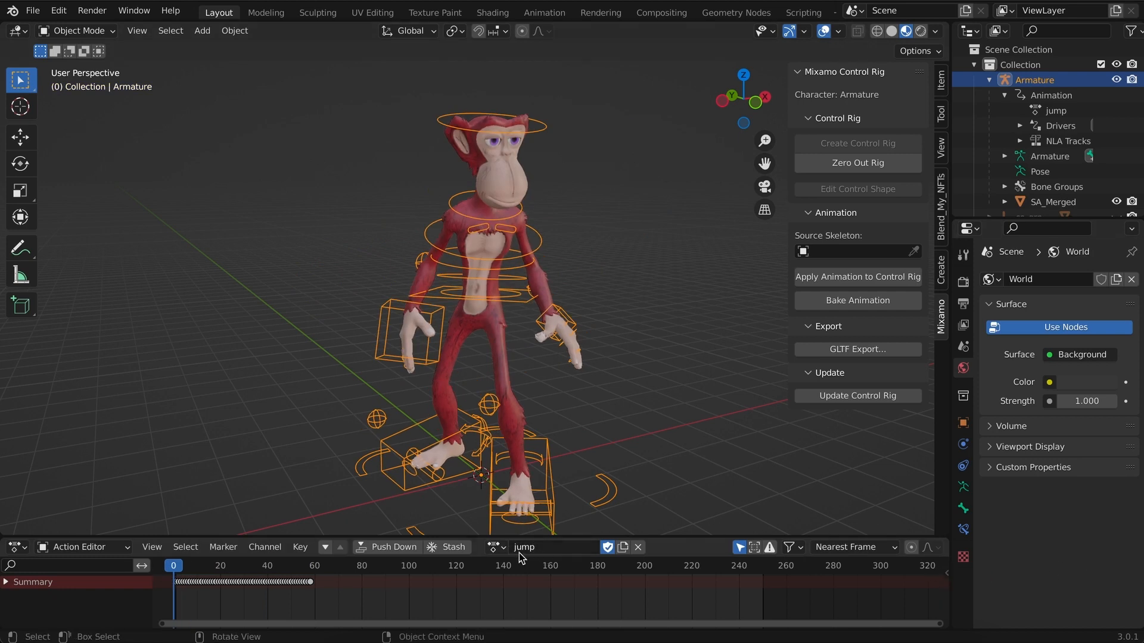
{"action": "left_click", "coordinate": [496, 547]}
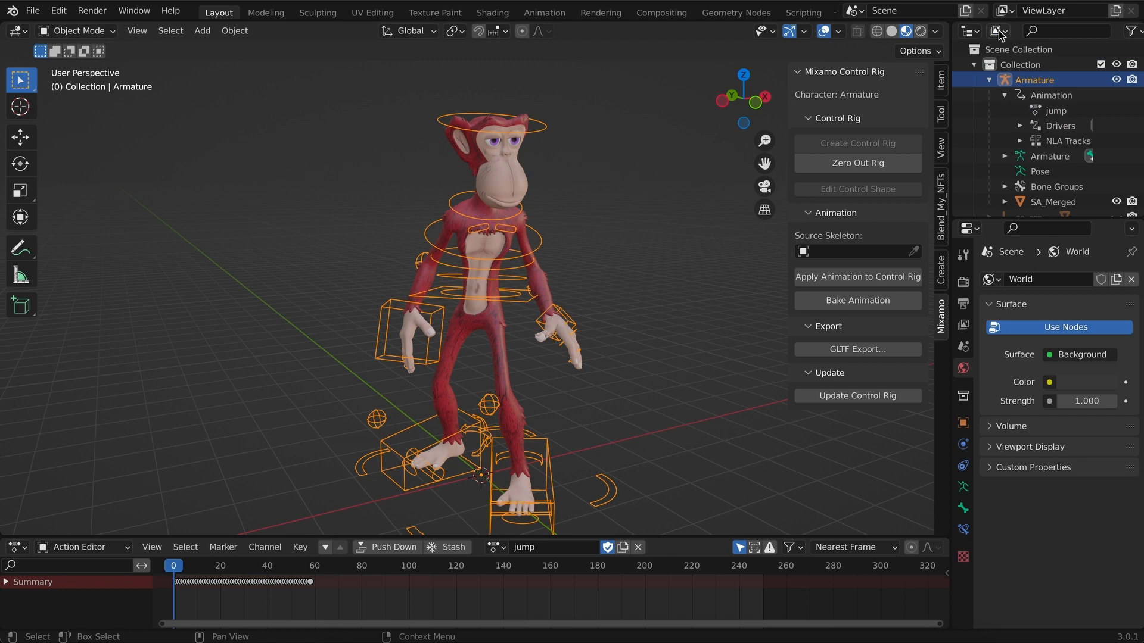
In the Blender File outliner view, delete extra actions so only idle, jump, running and walking remain.
{"action": "left_click", "coordinate": [970, 31]}
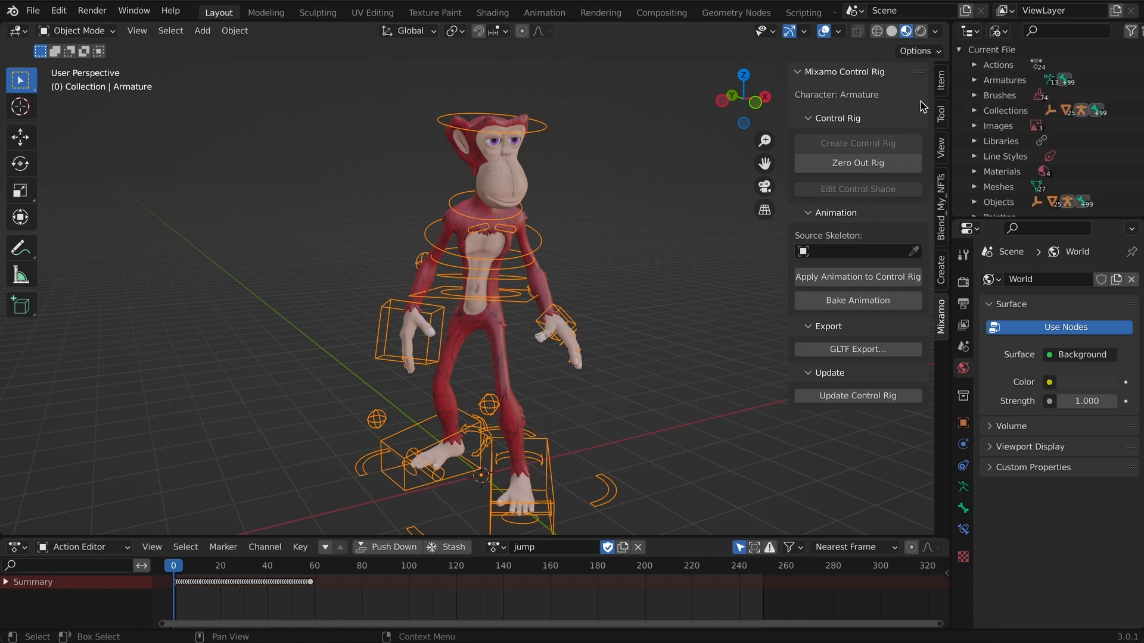
{"action": "left_click", "coordinate": [999, 64]}
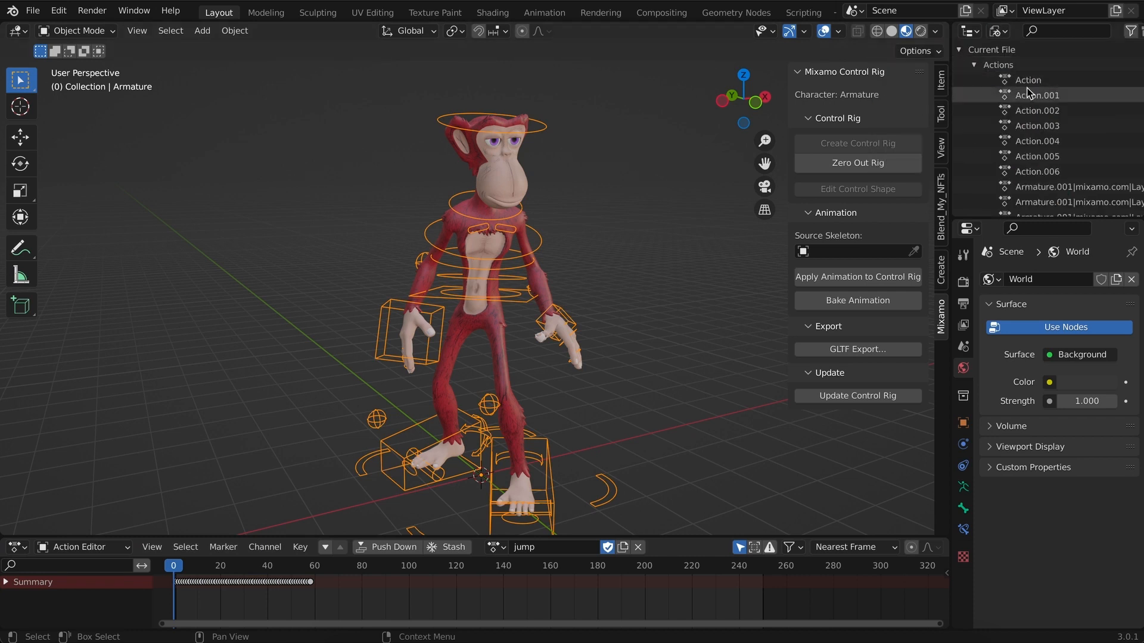
{"action": "left_click", "coordinate": [1028, 80]}
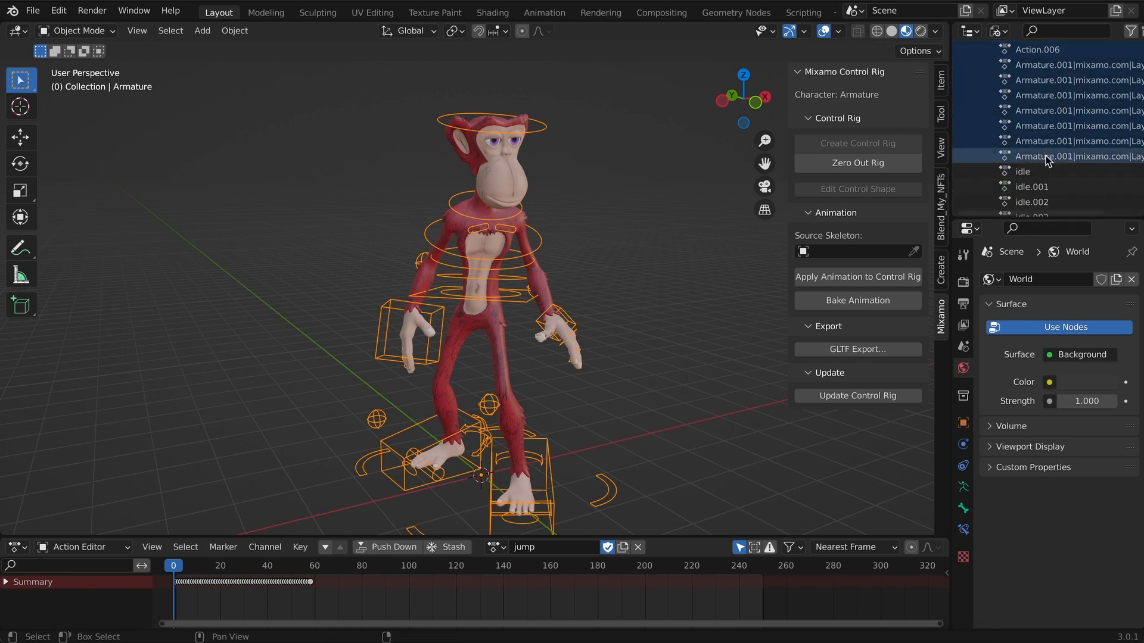
{"action": "scroll", "scroll_direction": "down", "scroll_amount": 3}
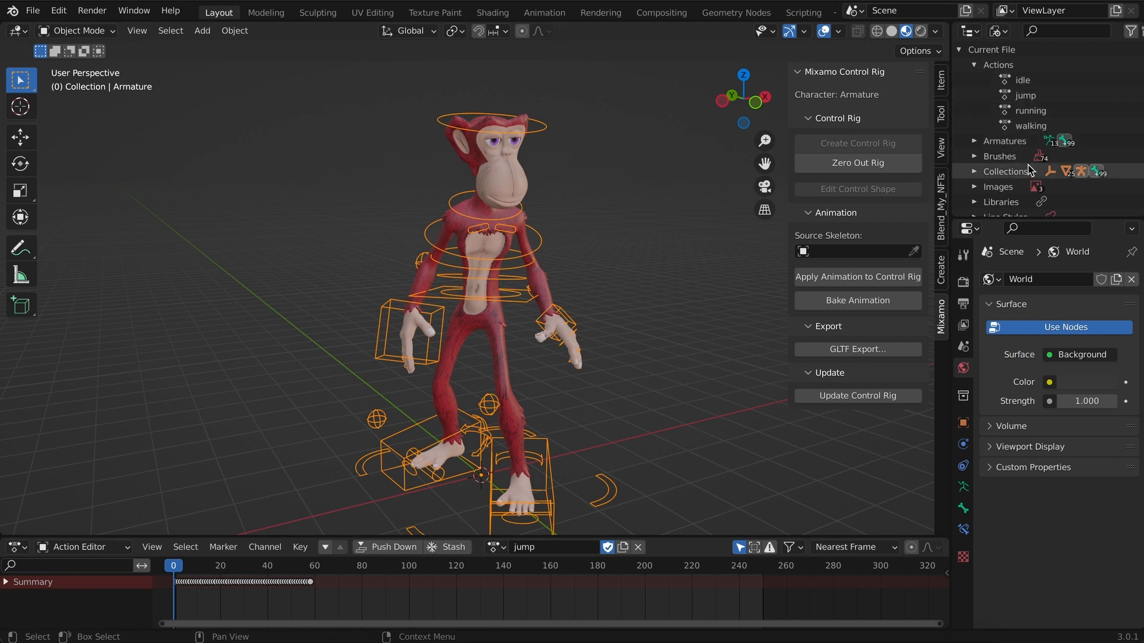
{"action": "left_click", "coordinate": [996, 31]}
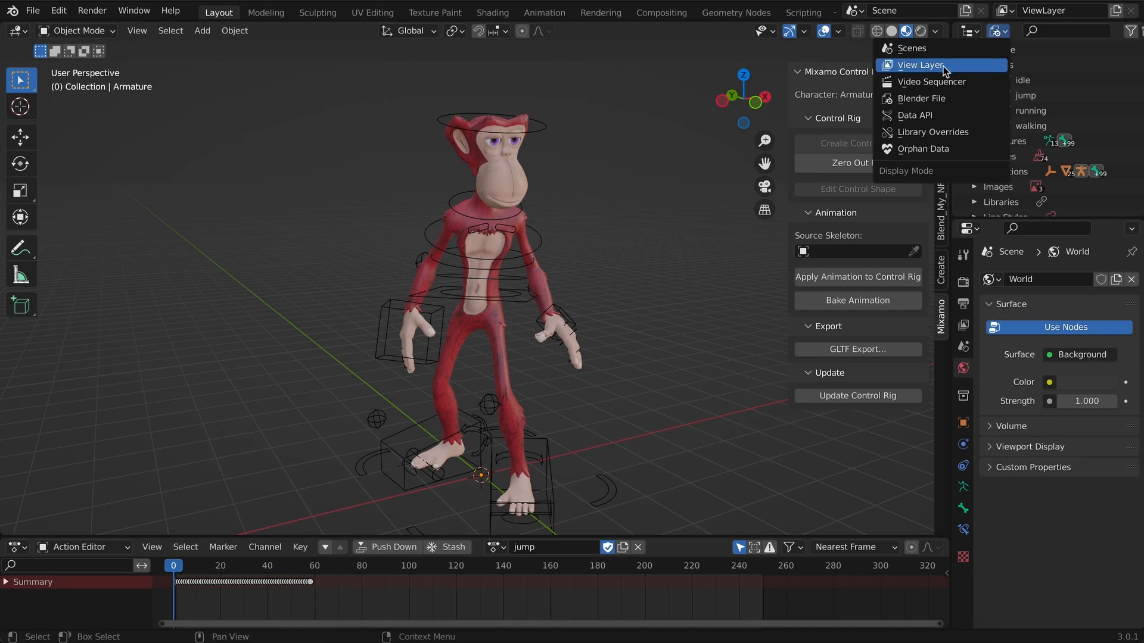
Preview the idle, running and walking actions on the rig, then select the SA_Merged mesh.
{"action": "left_click", "coordinate": [921, 65]}
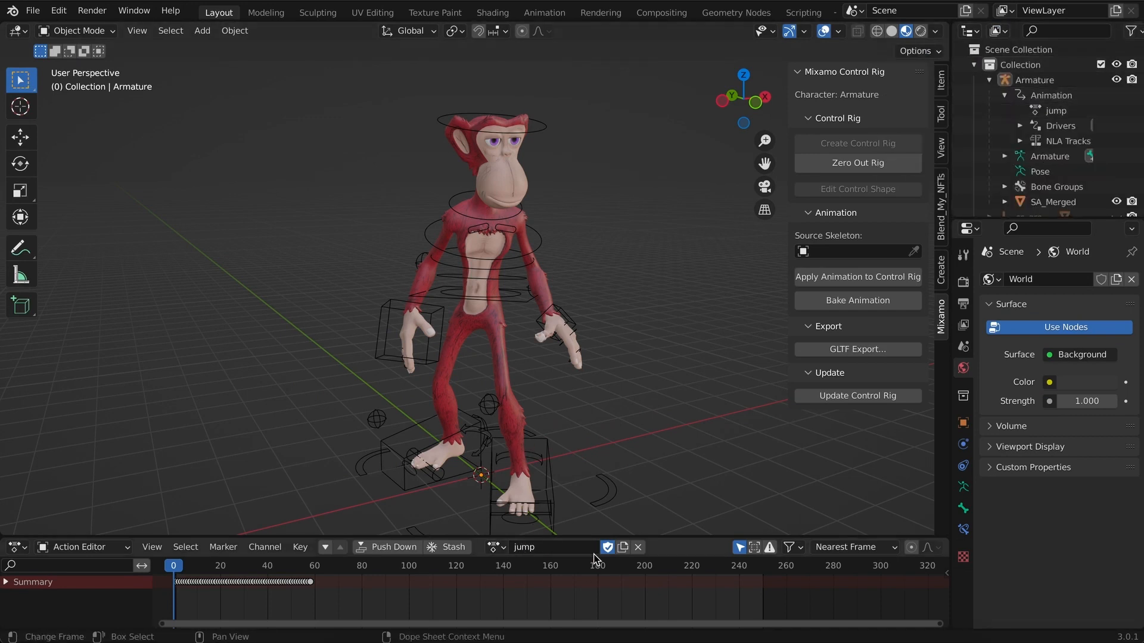
{"action": "left_click", "coordinate": [496, 547]}
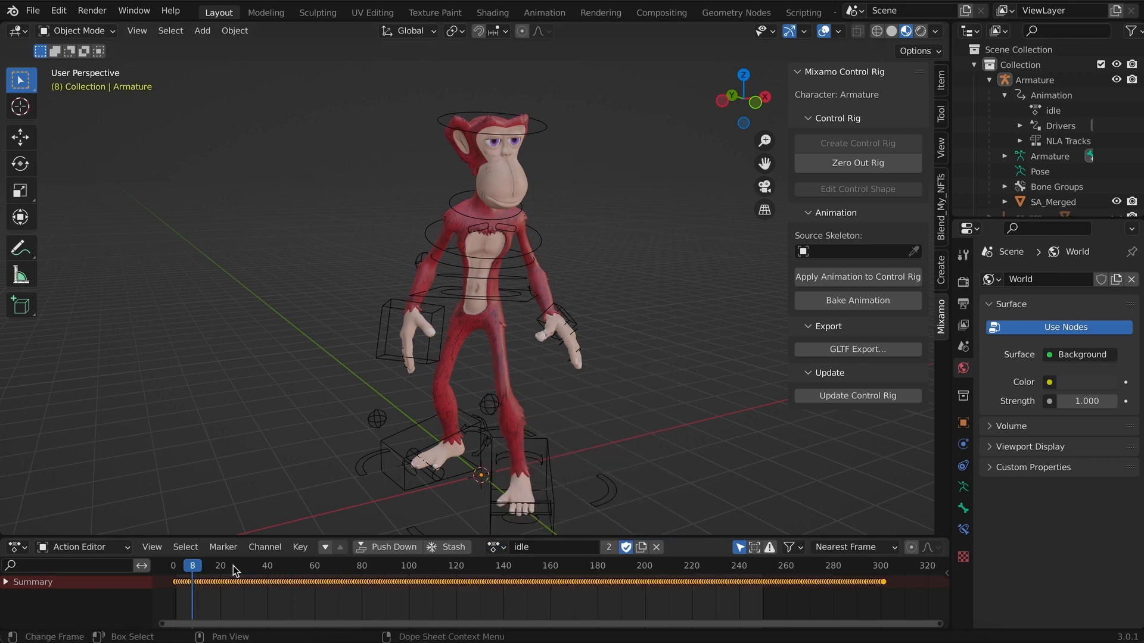
{"action": "left_click", "coordinate": [359, 564]}
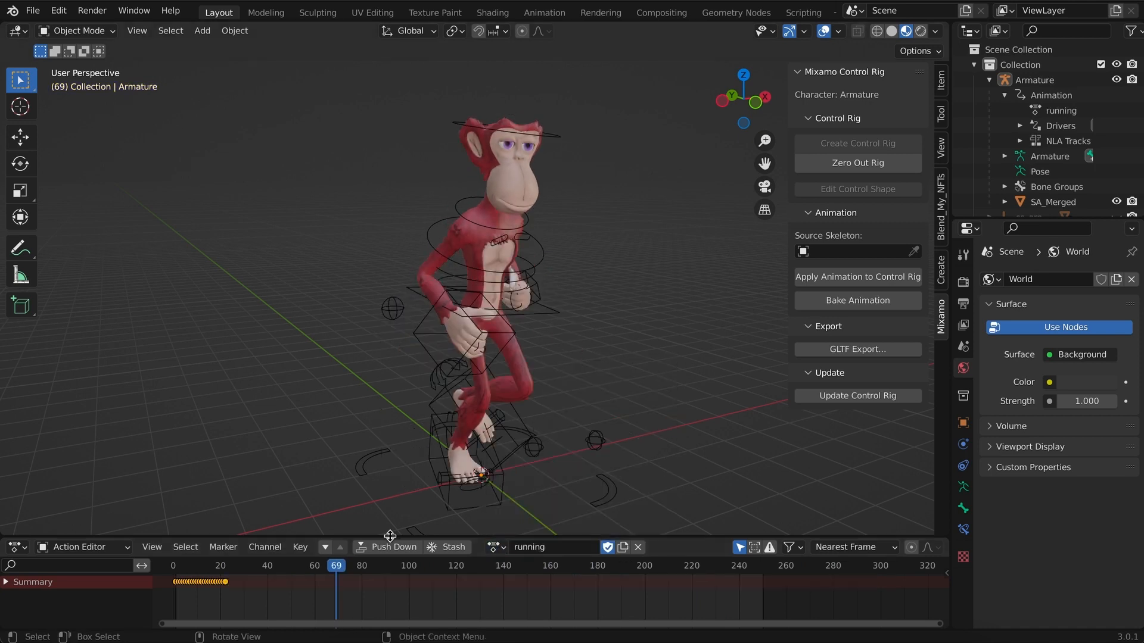
{"action": "left_click", "coordinate": [246, 565]}
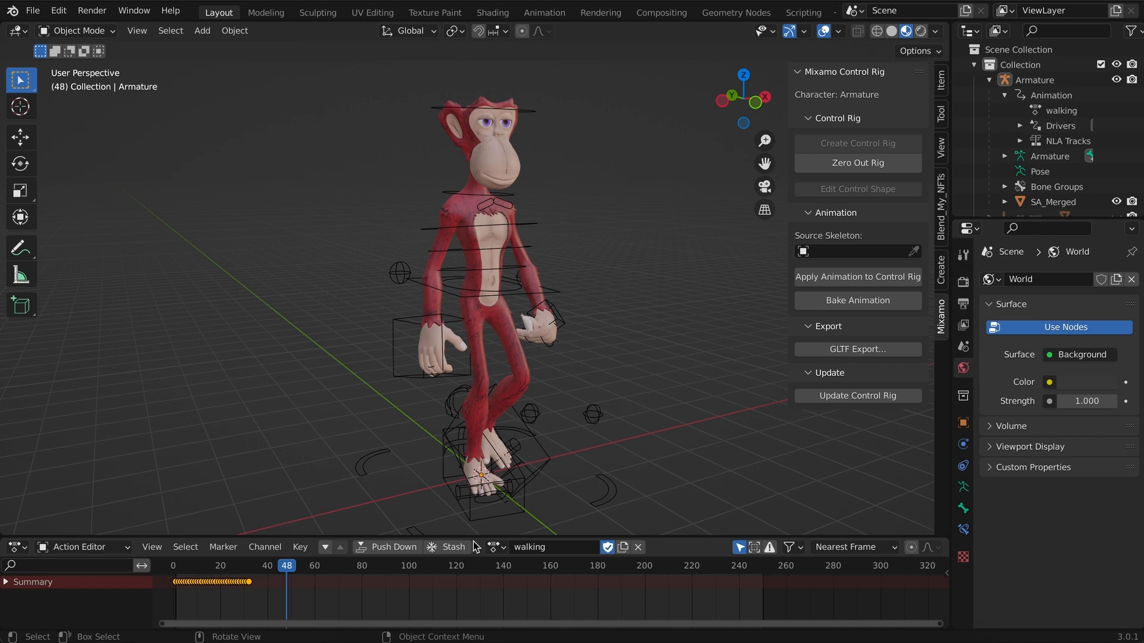
{"action": "left_click", "coordinate": [637, 547]}
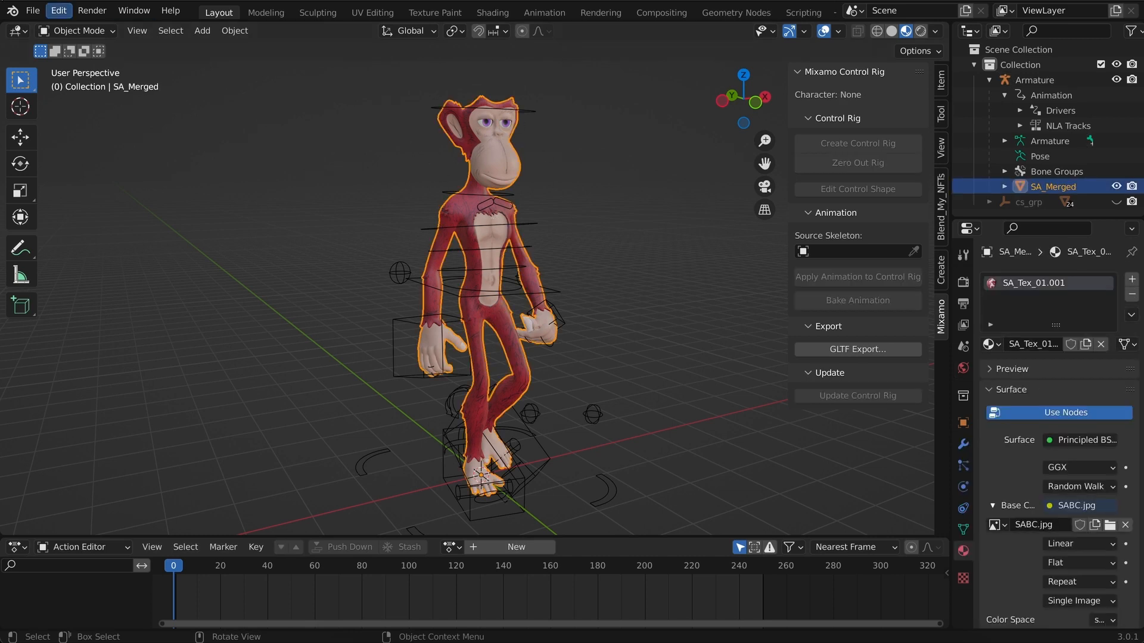
Export the selected ape with animations as glTF 2.0 binary player.glb into the models folder.
{"action": "left_click", "coordinate": [33, 11]}
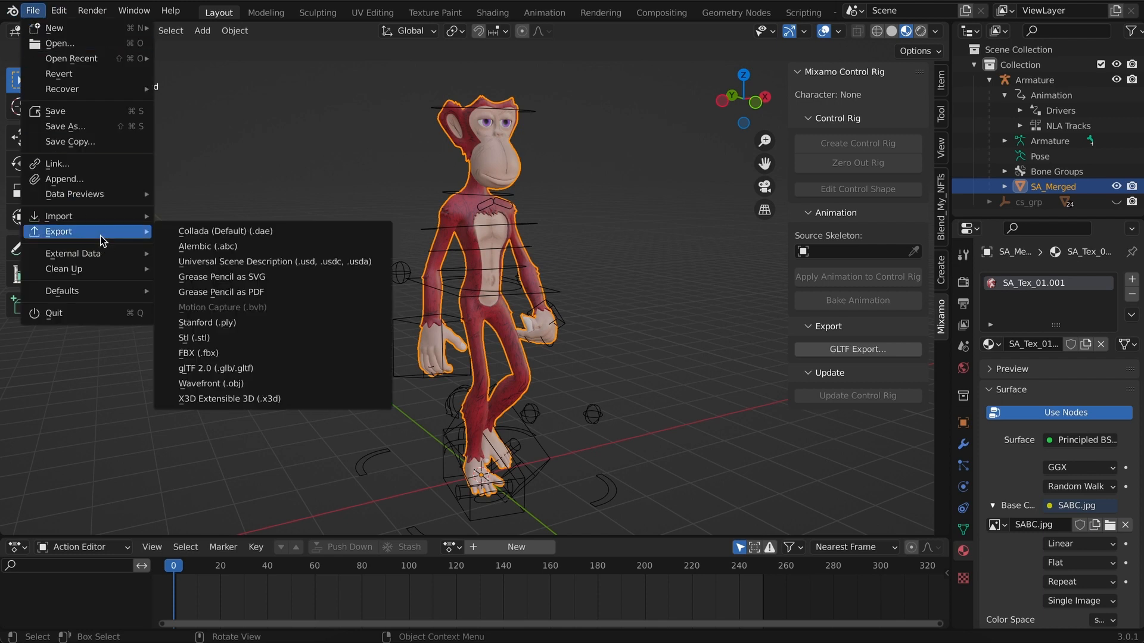
{"action": "left_click", "coordinate": [217, 368]}
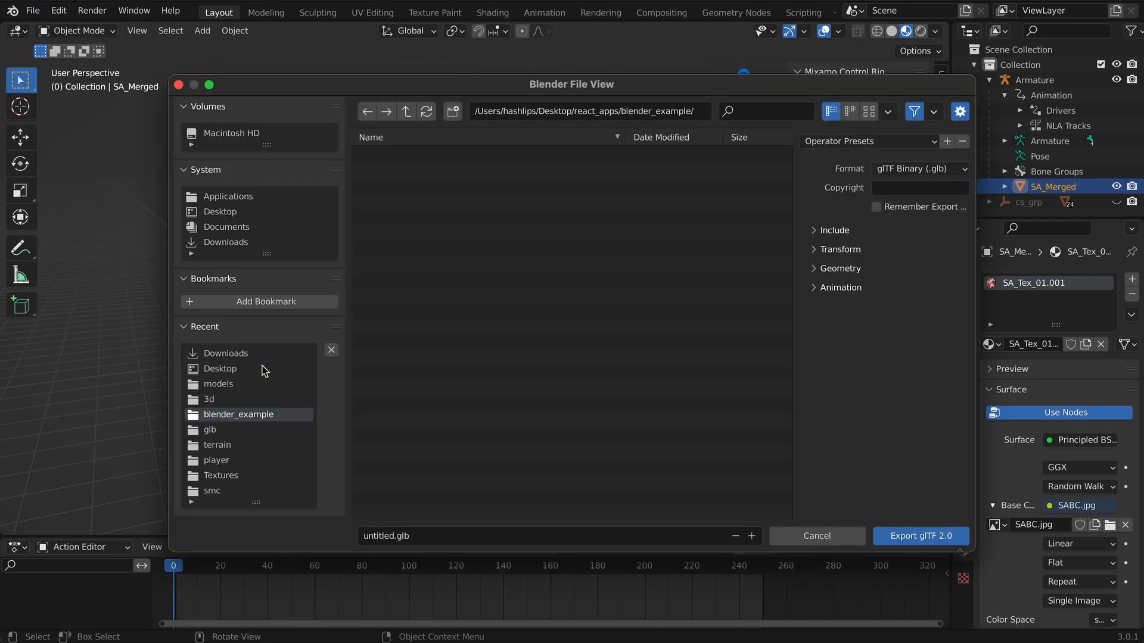
{"action": "left_click", "coordinate": [831, 230]}
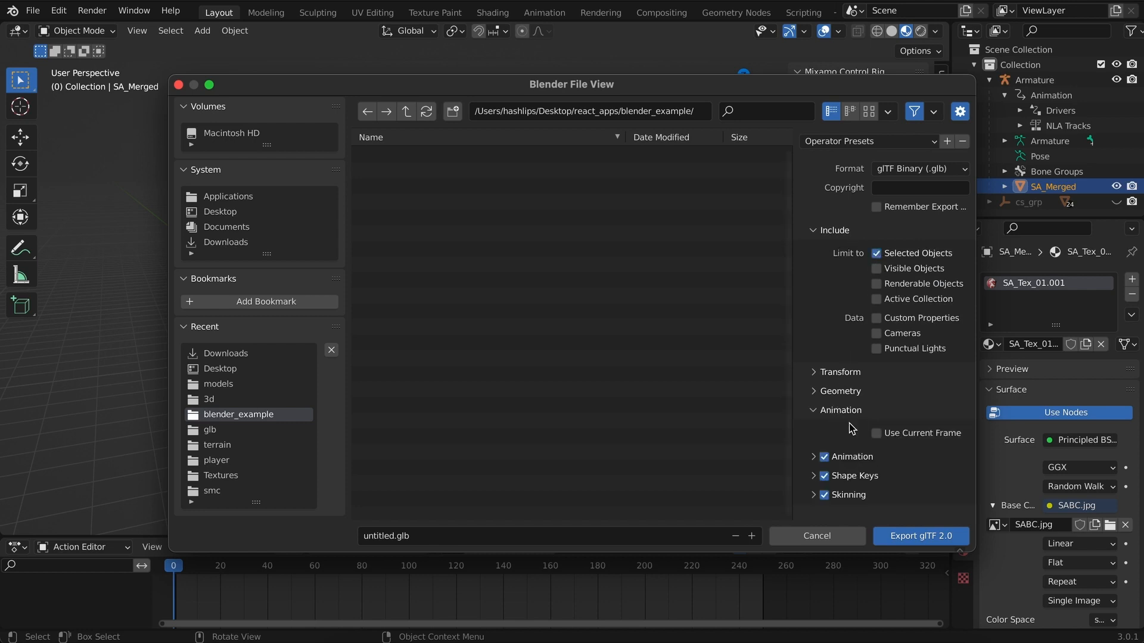
{"action": "mouse_move", "coordinate": [832, 456]}
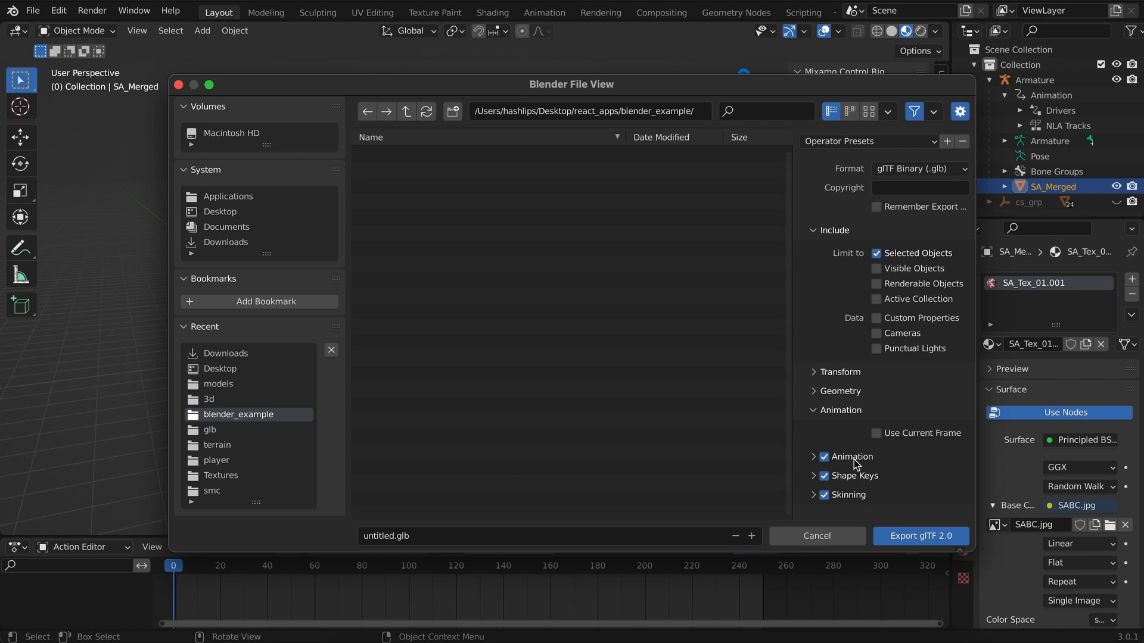
{"action": "left_click", "coordinate": [219, 212]}
{"action": "type", "text": "player"}
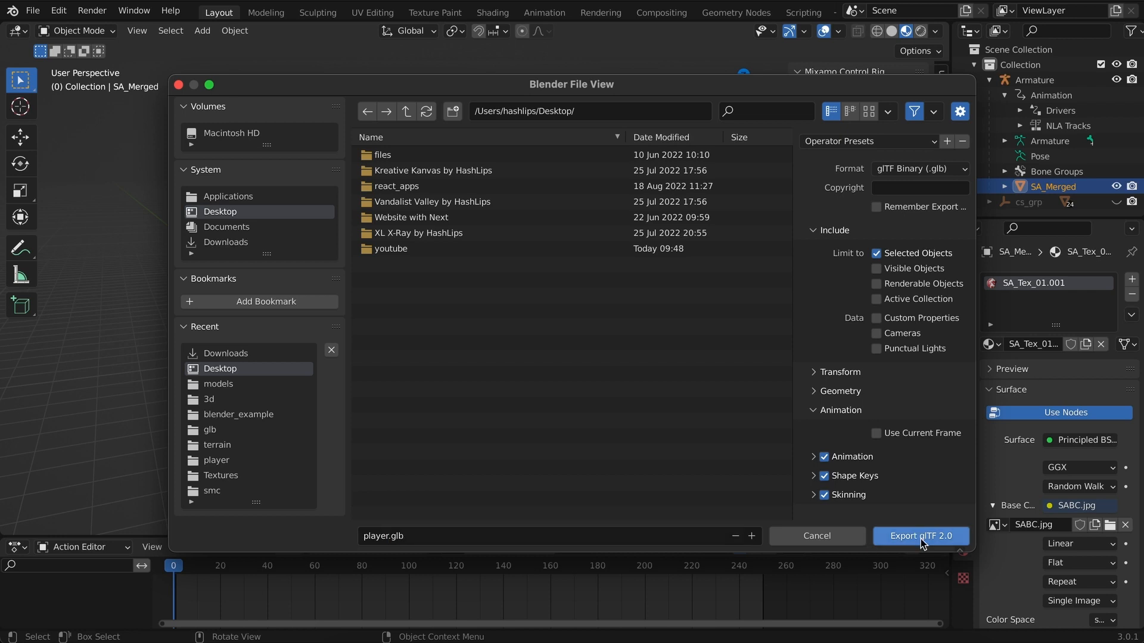
{"action": "left_click", "coordinate": [921, 535]}
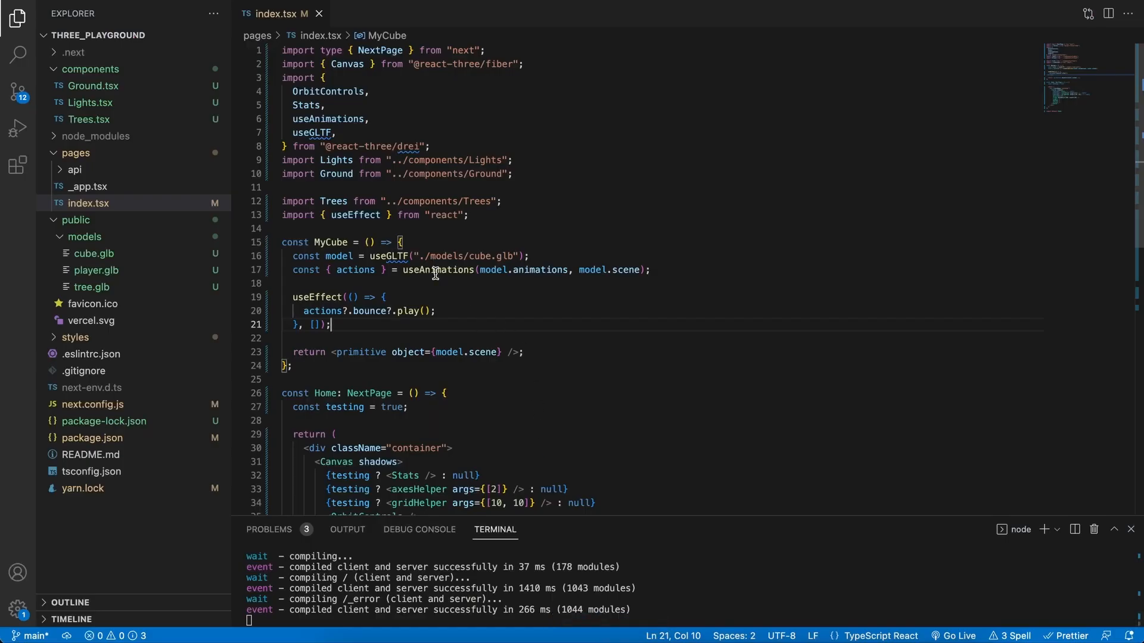
{"action": "mouse_move", "coordinate": [357, 247]}
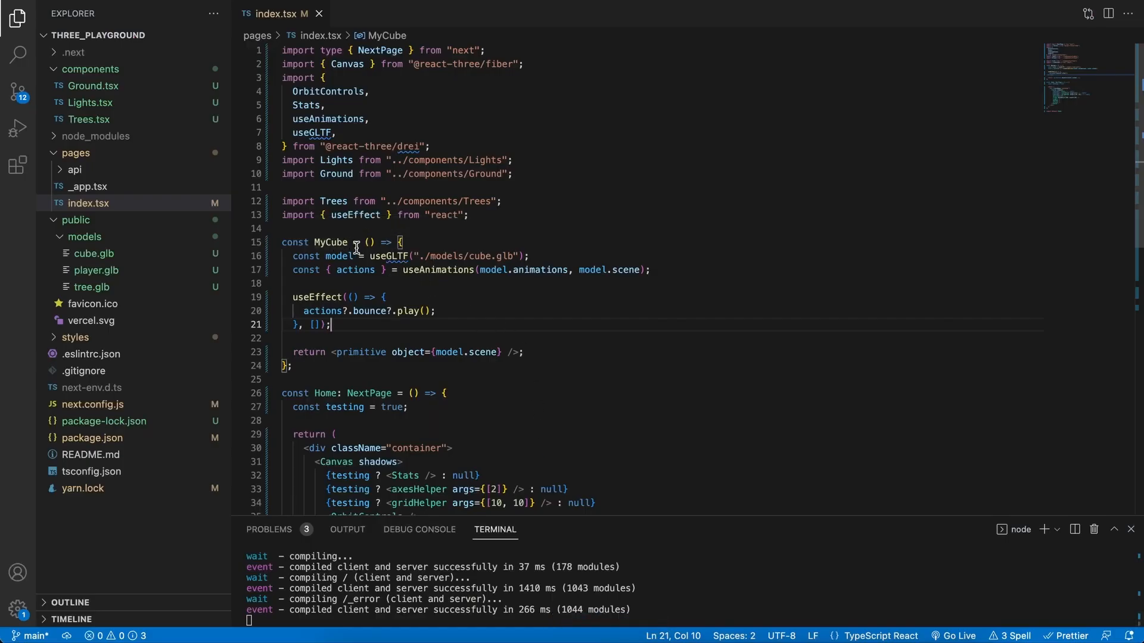
{"action": "mouse_move", "coordinate": [320, 275]}
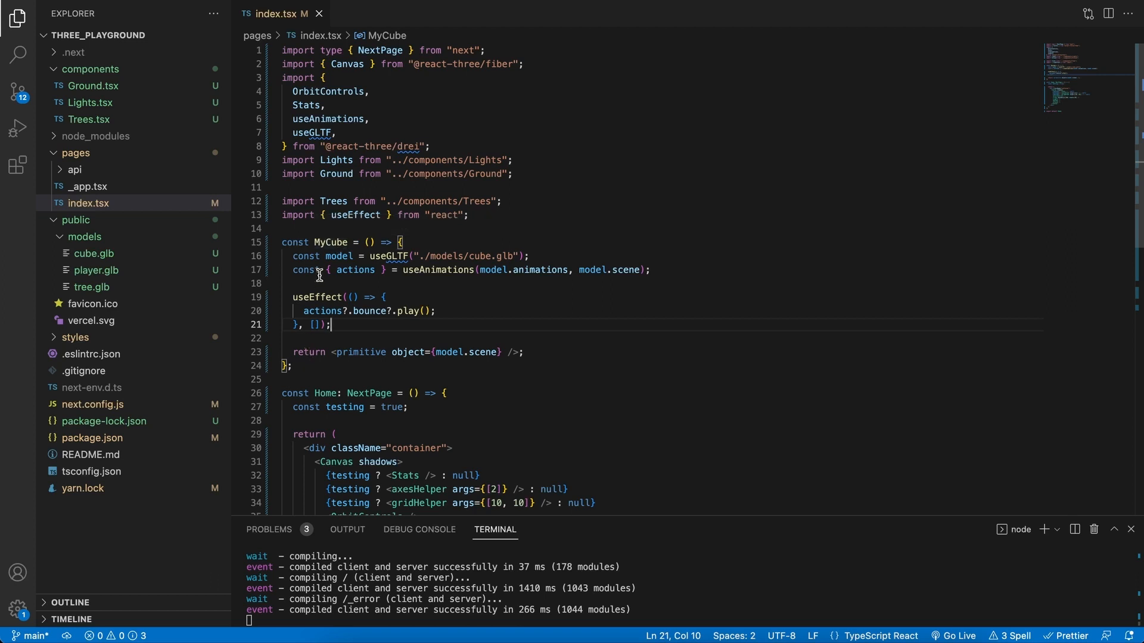
{"action": "mouse_move", "coordinate": [539, 259]}
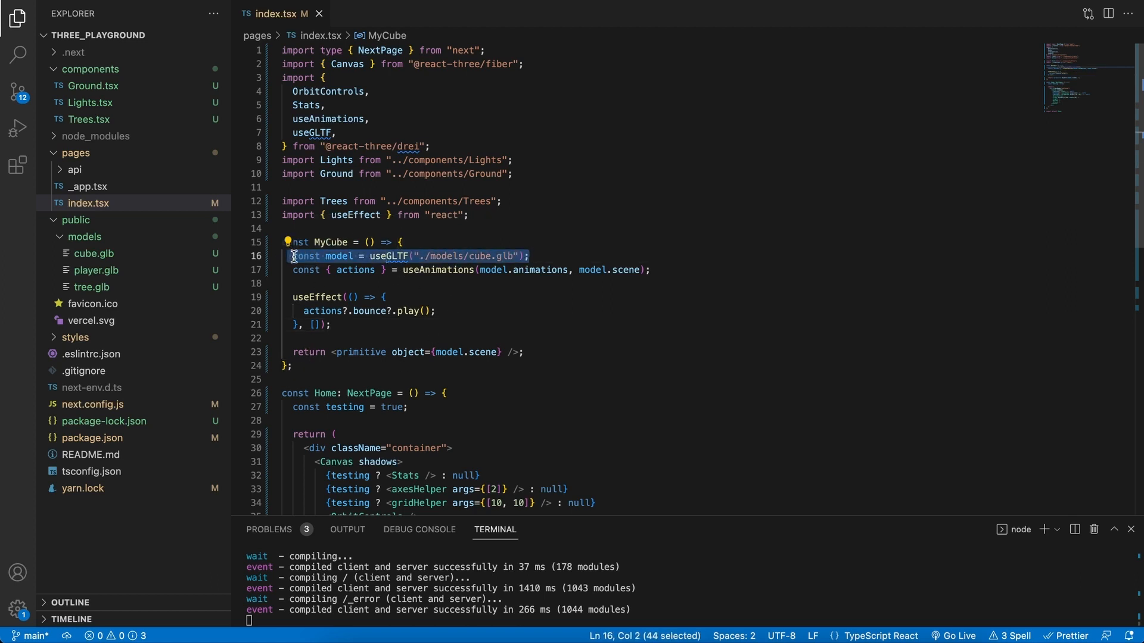
{"action": "mouse_move", "coordinate": [355, 270]}
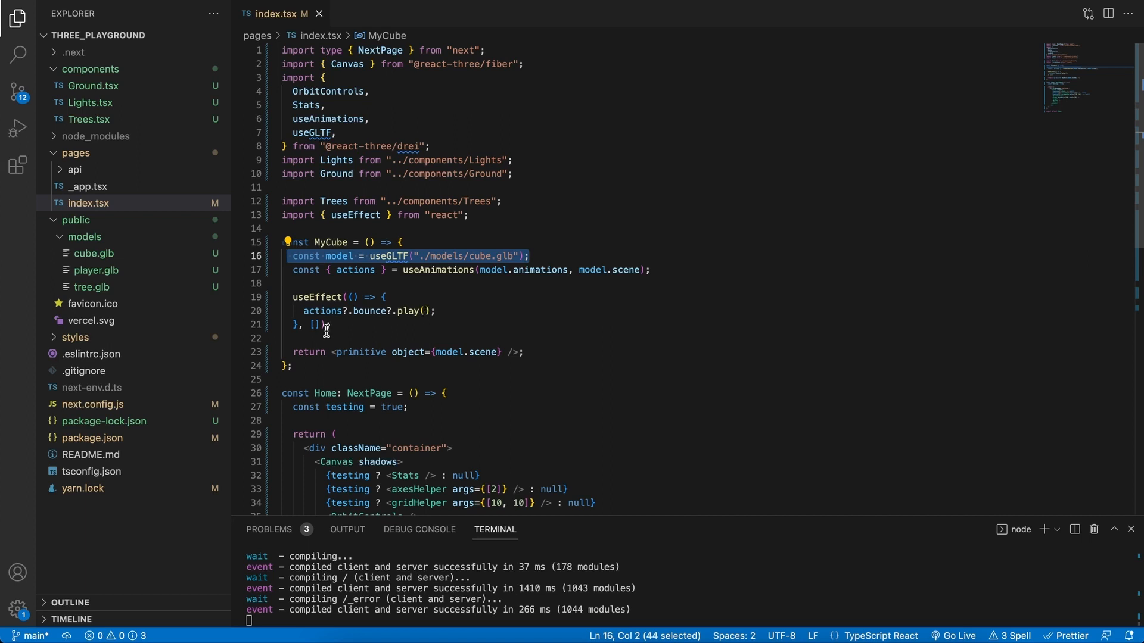
Rename the MyCube component to MyPlayer in index.tsx.
{"action": "left_click", "coordinate": [434, 311]}
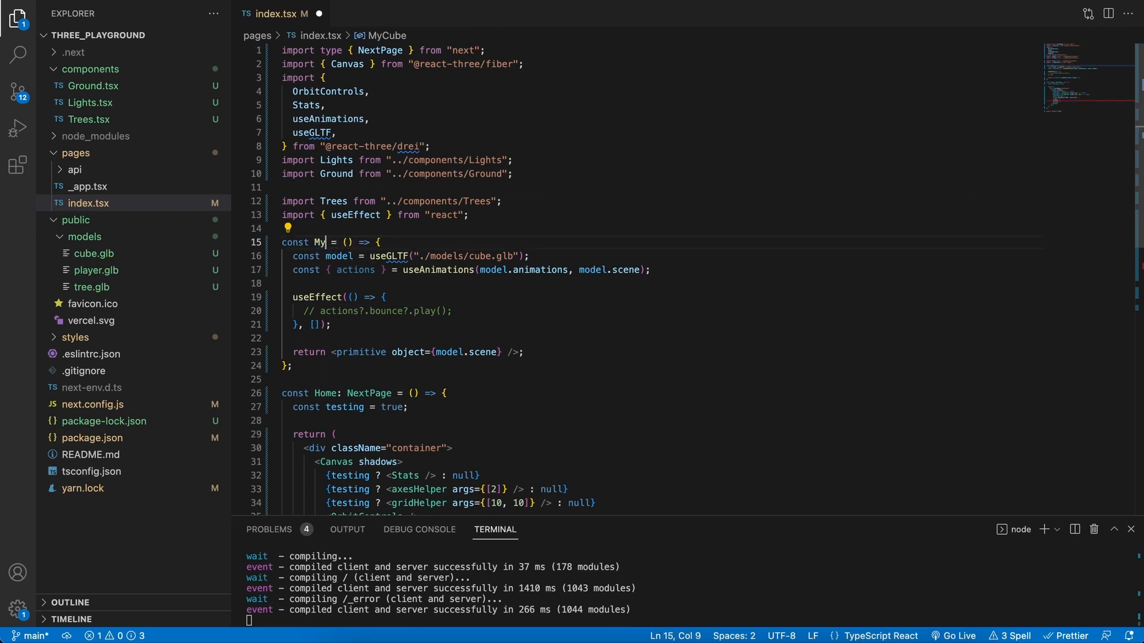
{"action": "type", "text": "Player"}
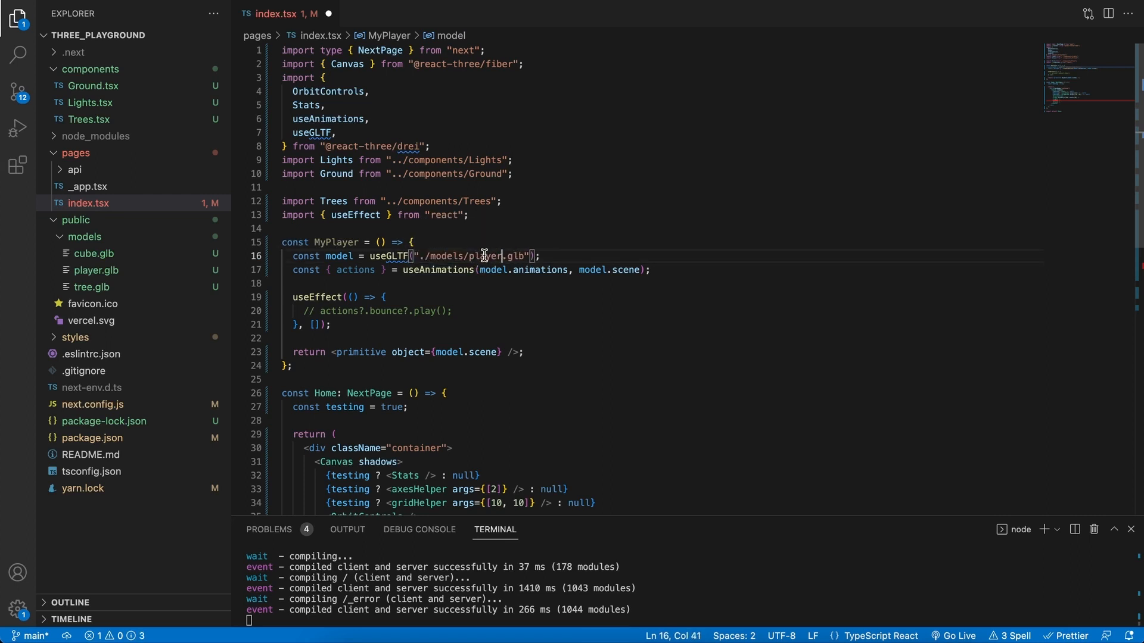
{"action": "mouse_move", "coordinate": [102, 245]}
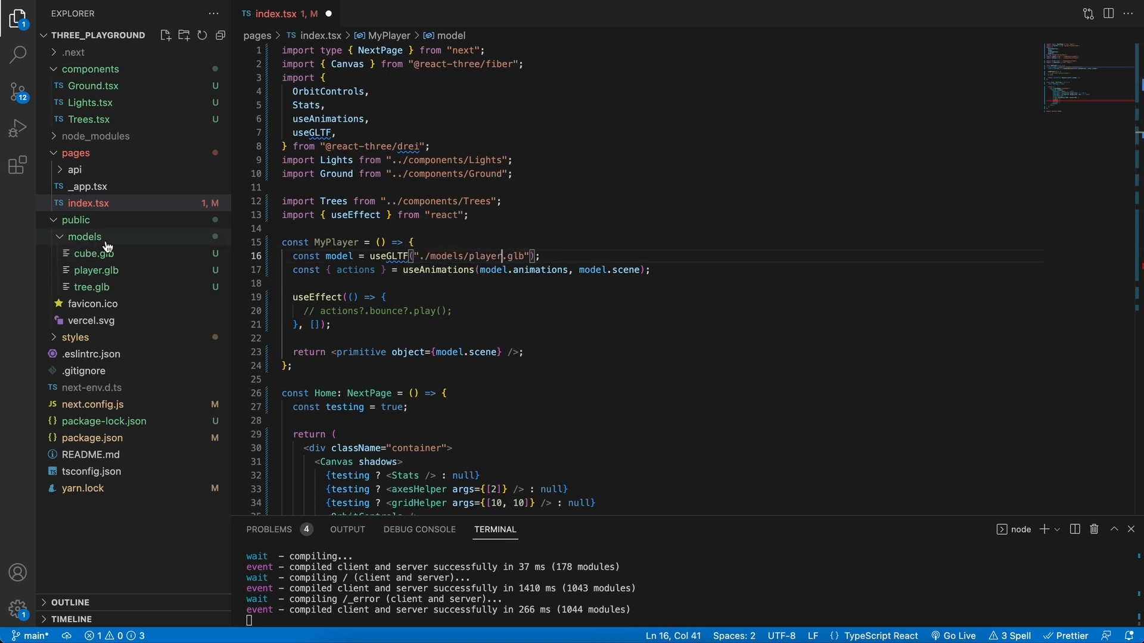
{"action": "mouse_move", "coordinate": [96, 271]}
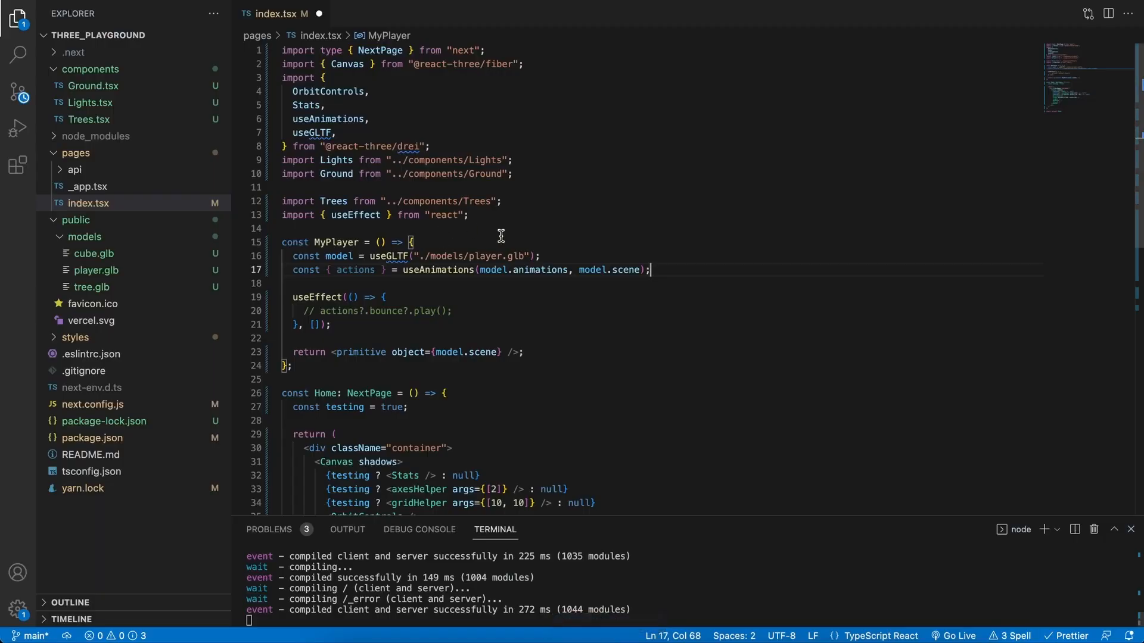
Add console.log(model) on a new line after the useAnimations hook in MyPlayer.
{"action": "key", "text": "Enter"}
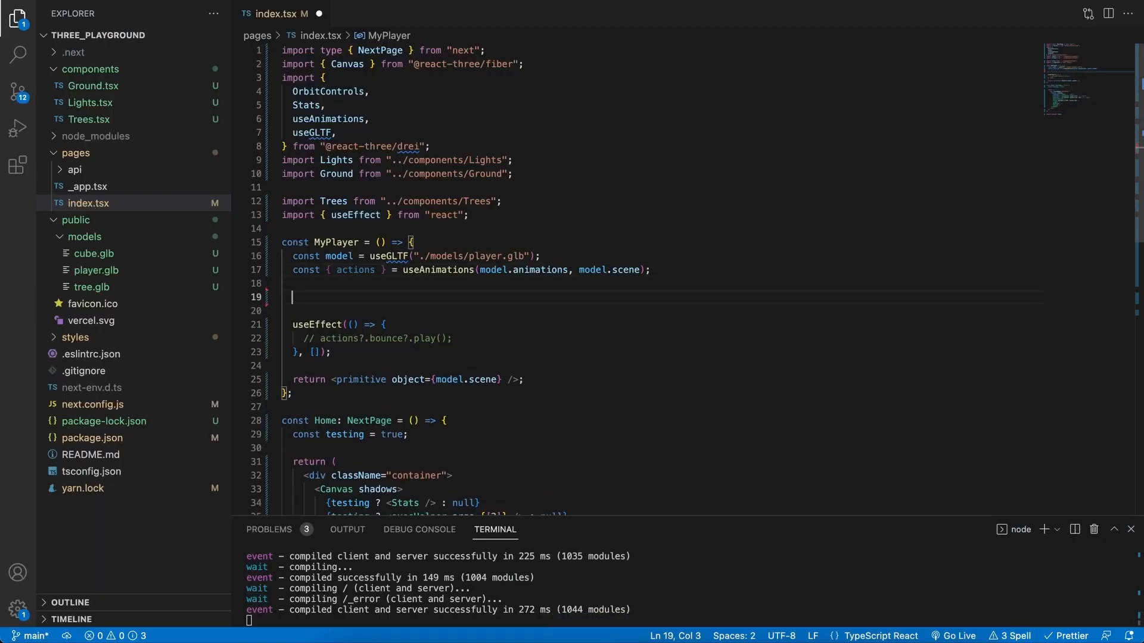
{"action": "type", "text": "console.lo"}
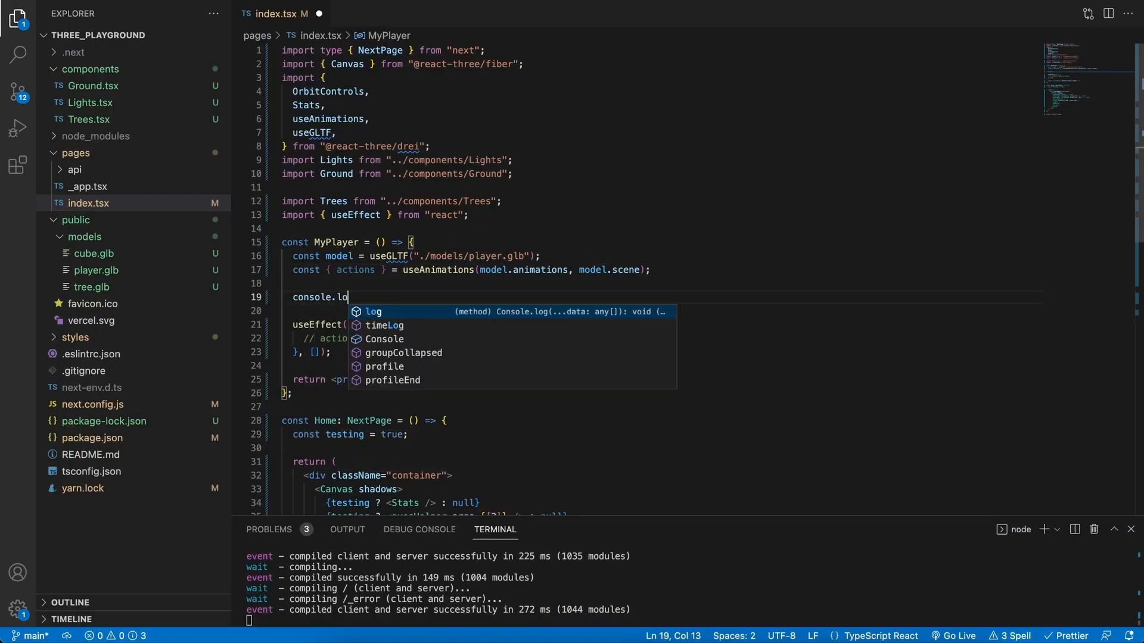
{"action": "type", "text": "g(model);"}
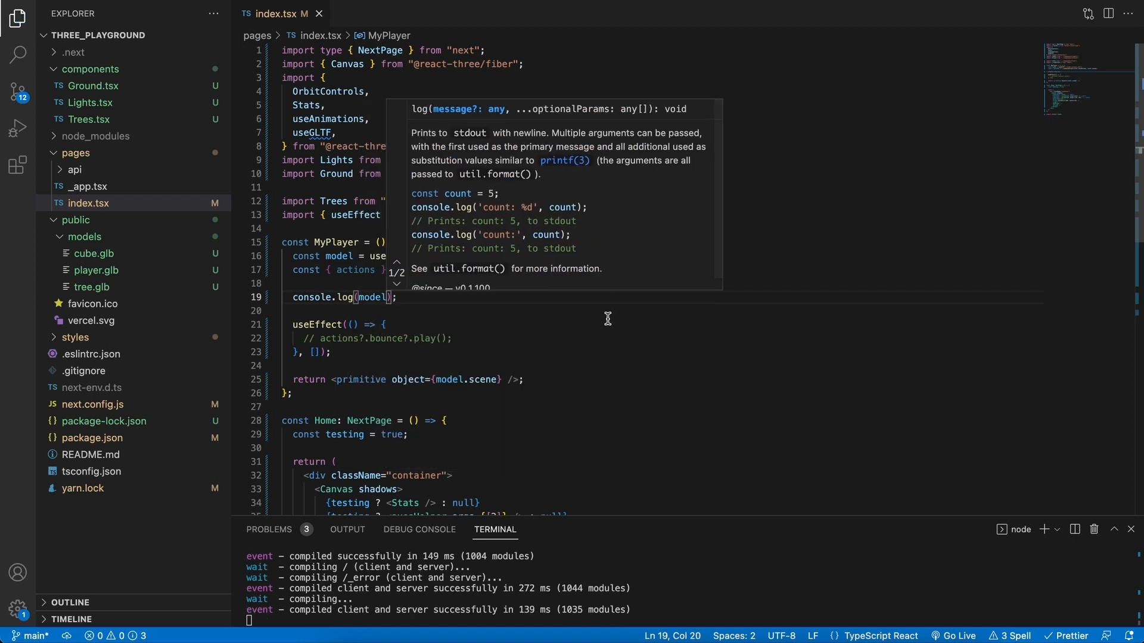
{"action": "left_click", "coordinate": [528, 324]}
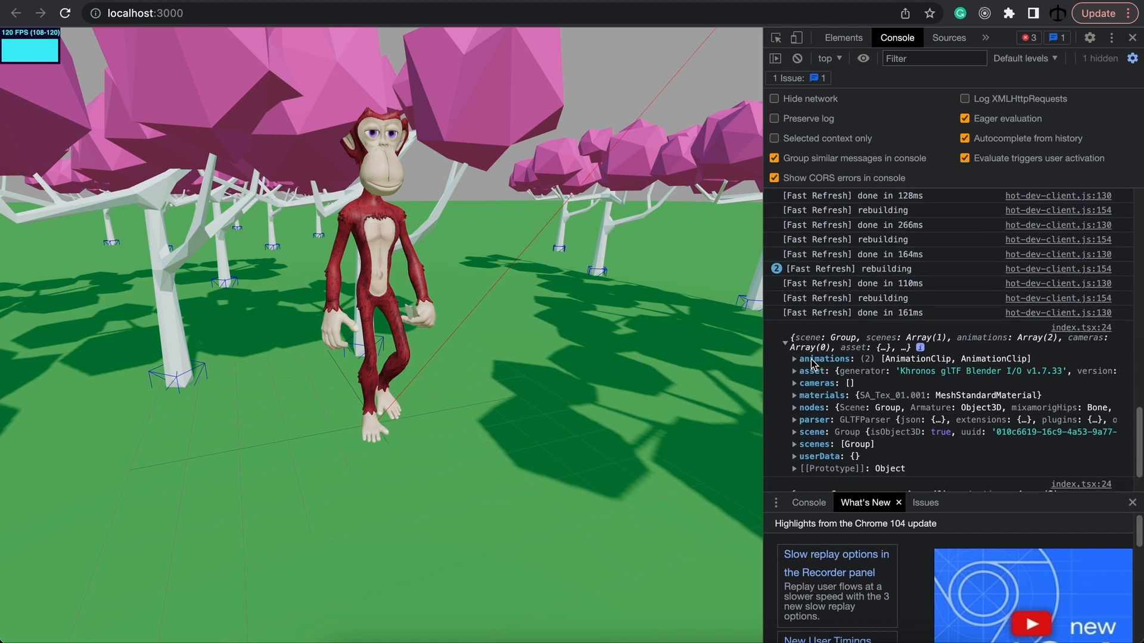
Expand the logged model's animations array in the DevTools console, showing idle and walking.
{"action": "left_click", "coordinate": [795, 359]}
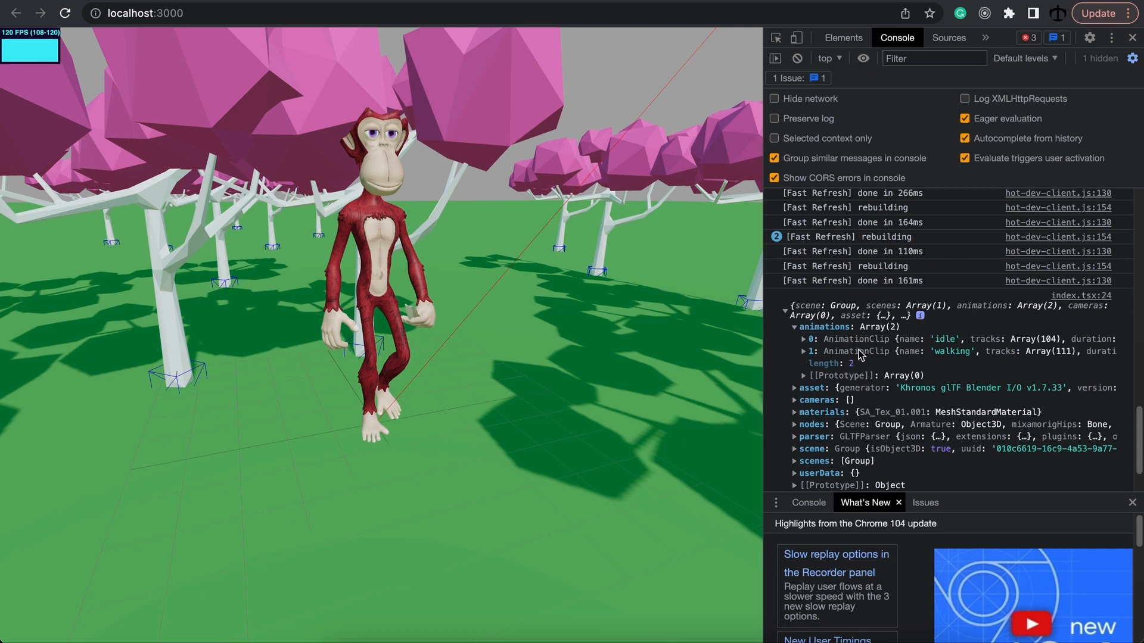
{"action": "mouse_move", "coordinate": [963, 346]}
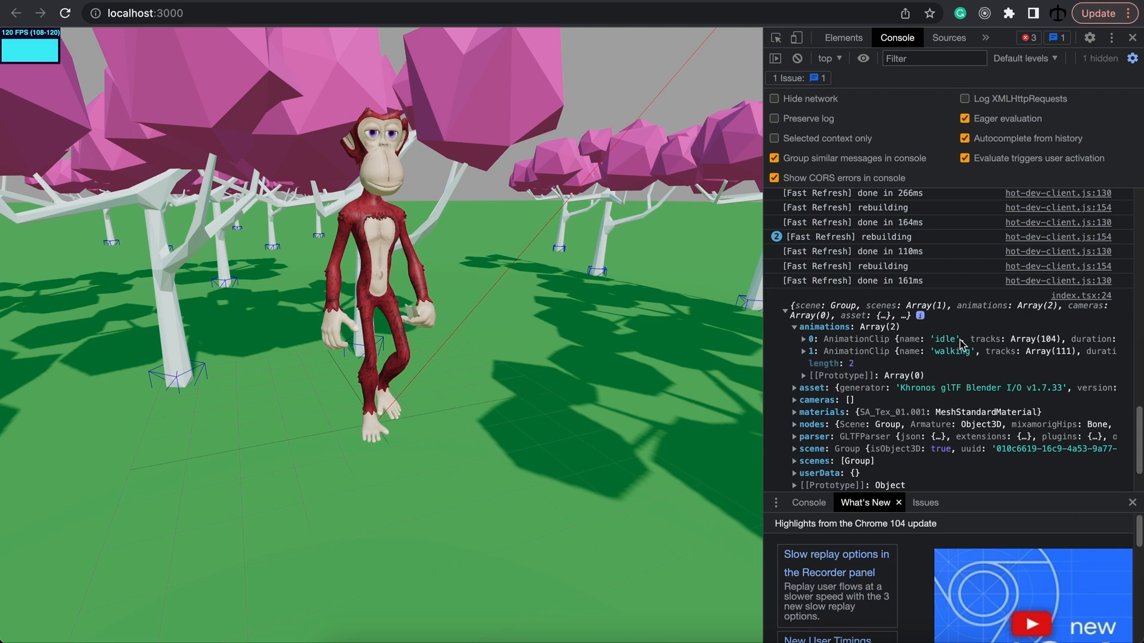
{"action": "mouse_move", "coordinate": [971, 359]}
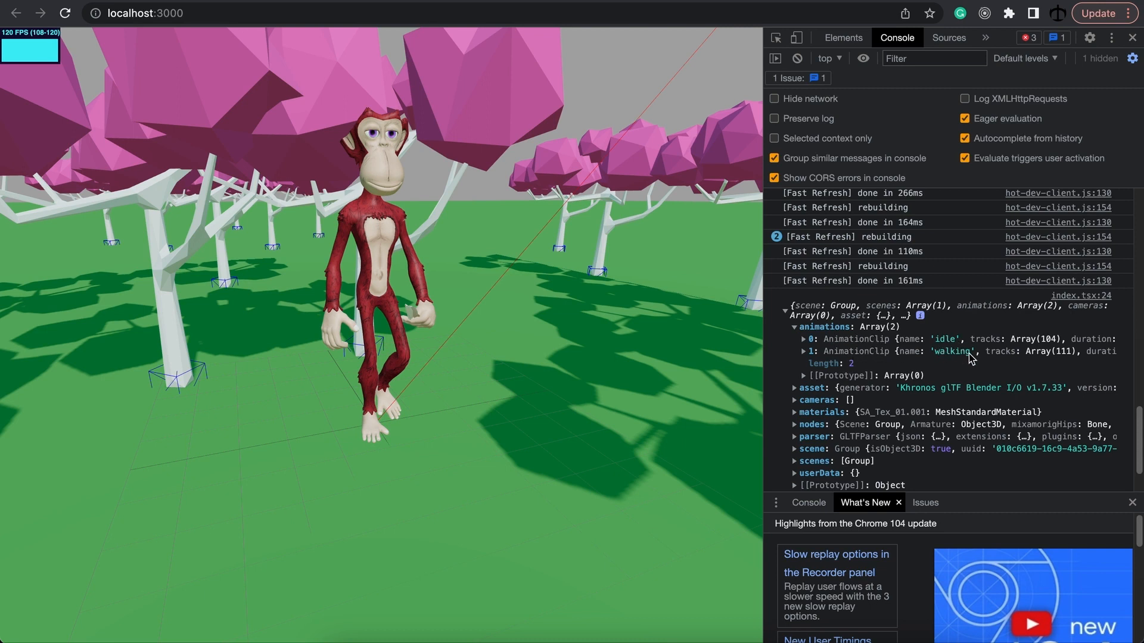
{"action": "mouse_move", "coordinate": [950, 362]}
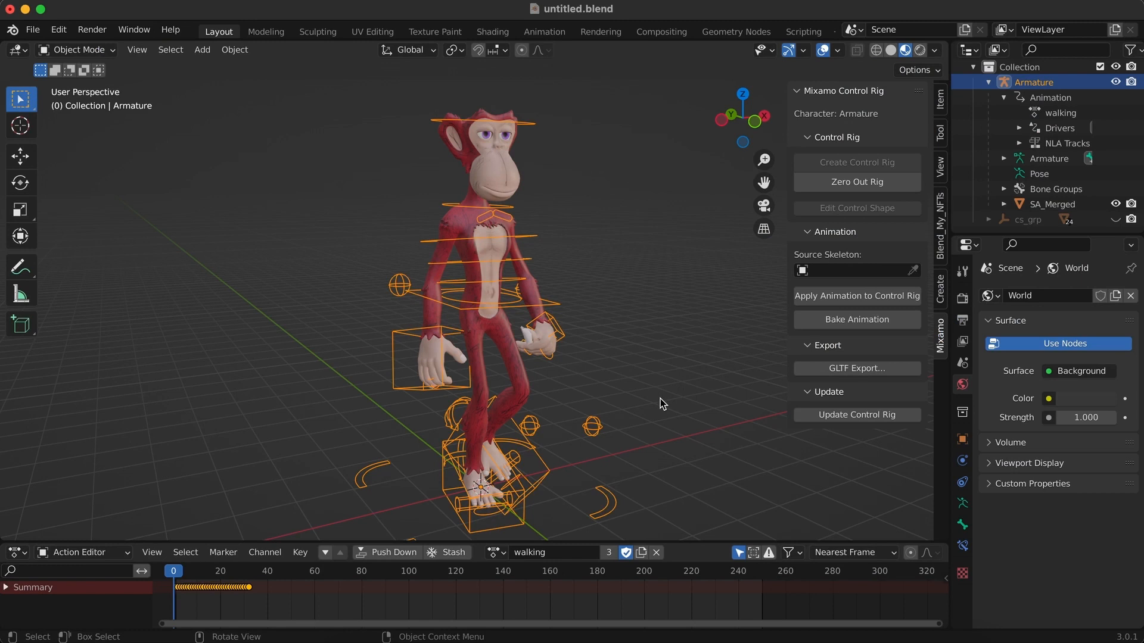
{"action": "mouse_move", "coordinate": [494, 547]}
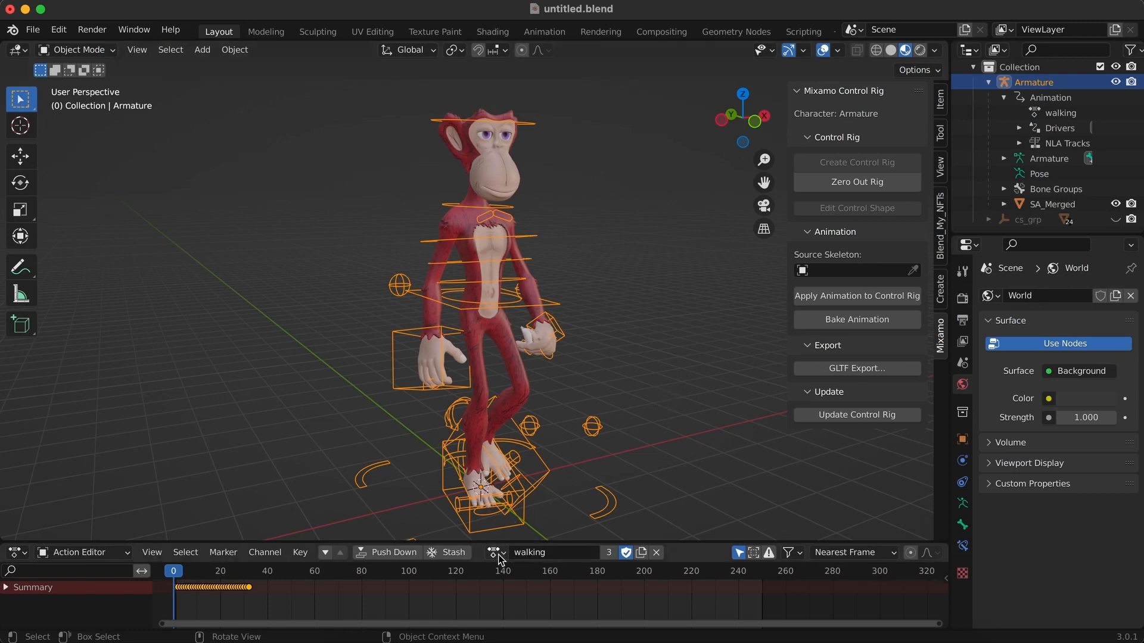
Unlink the walking action, assign the running action to the armature and stash it as an NLA track.
{"action": "left_click", "coordinate": [453, 552]}
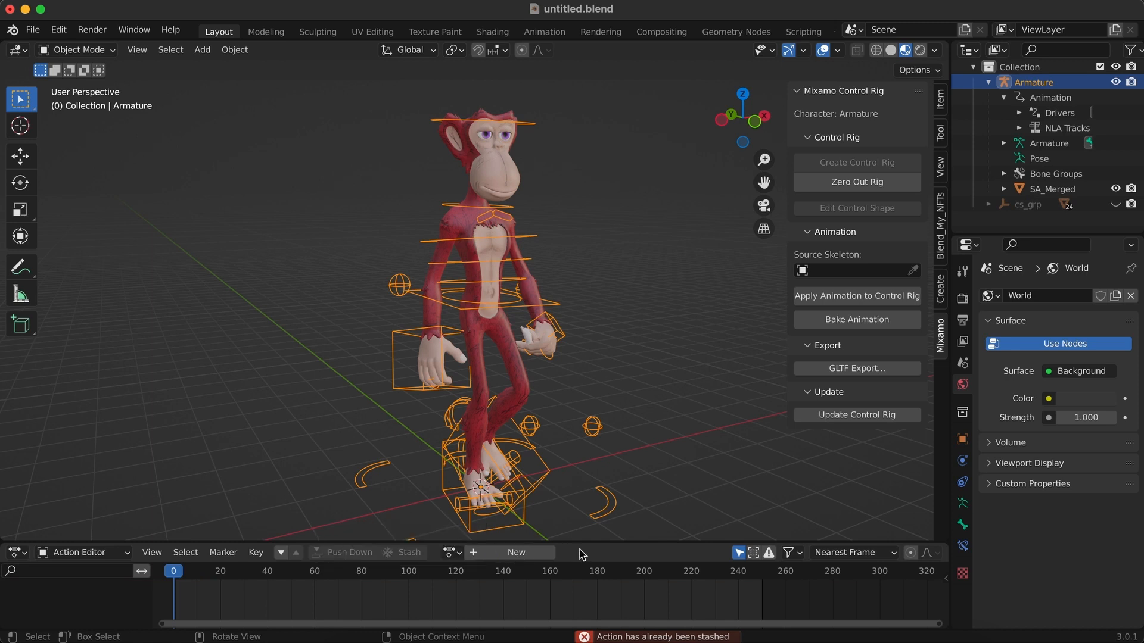
{"action": "left_click", "coordinate": [454, 552]}
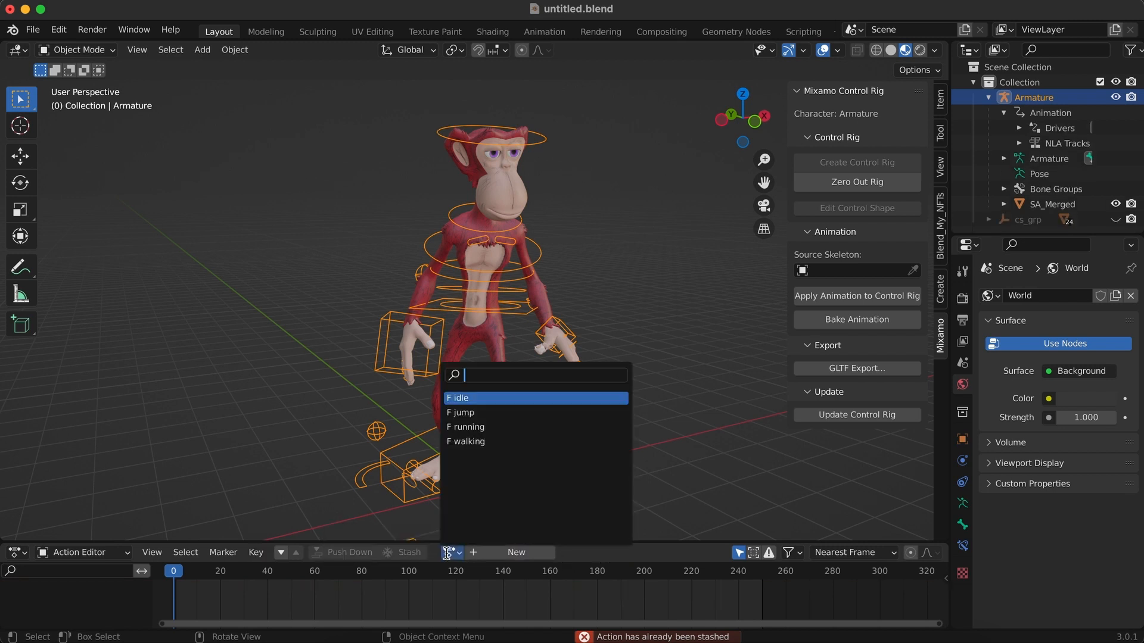
{"action": "left_click", "coordinate": [465, 427]}
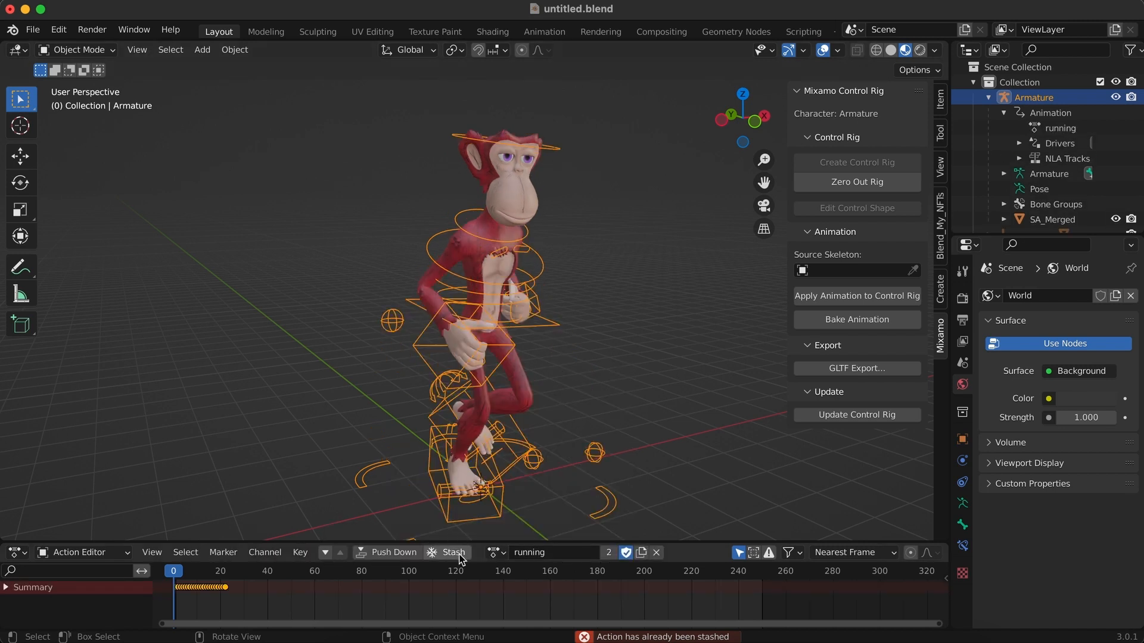
{"action": "left_click", "coordinate": [498, 552]}
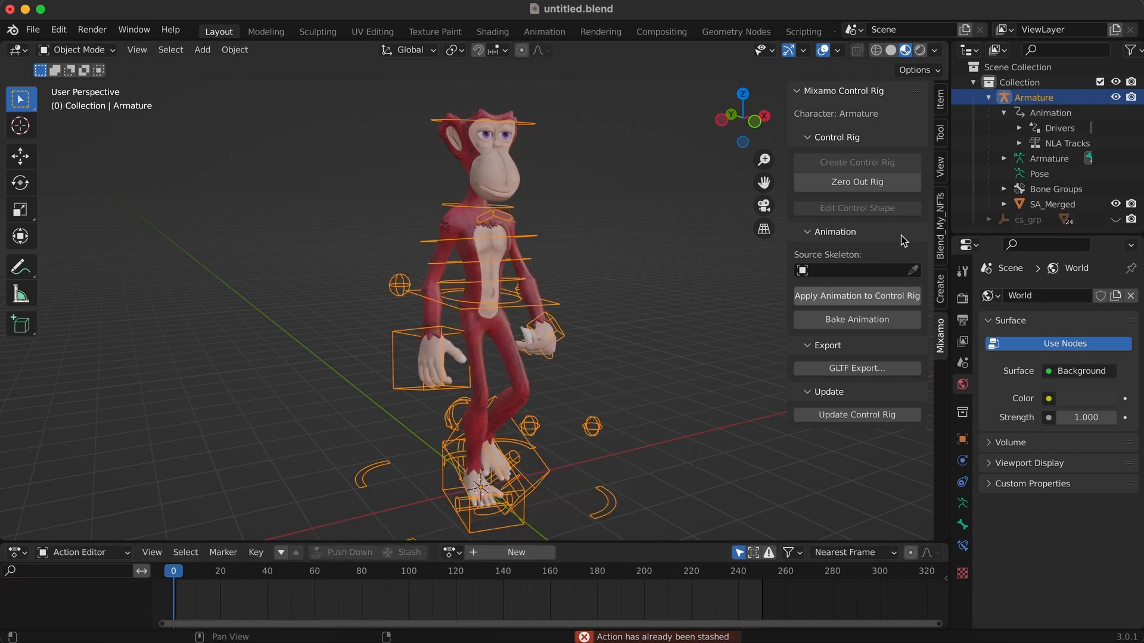
Expand the armature's NLA tracks in the Outliner to check the stashed actions, then select the ape mesh.
{"action": "left_click", "coordinate": [1020, 143]}
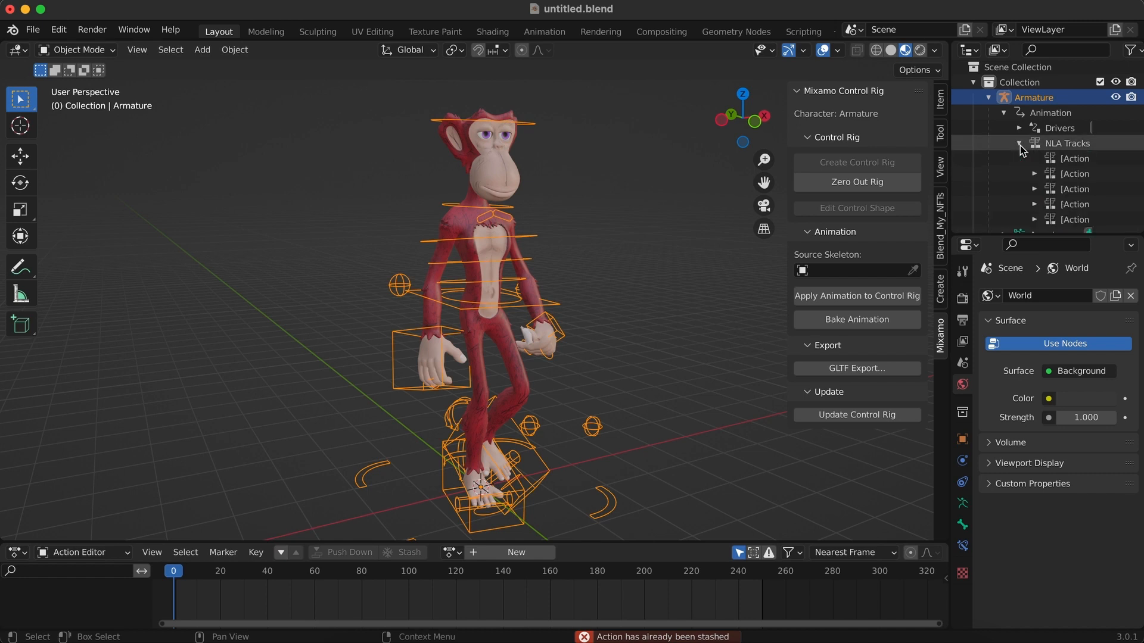
{"action": "left_click", "coordinate": [1034, 143]}
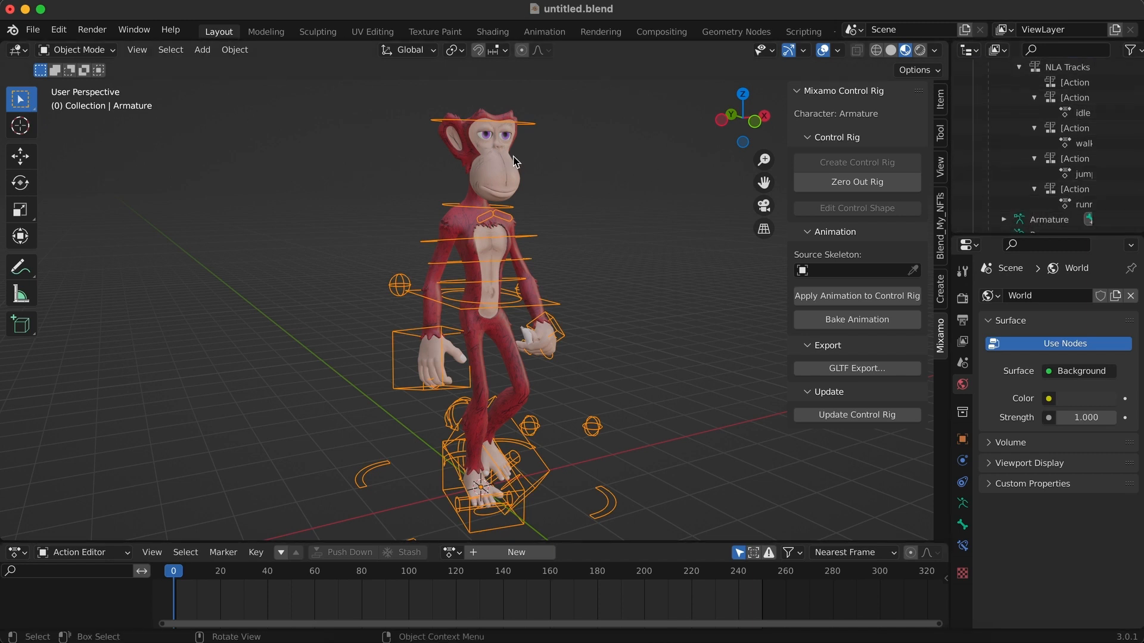
{"action": "left_click", "coordinate": [33, 29]}
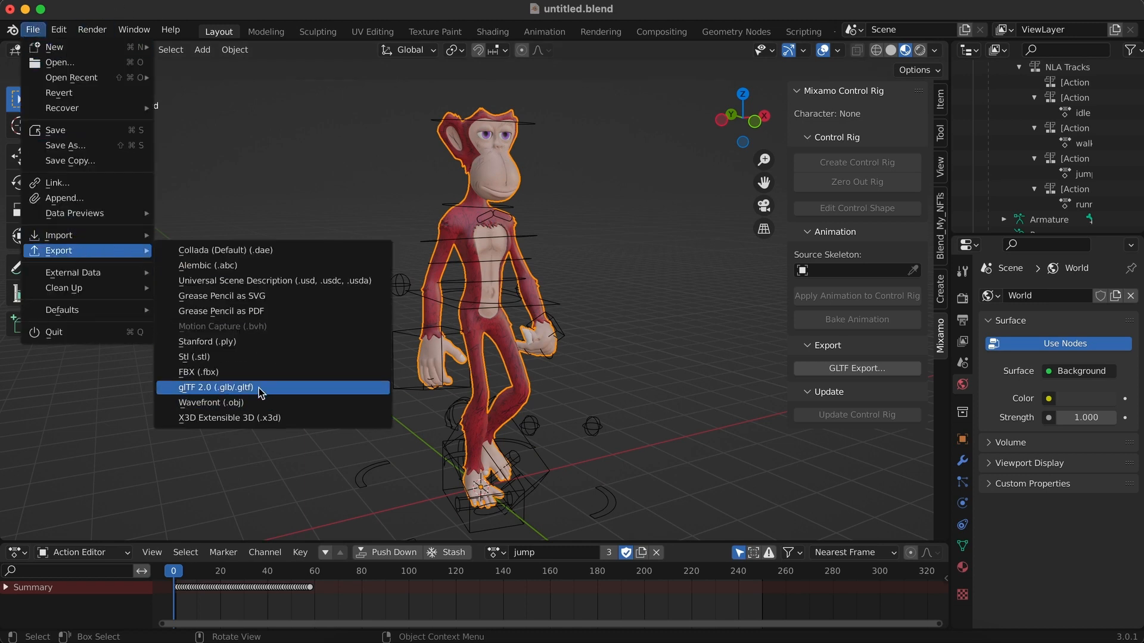
Export only the selected ape as player.glb on the Desktop via glTF 2.0, replacing the old file.
{"action": "left_click", "coordinate": [216, 388]}
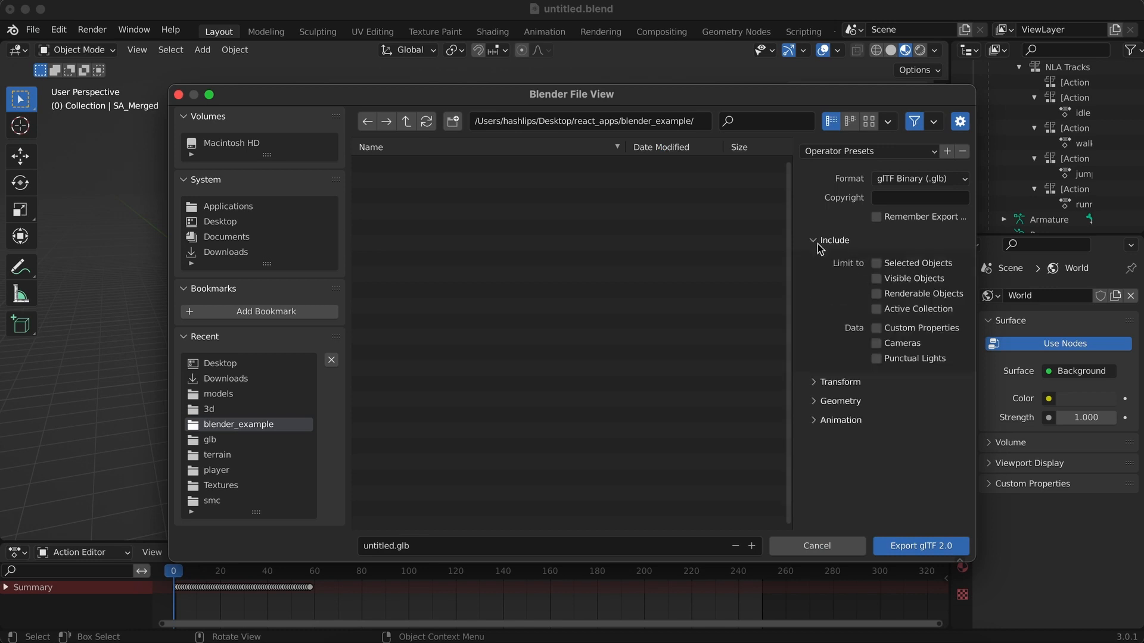
{"action": "left_click", "coordinate": [876, 262]}
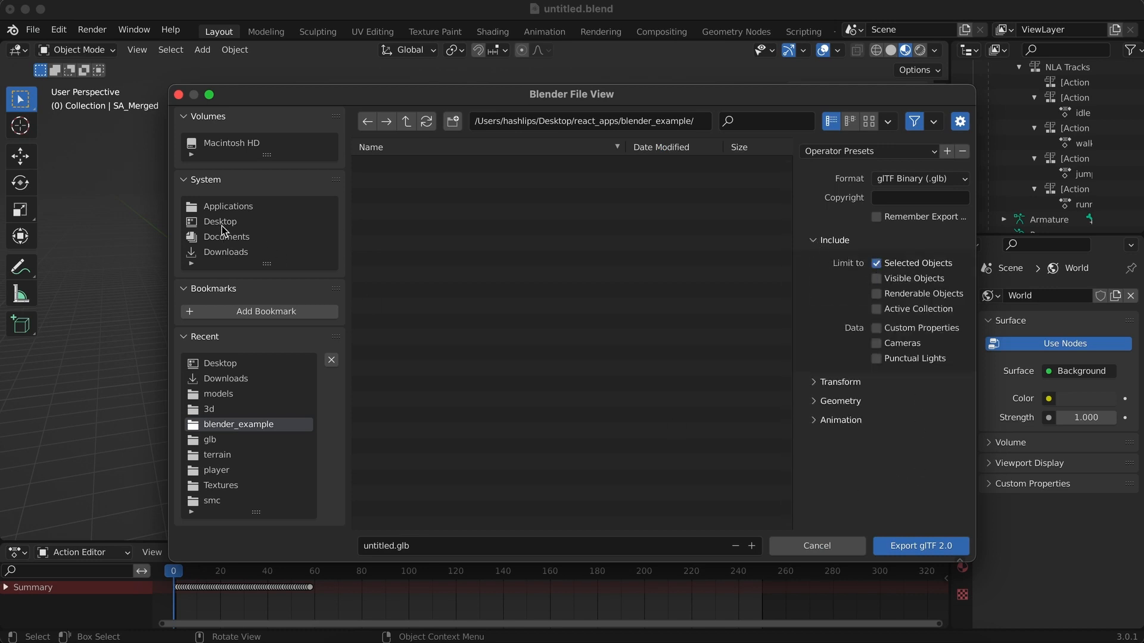
{"action": "left_click", "coordinate": [219, 222]}
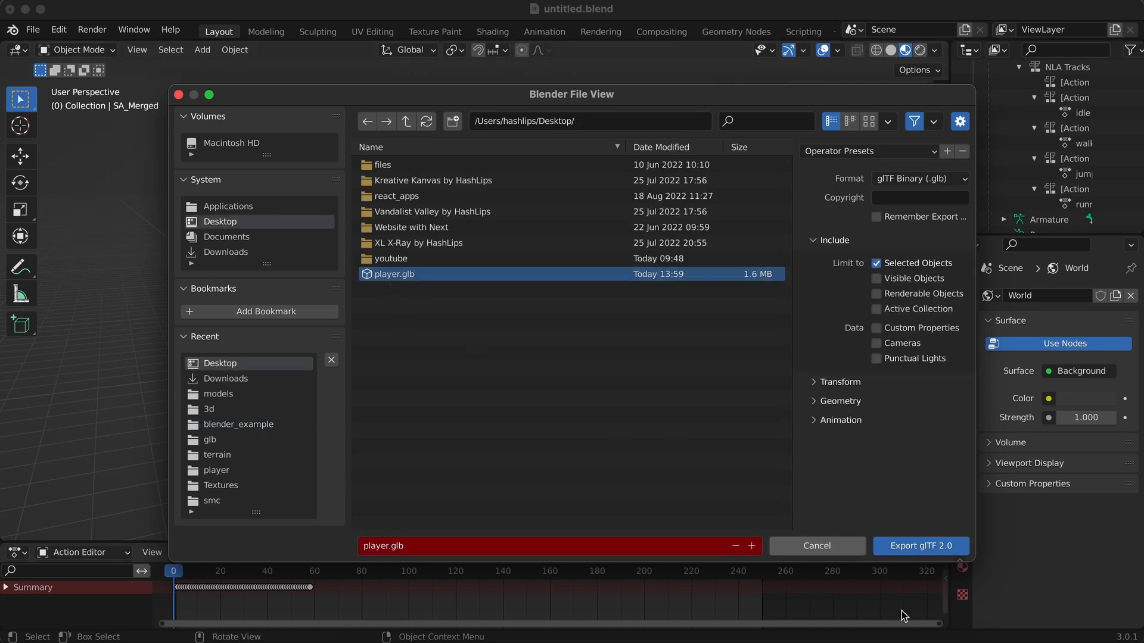
{"action": "left_click", "coordinate": [921, 546]}
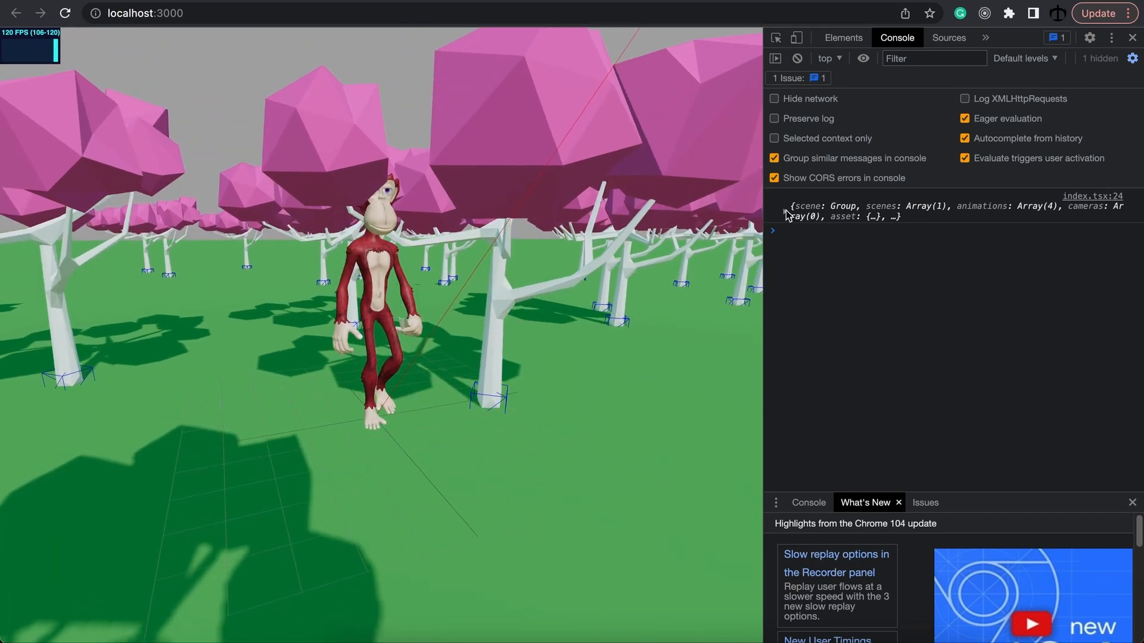
Expand the logged GLTF object and its animations array, revealing idle, jump, running and walking.
{"action": "left_click", "coordinate": [772, 230]}
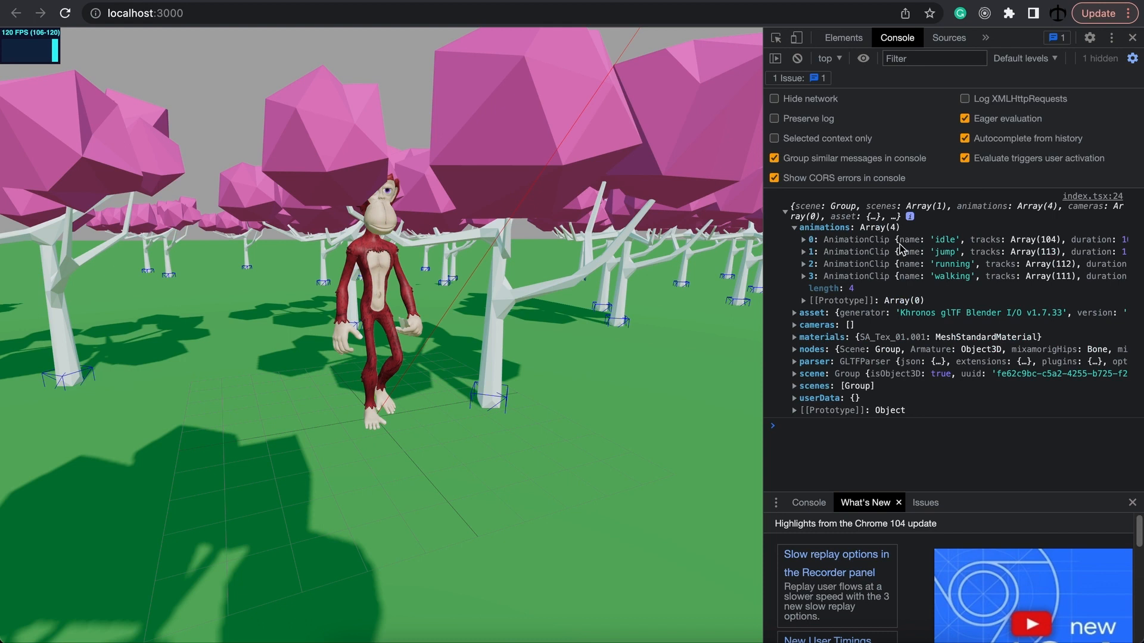
{"action": "mouse_move", "coordinate": [944, 245]}
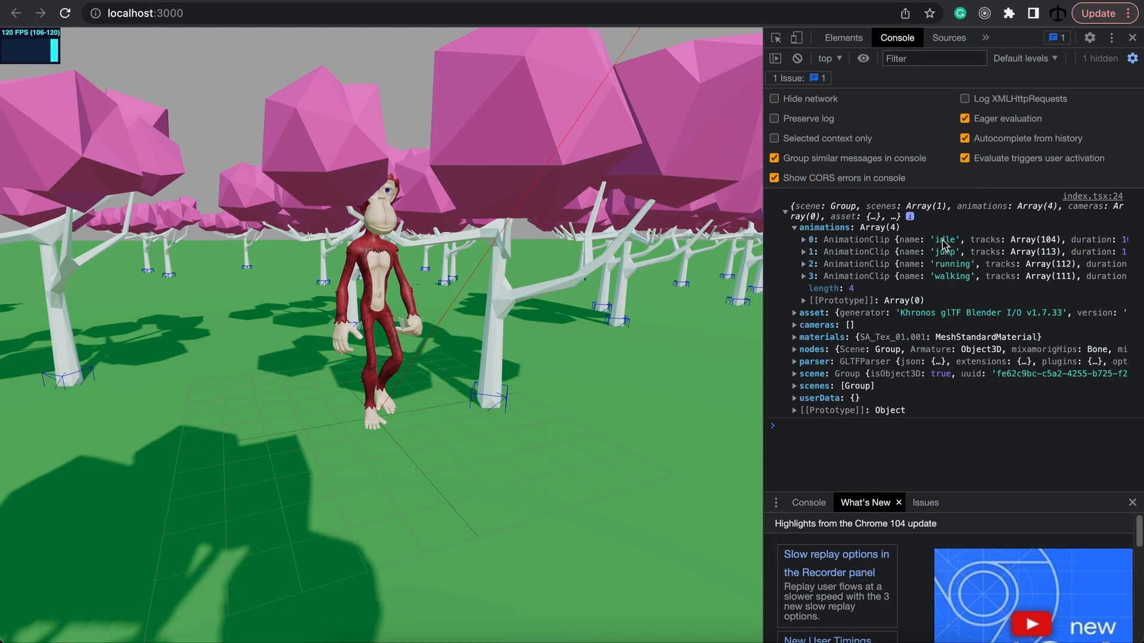
{"action": "mouse_move", "coordinate": [958, 284]}
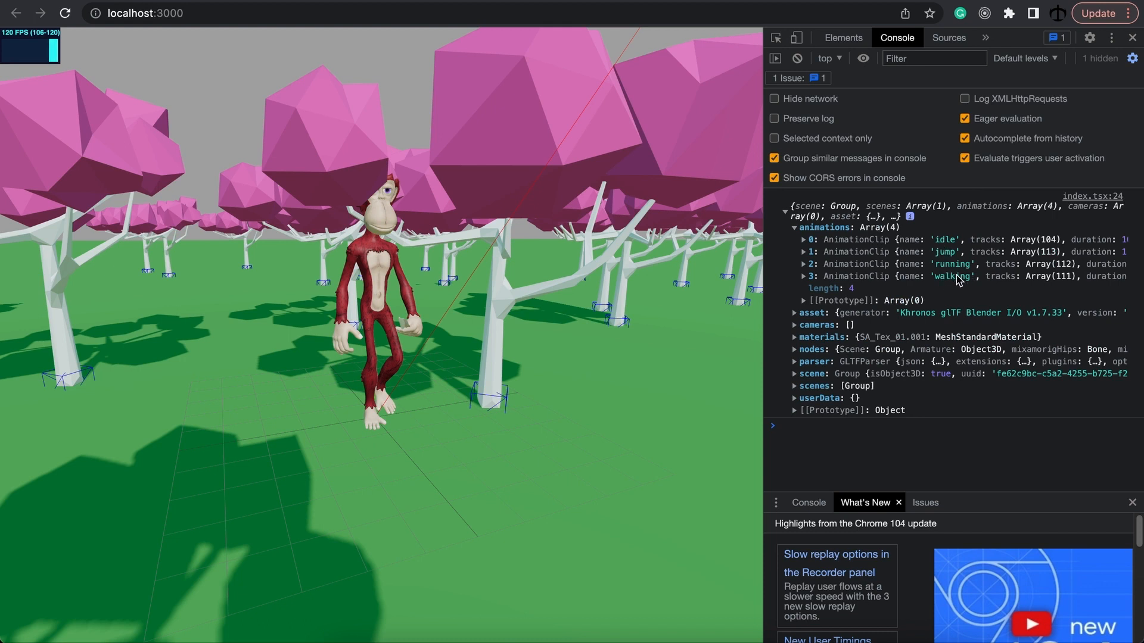
{"action": "left_click", "coordinate": [802, 275]}
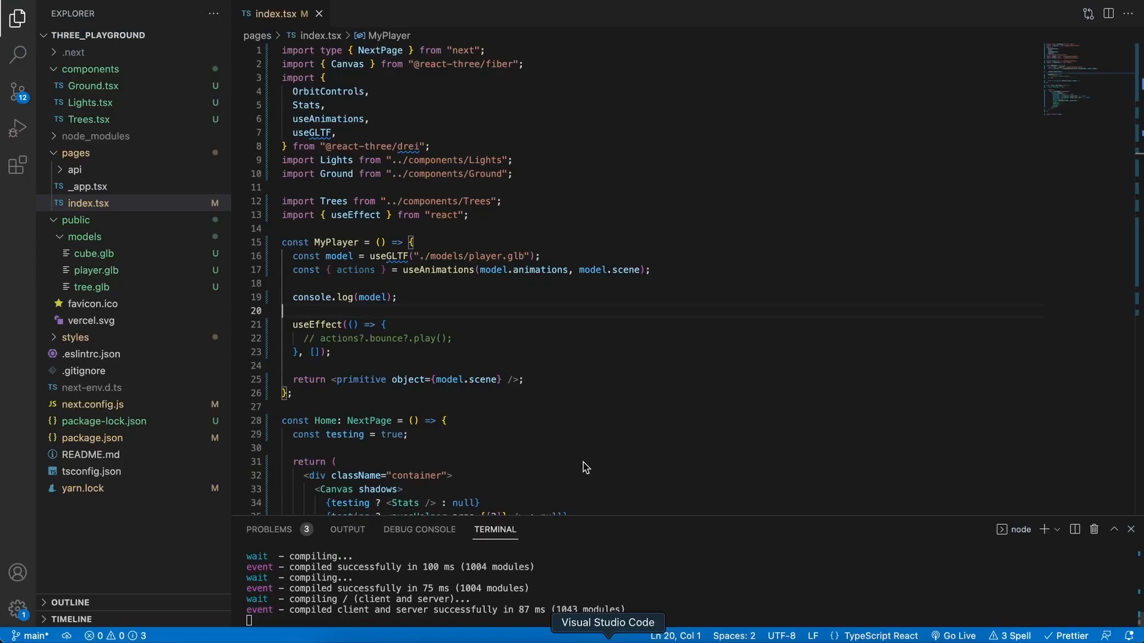
Replace actions?.bounce with actions?.walking so the walking animation plays on load.
{"action": "left_click", "coordinate": [451, 337]}
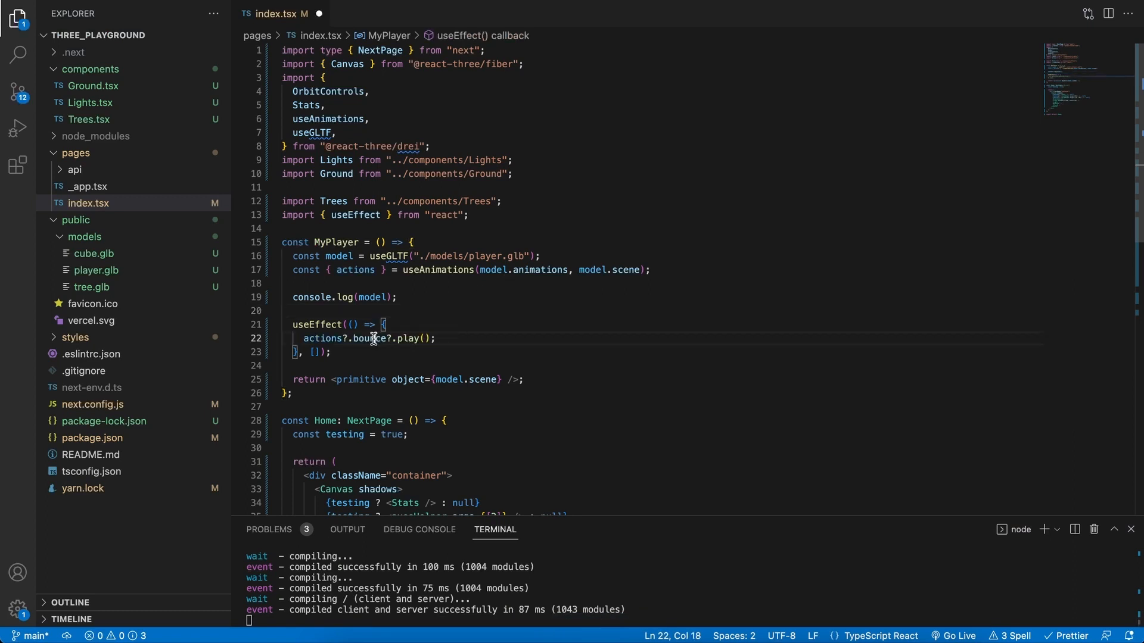
{"action": "type", "text": "walking"}
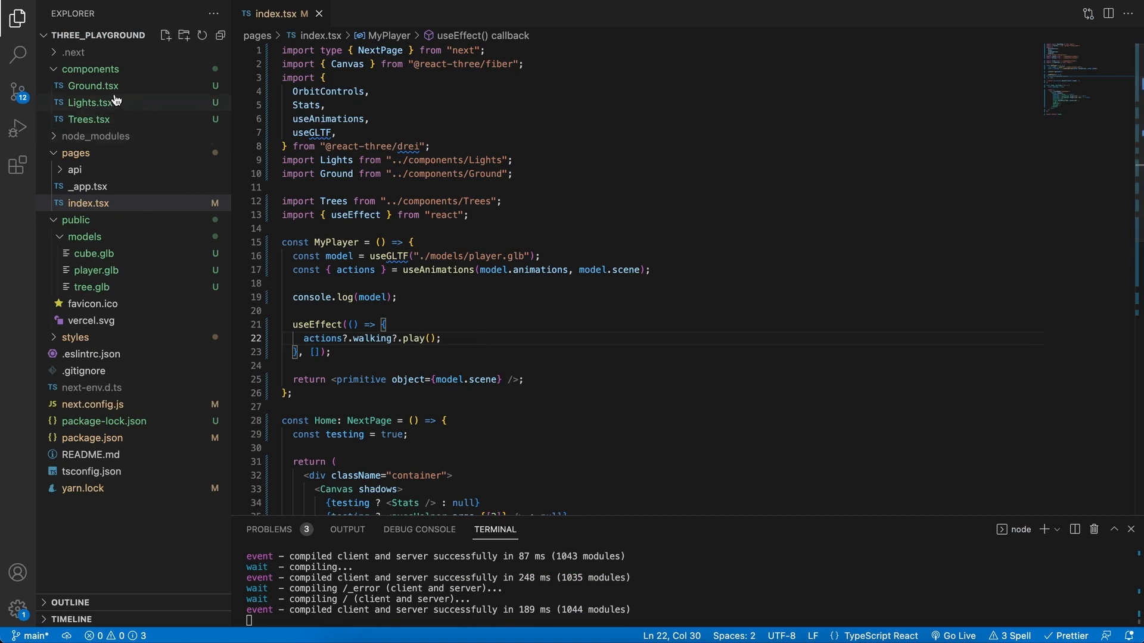
{"action": "left_click", "coordinate": [88, 119]}
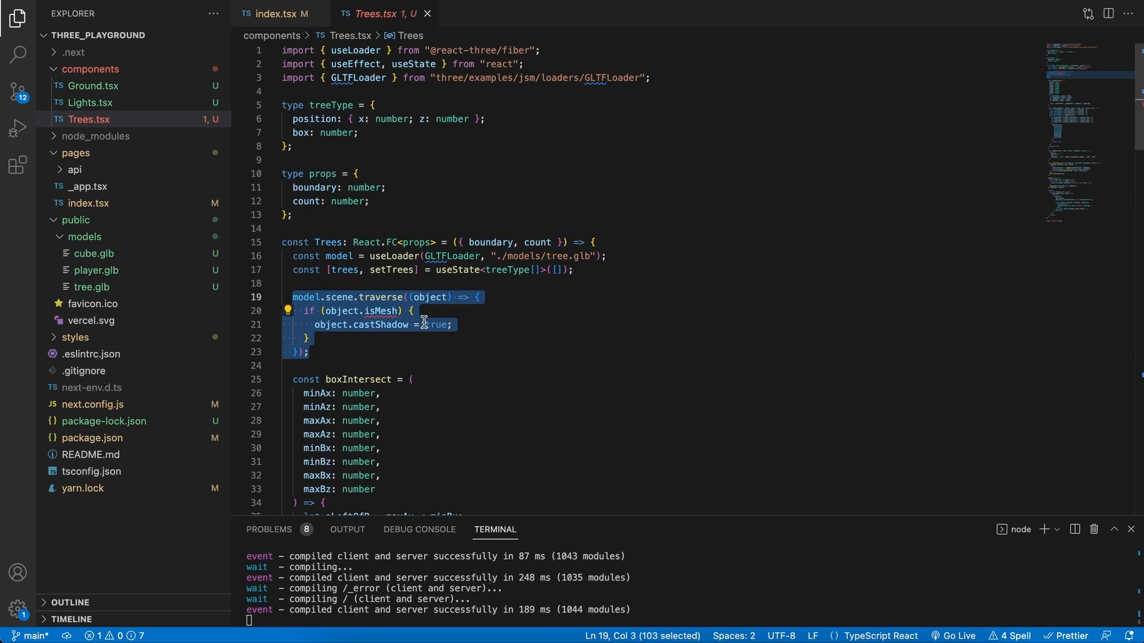
{"action": "mouse_move", "coordinate": [290, 64]}
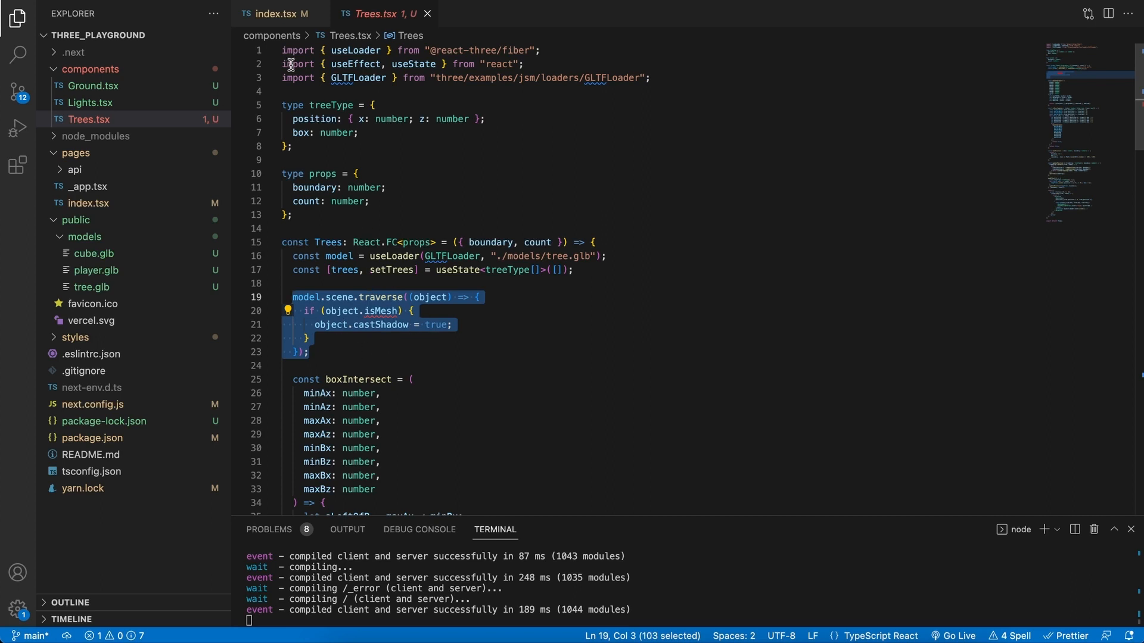
Paste the Trees.tsx castShadow traversal into MyPlayer in index.tsx and select the model variable.
{"action": "left_click", "coordinate": [278, 13]}
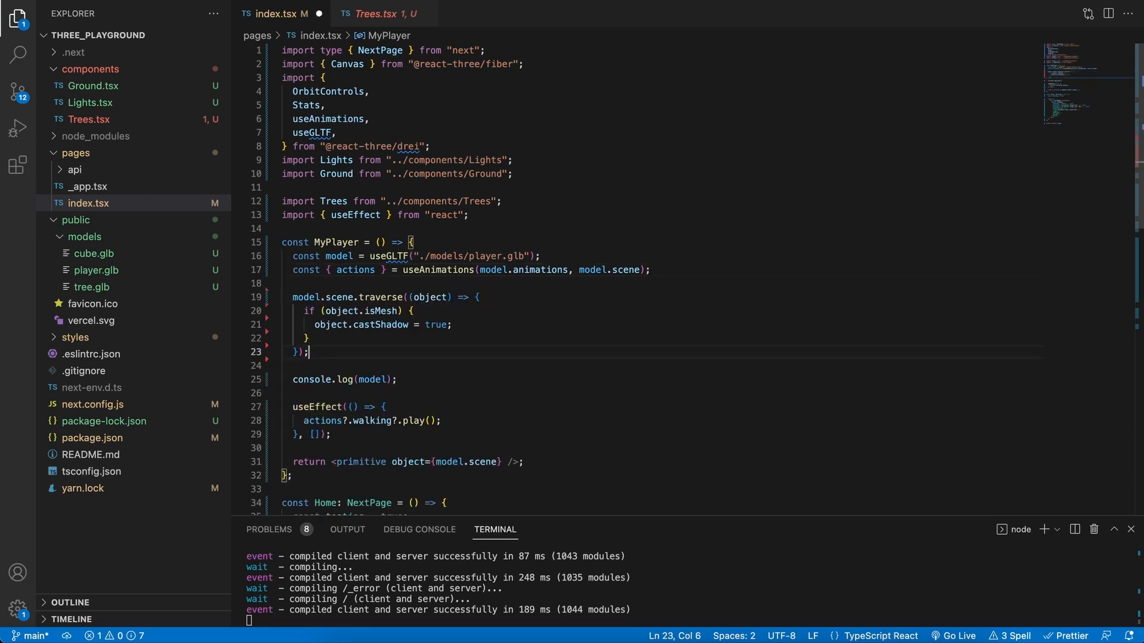
{"action": "mouse_move", "coordinate": [339, 257]}
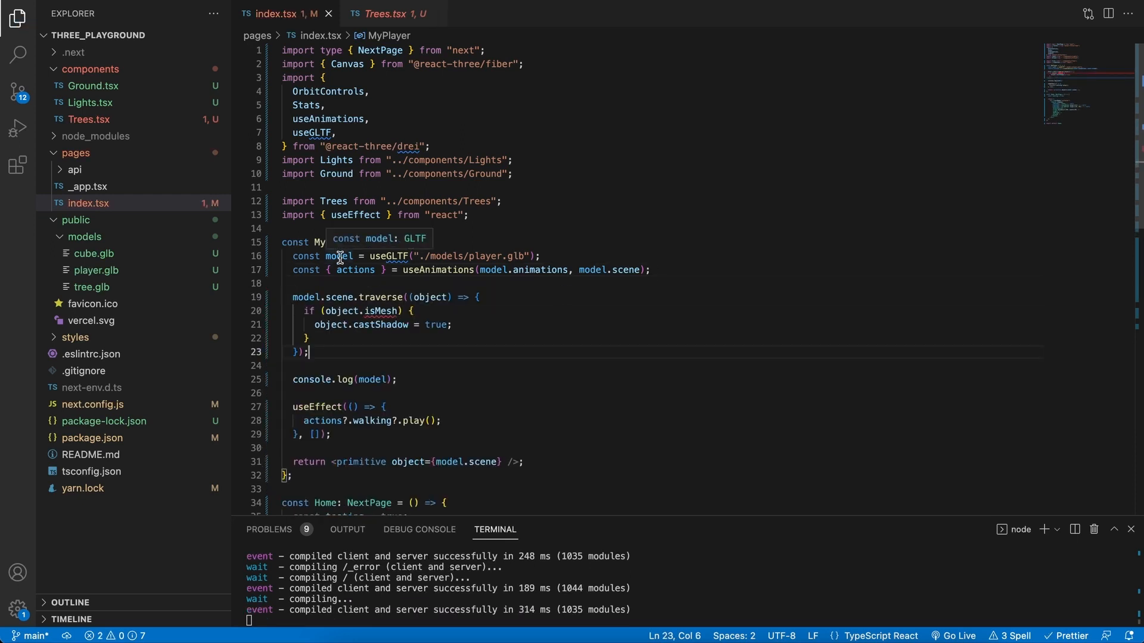
{"action": "mouse_move", "coordinate": [418, 336]}
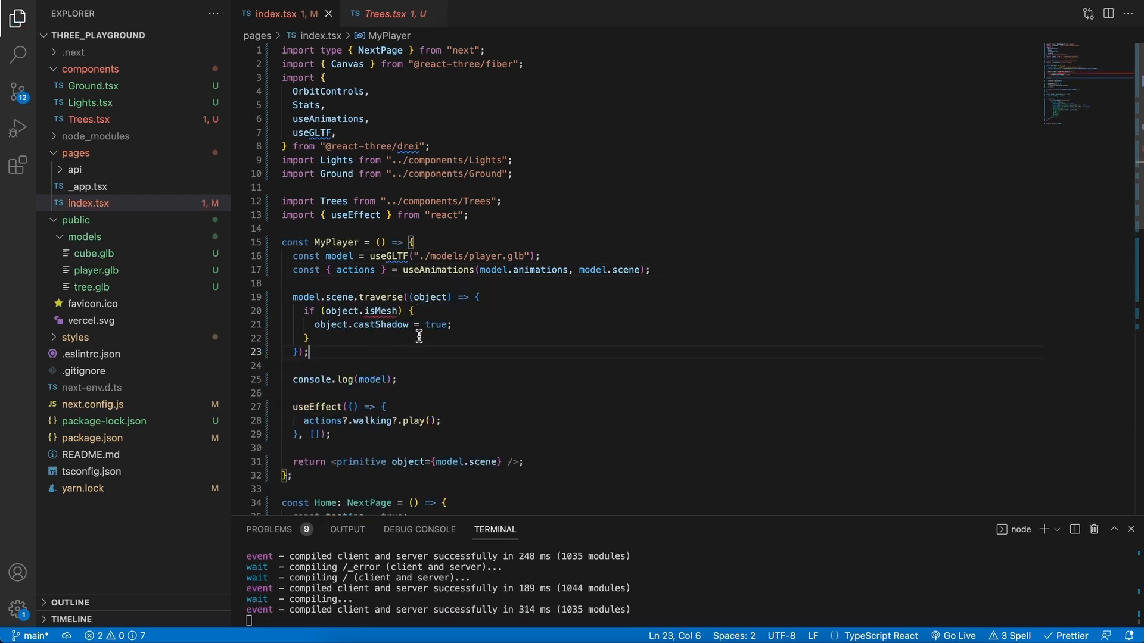
{"action": "mouse_move", "coordinate": [439, 327]}
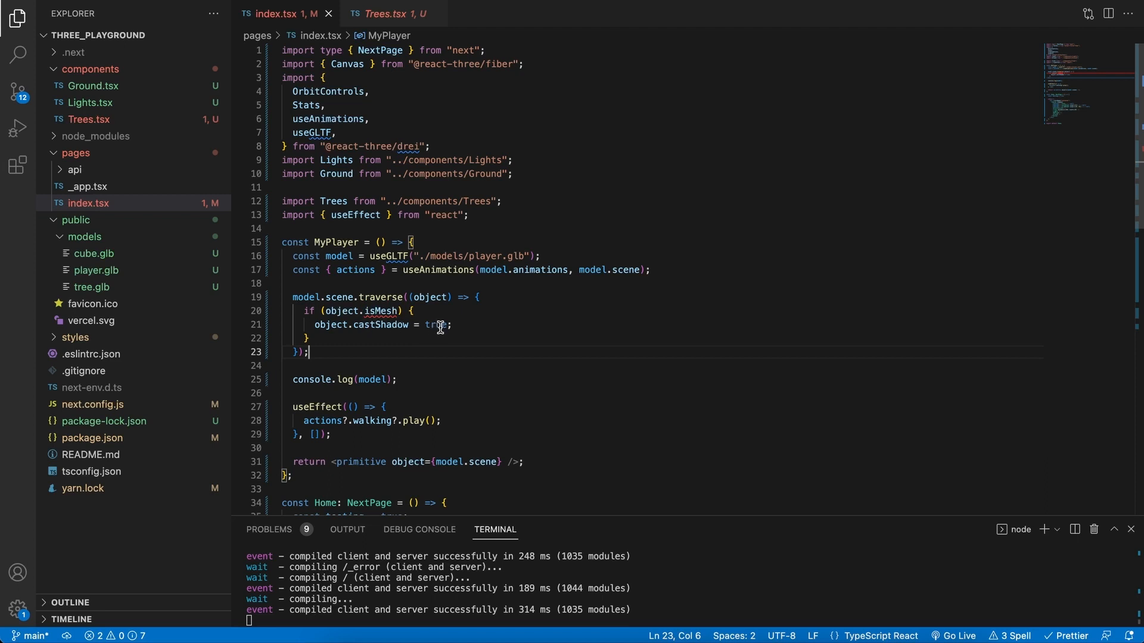
{"action": "double_click", "coordinate": [306, 297]}
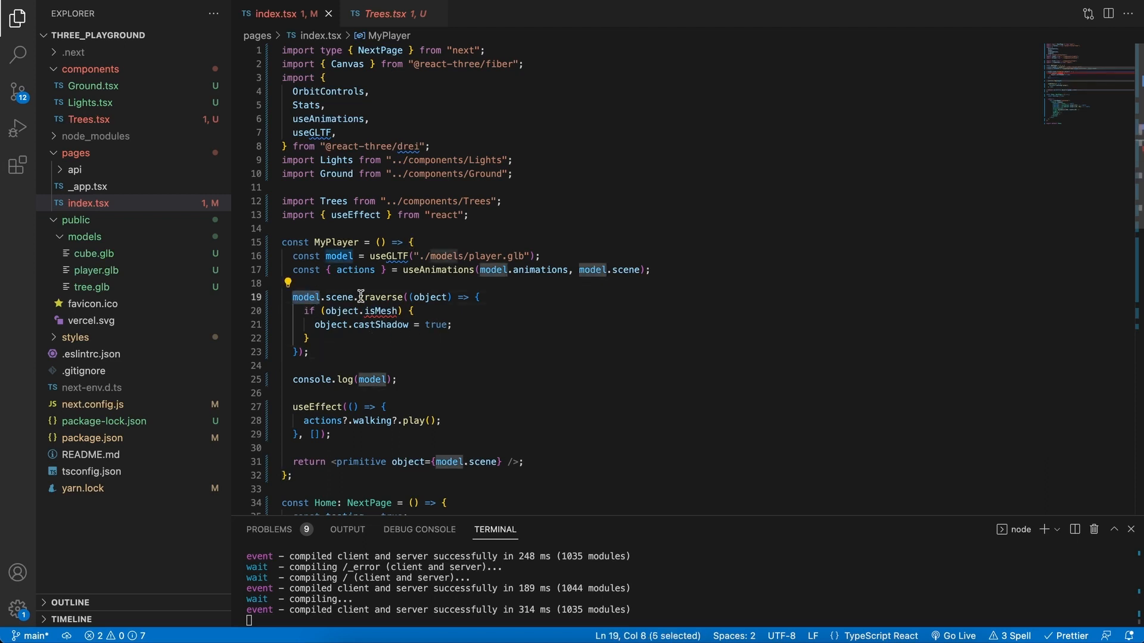
Add model.scene.scale.set(0.5, 0.5, 0.5) to scale the player to half size.
{"action": "type", "text": "m"}
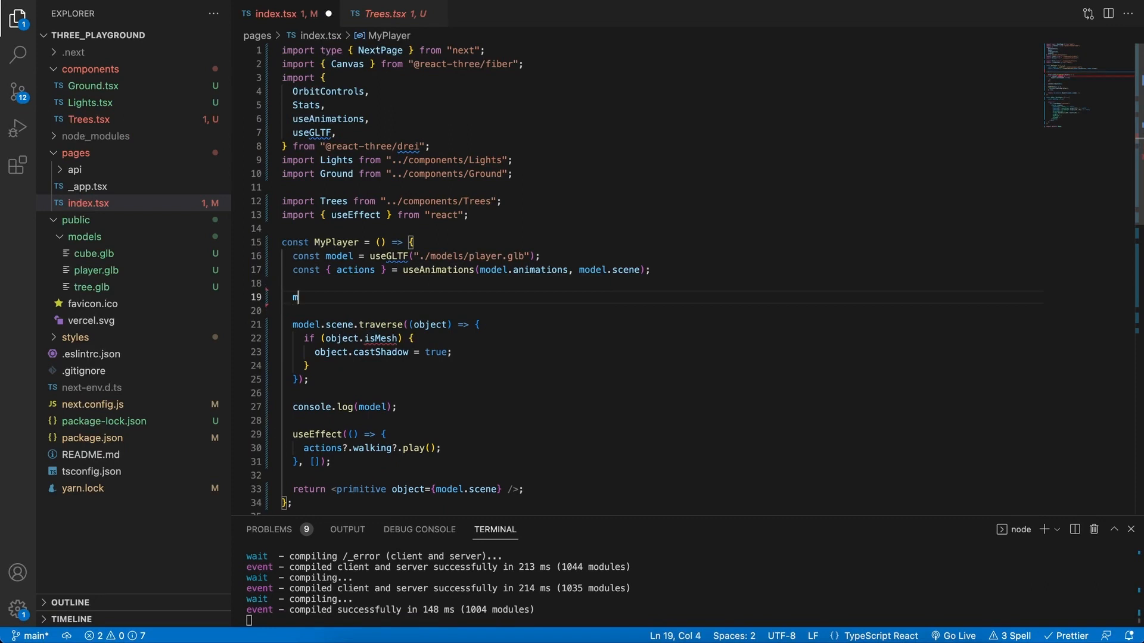
{"action": "type", "text": "odel.scene"}
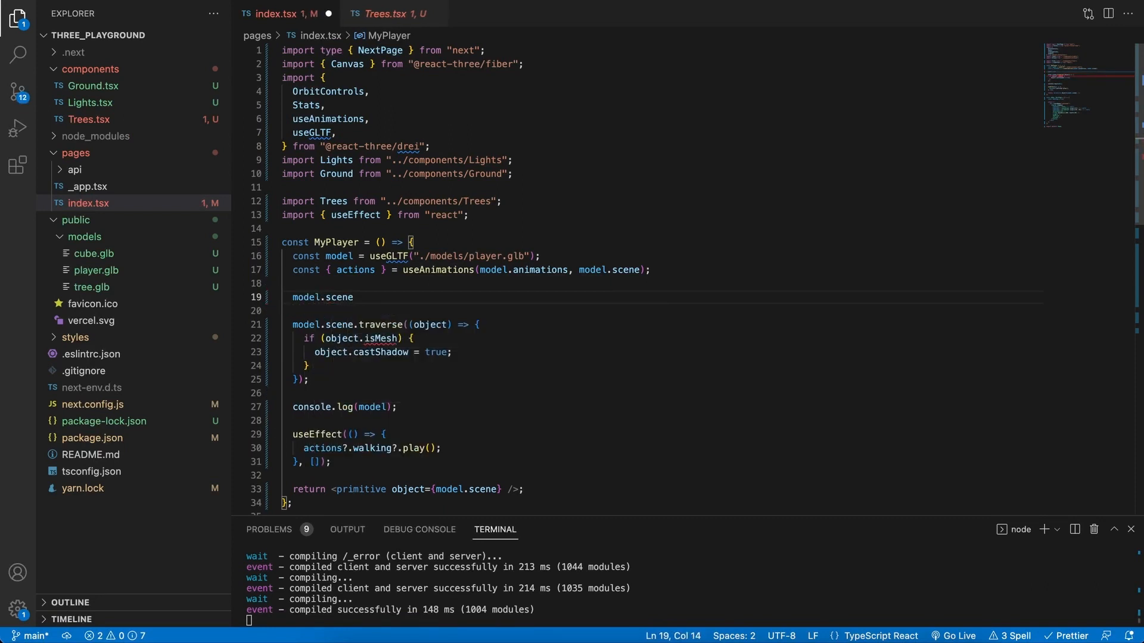
{"action": "type", "text": "scale.set"}
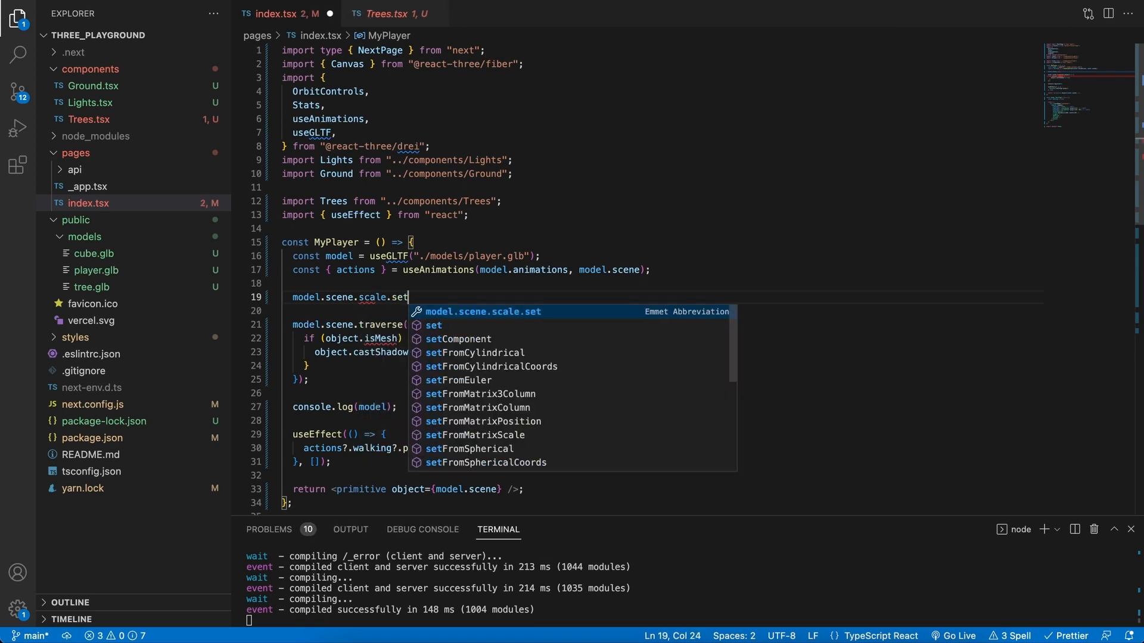
{"action": "type", "text": "(0.5, 0.5, 0.5)"}
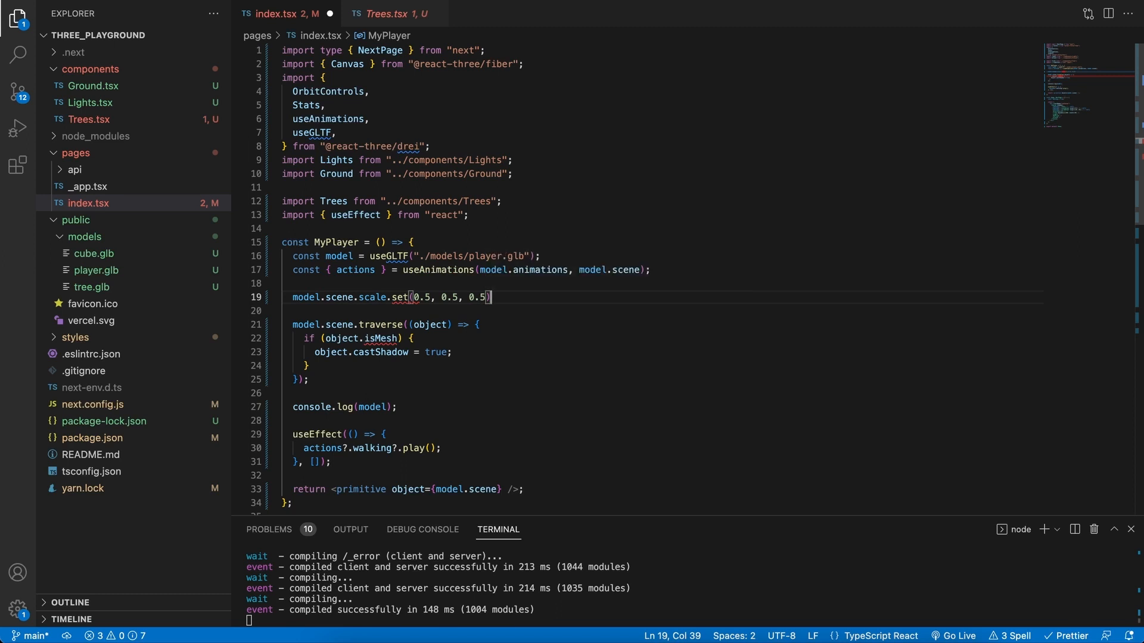